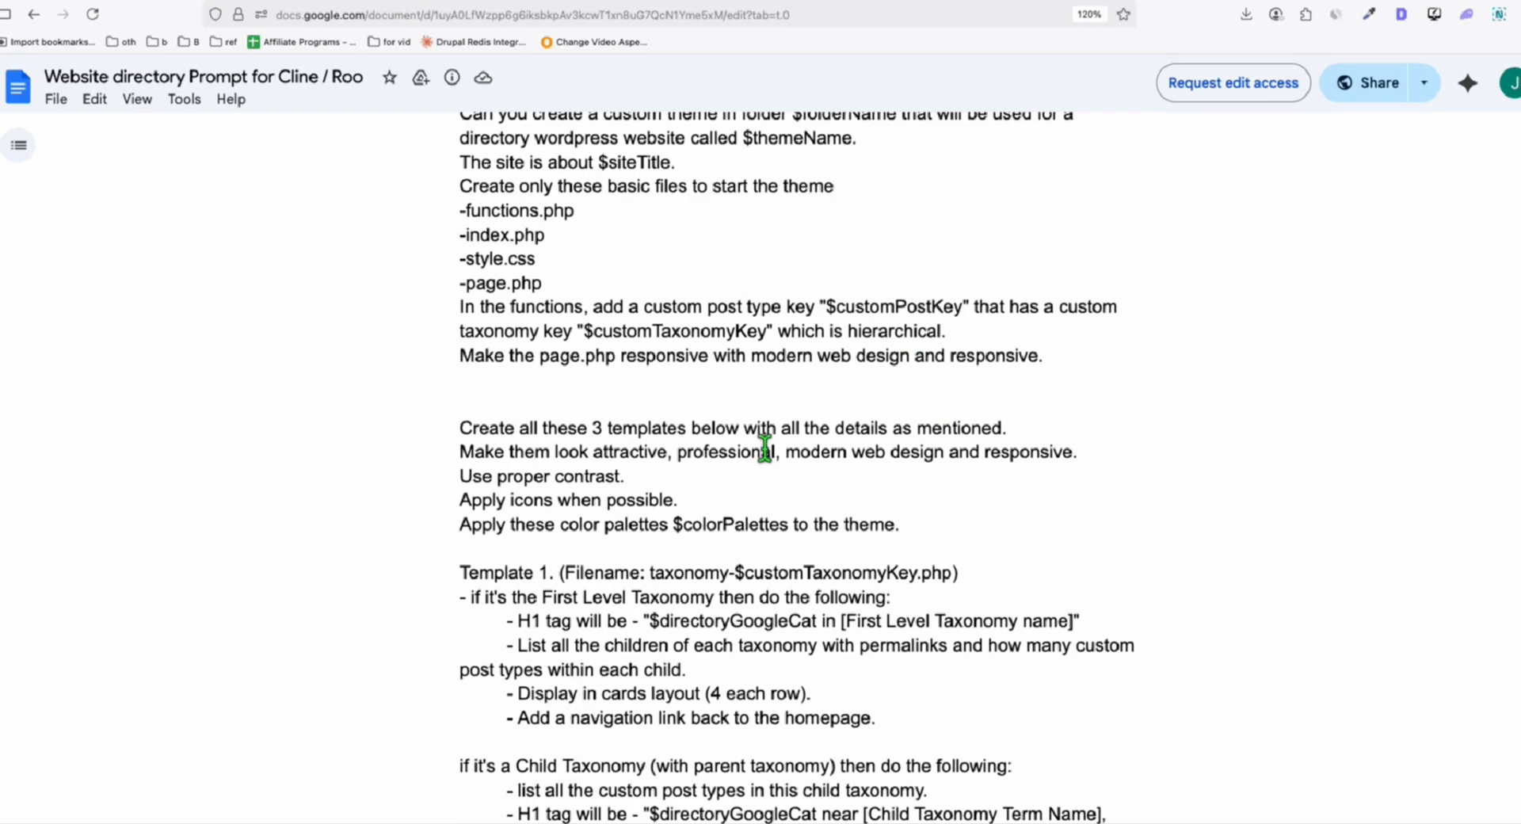
Filter the Business Categories field with "law" to locate the Law Firm category
scroll("up", 3)
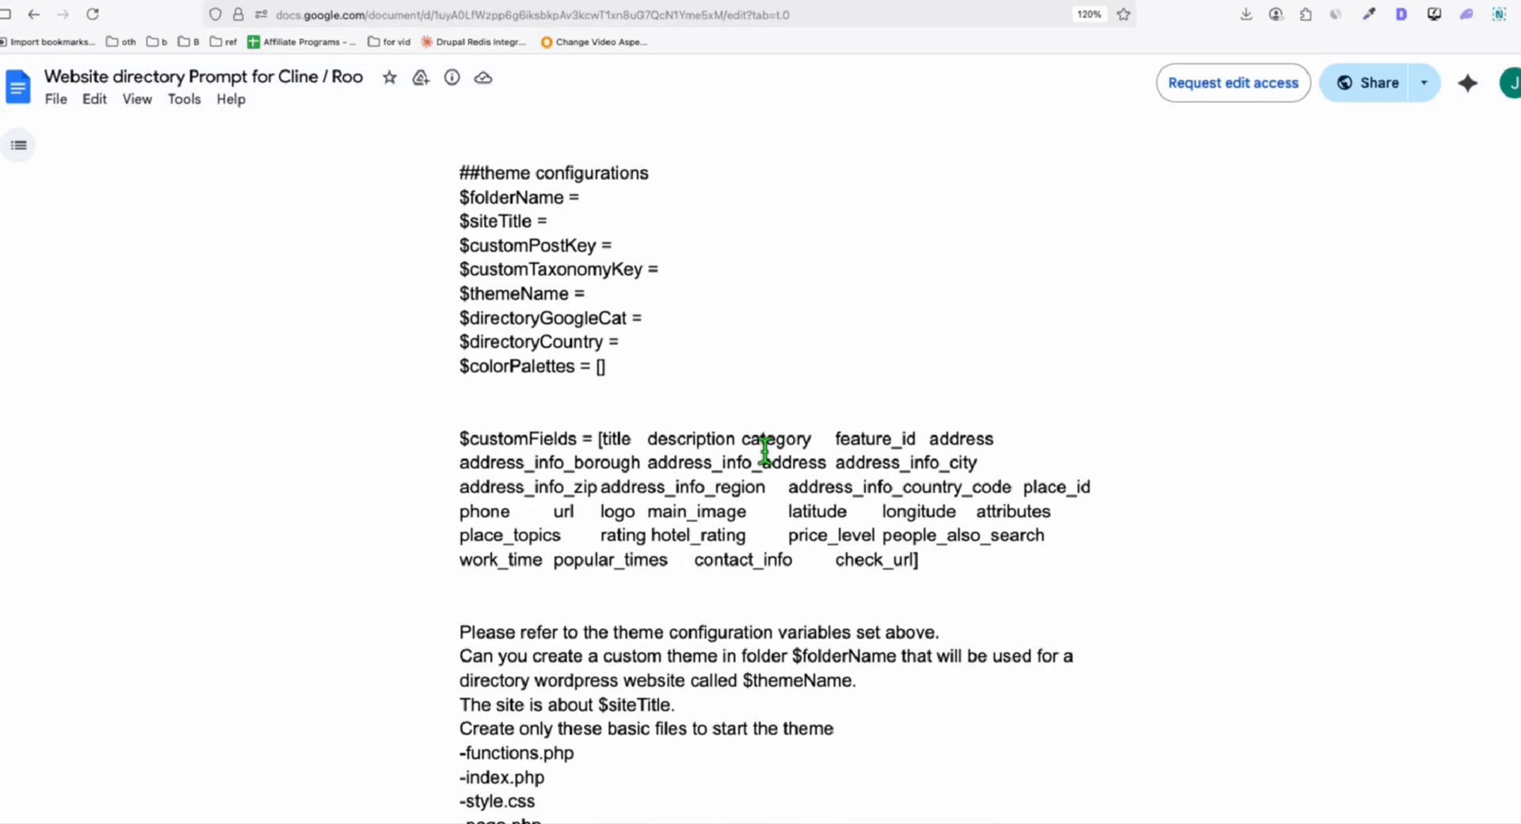
mouse_move(817, 393)
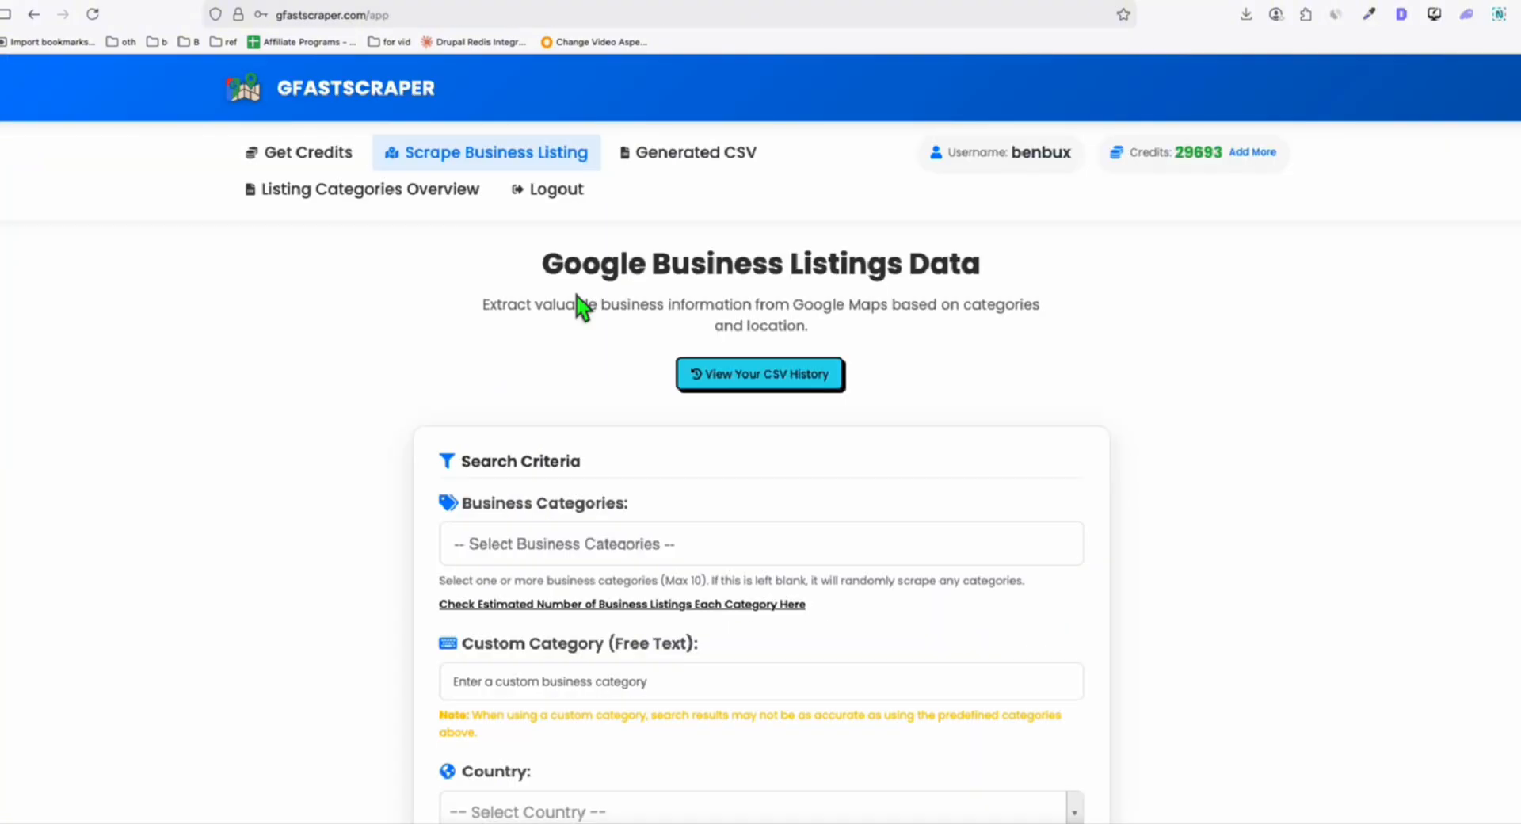
mouse_move(675, 198)
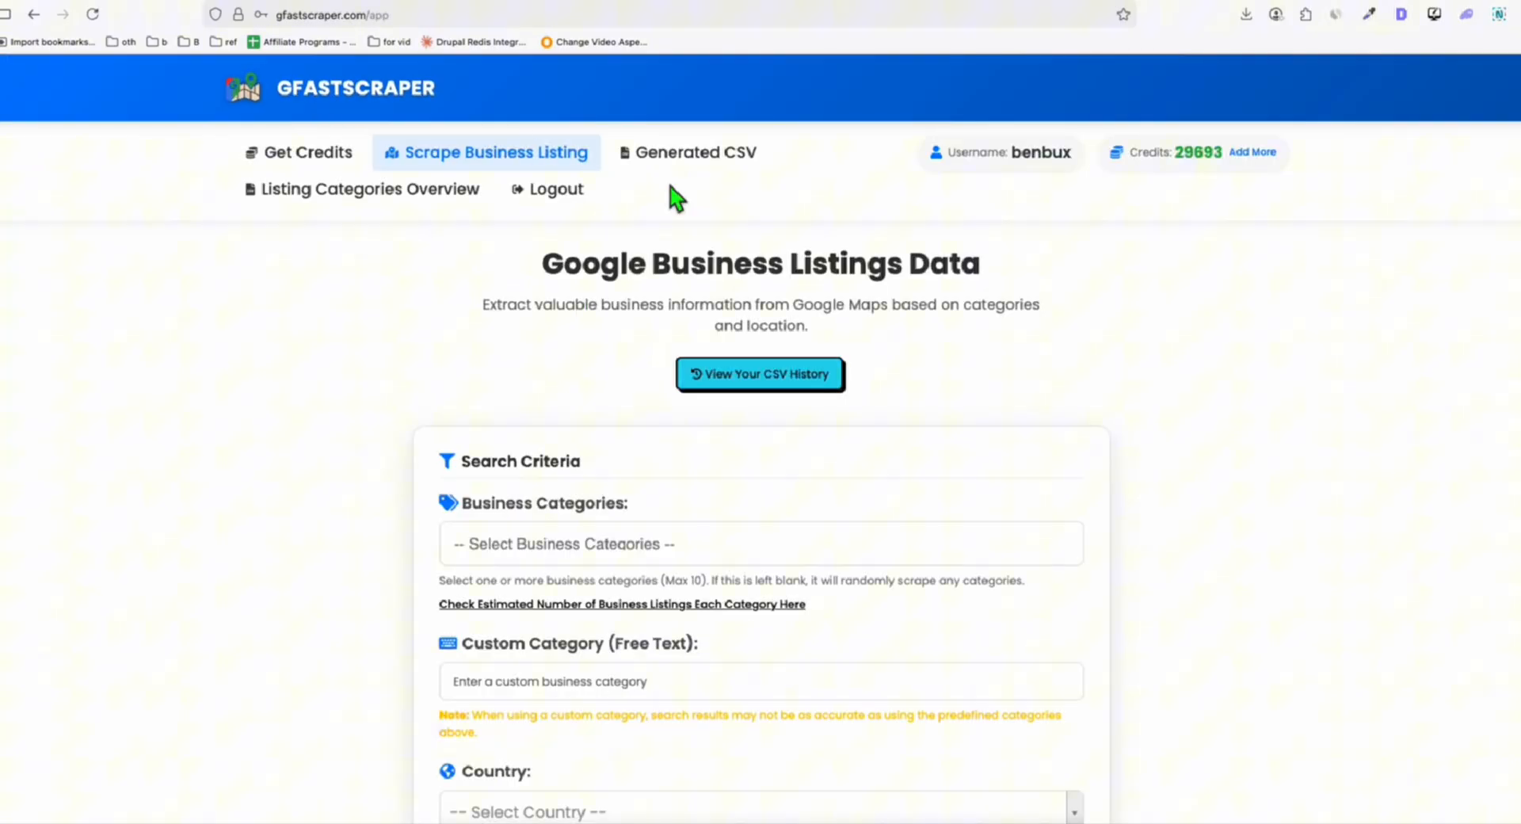
mouse_move(699, 204)
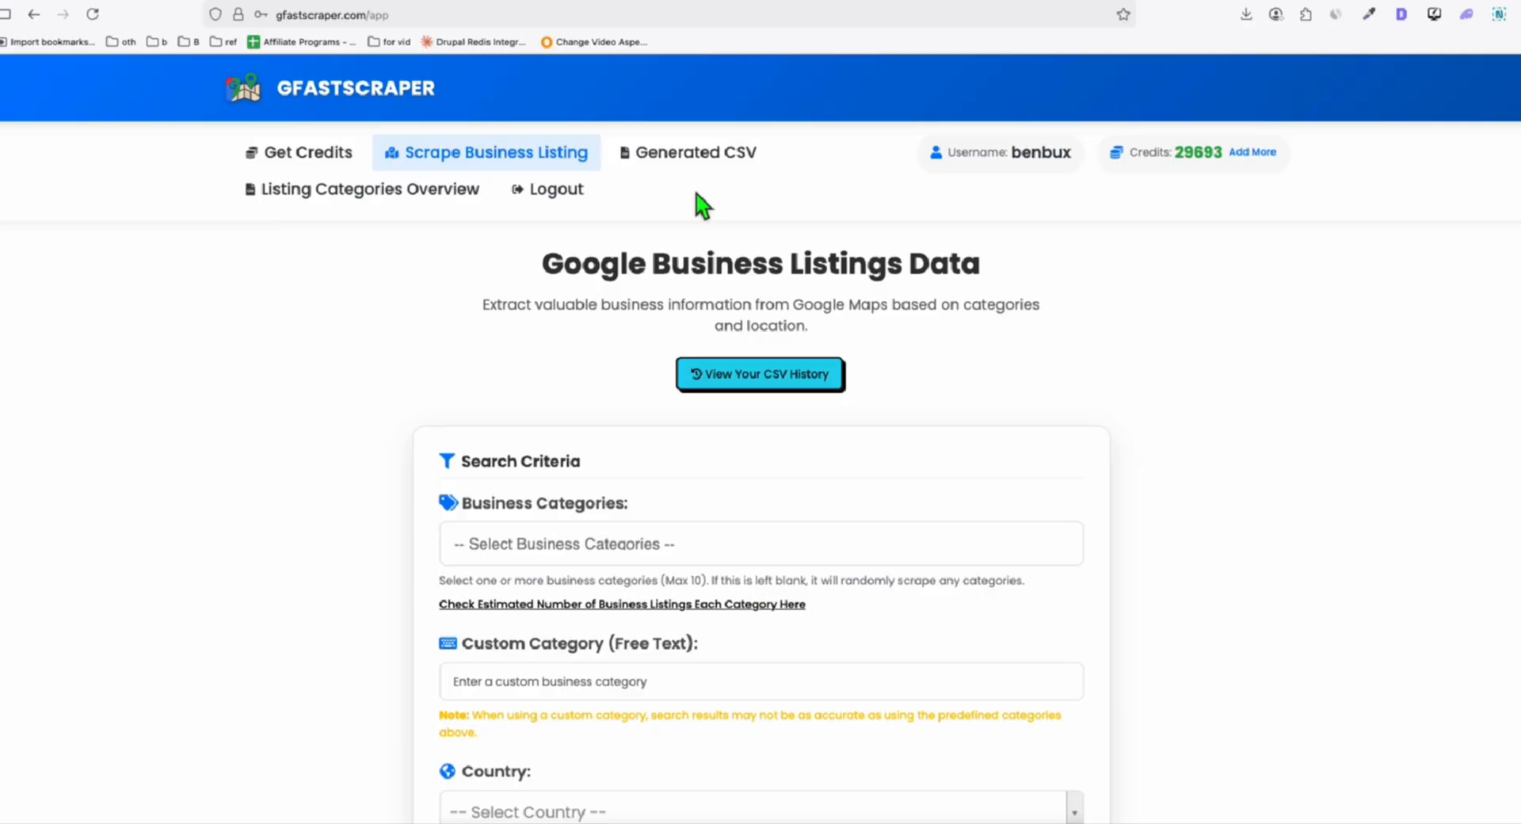
mouse_move(415, 146)
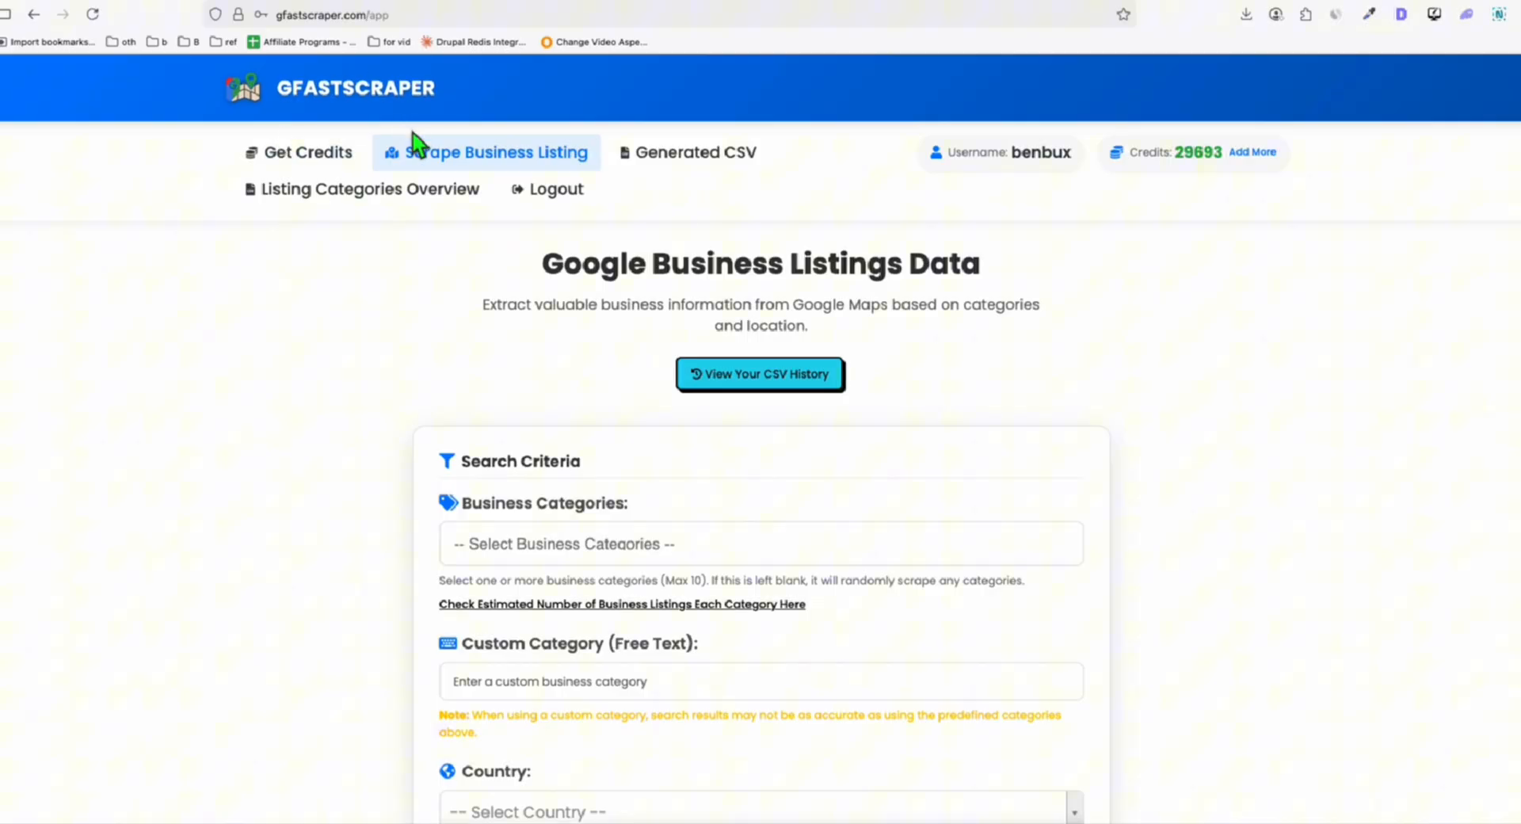
scroll("down", 3)
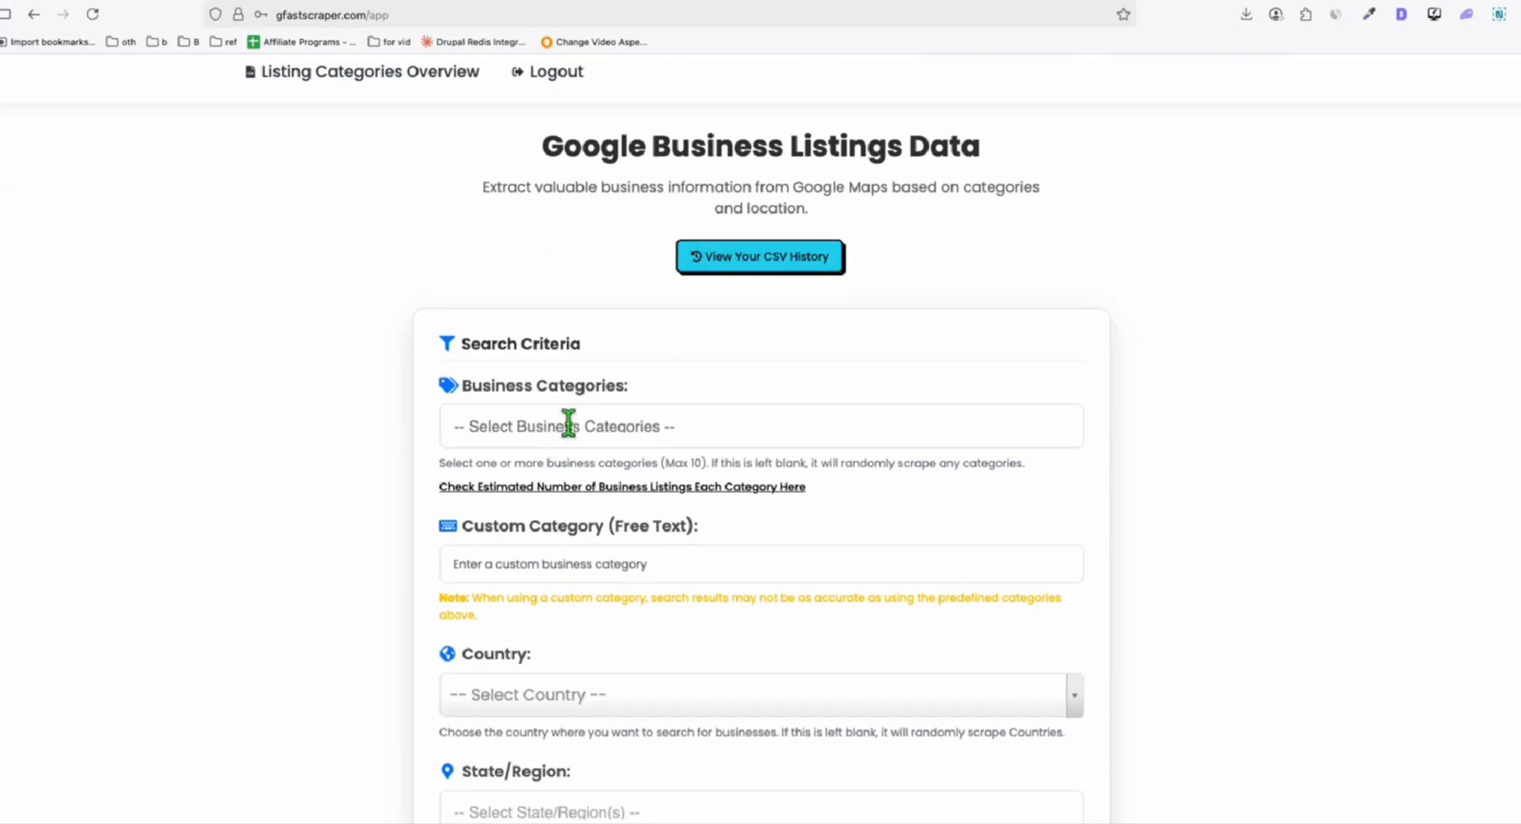
type("law")
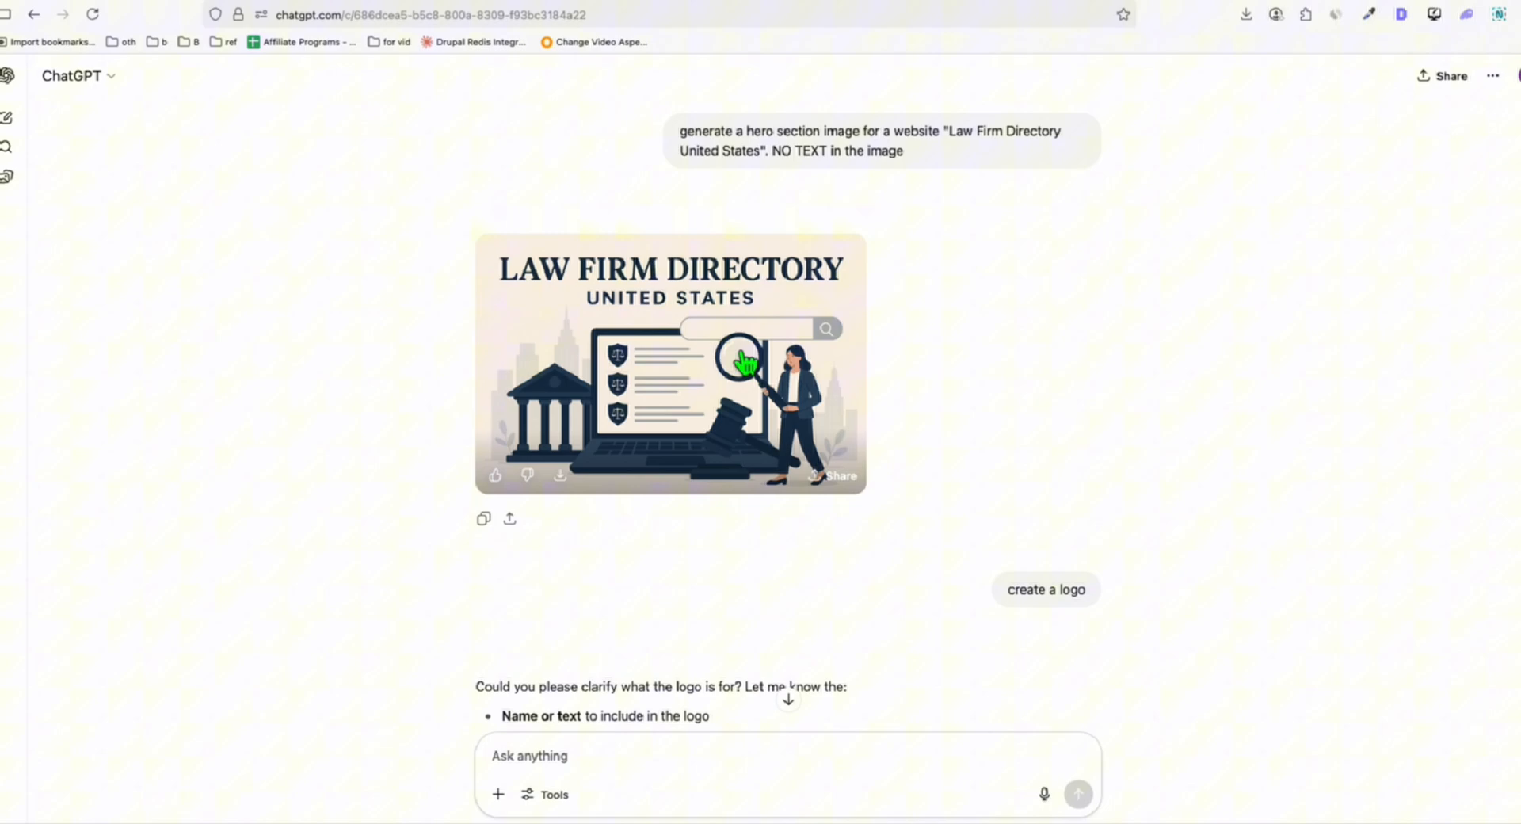
scroll("down", 3)
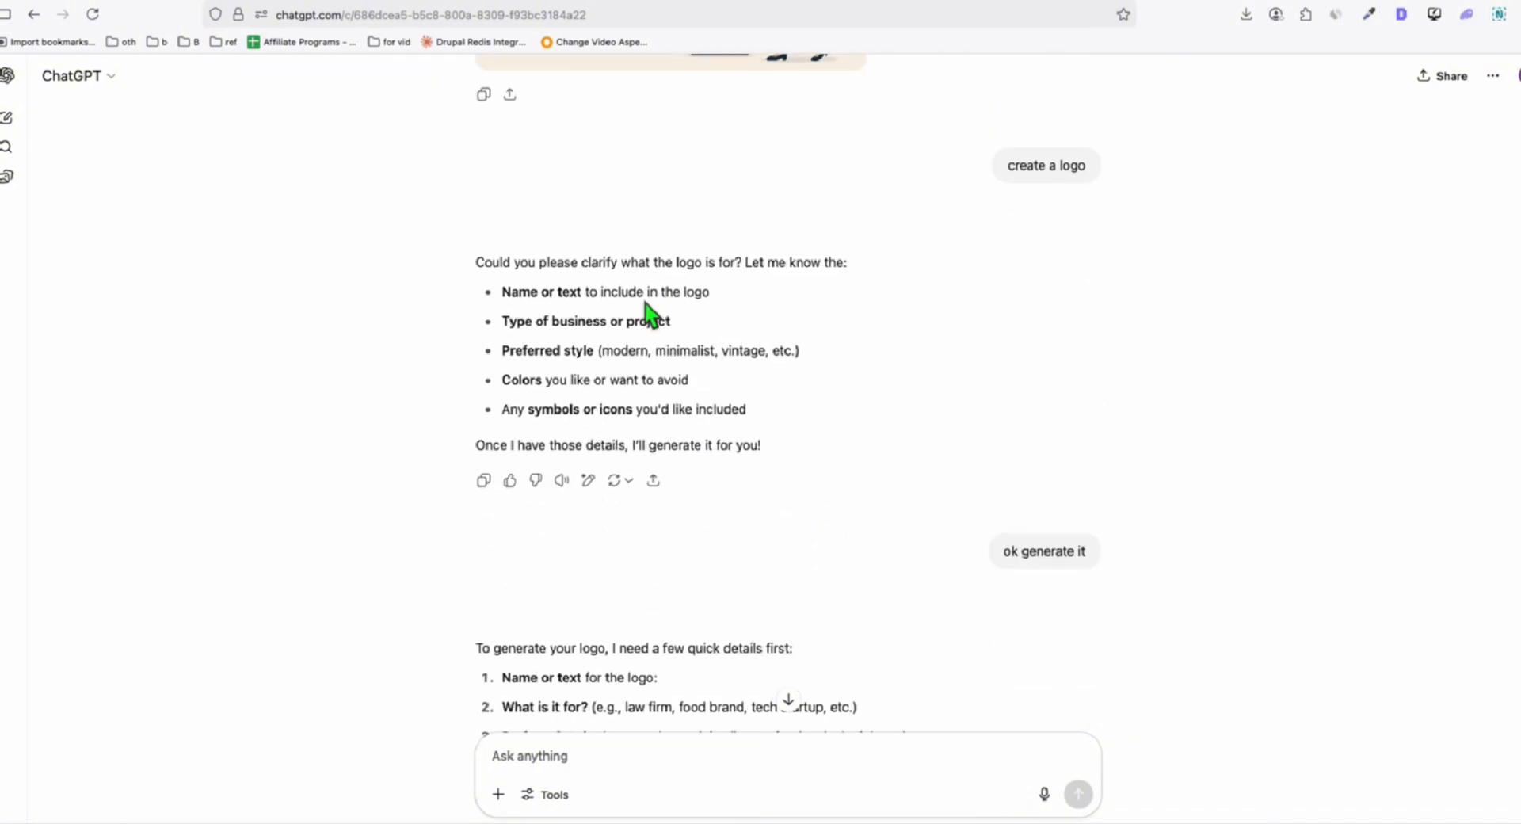
scroll("down", 3)
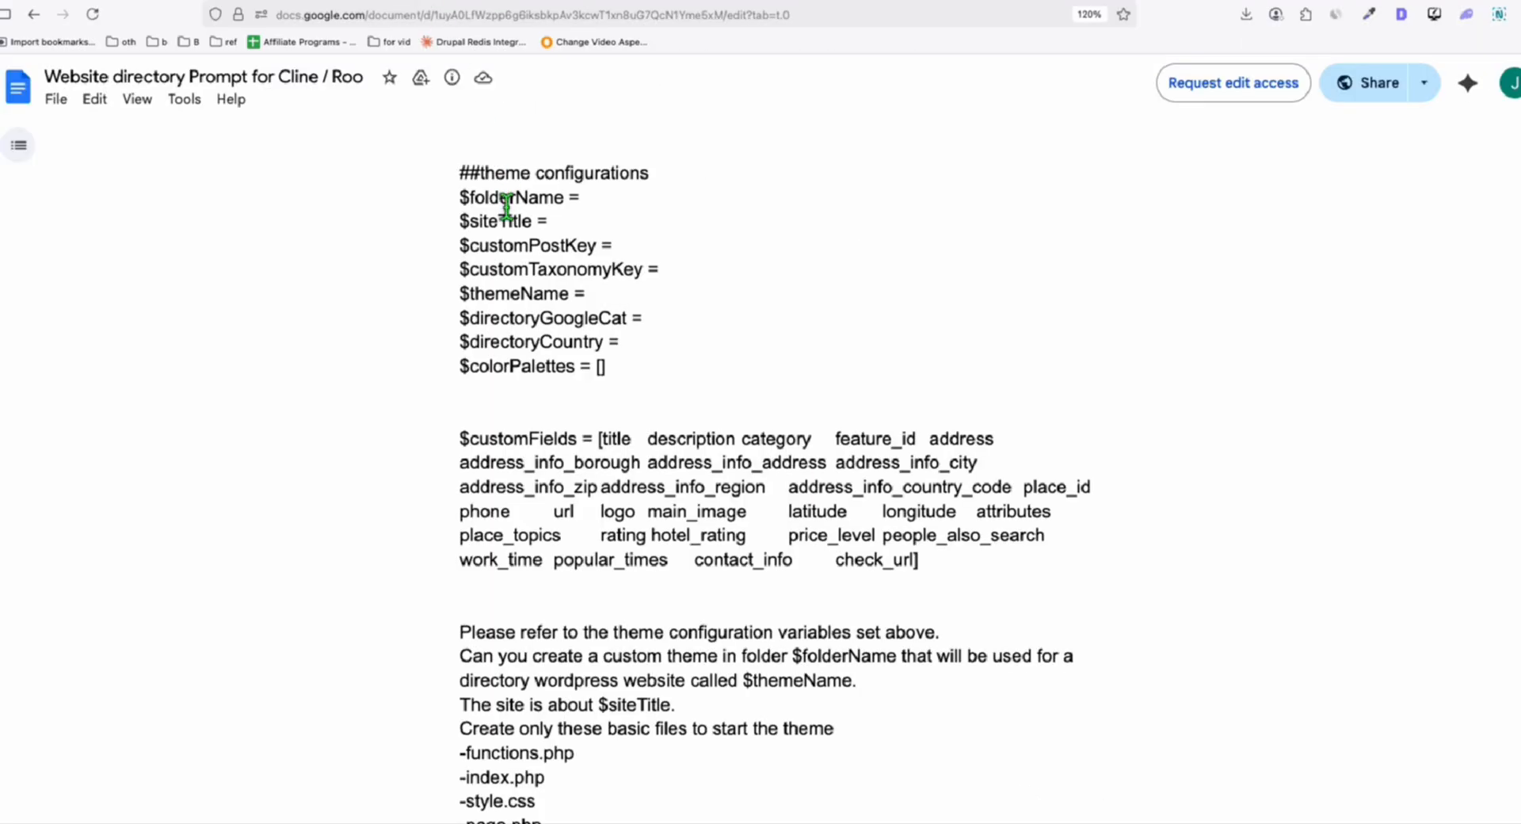
mouse_move(651, 364)
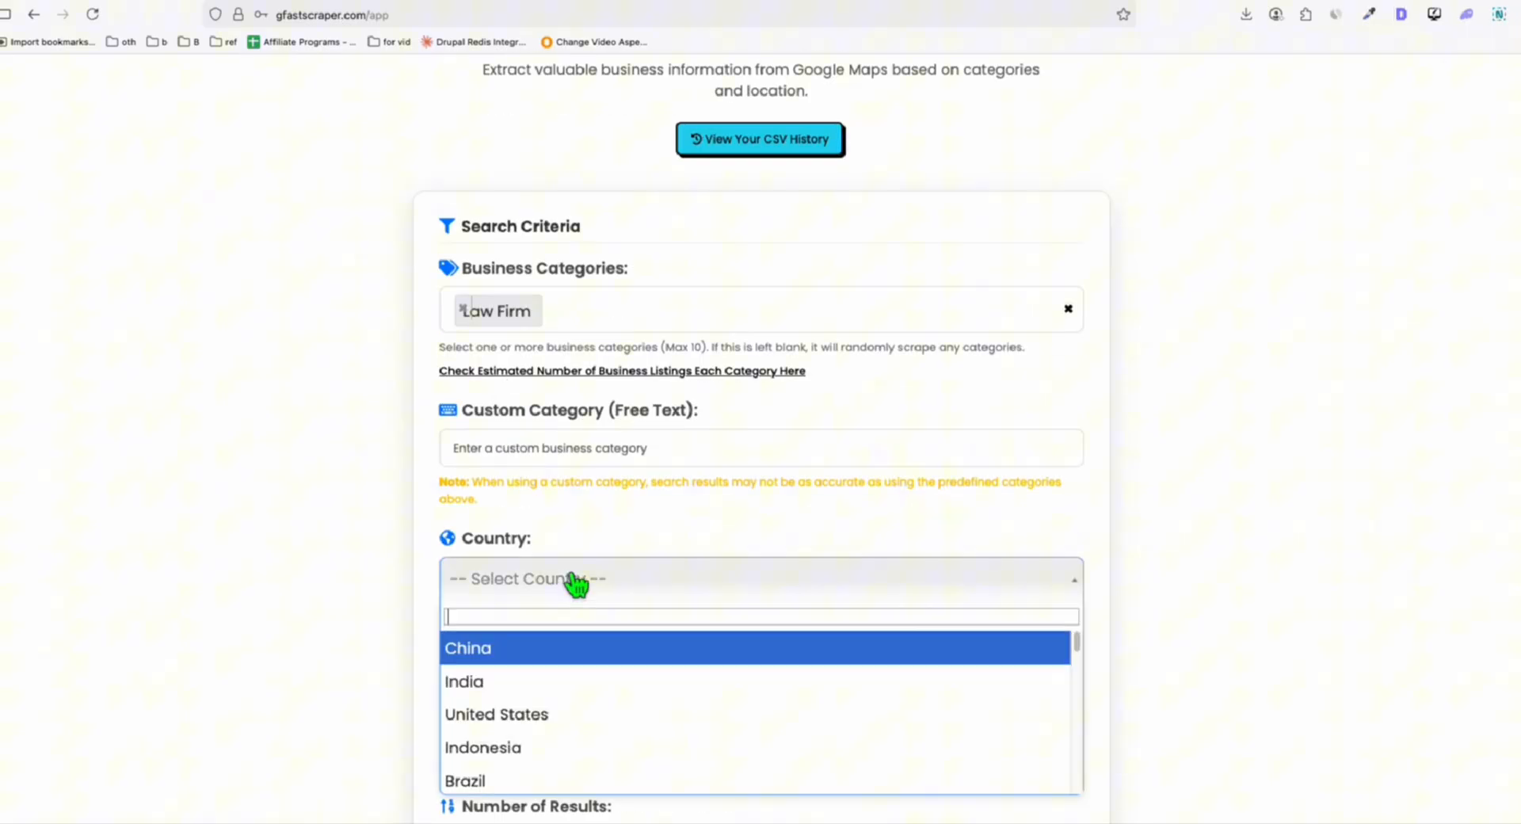
Choose United States as country, then download the Law Firm CSV from Generated CSV history
left_click(496, 715)
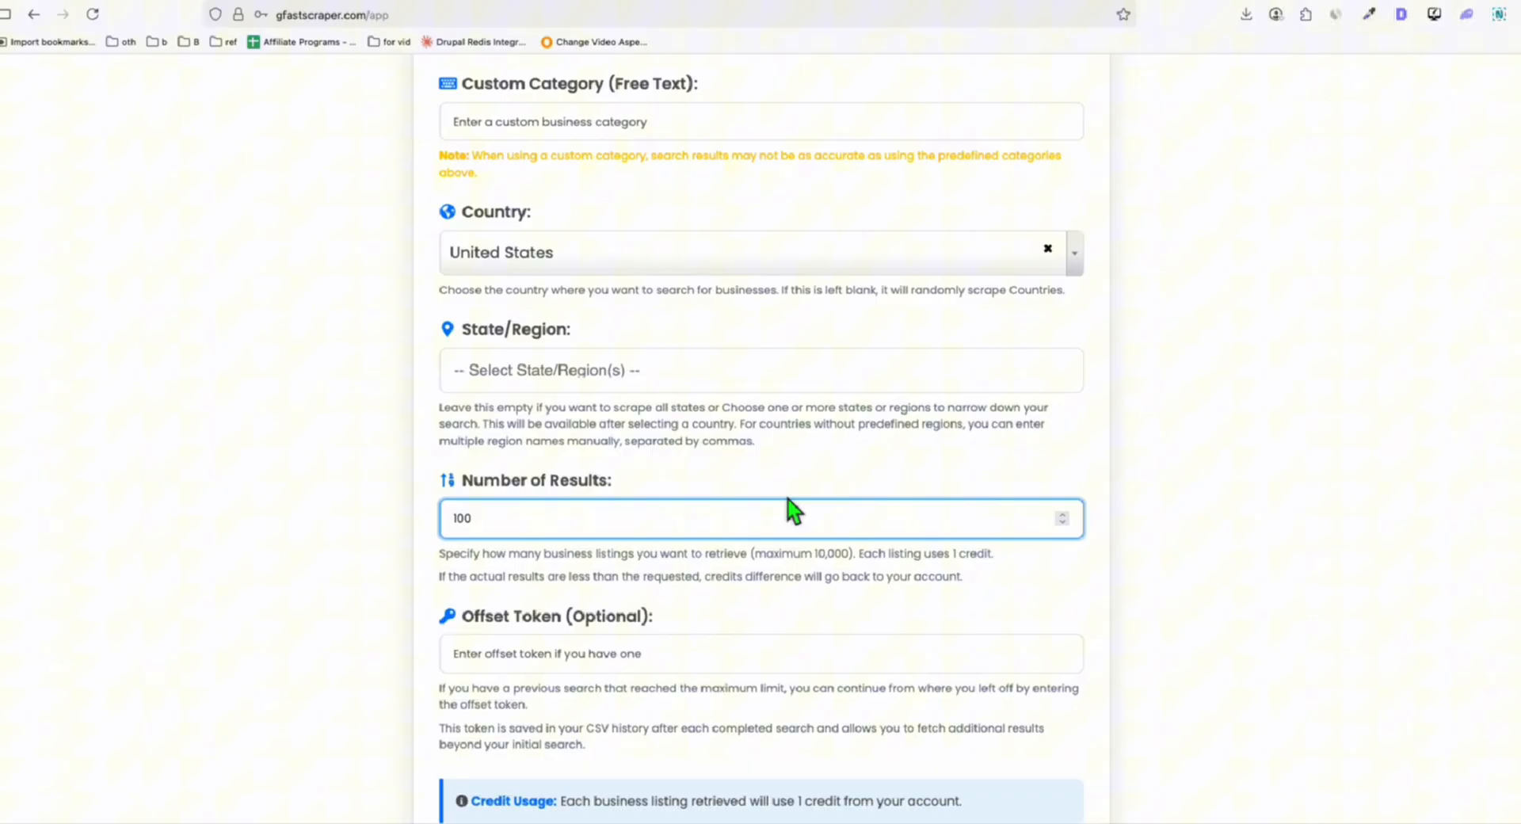
left_click(687, 152)
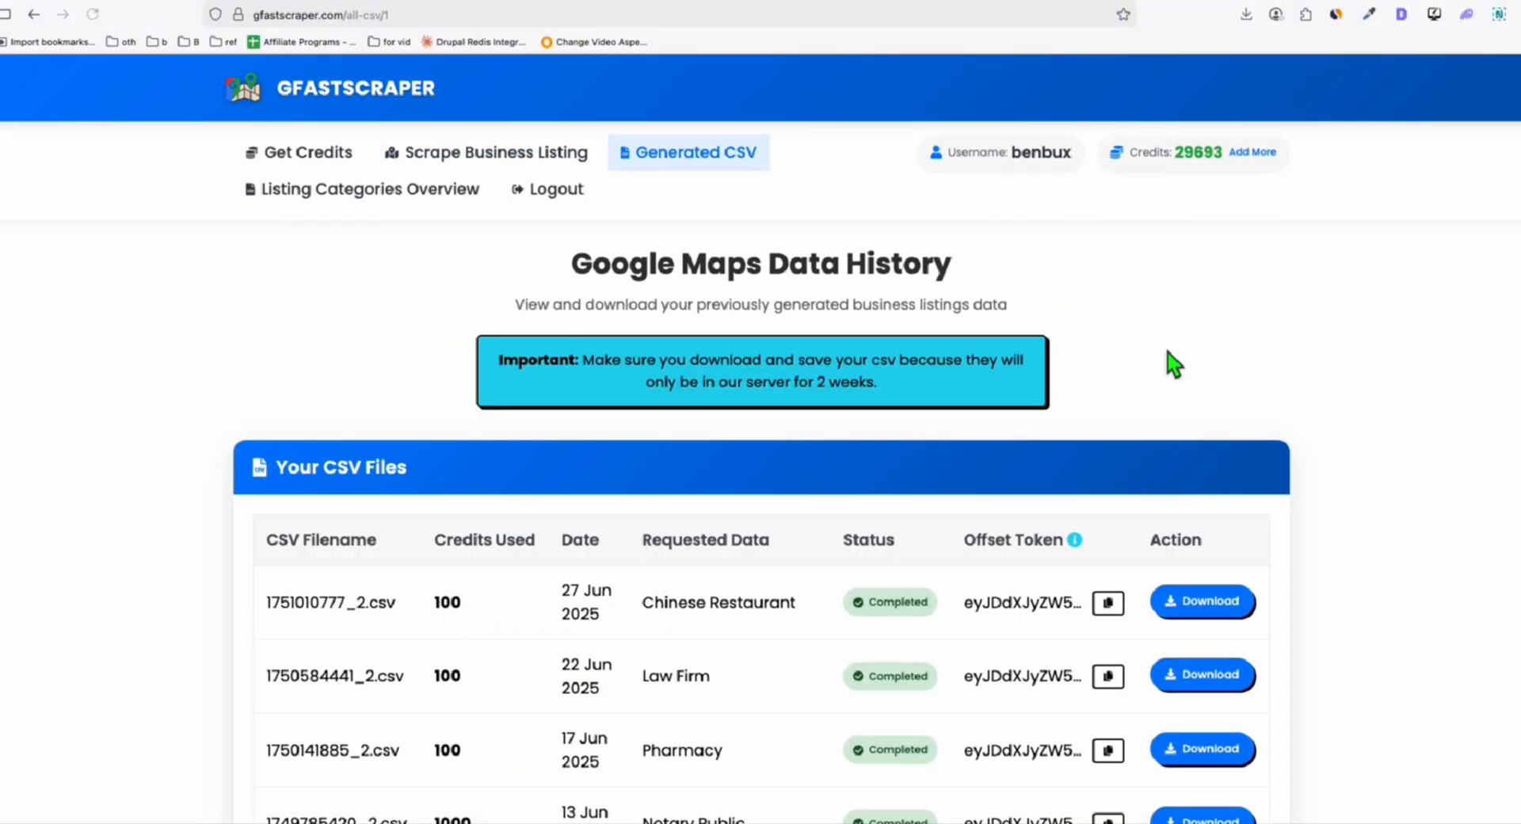
scroll("down", 3)
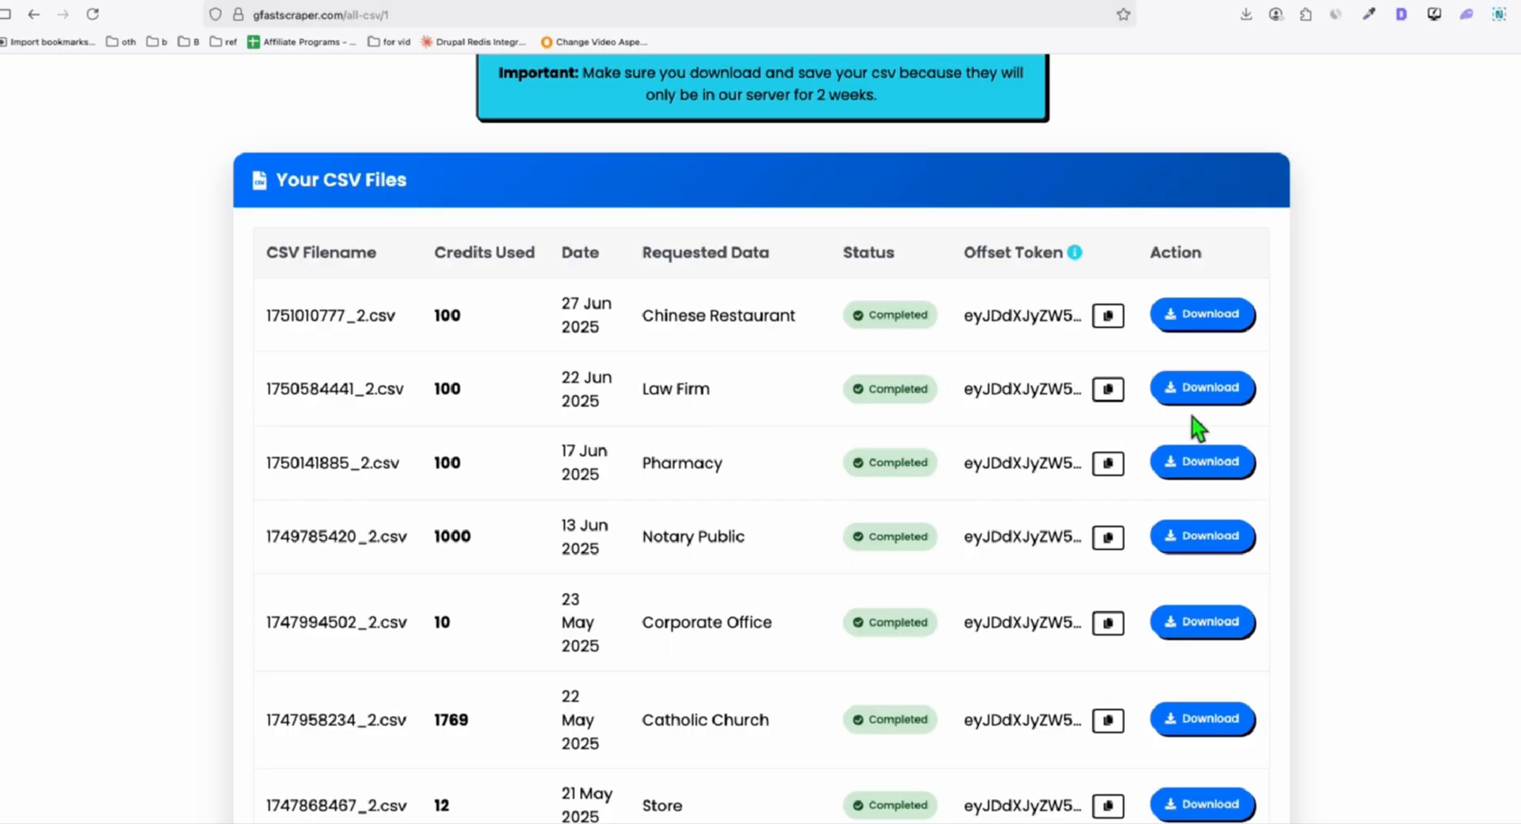
left_click(1202, 387)
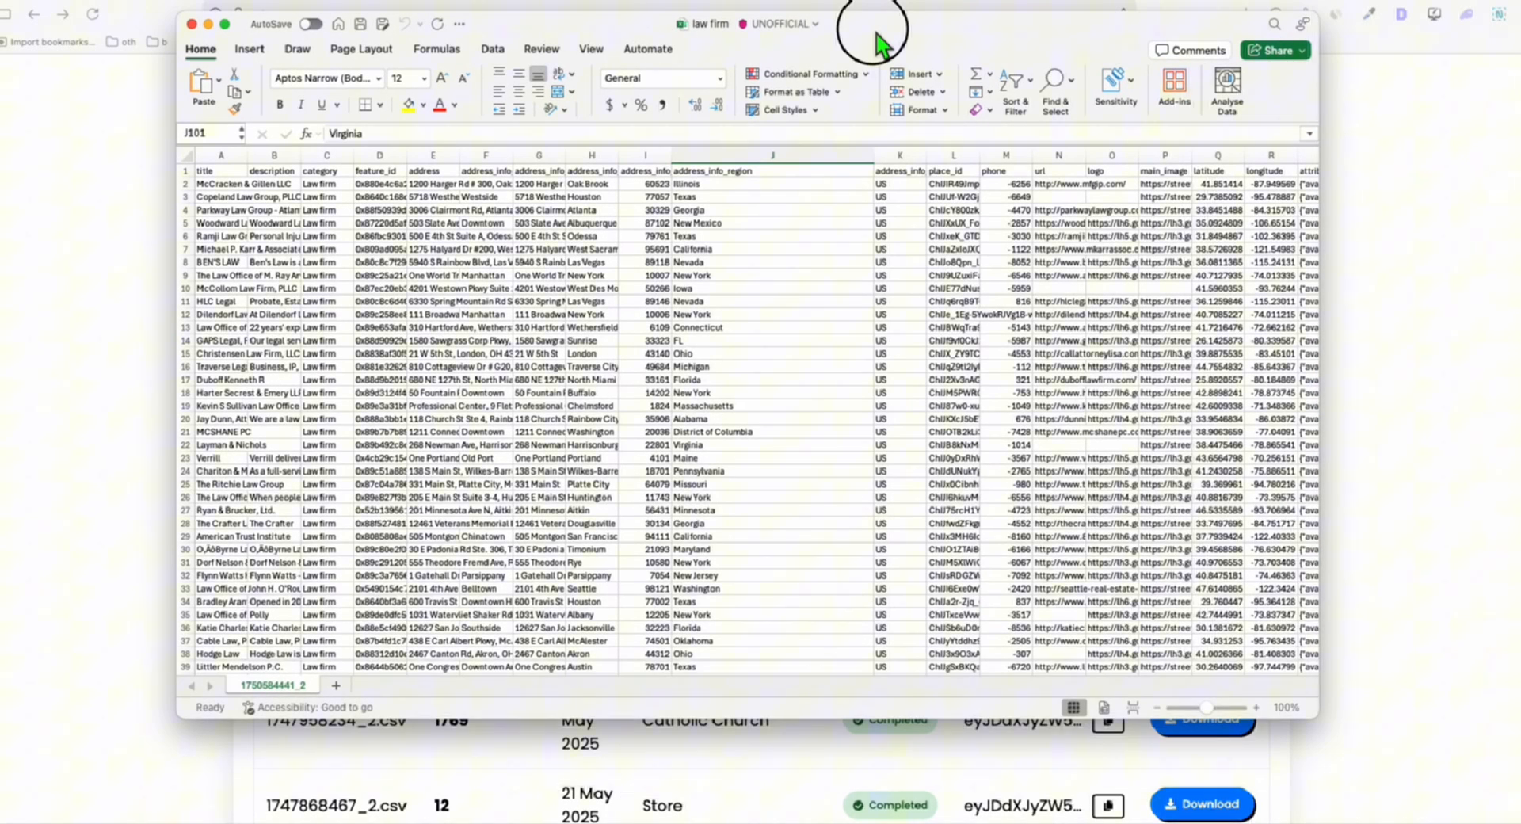
mouse_move(1024, 544)
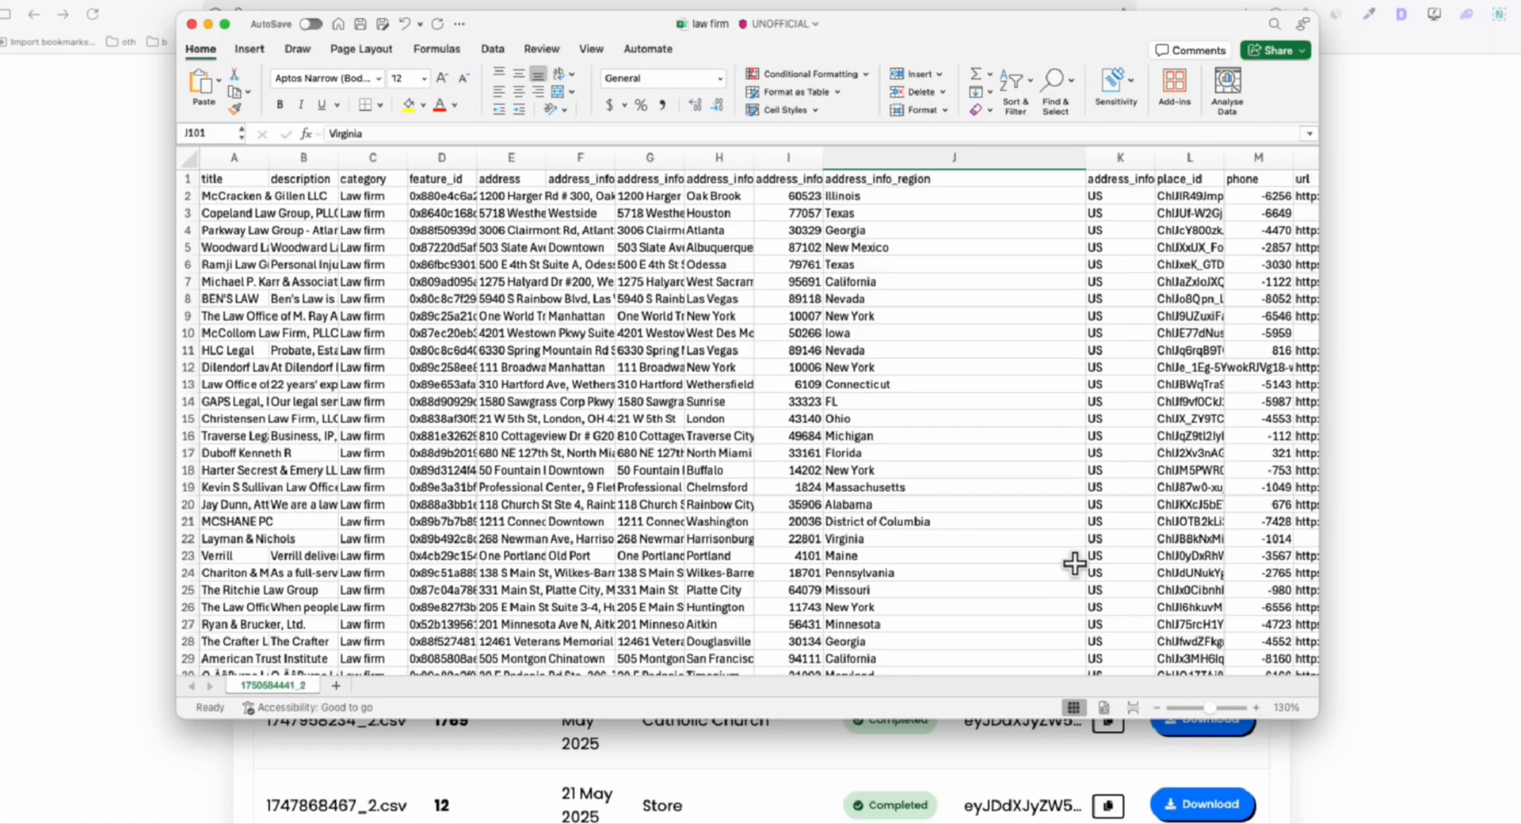
mouse_move(869, 452)
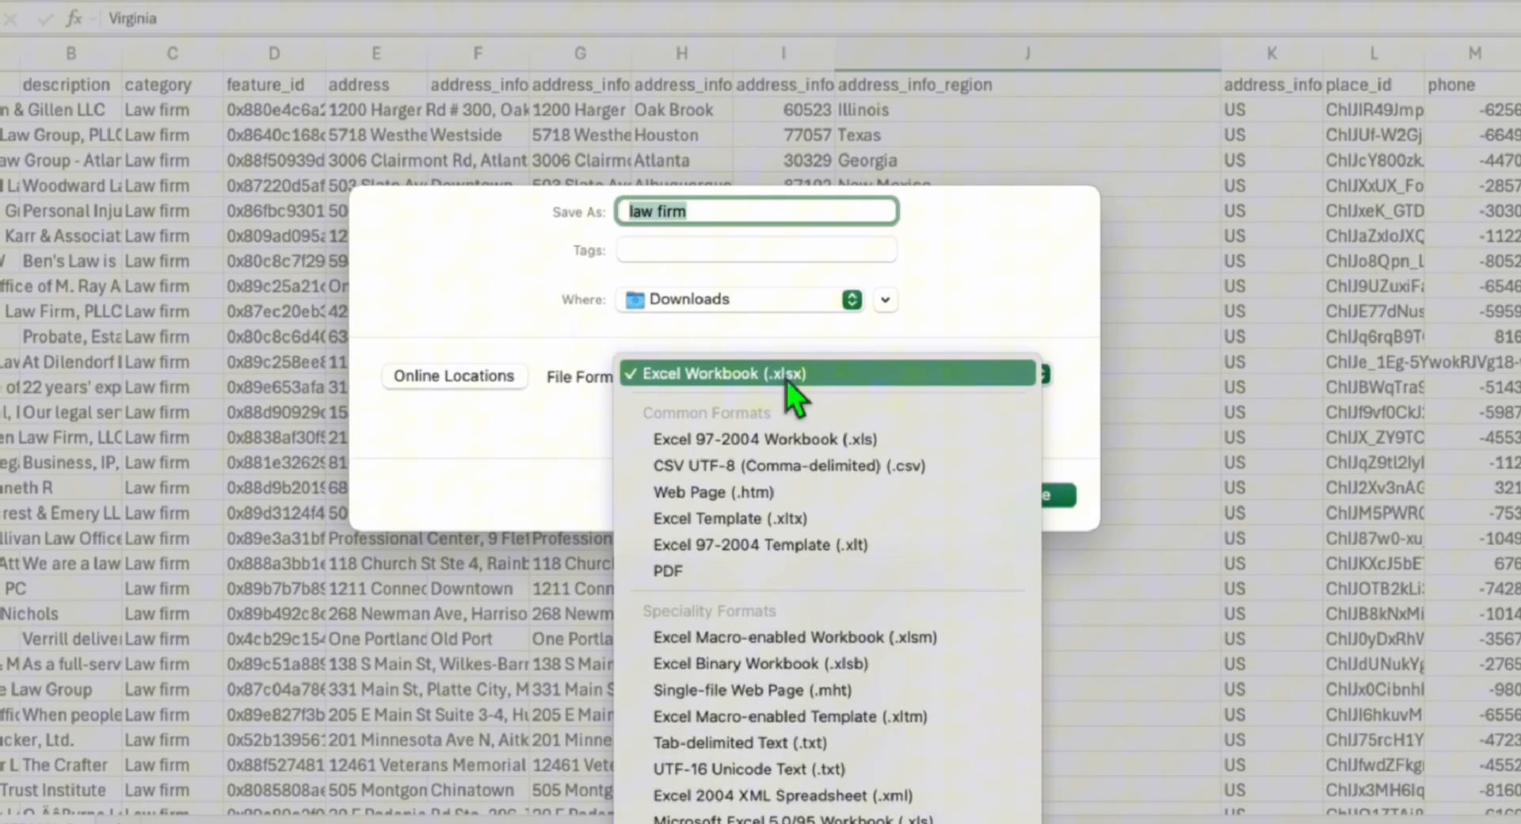
Save the listings as an Excel Workbook (.xlsx) named law firm in Downloads
left_click(705, 374)
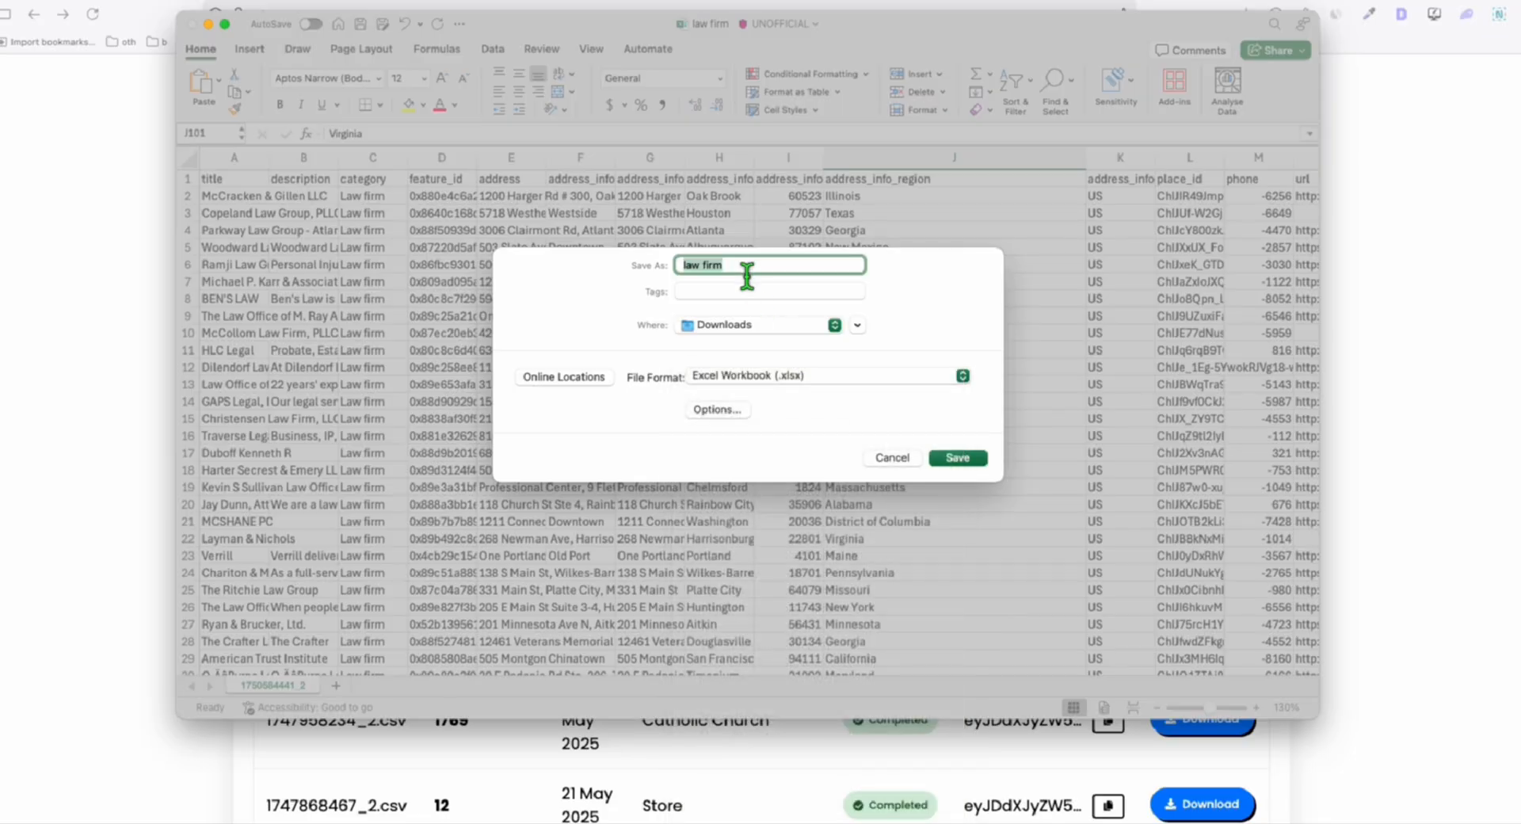
left_click(957, 456)
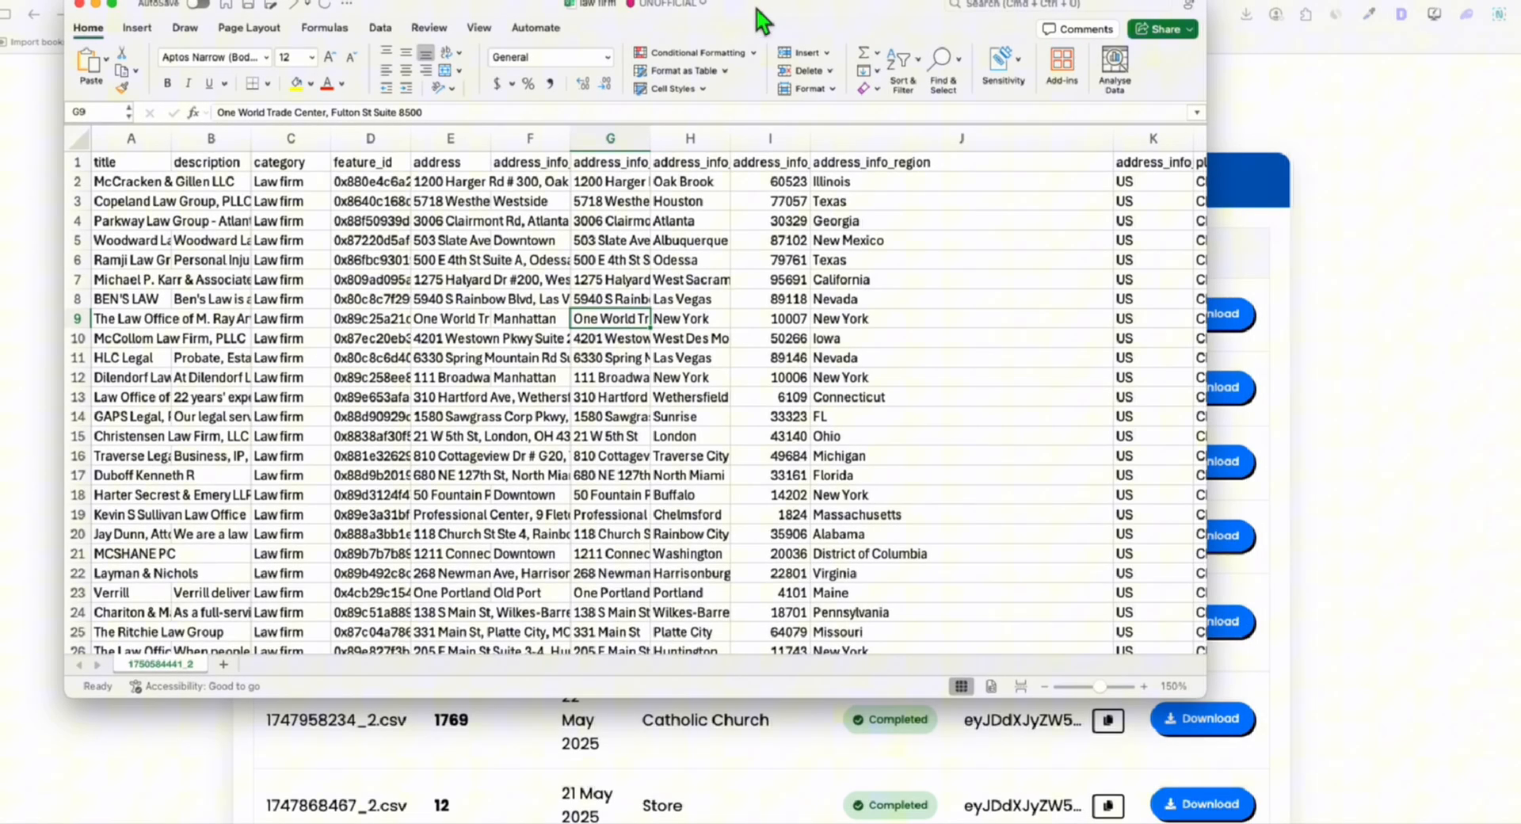
Filter and sort the law firm listings by region, then scroll through them
left_click(960, 239)
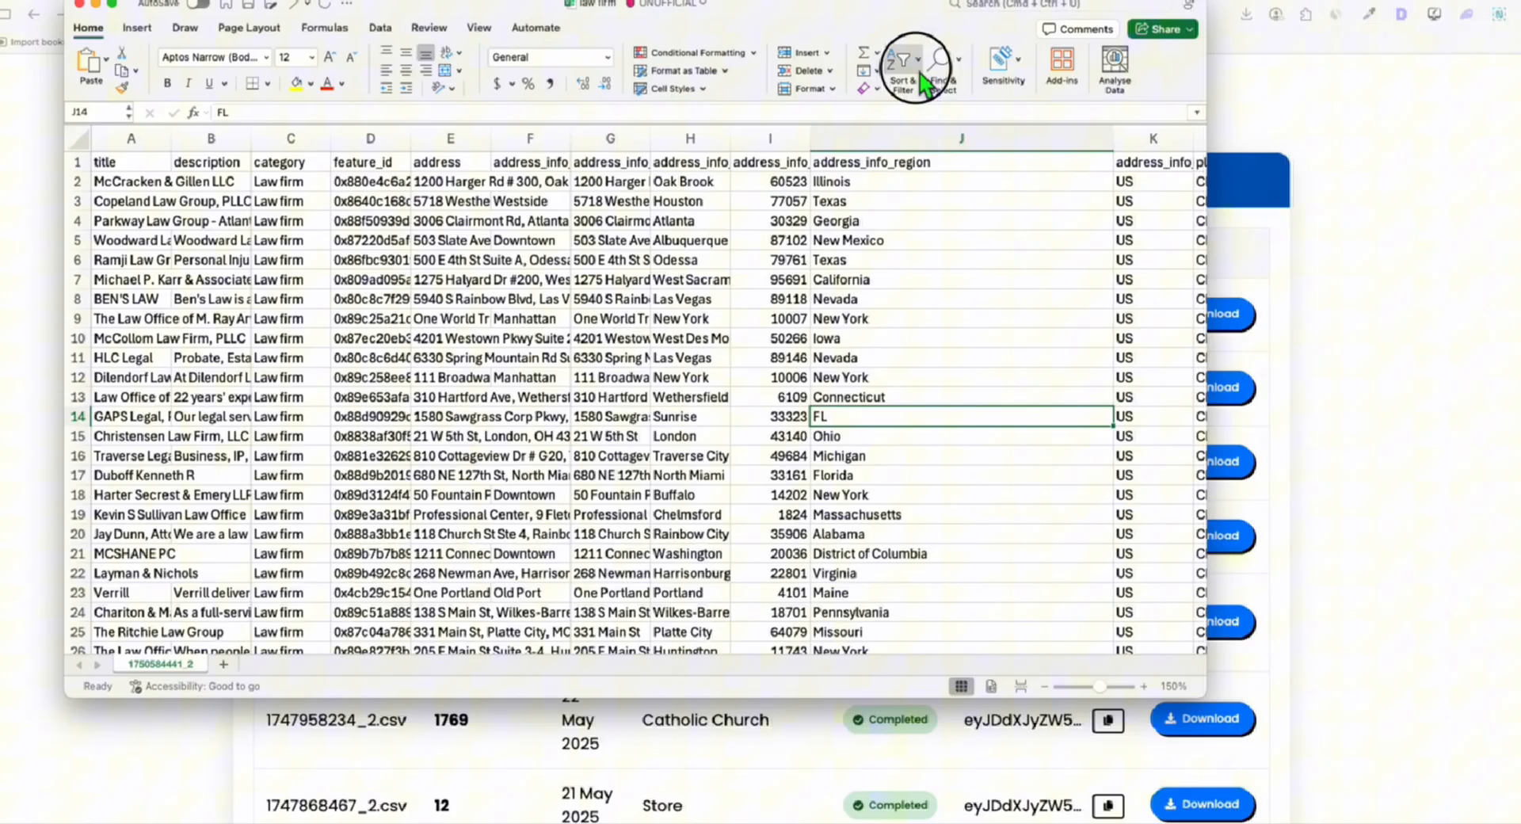
left_click(901, 63)
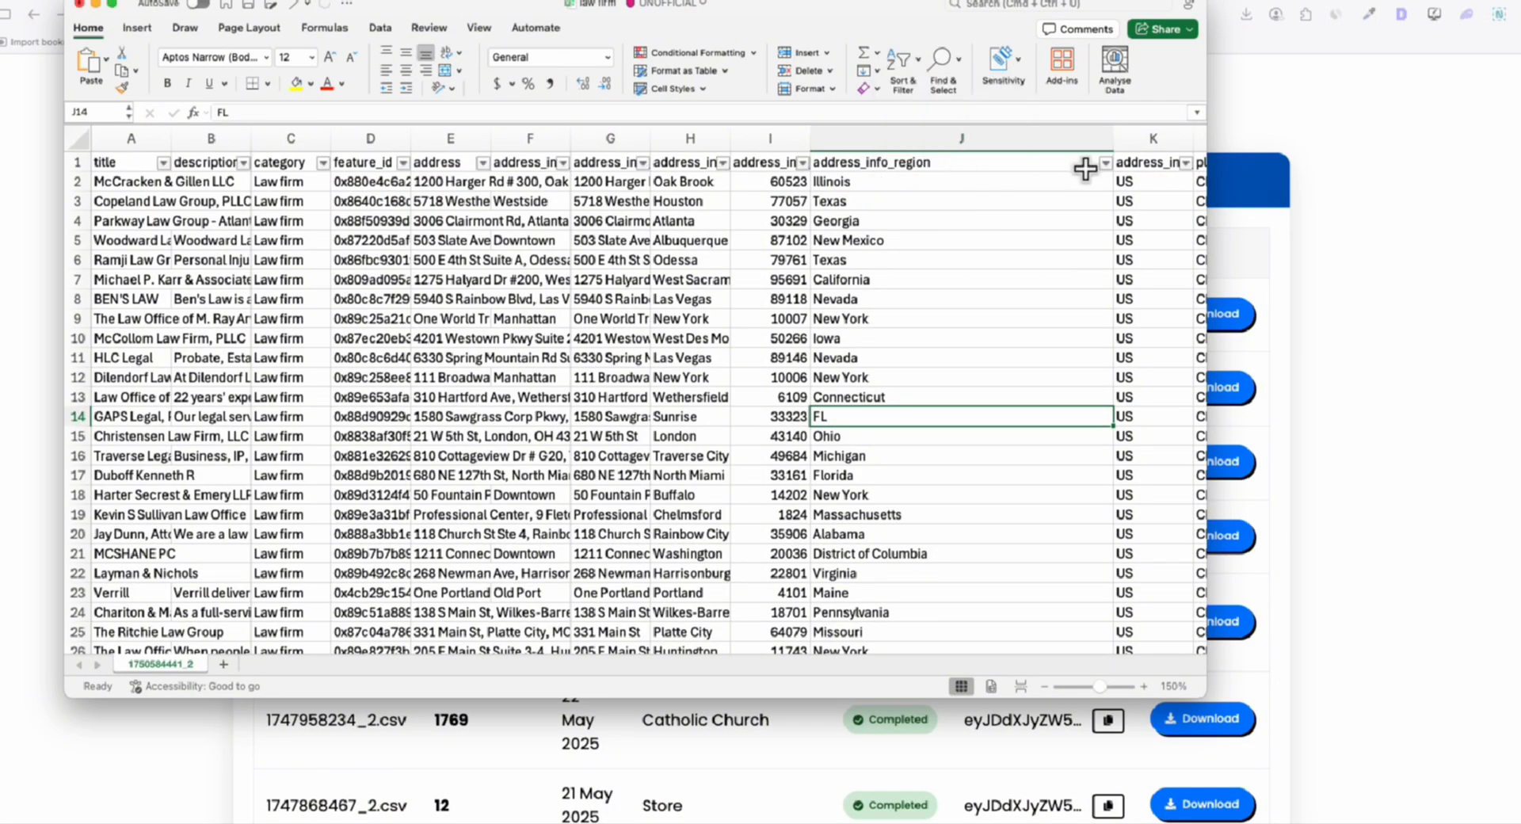
left_click(1101, 162)
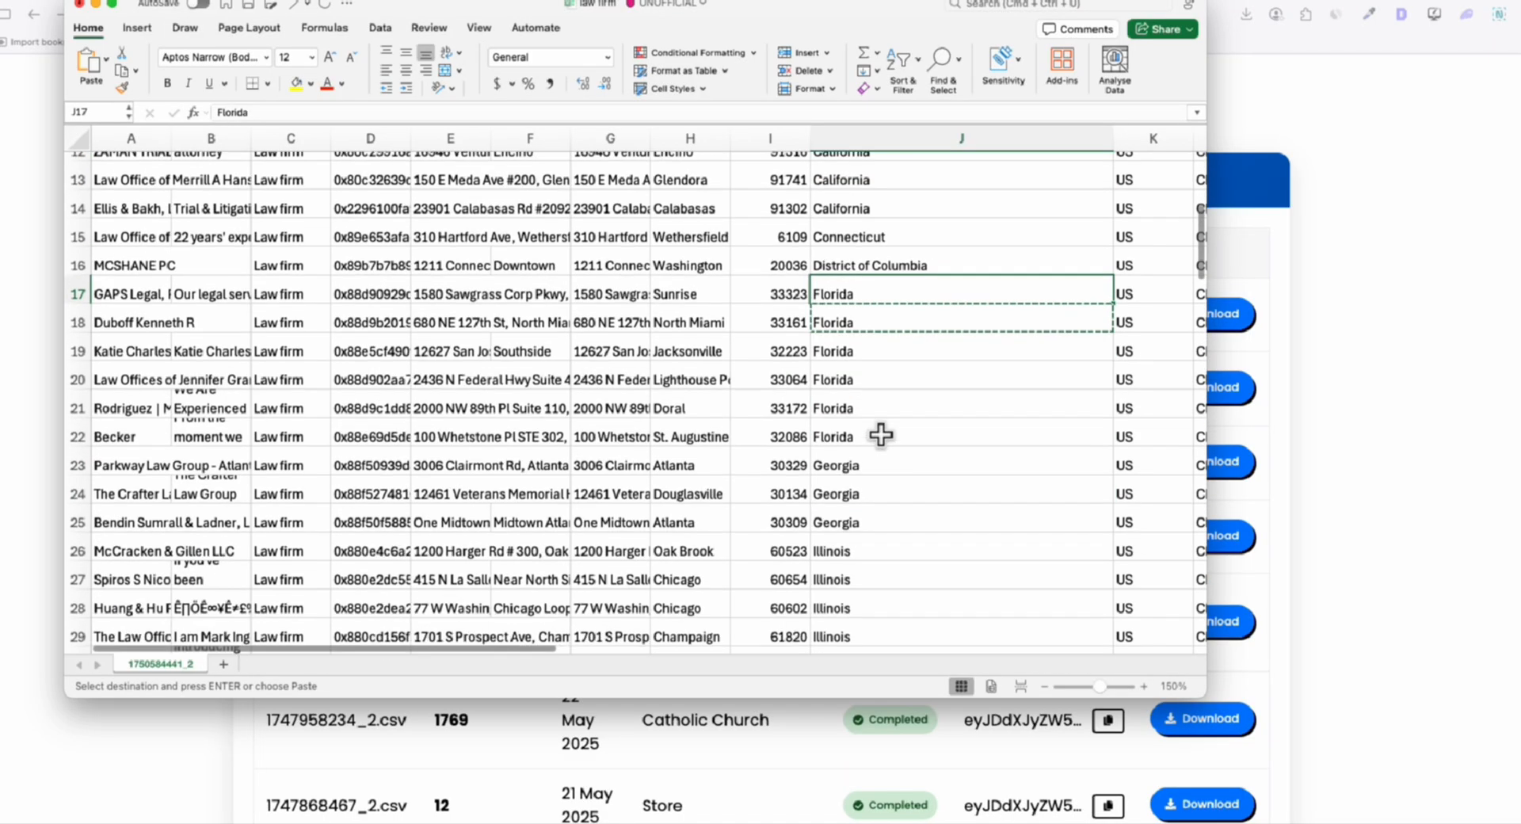
scroll("down", 3)
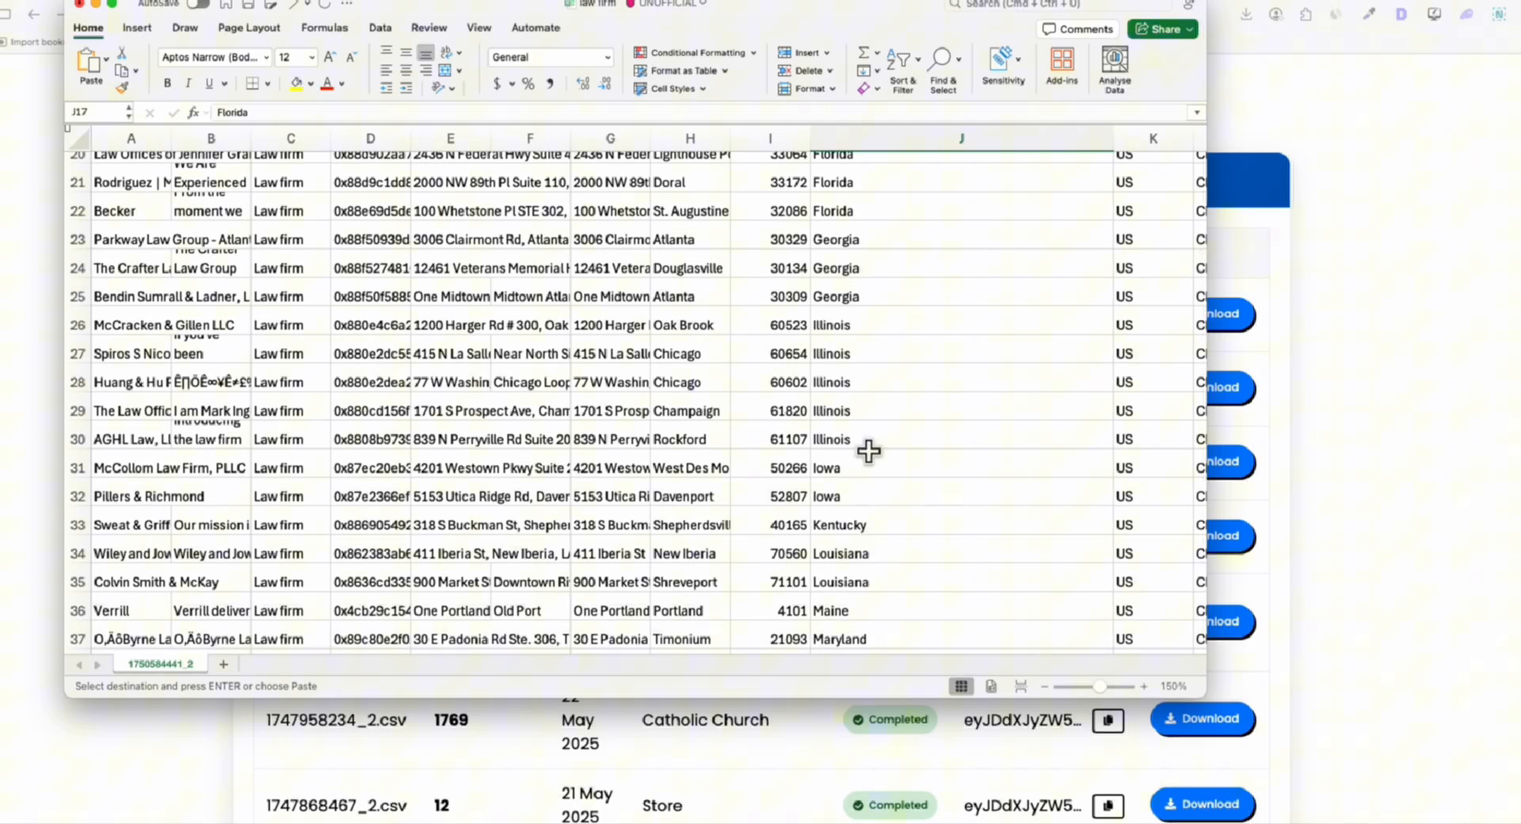
scroll("down", 3)
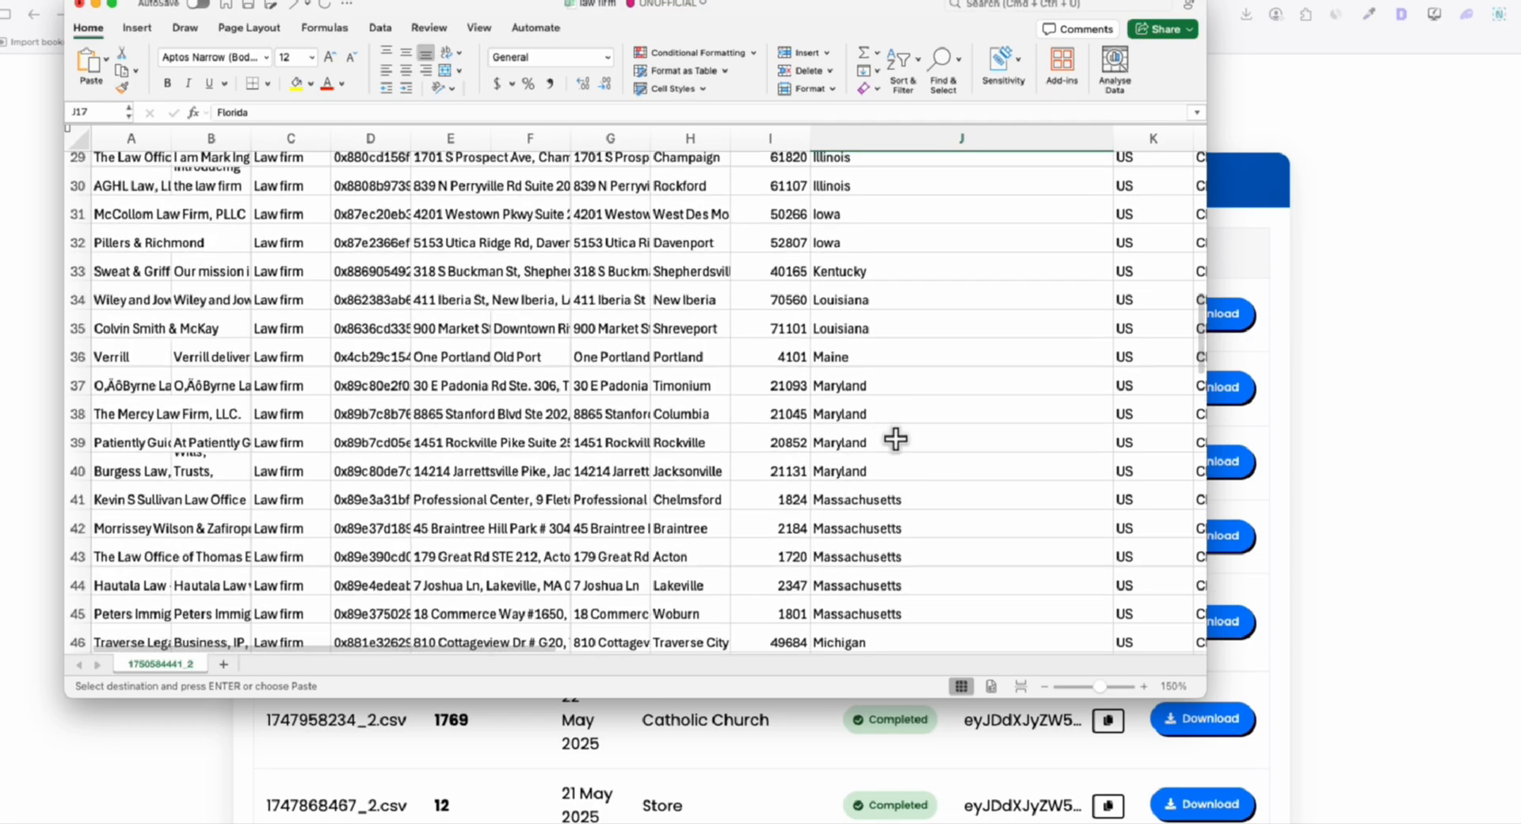
scroll("down", 3)
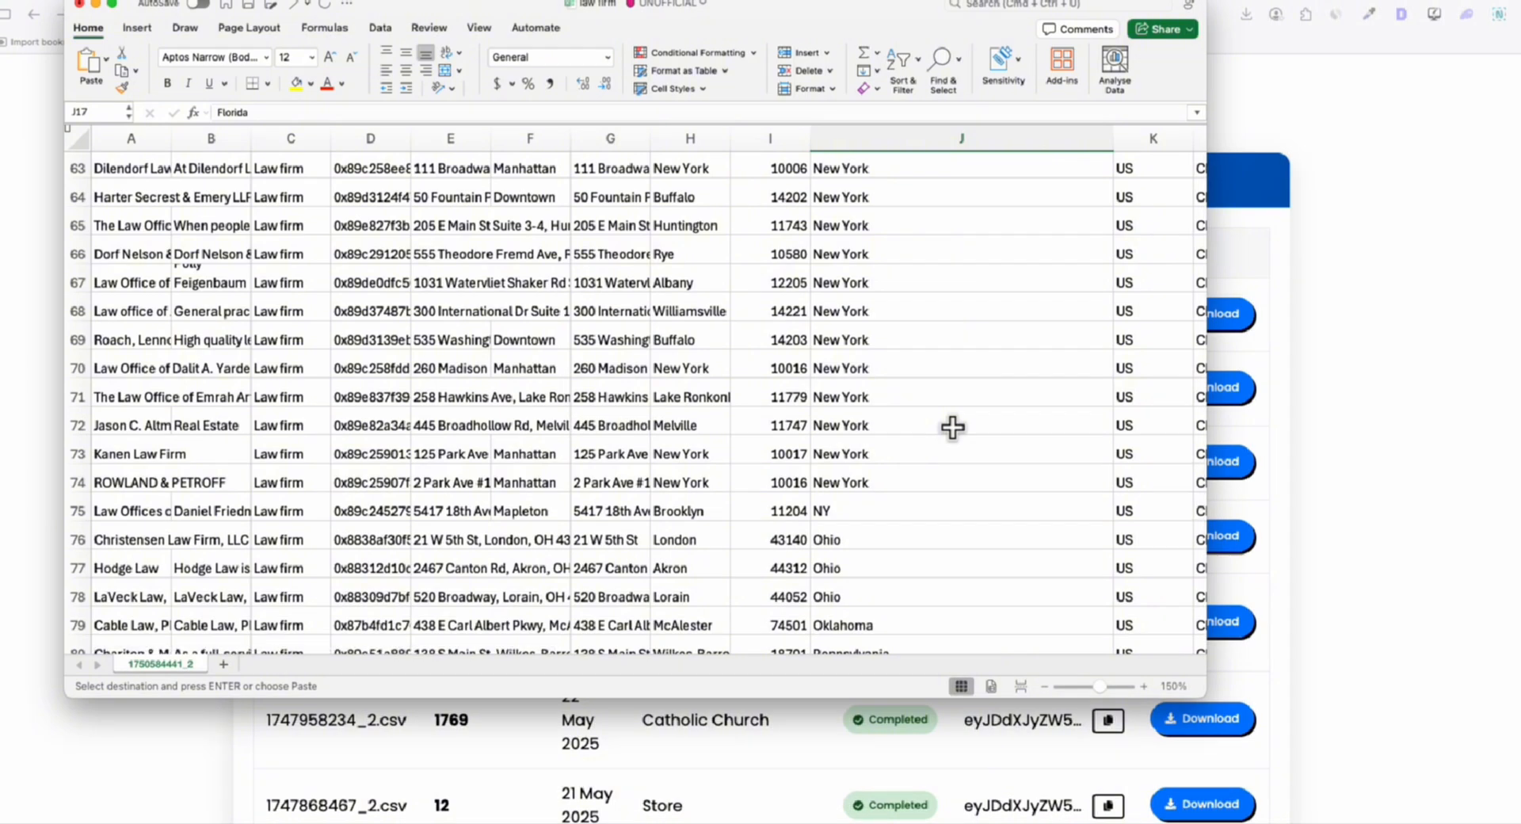
scroll("up", 3)
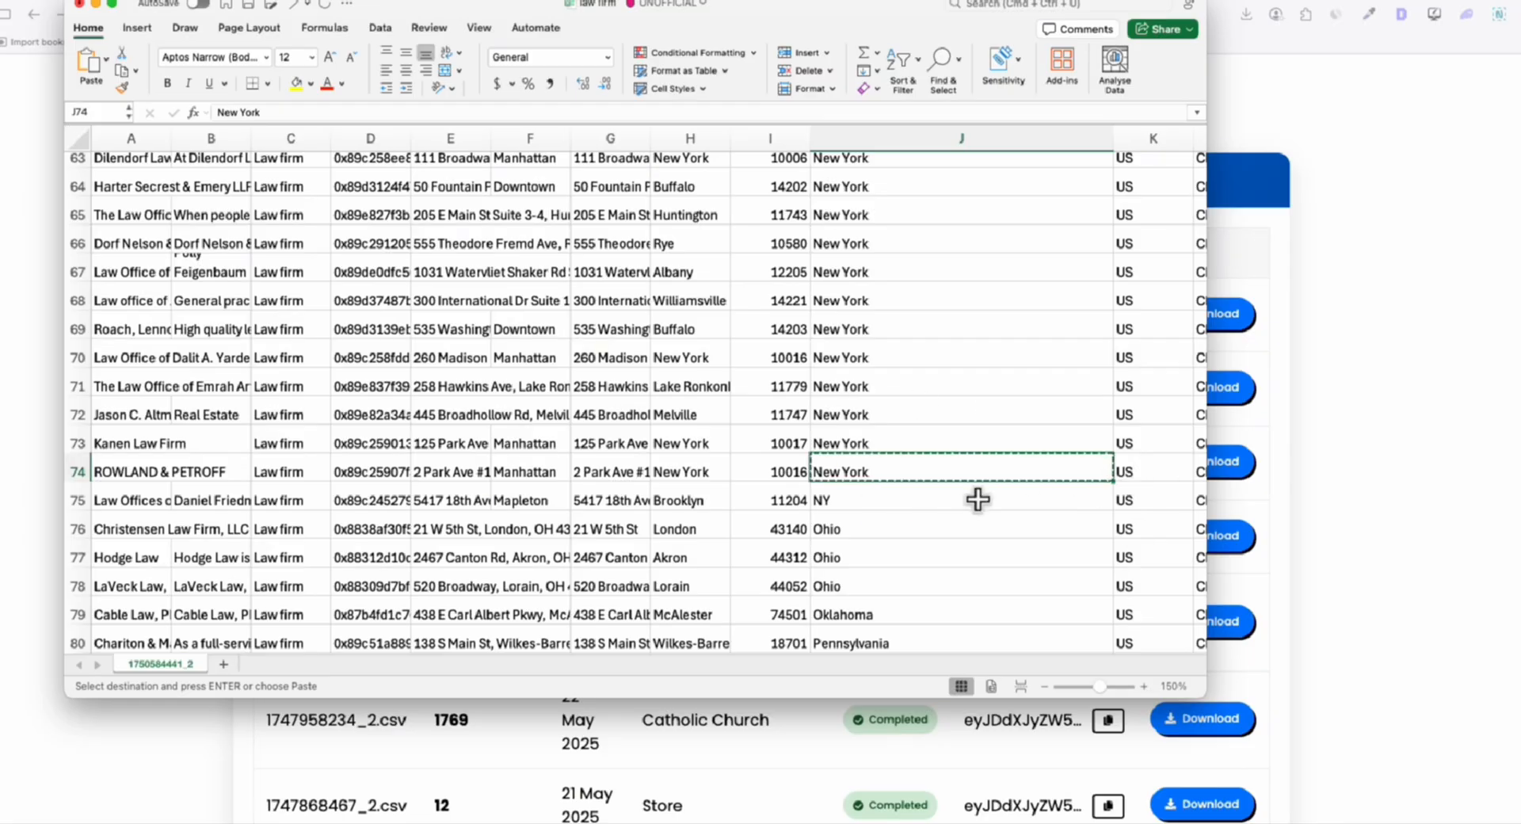
Copy the full website directory prompt text from the Google Doc
scroll("down", 3)
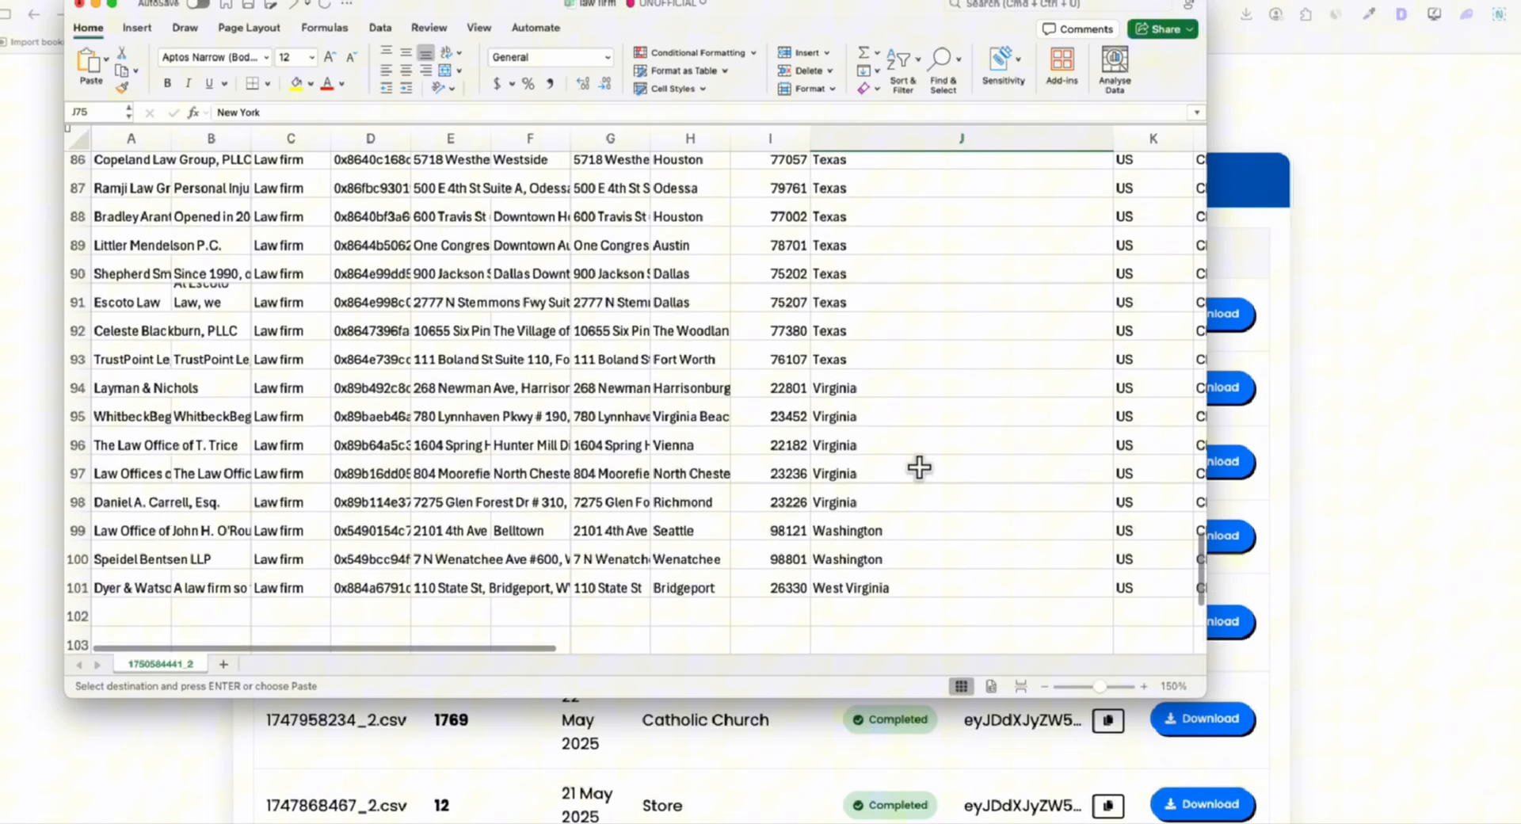
scroll("up", 3)
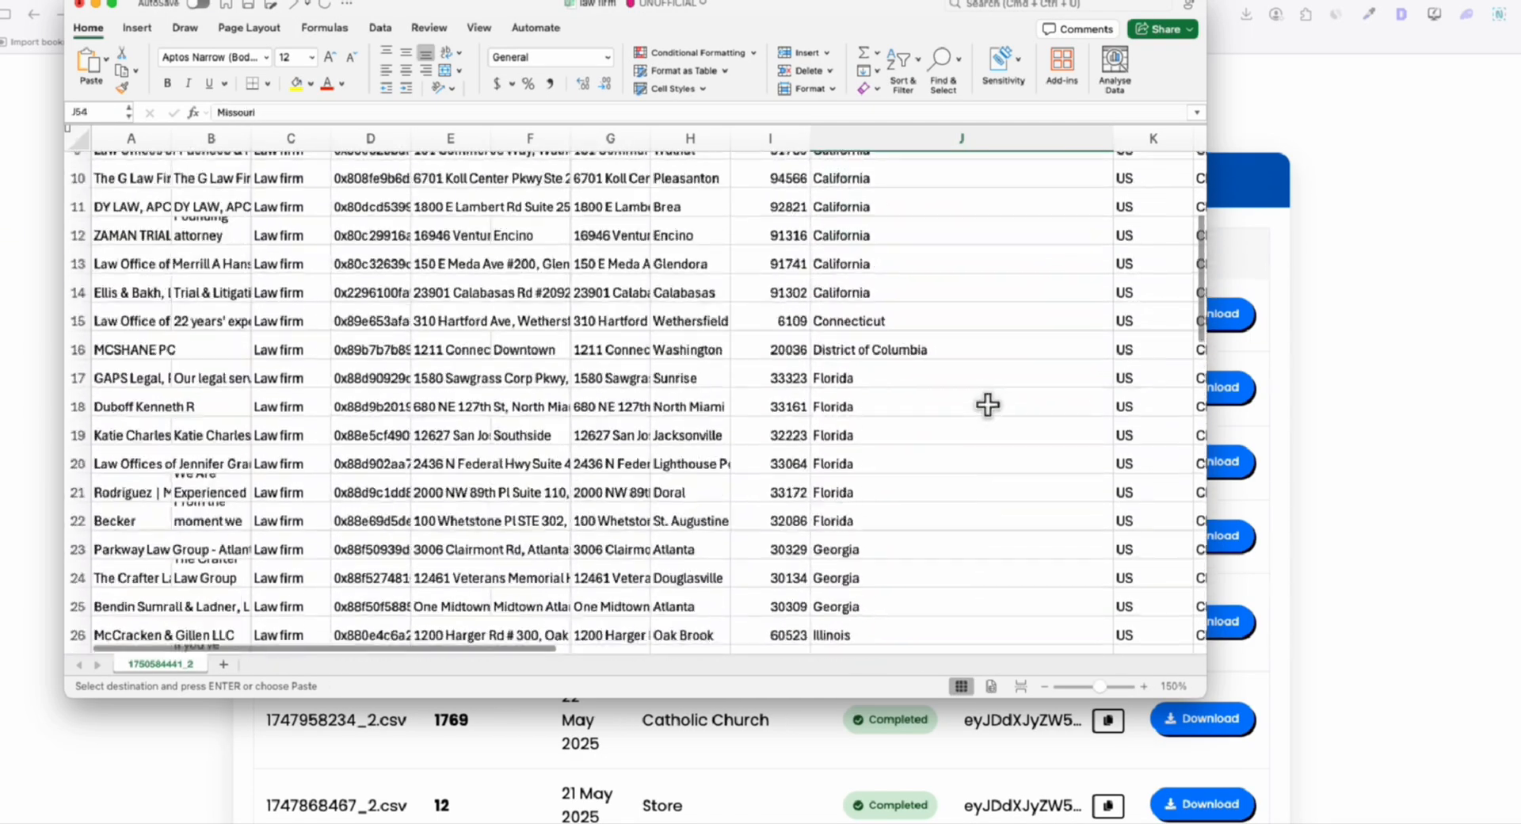
scroll("up", 3)
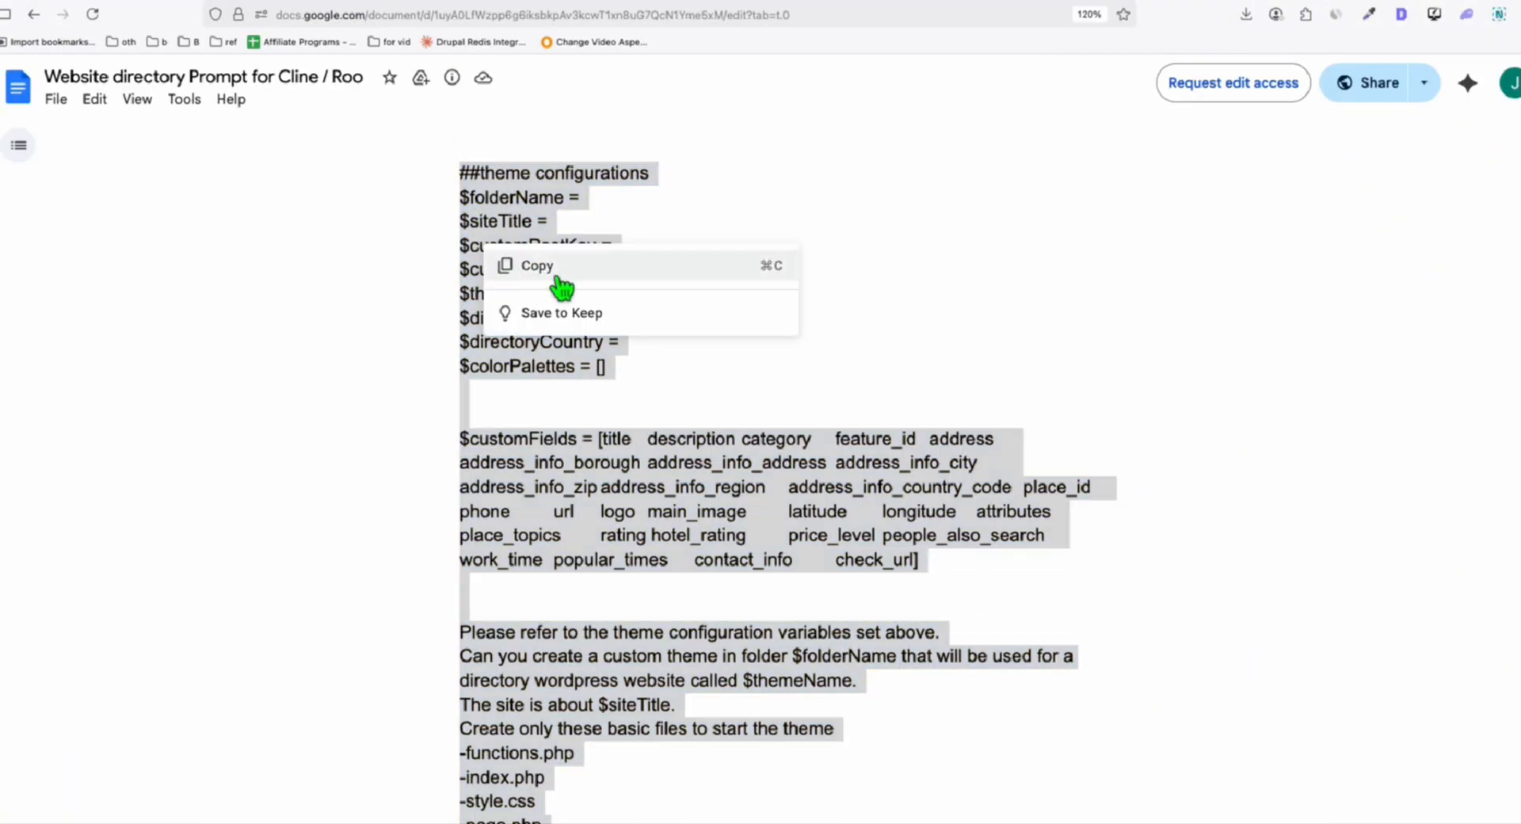
left_click(538, 265)
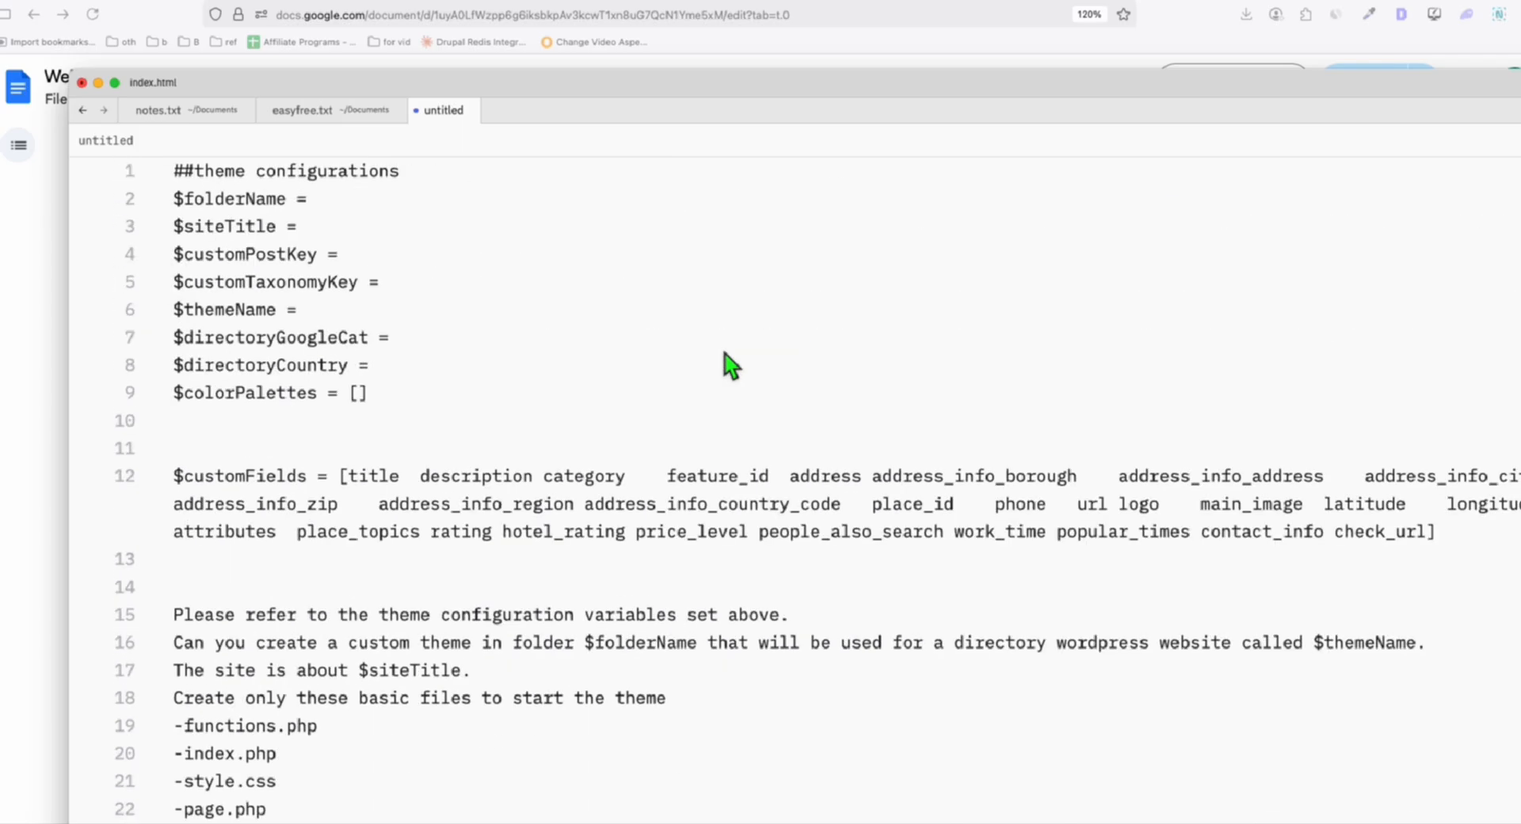
Fill in folder name, site title 'Law Firm in US', post key and taxonomy key 'state'
type("''")
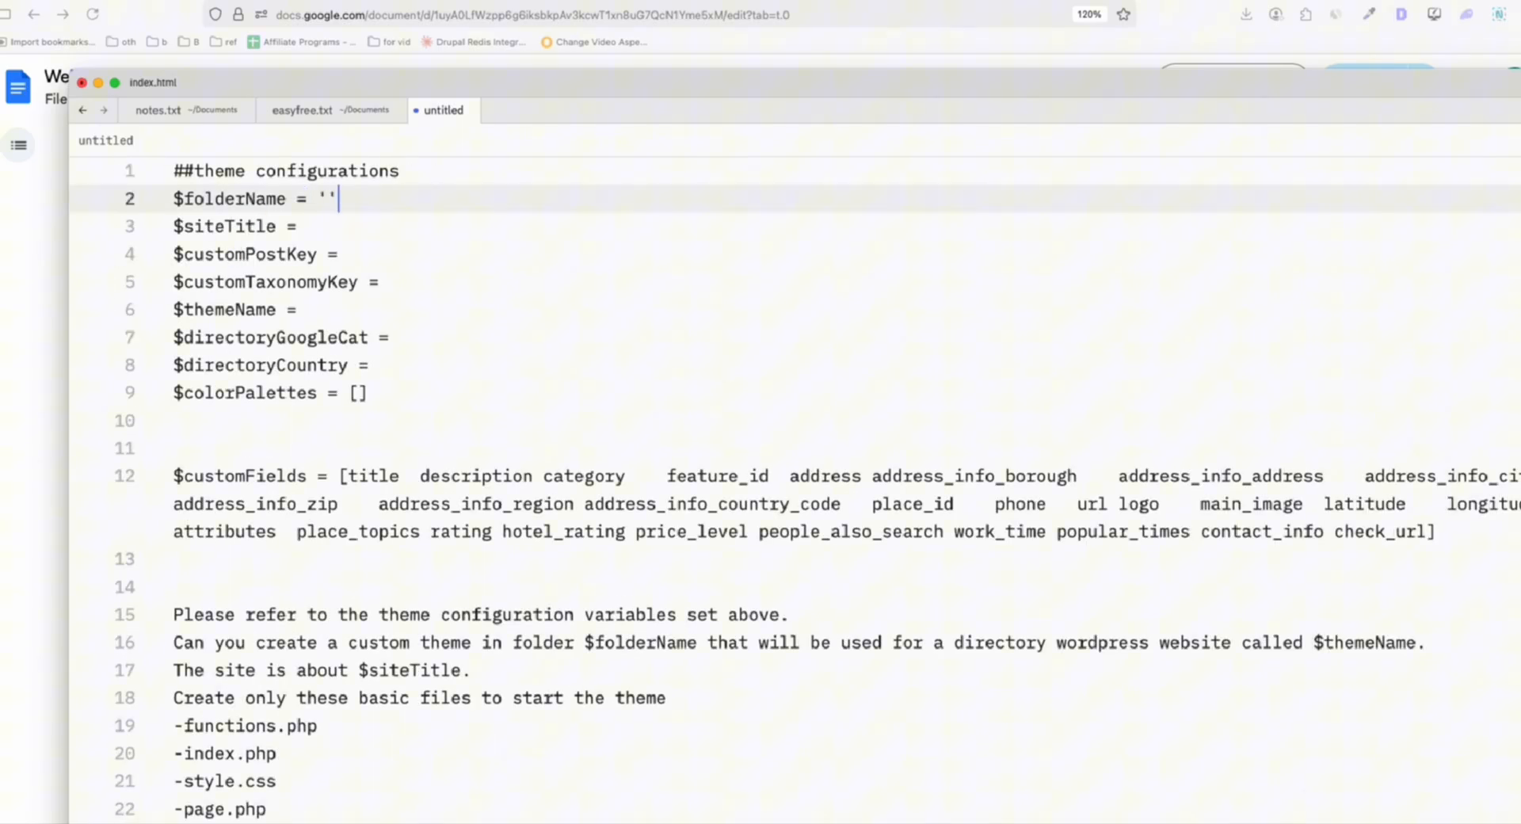
type("Law Firm Theme Grok")
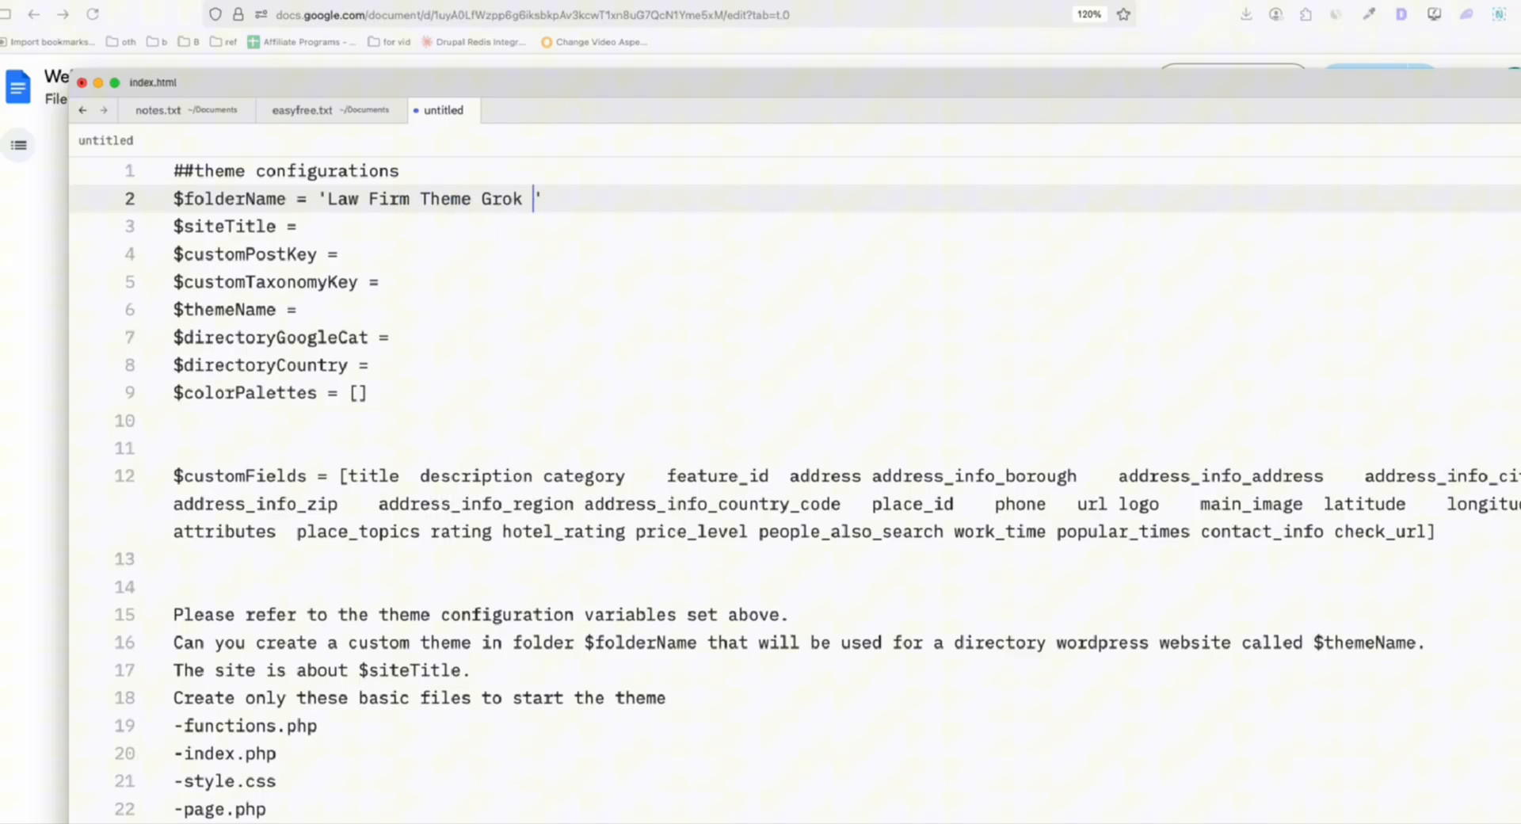
type("4")
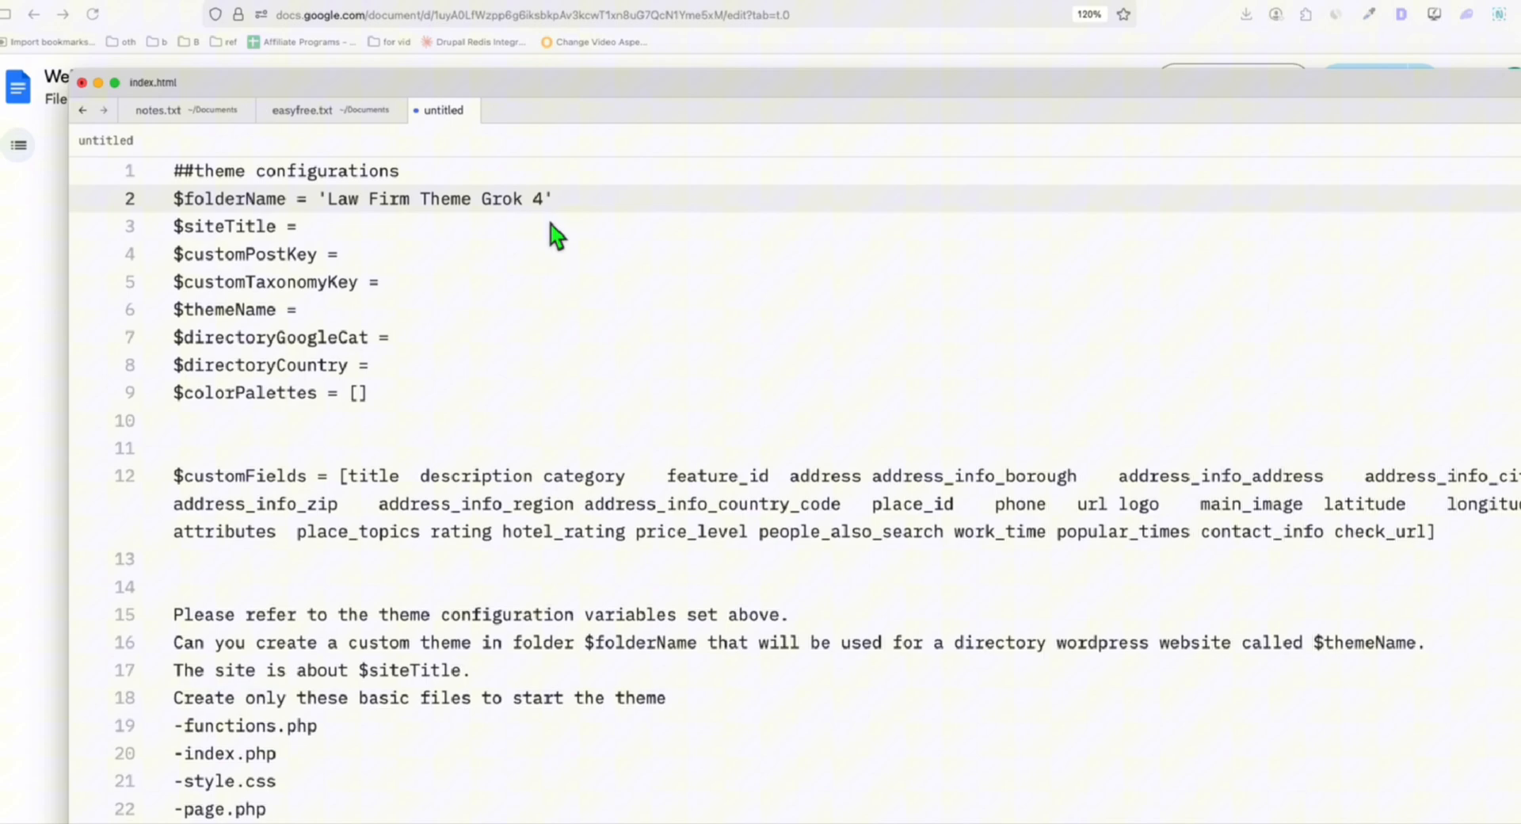
mouse_move(378, 223)
type(" '")
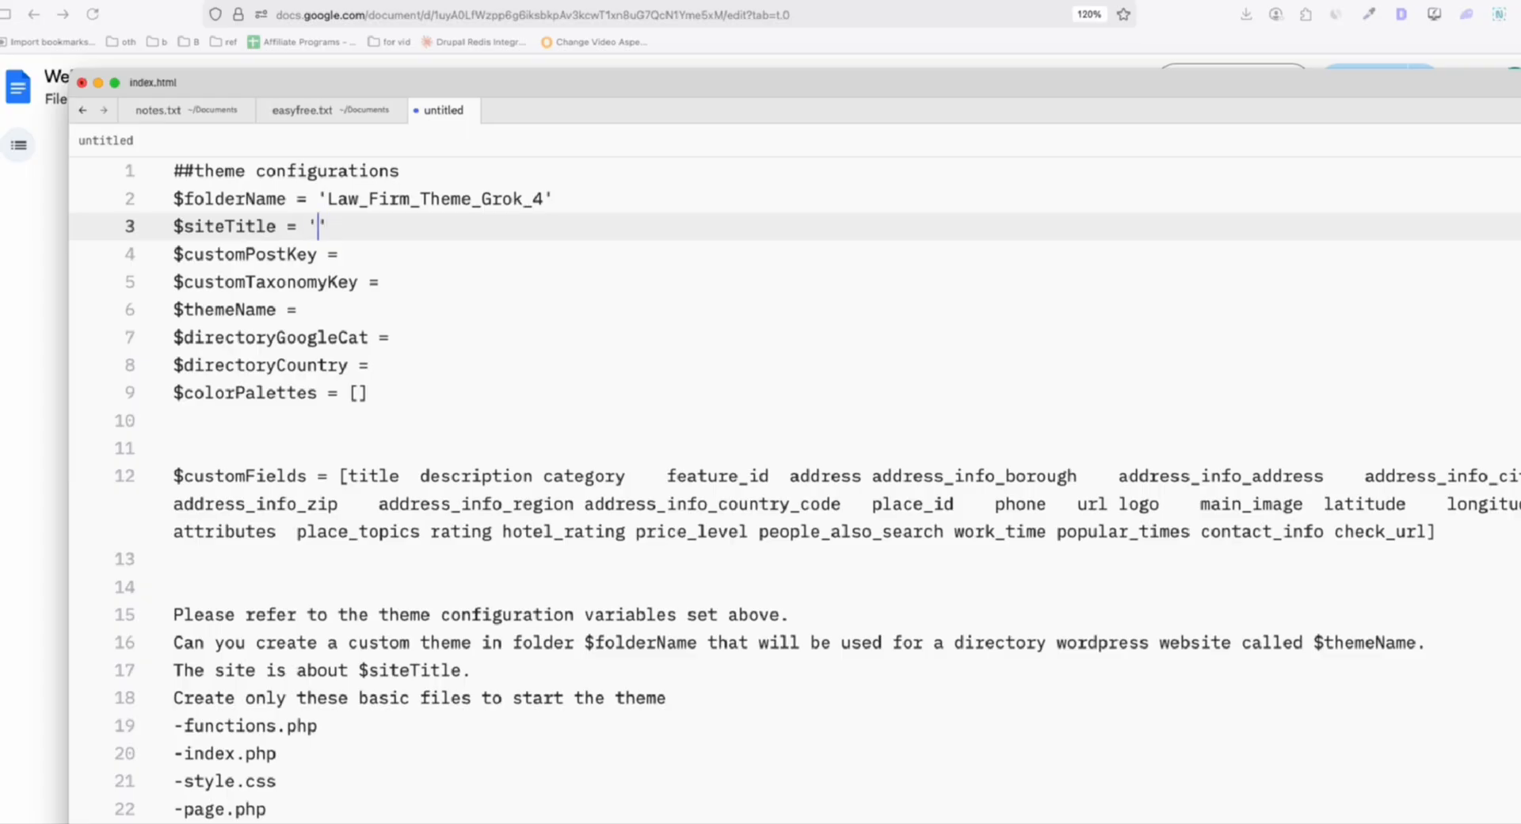
type("Law Firm in USA")
left_click(843, 255)
type(" 'law-firm")
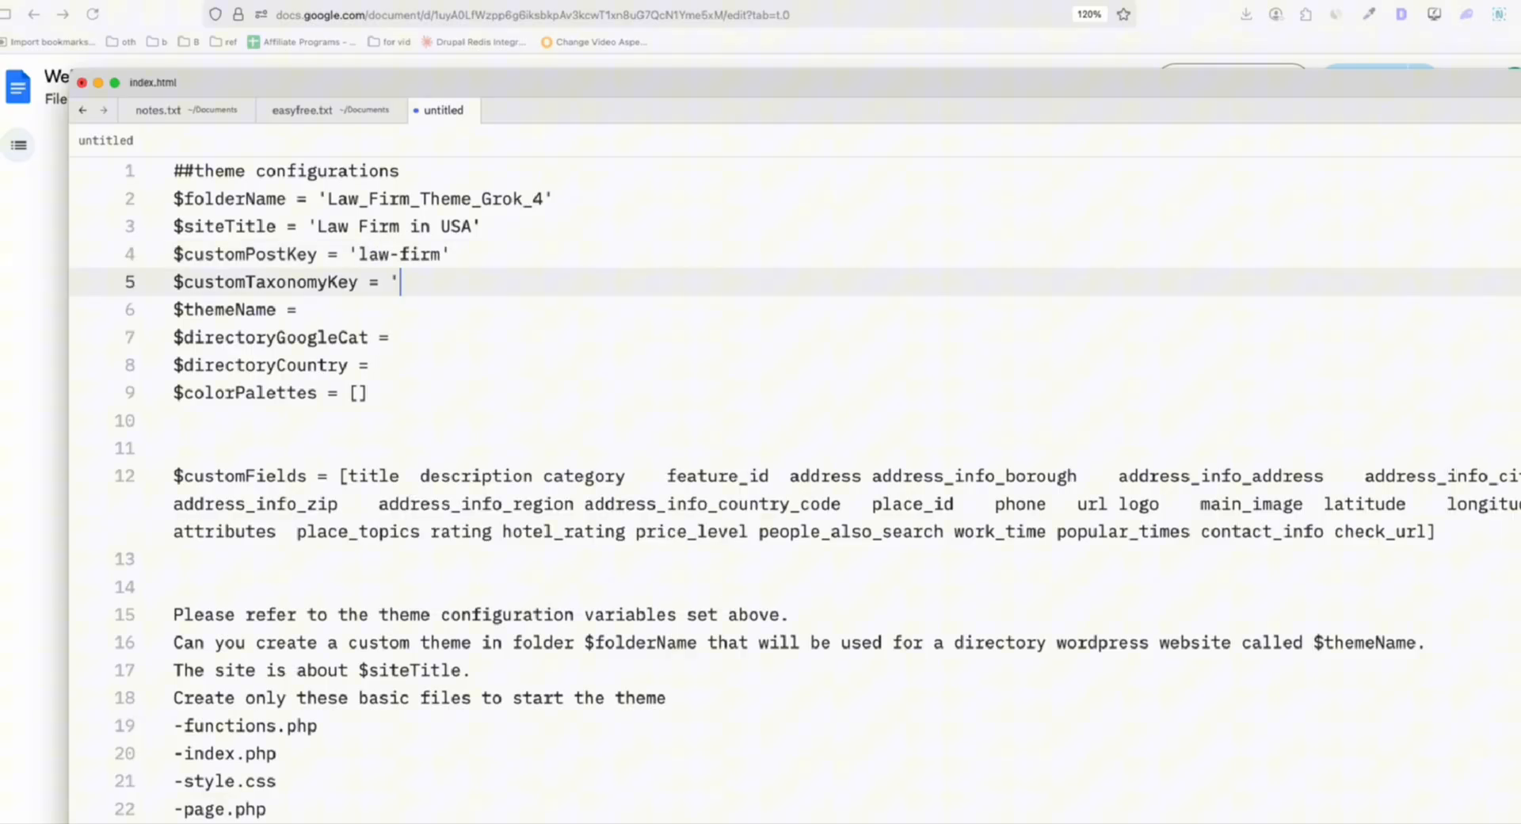
type("state'")
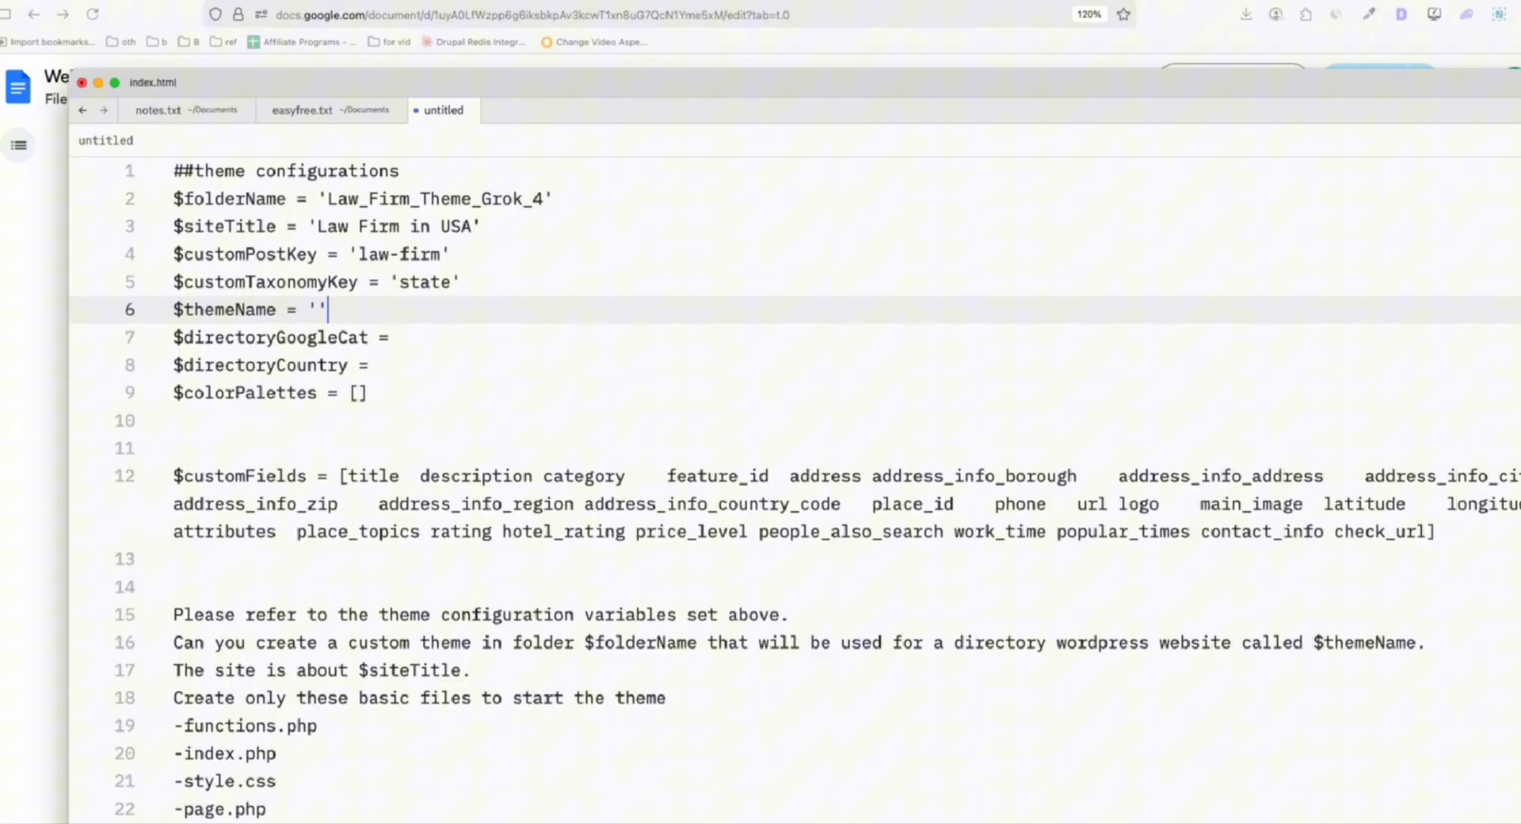
Set theme name 'Law Firm Theme Grok 4', category 'Law Firm' and country USA
type("Law Firm Theme Grok 4")
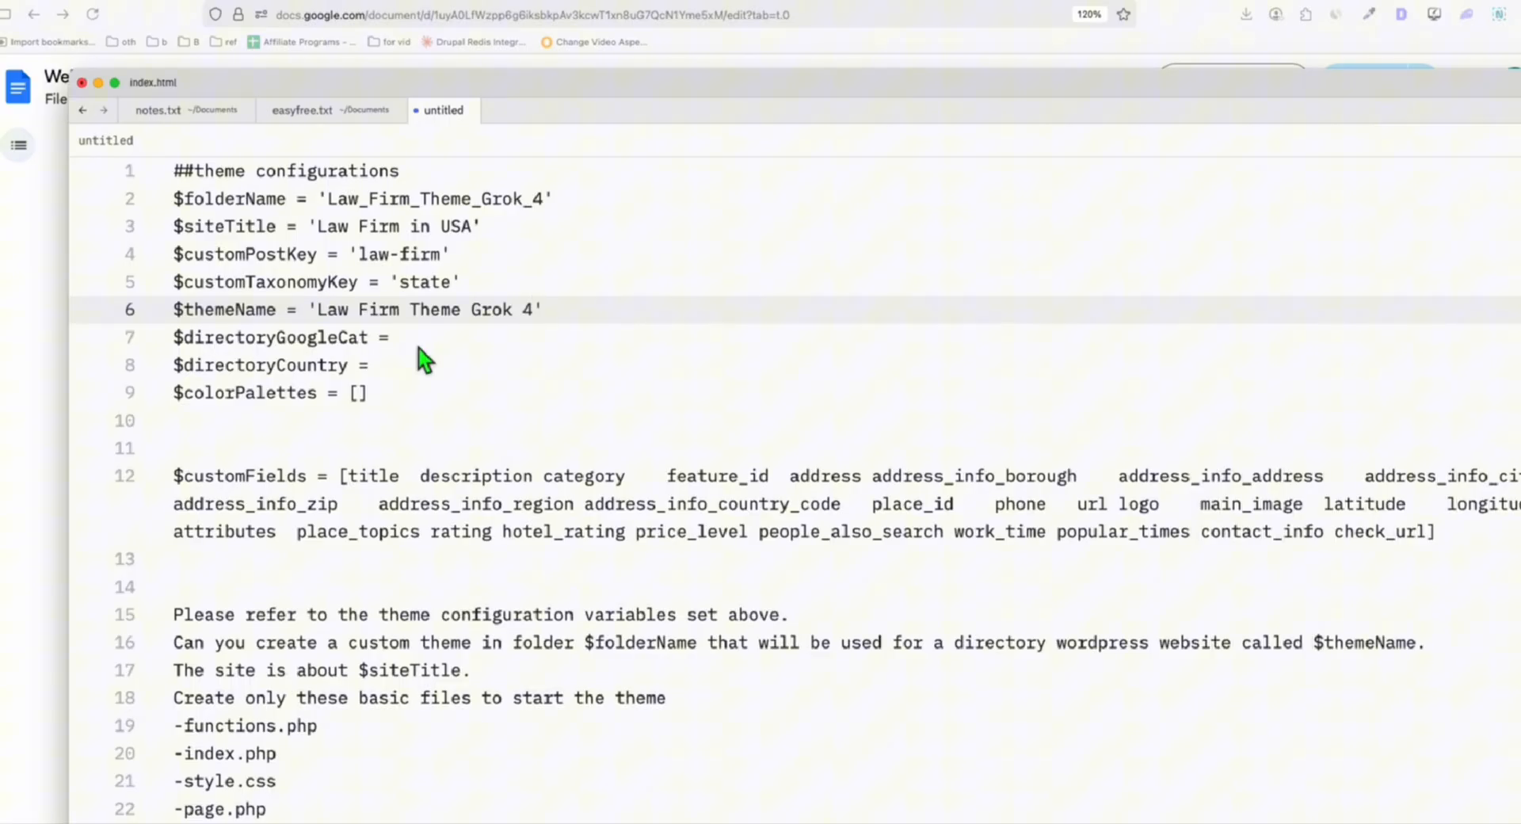
type("'")
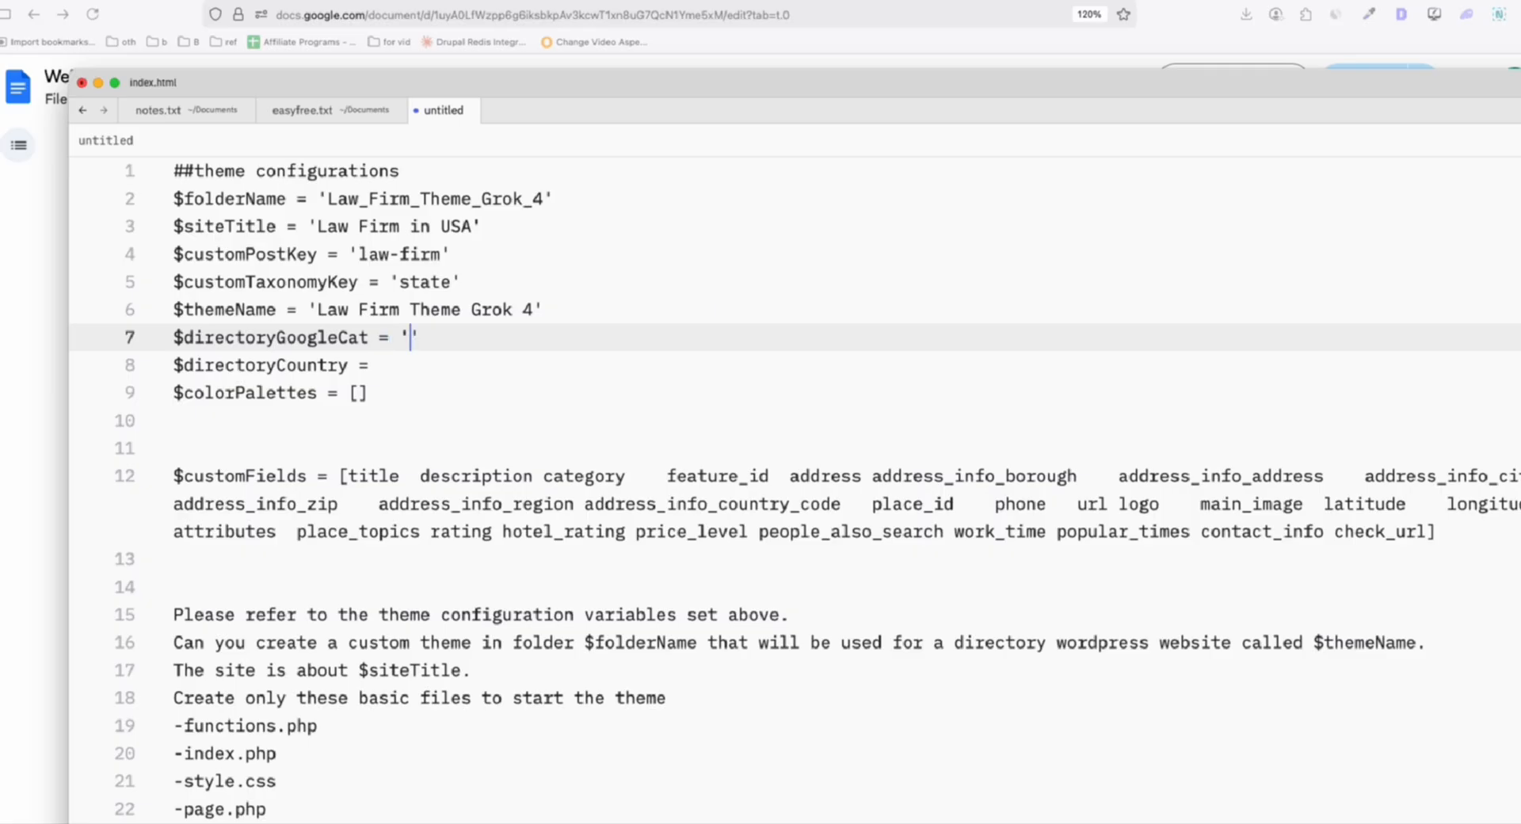
type("Law Firm")
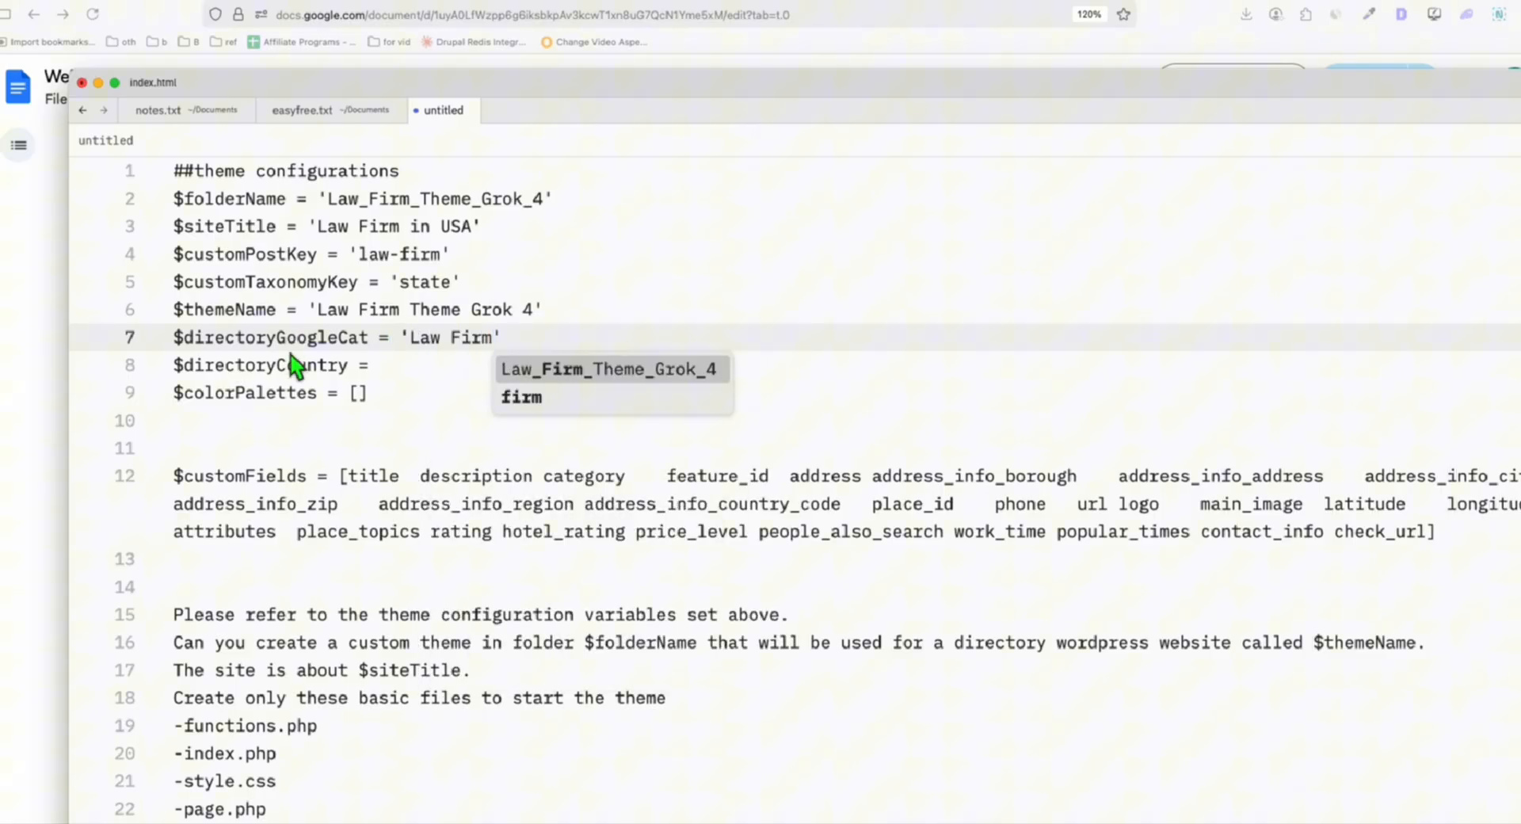
type("'U'")
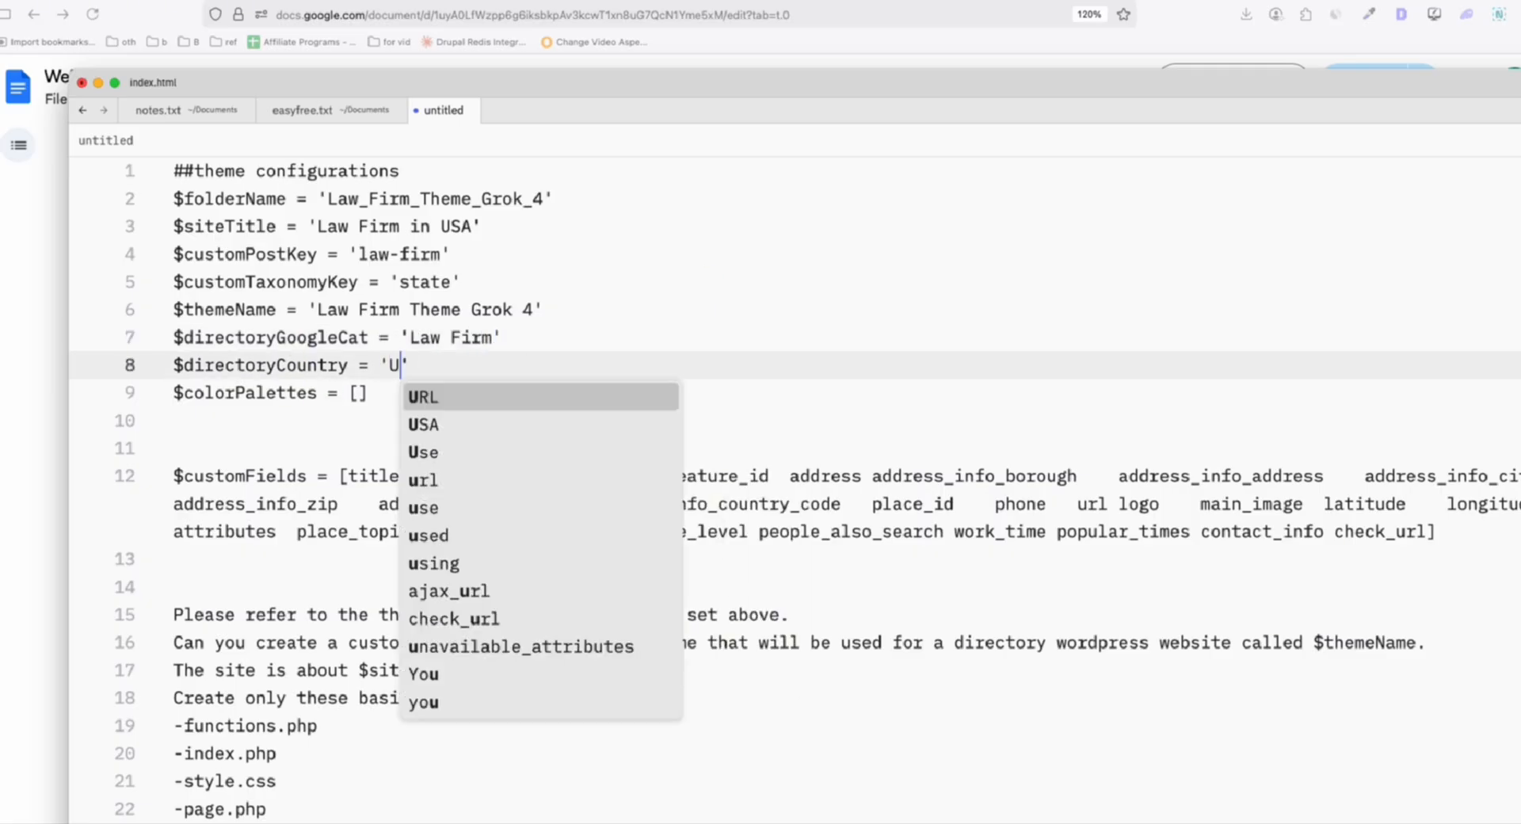
left_click(423, 424)
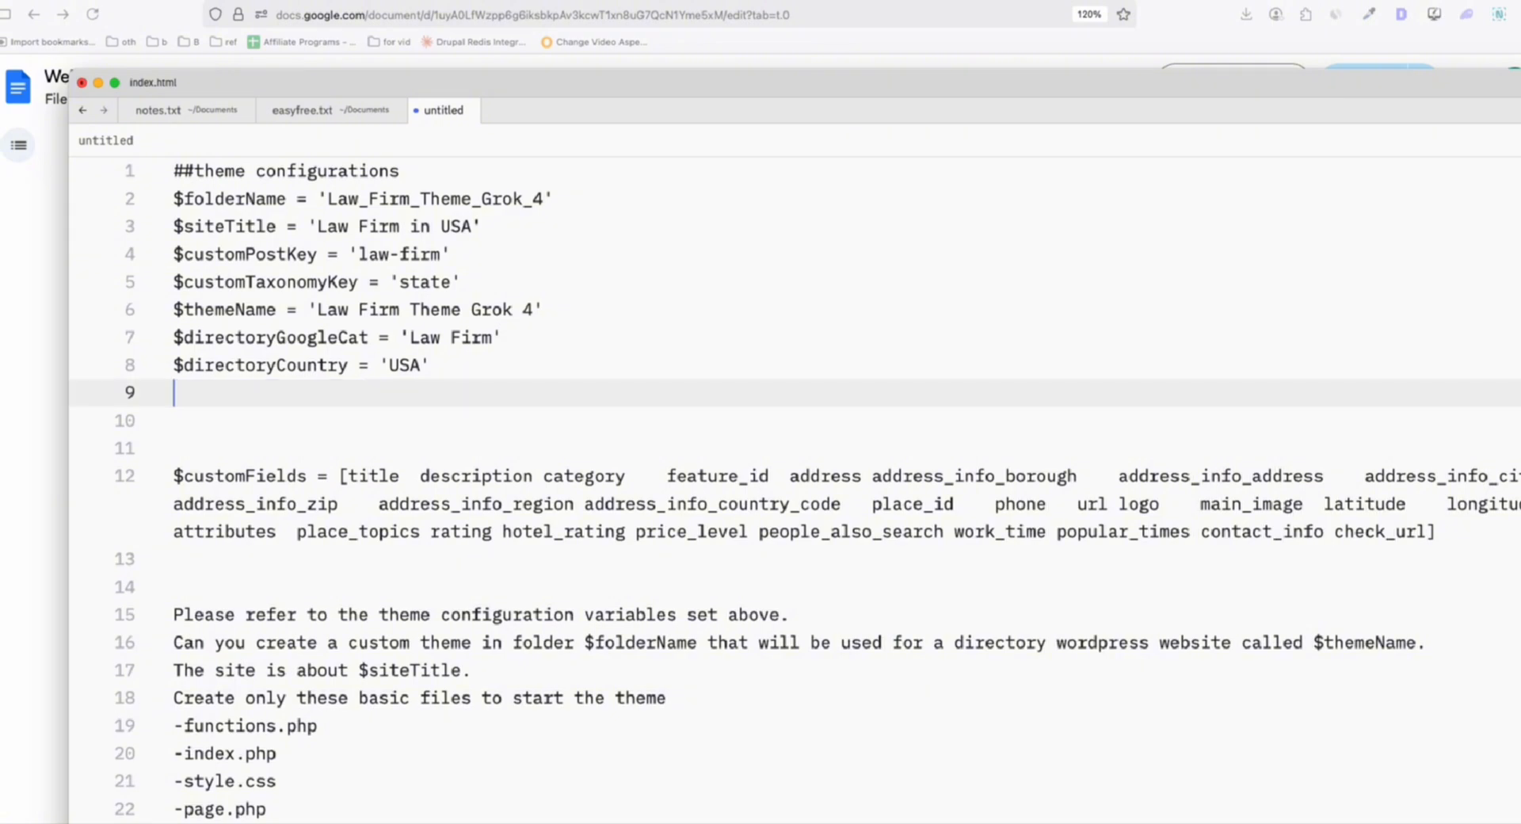
scroll("down", 3)
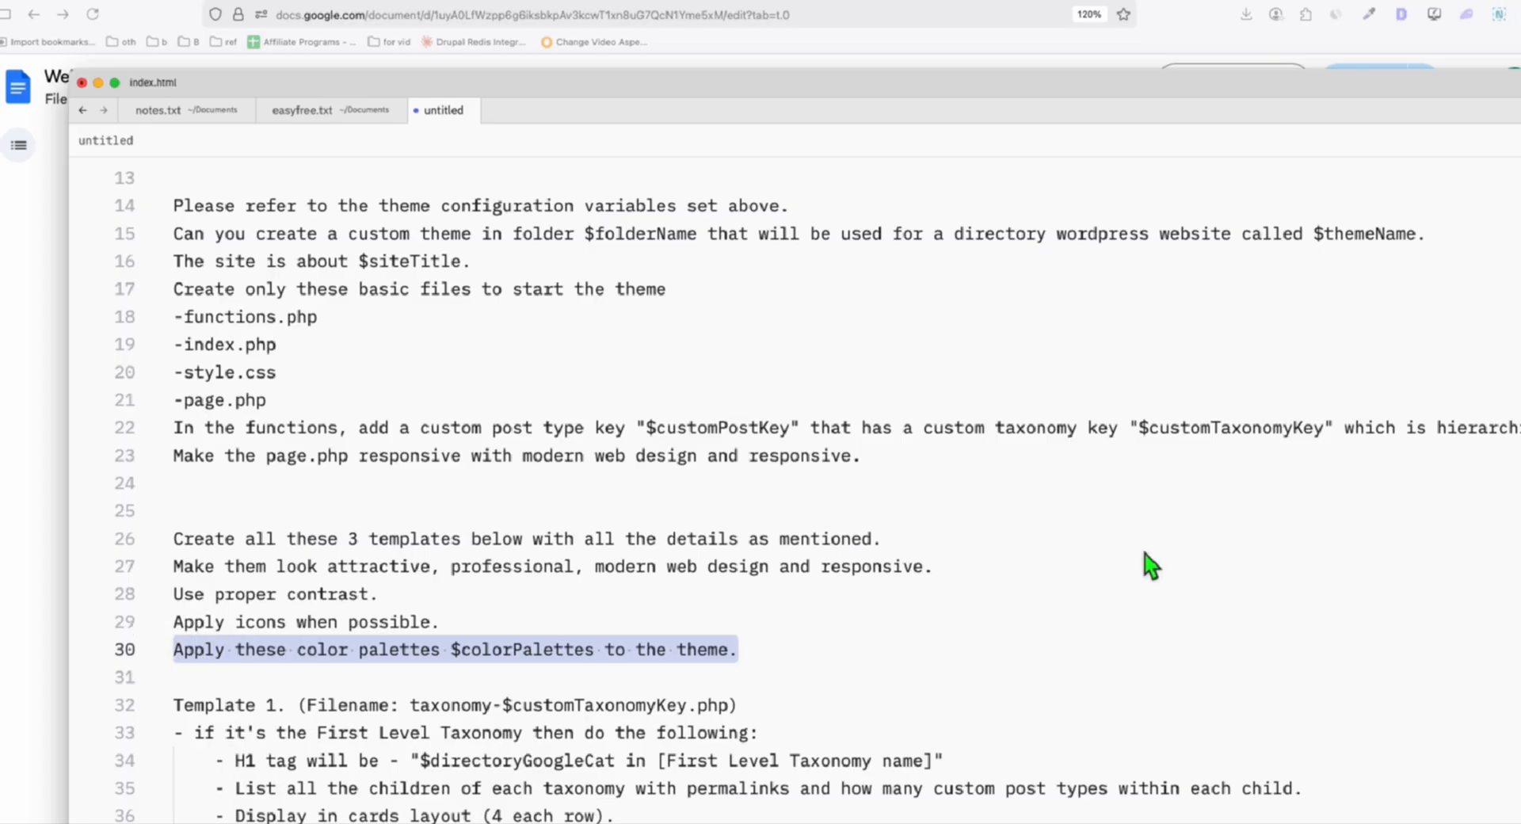
scroll("up", 3)
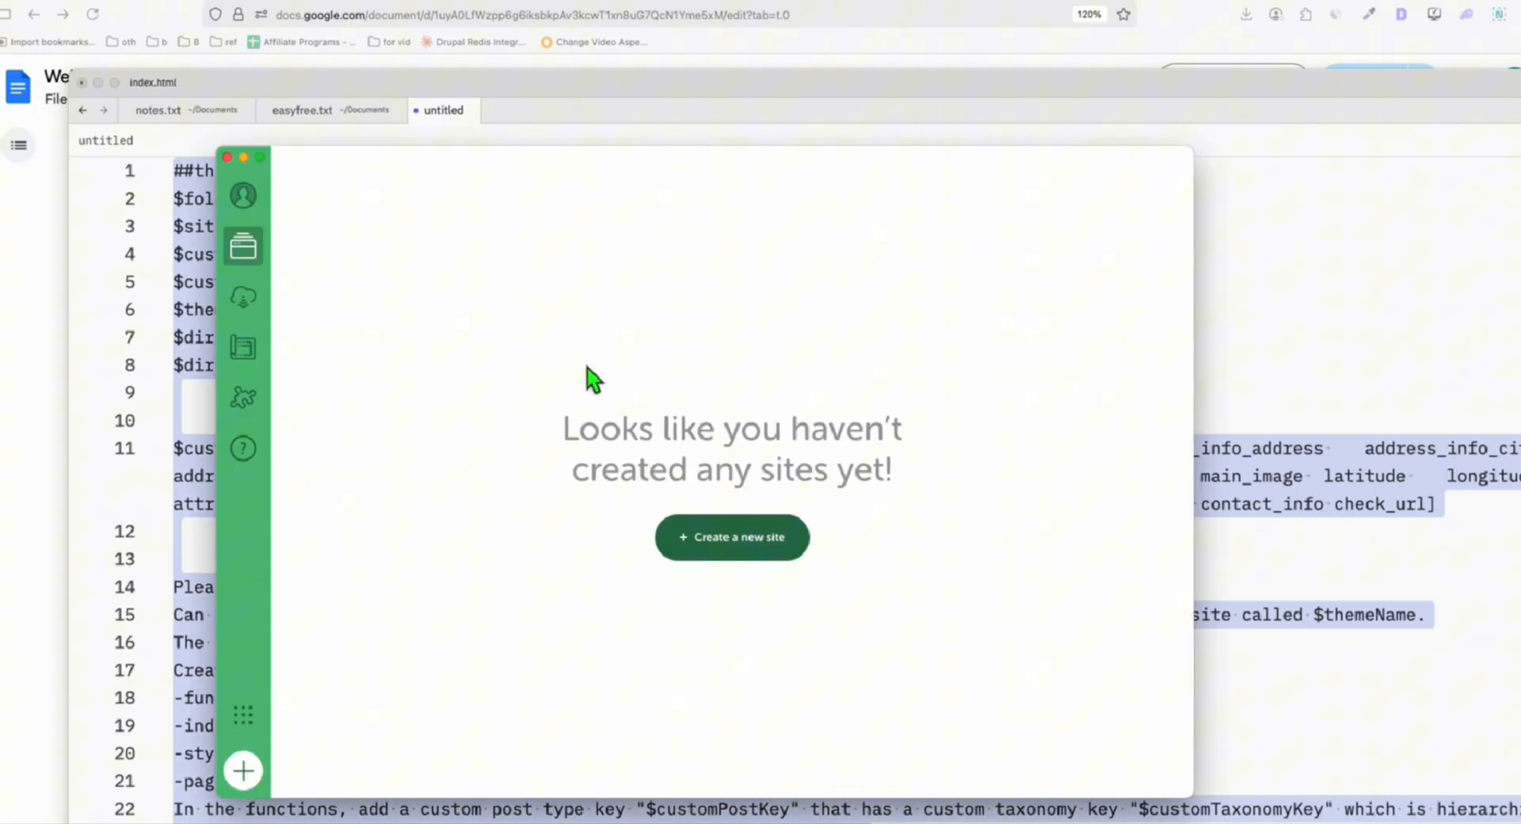
mouse_move(485, 291)
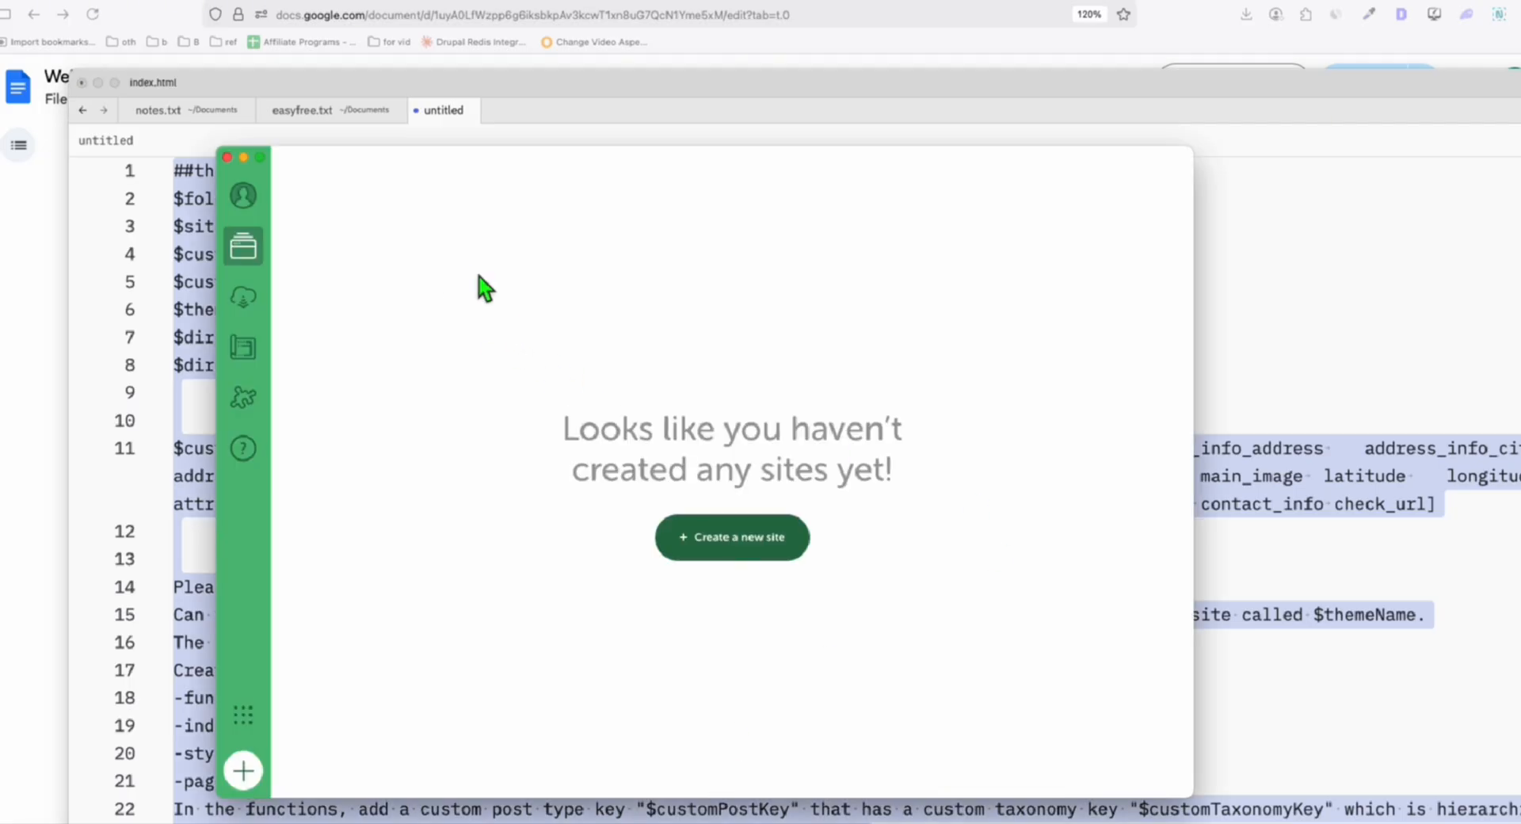
mouse_move(676, 639)
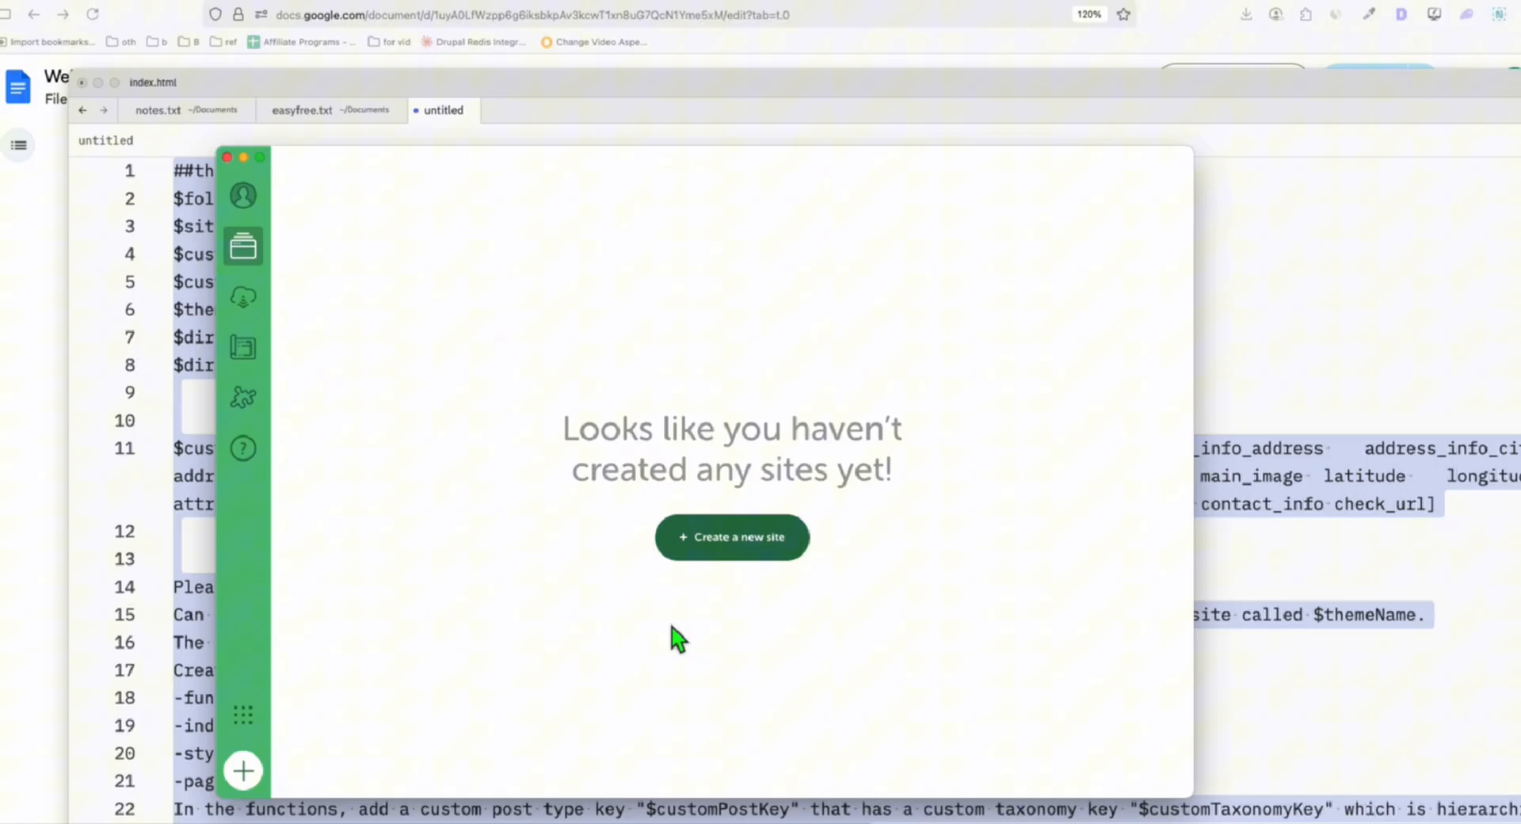
mouse_move(701, 448)
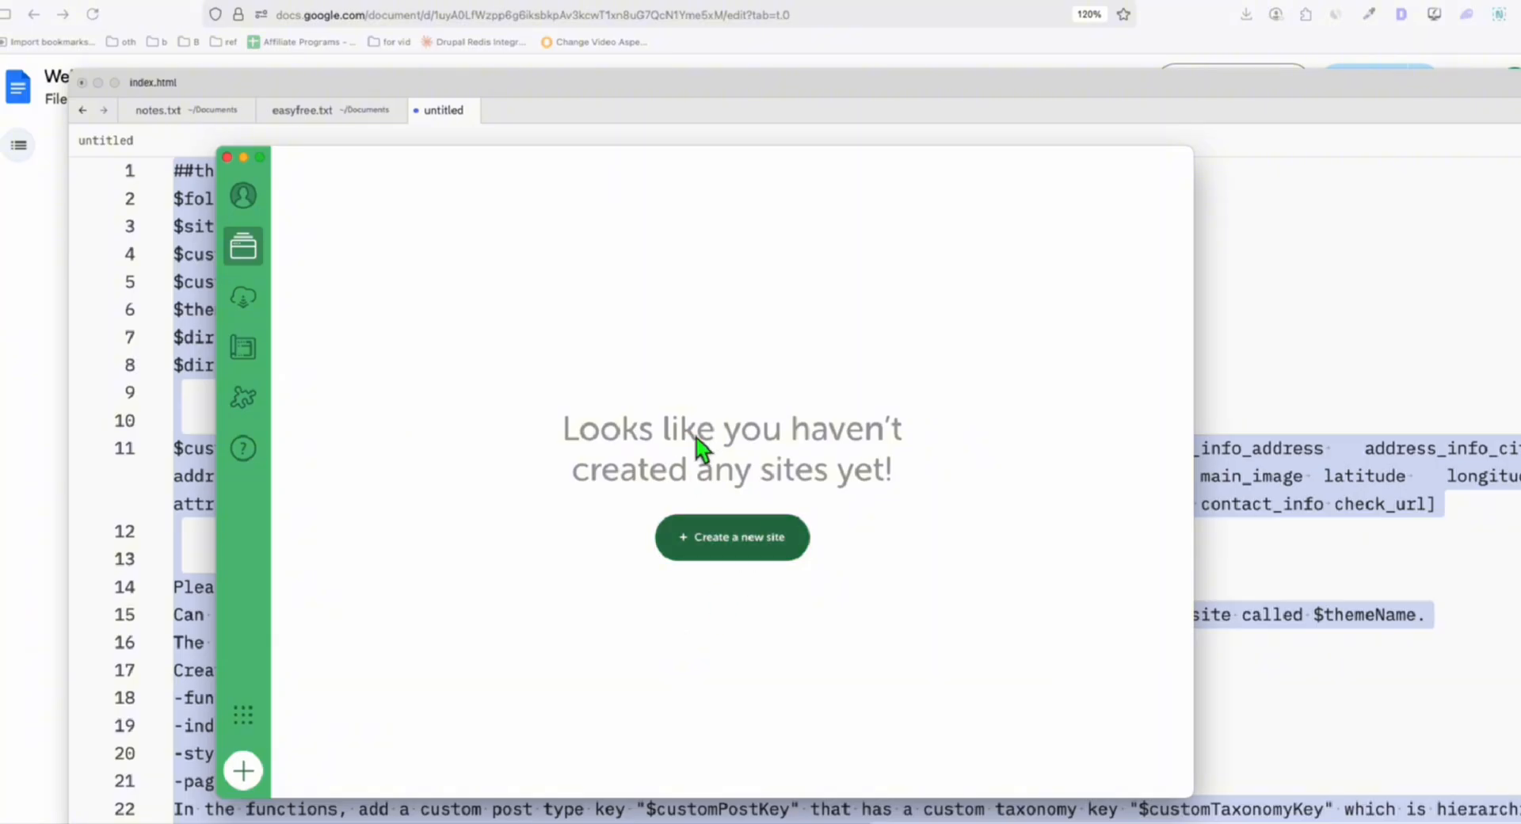
mouse_move(756, 551)
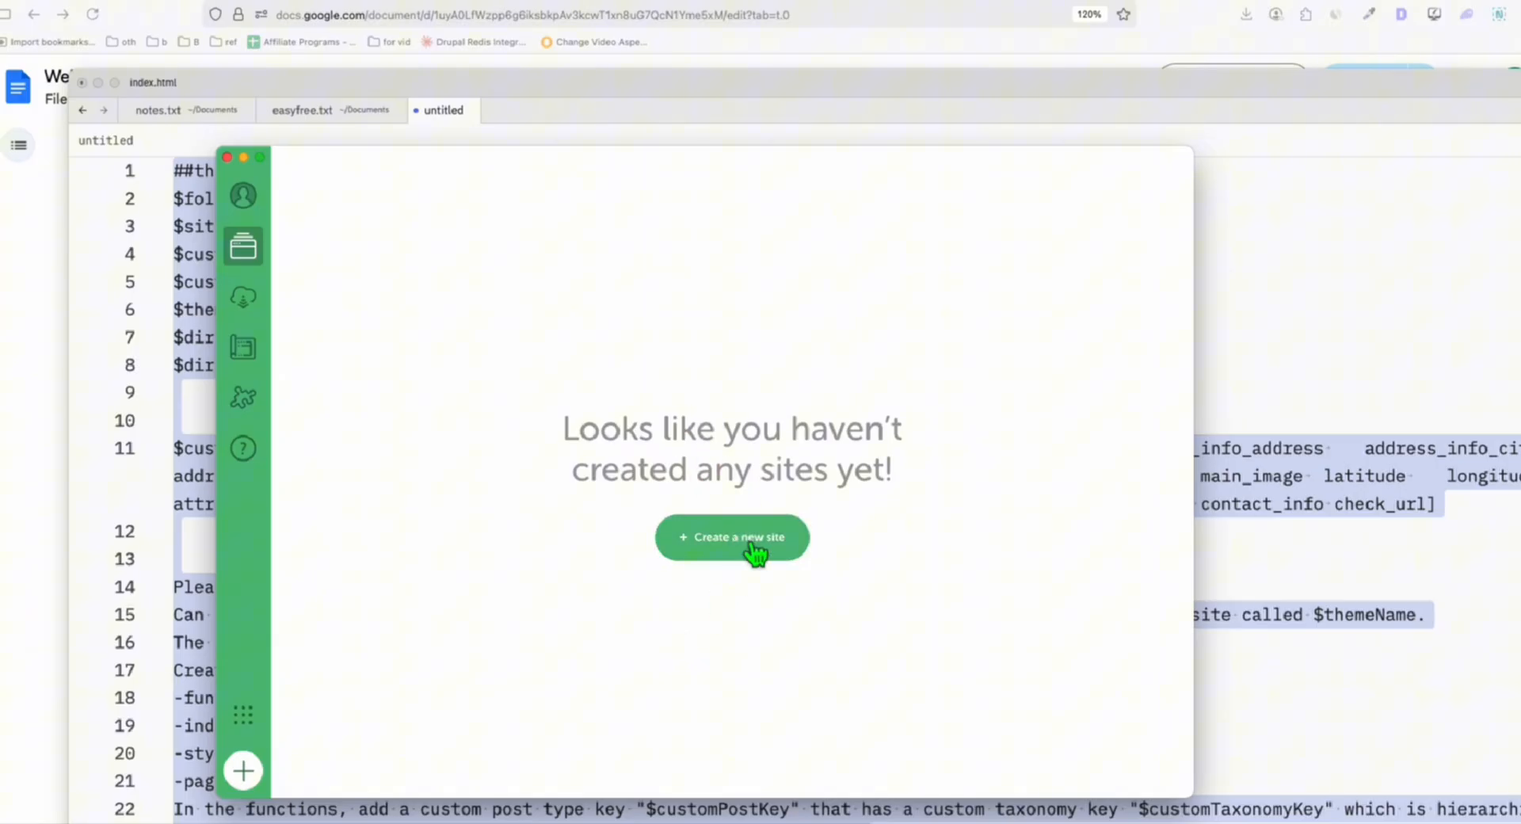
Create a new Local site named law firm with the preferred environment
left_click(732, 537)
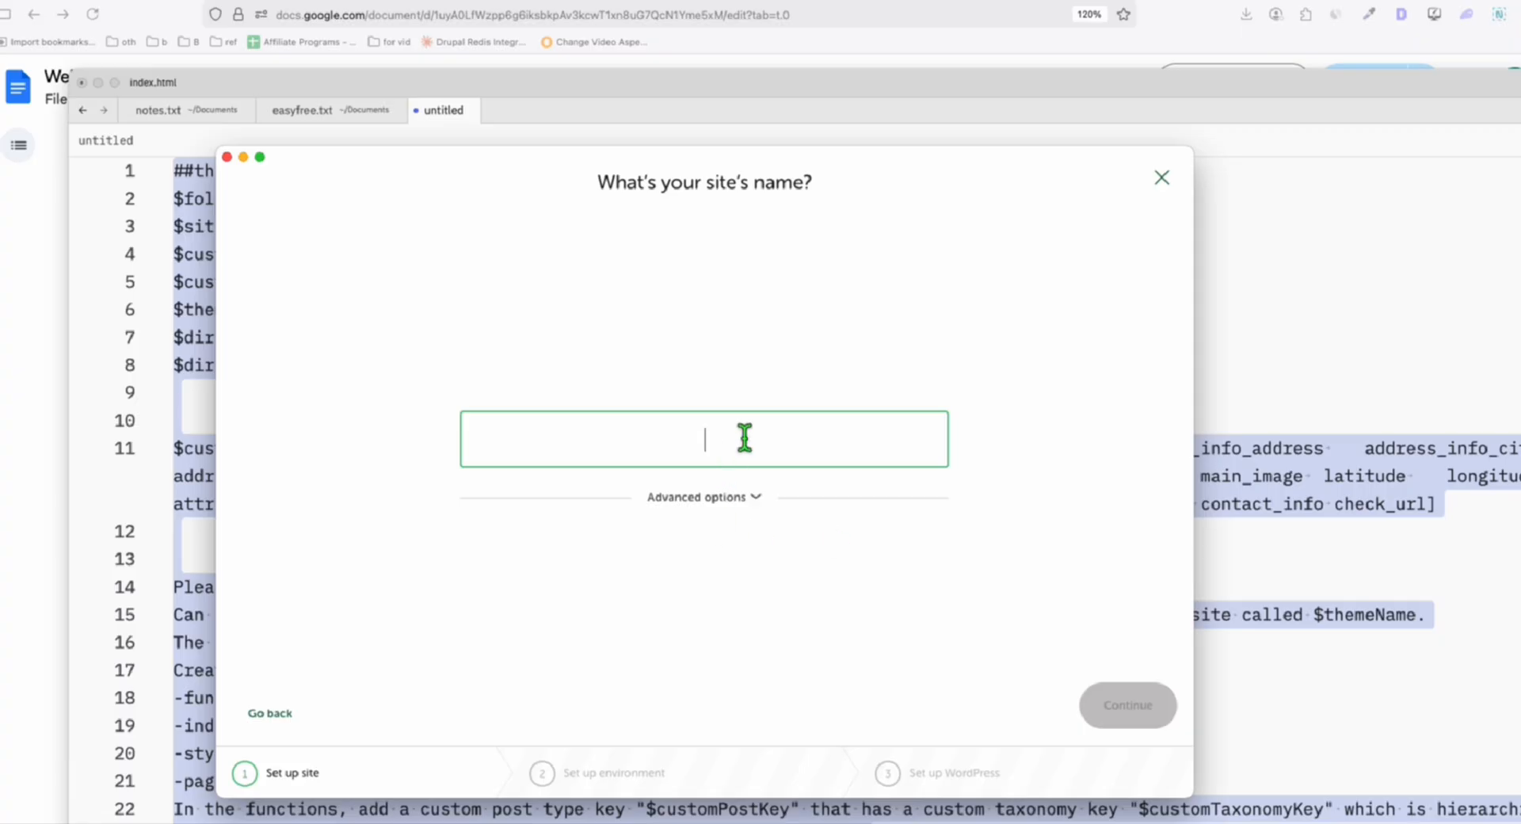
type("law firm")
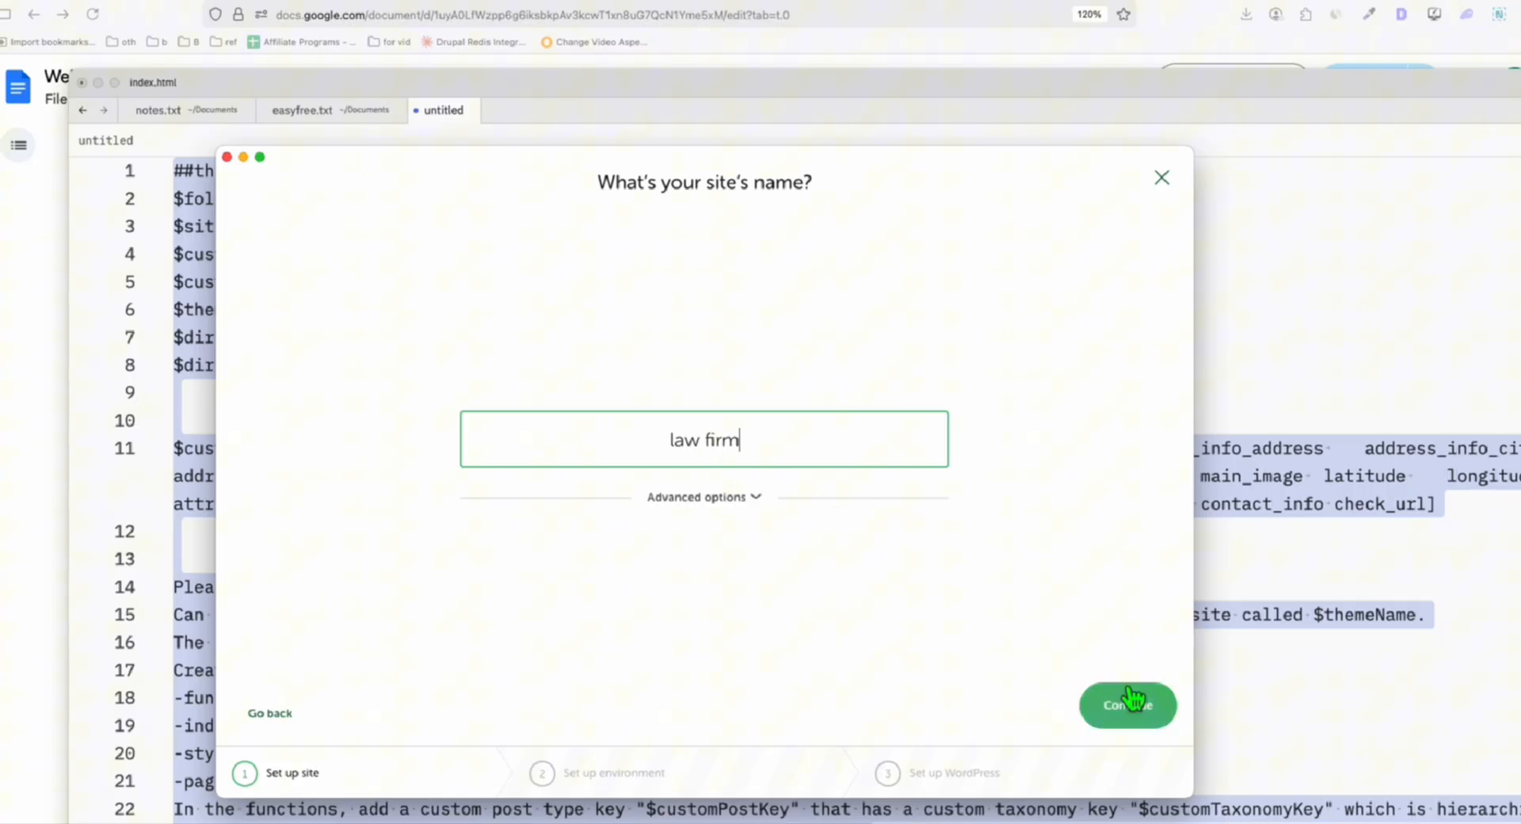
left_click(1127, 705)
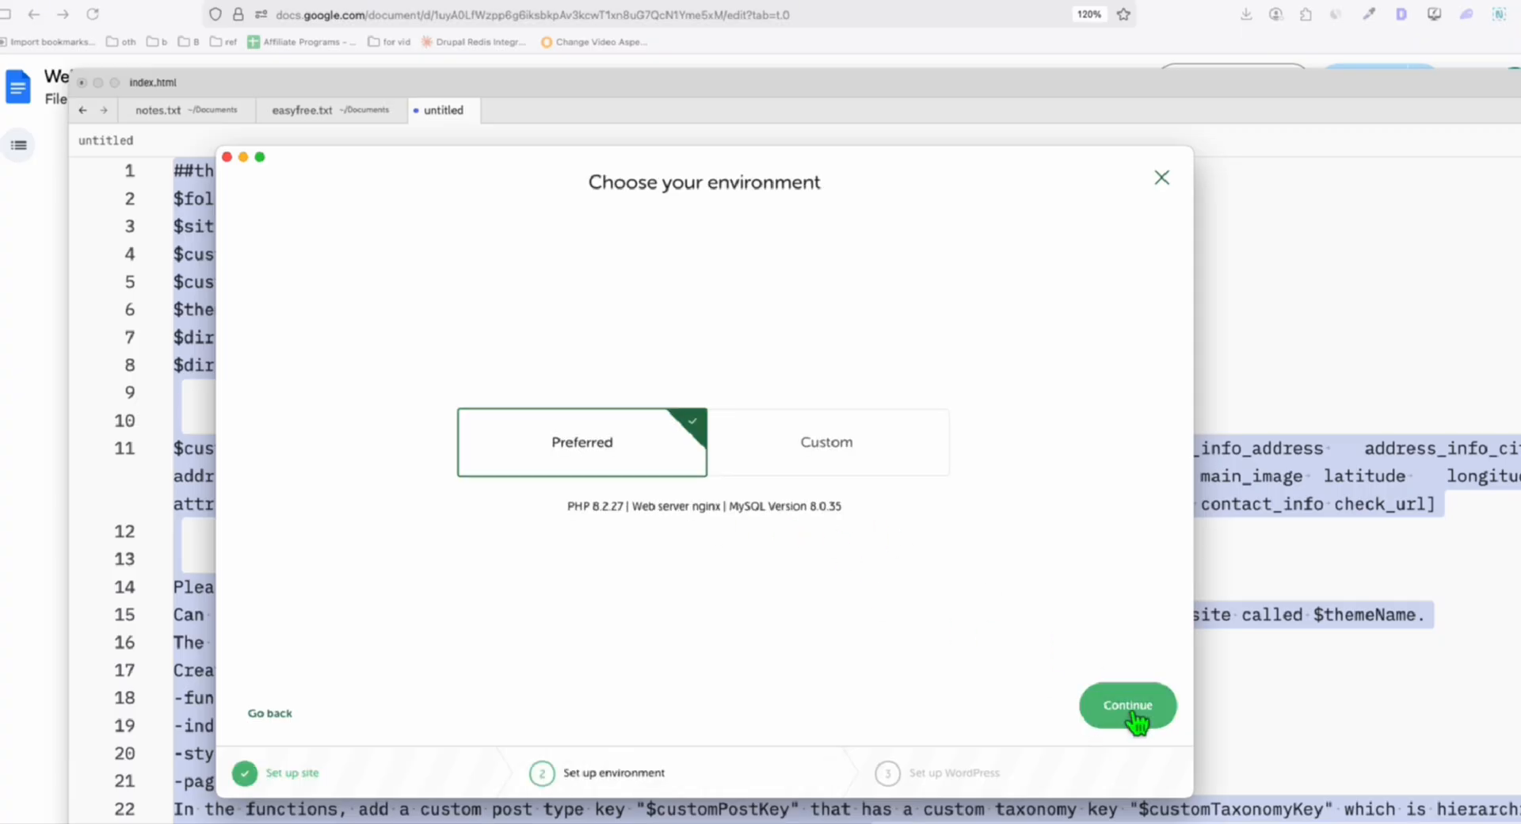
left_click(1126, 705)
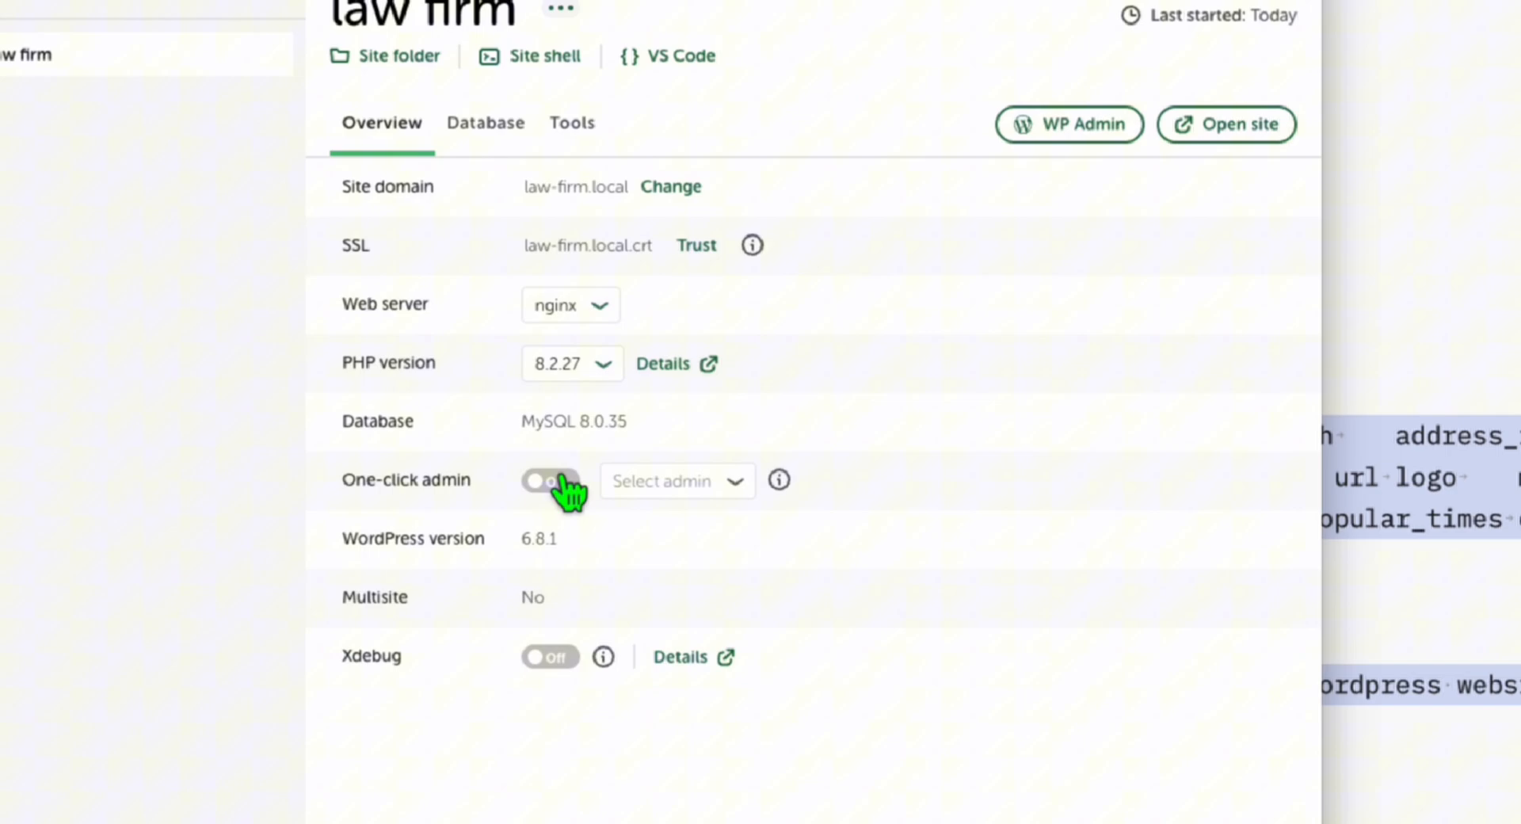
Enable one-click admin and open the law firm site's WordPress dashboard
left_click(550, 480)
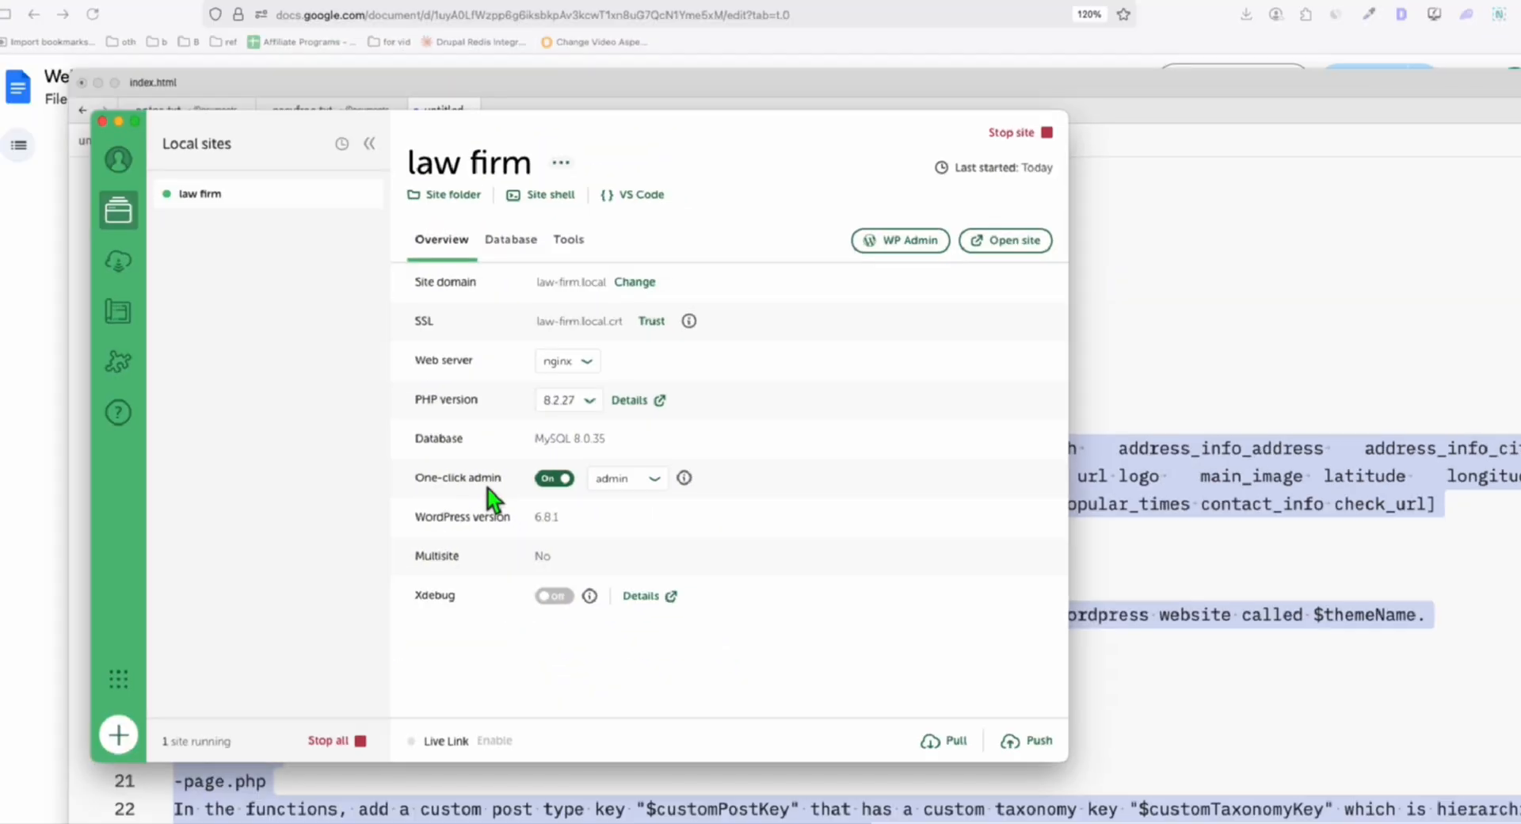
mouse_move(916, 251)
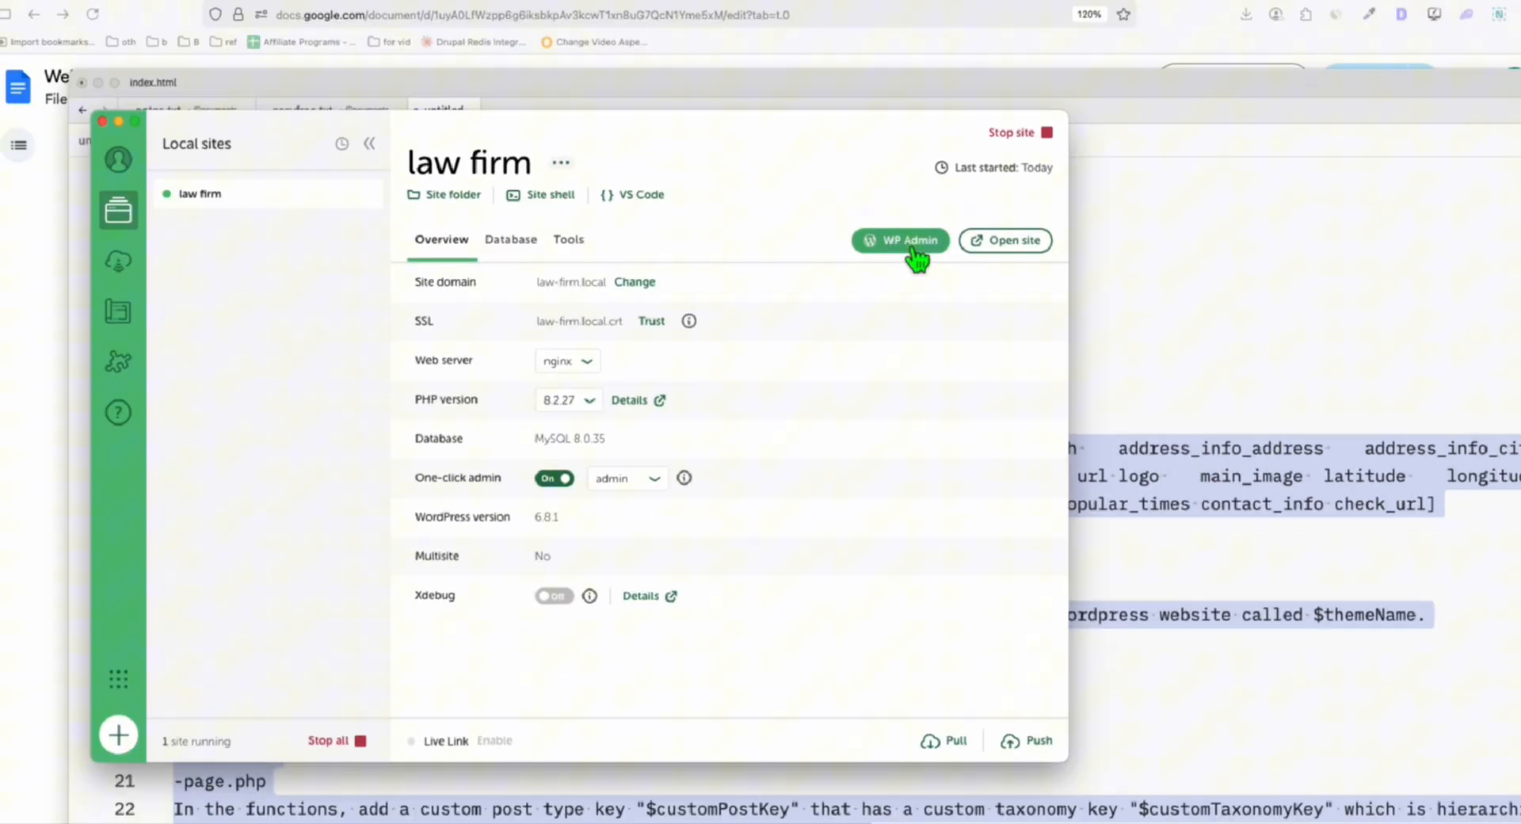
left_click(900, 239)
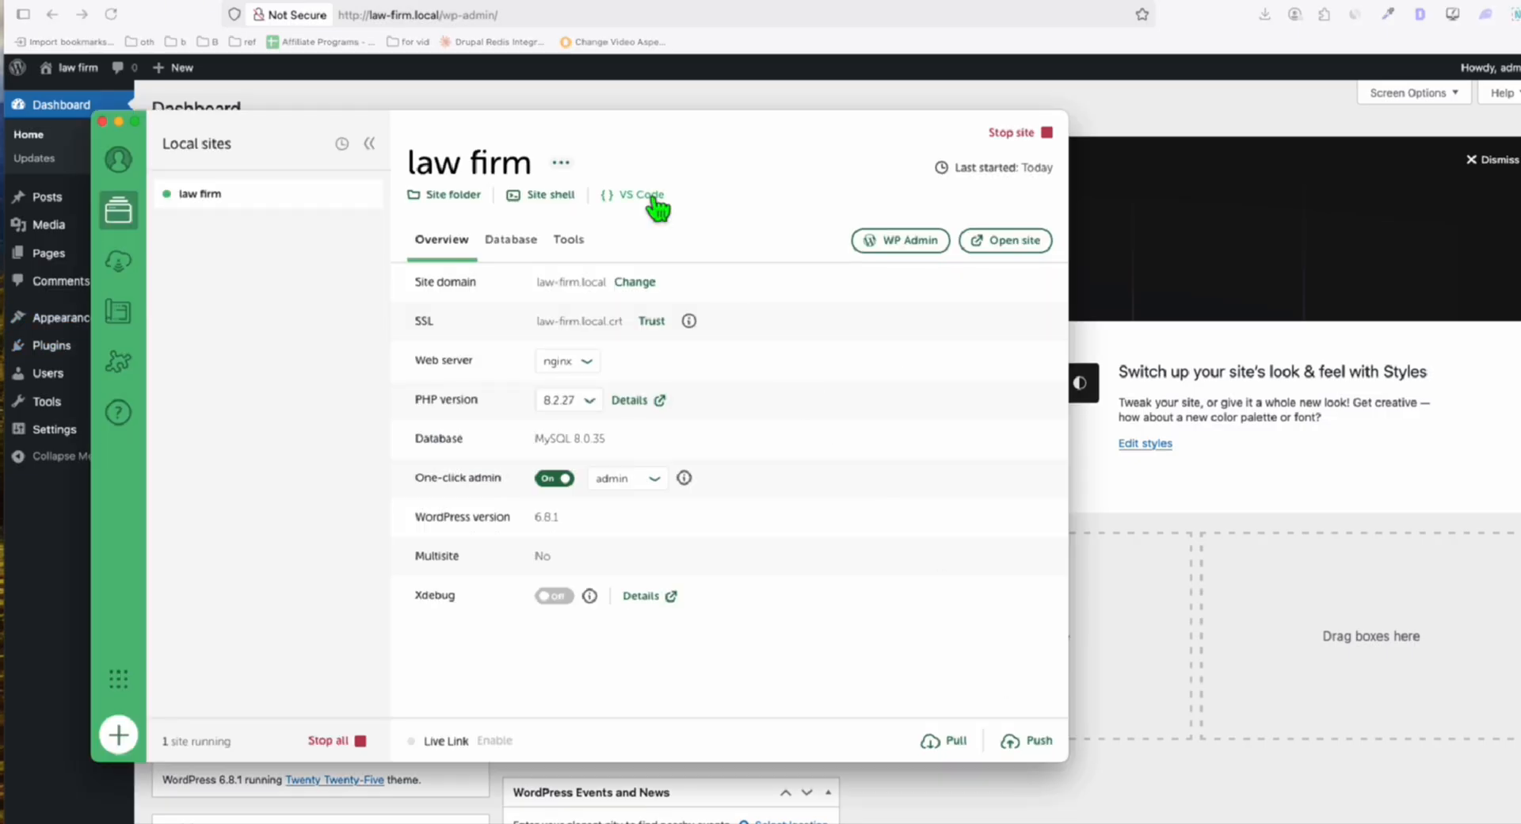
left_click(639, 195)
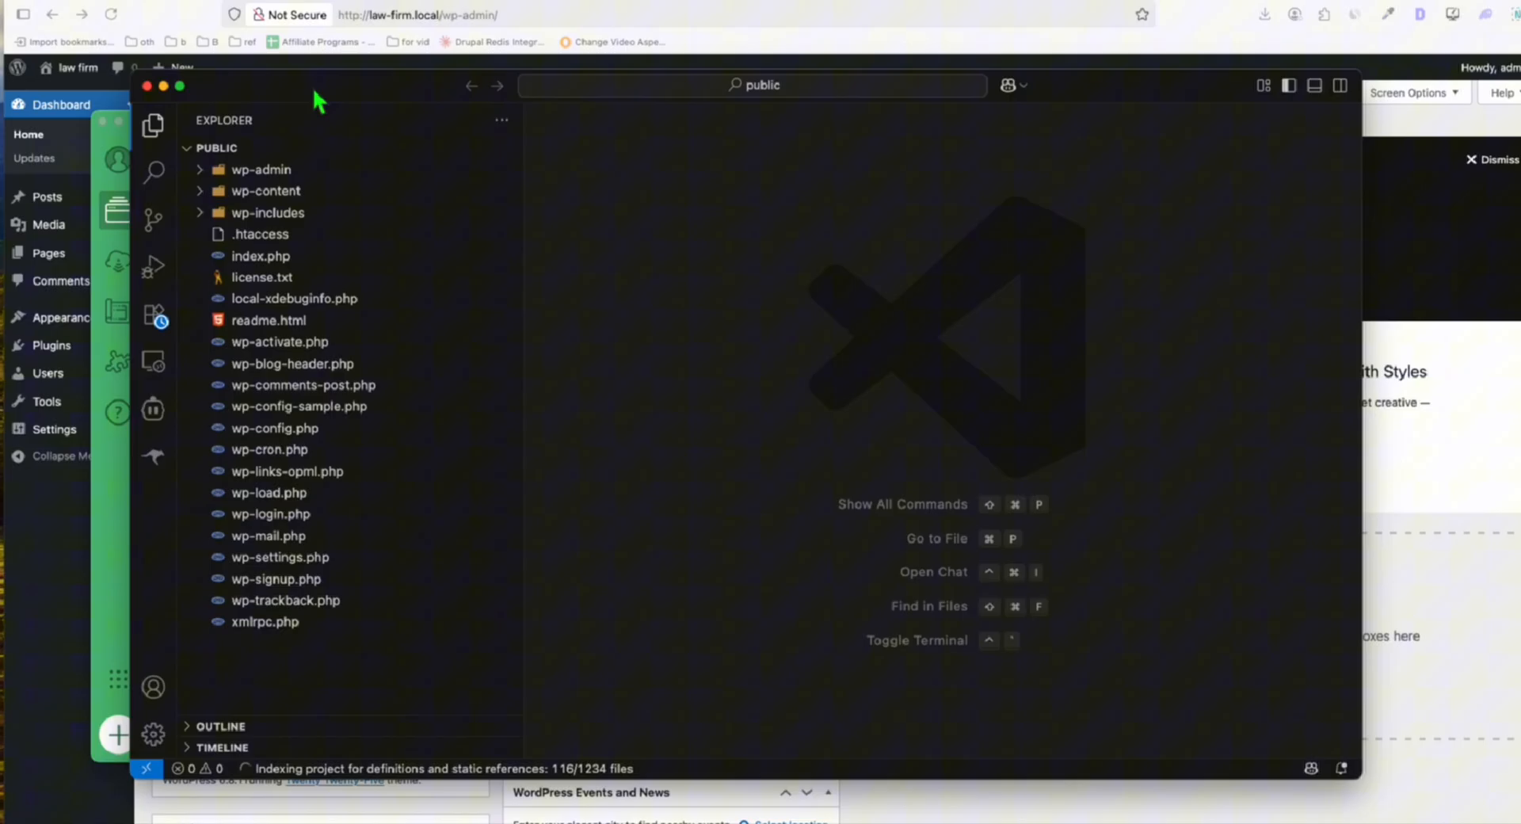
mouse_move(154, 412)
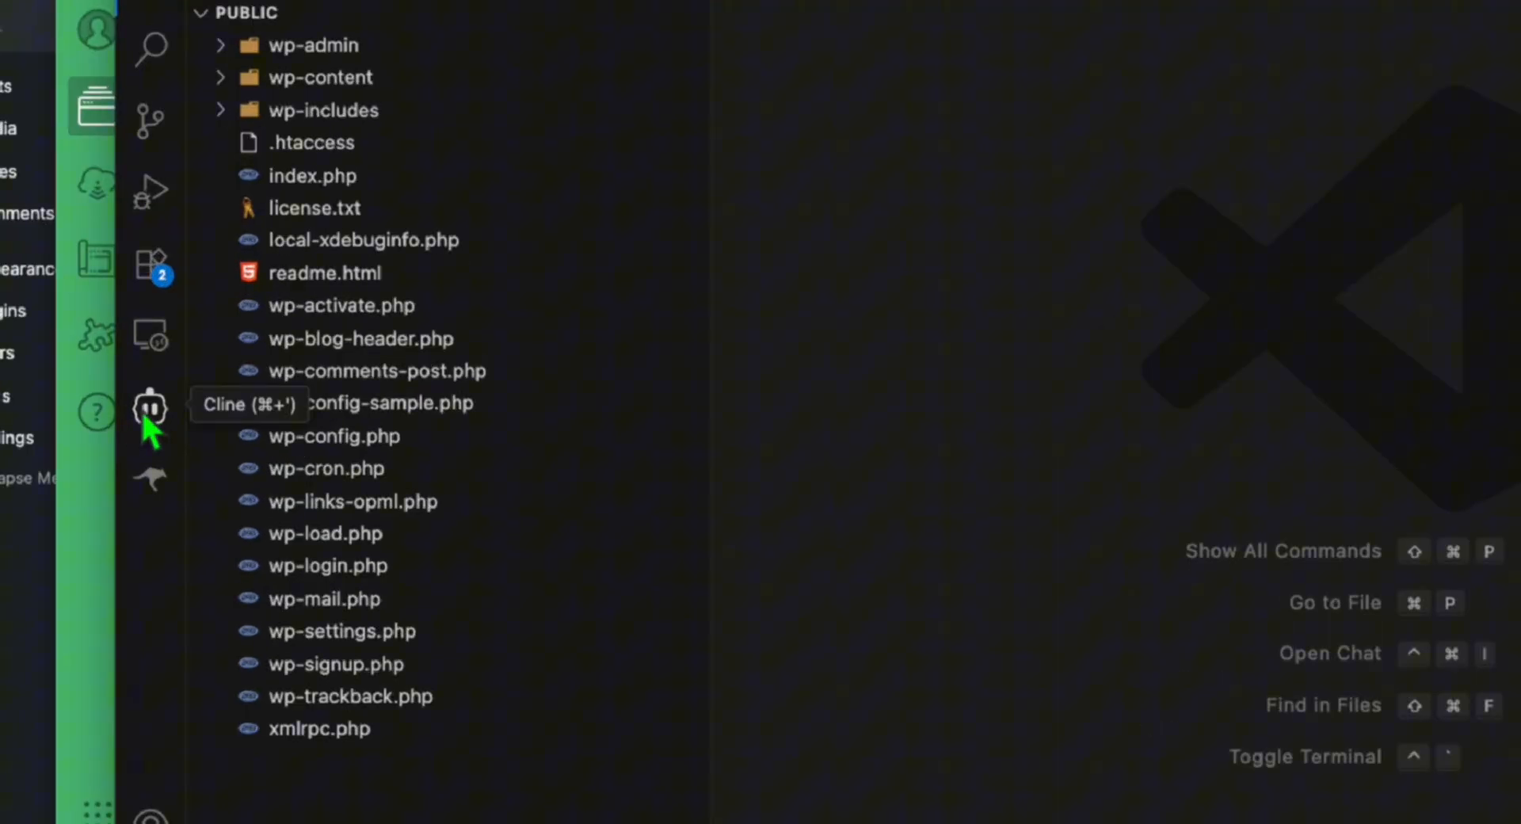
Open Cline's API provider settings to switch the assistant to Grok 4 via OpenRouter
left_click(151, 407)
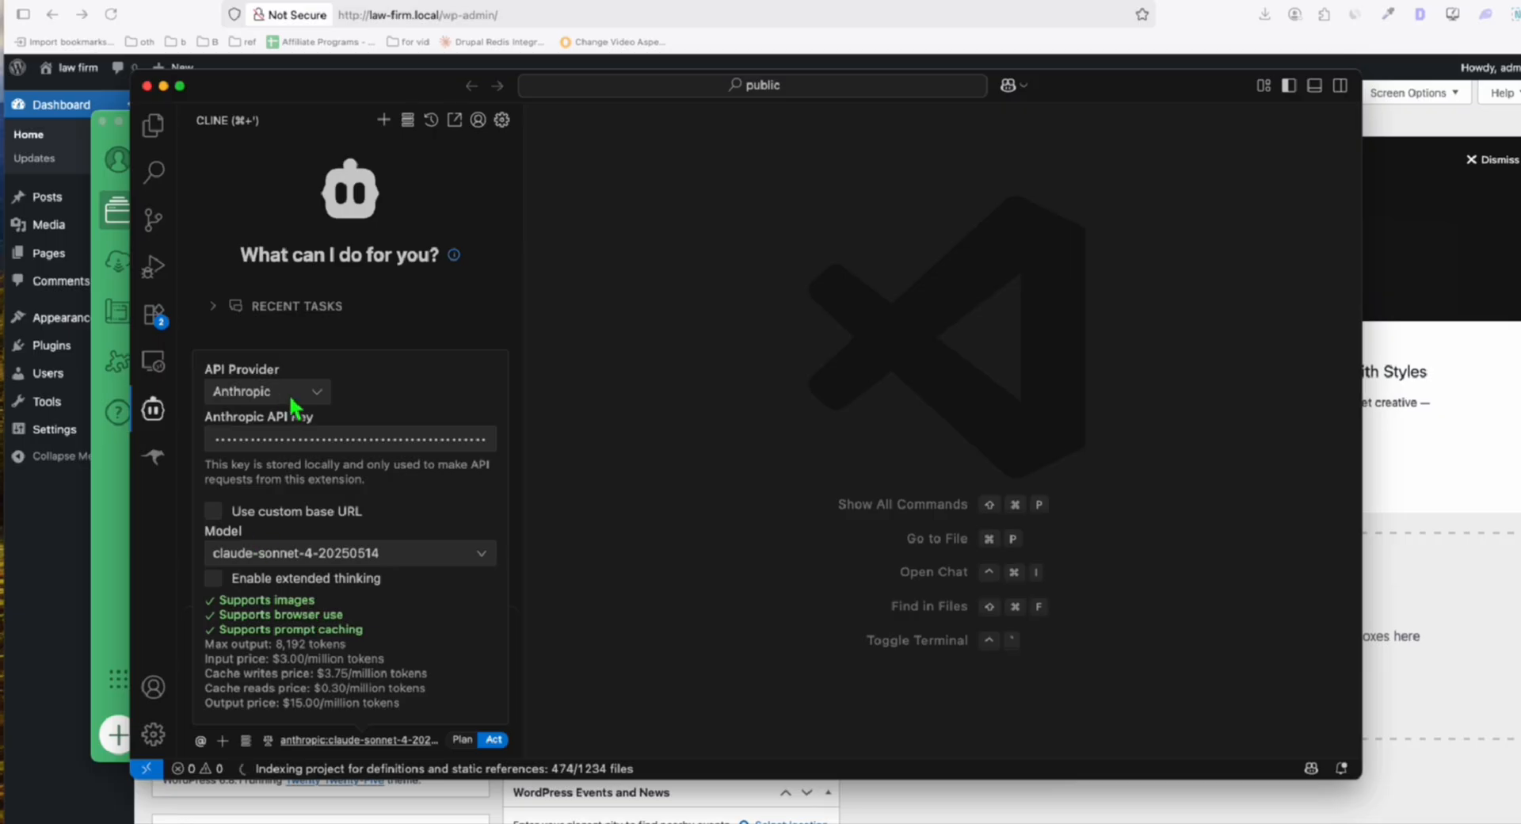
left_click(267, 391)
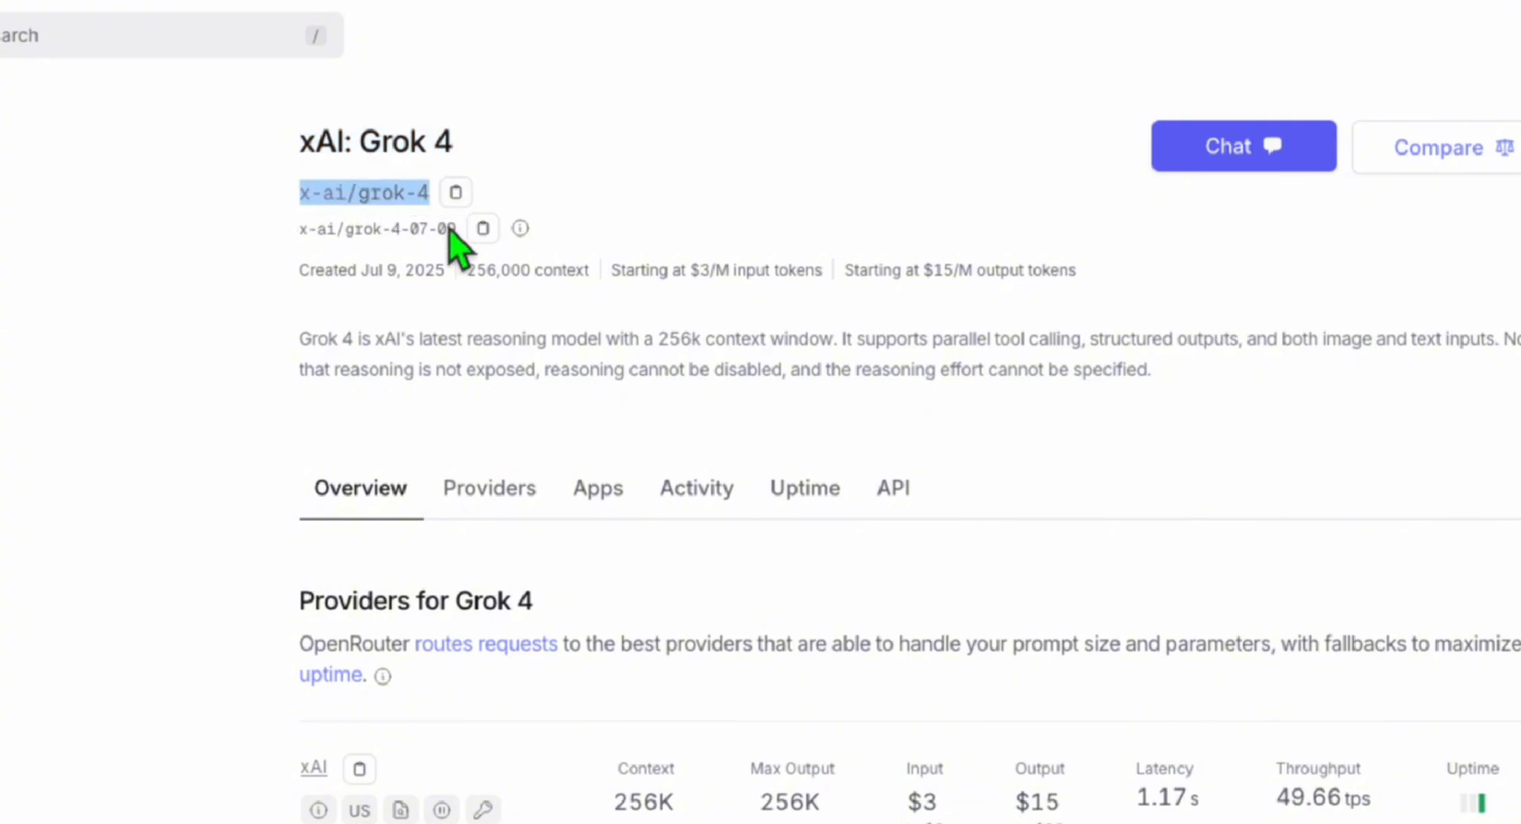
mouse_move(387, 299)
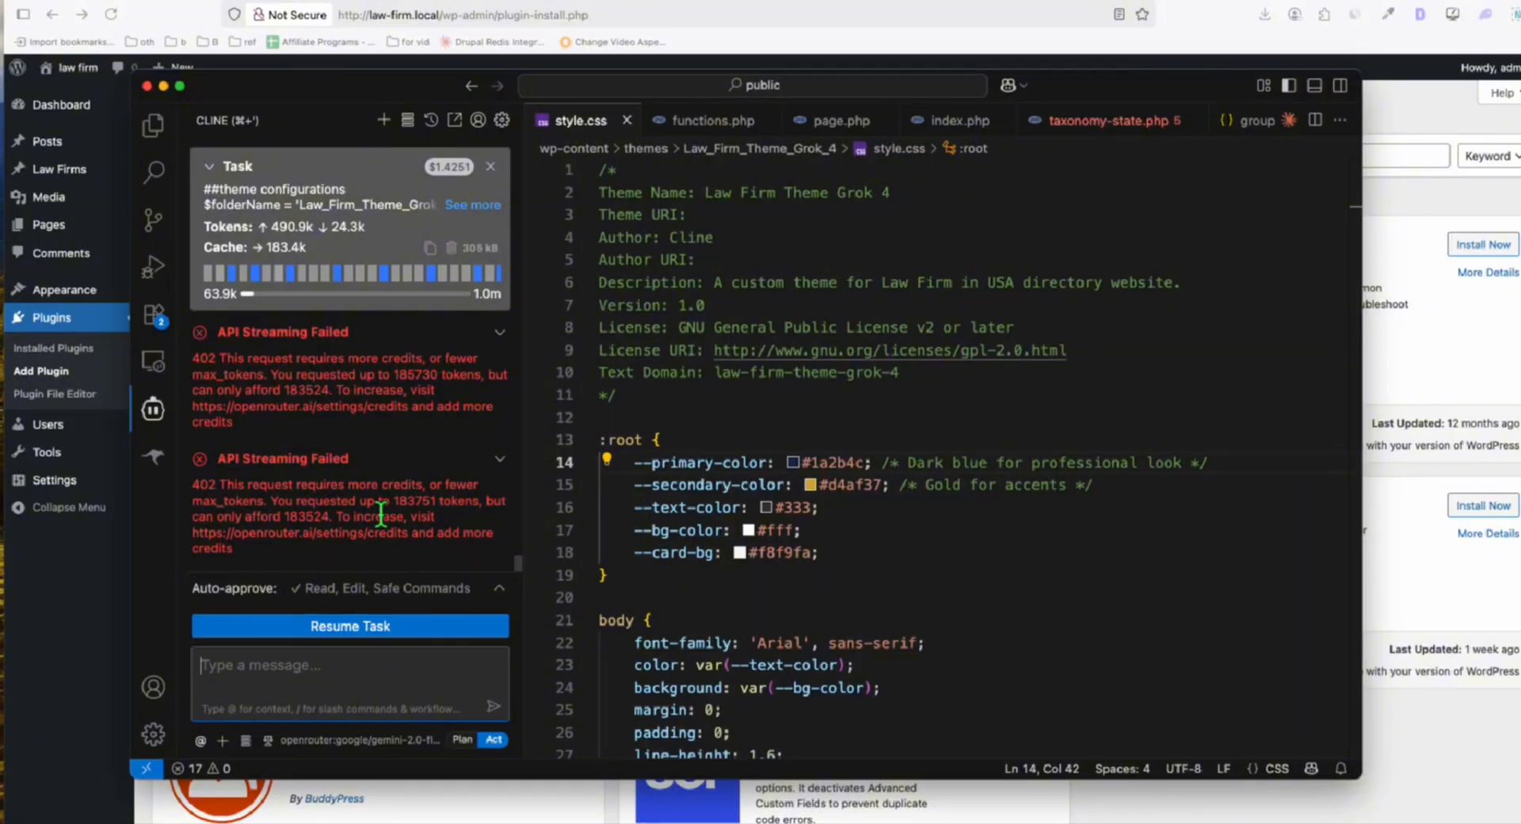
Review the generated functions.php and page.php, then return to WordPress admin
left_click(713, 119)
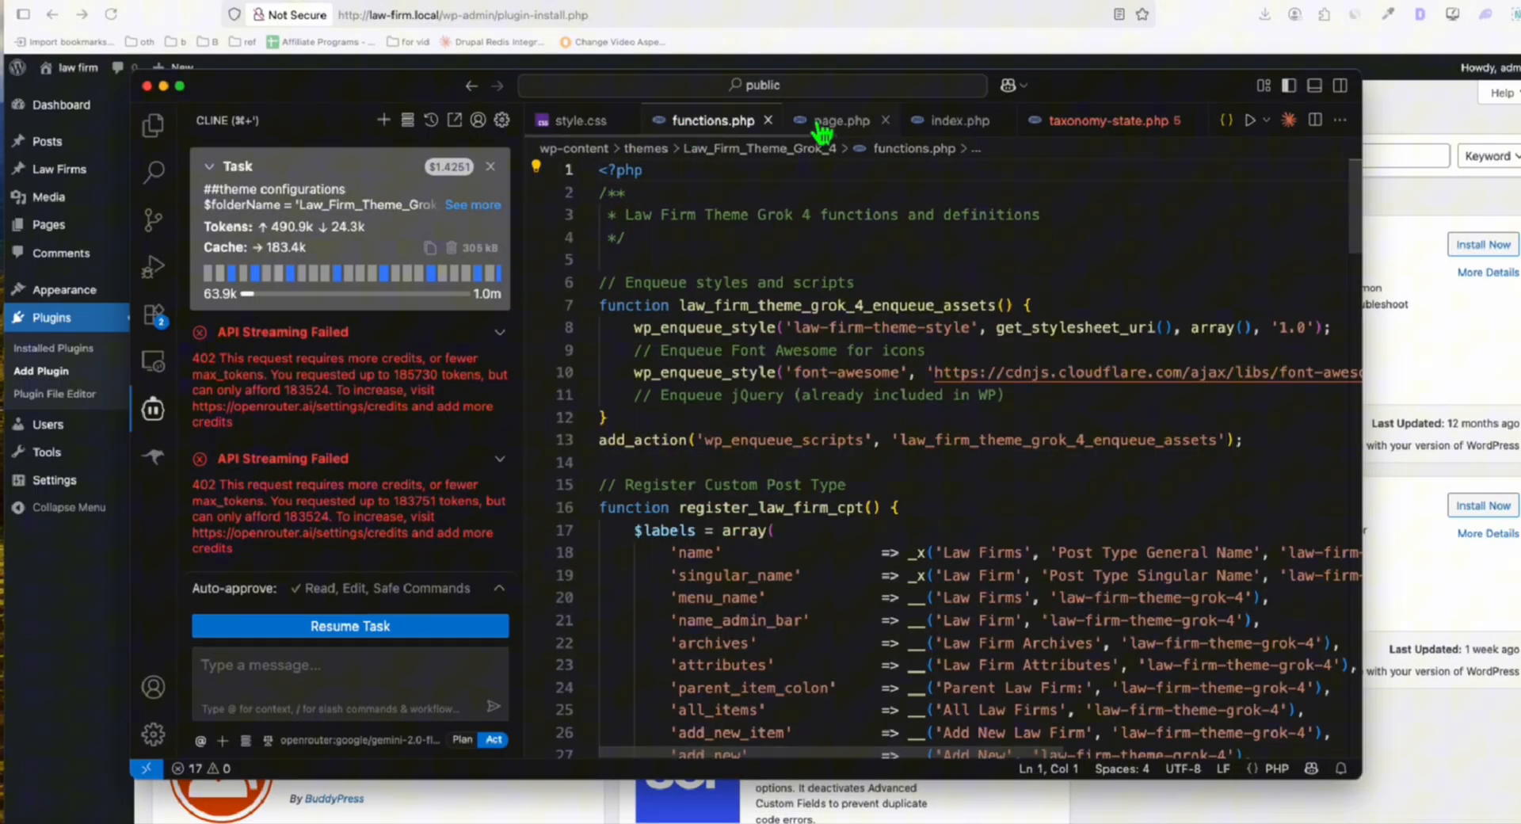
left_click(839, 118)
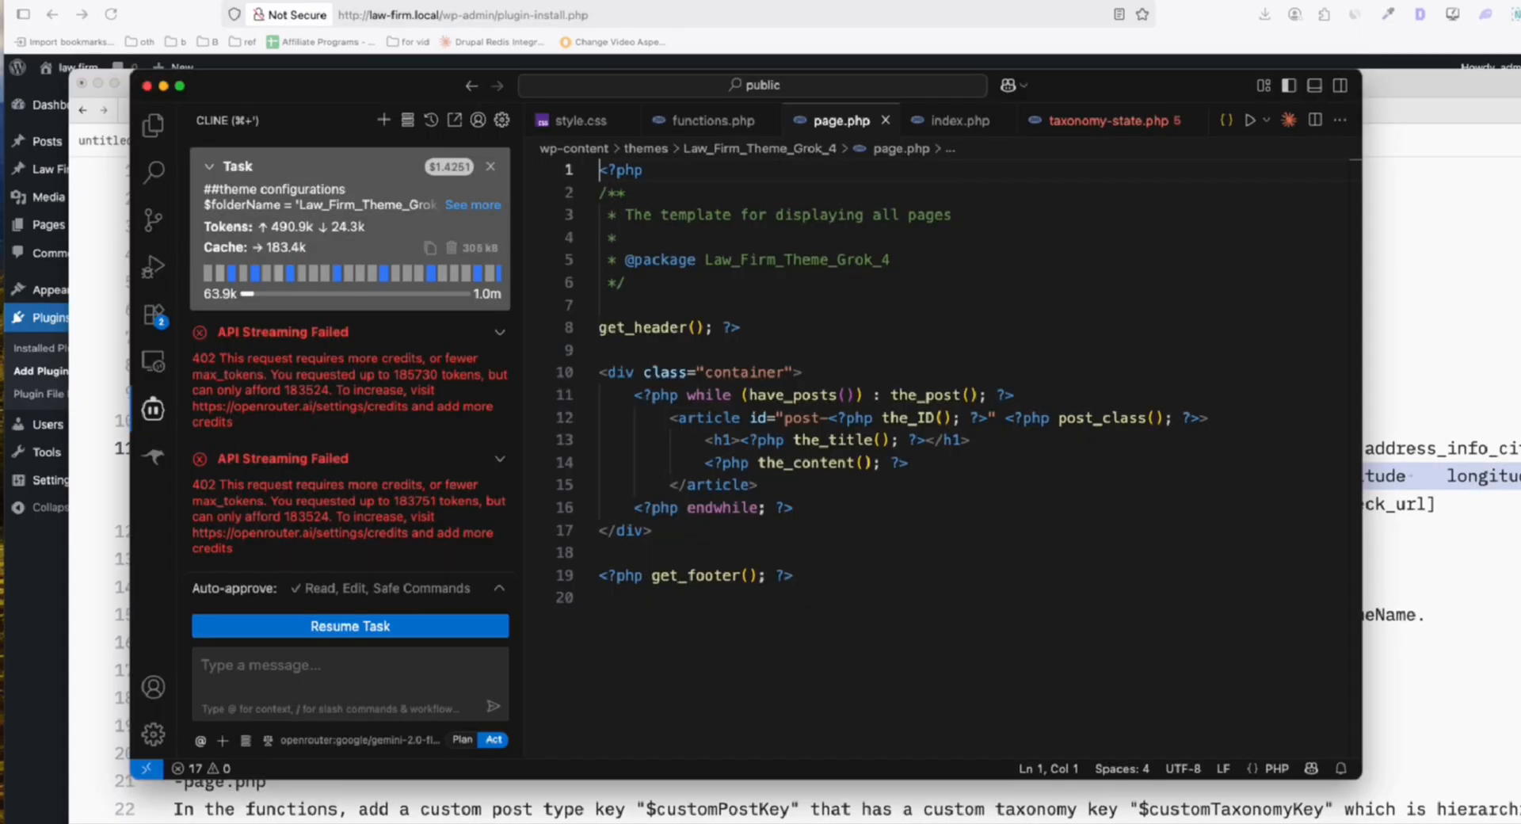
left_click(348, 626)
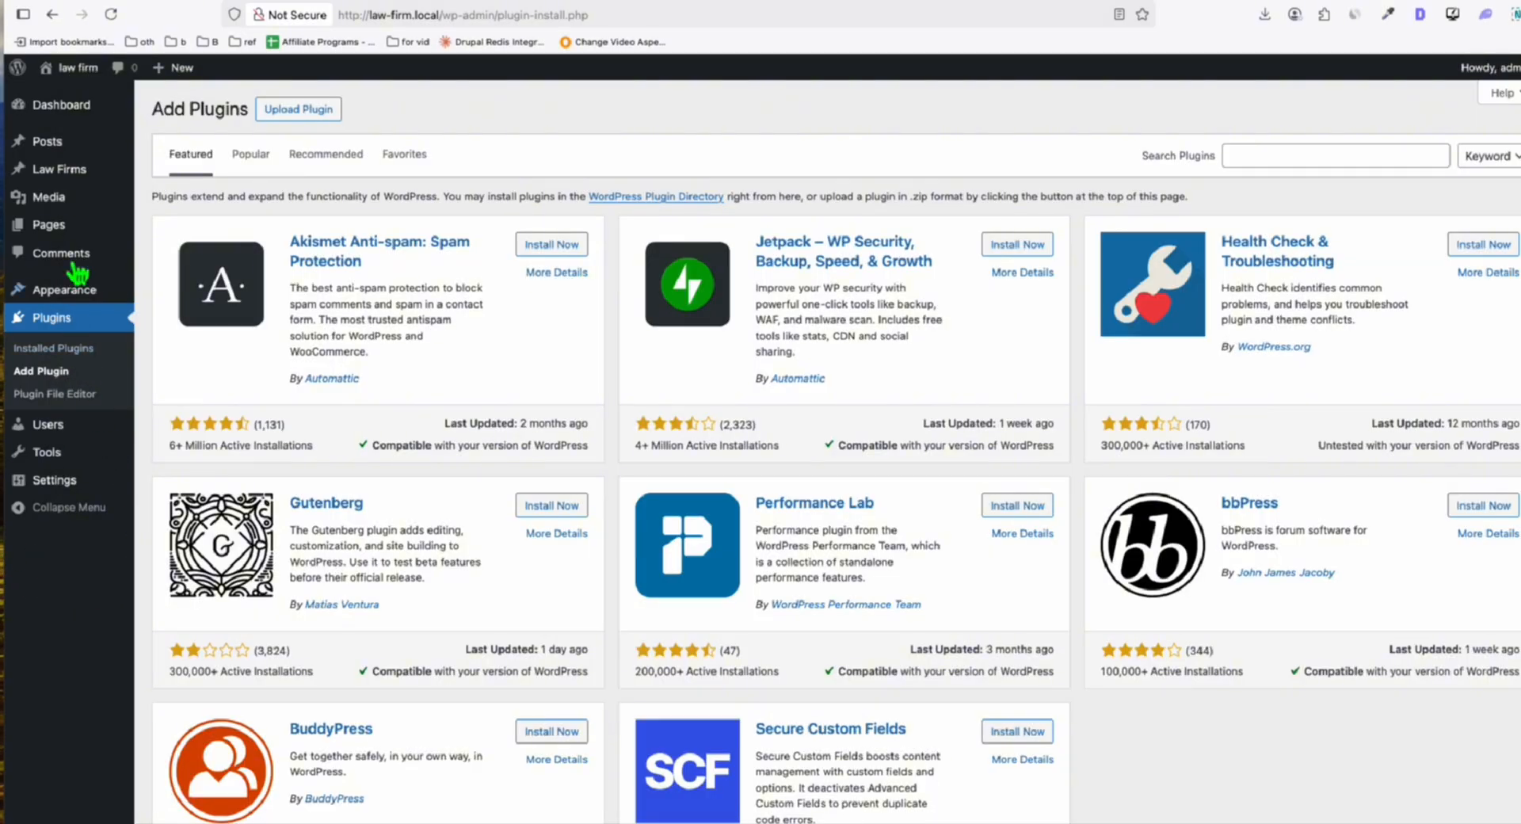
Install Advanced Custom Fields, check the Law Firm Fields group, and return to Add Plugins
left_click(67, 290)
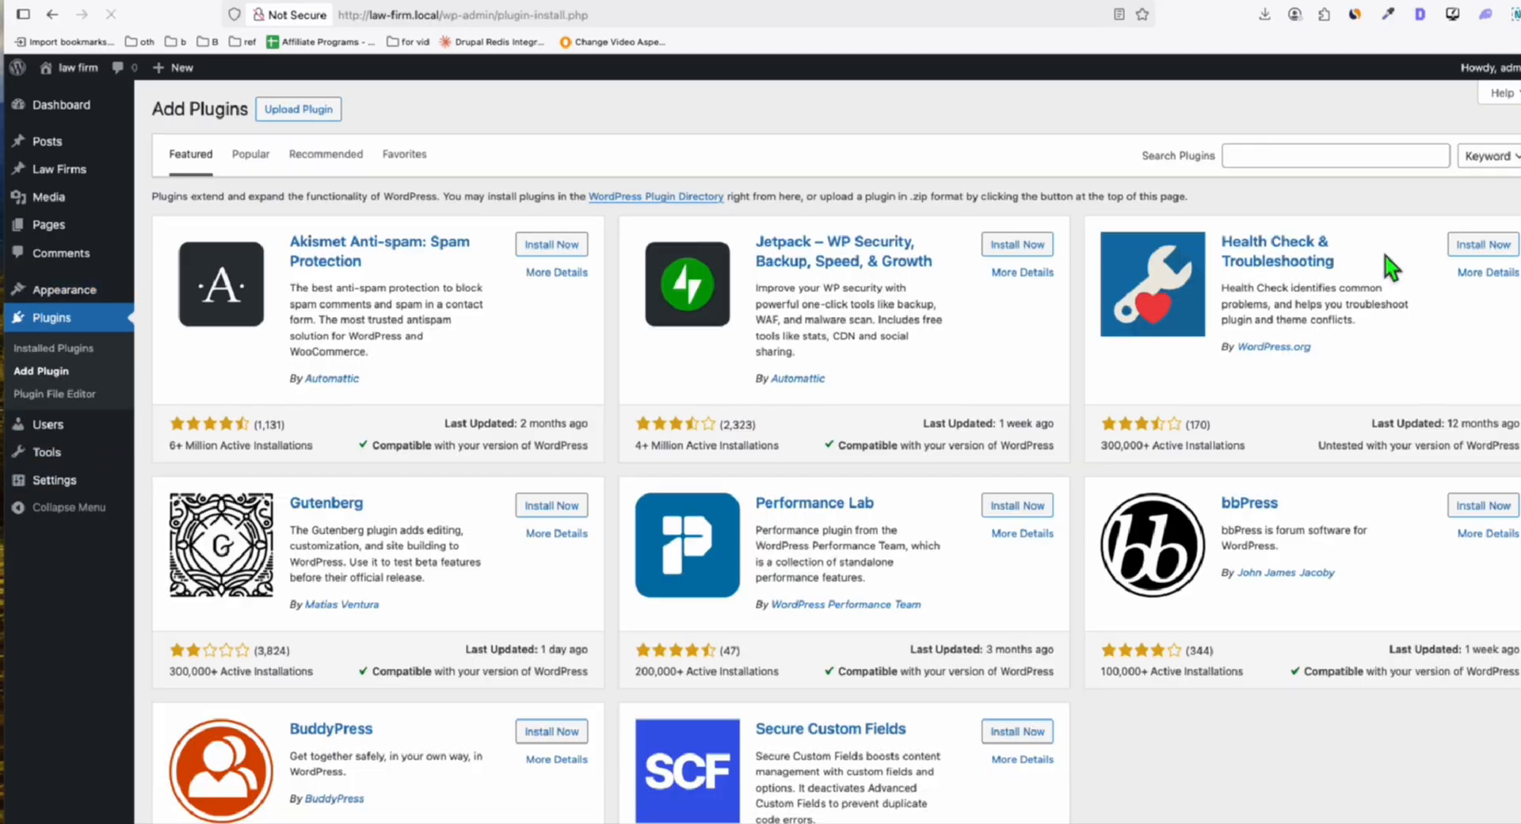
type("advanc")
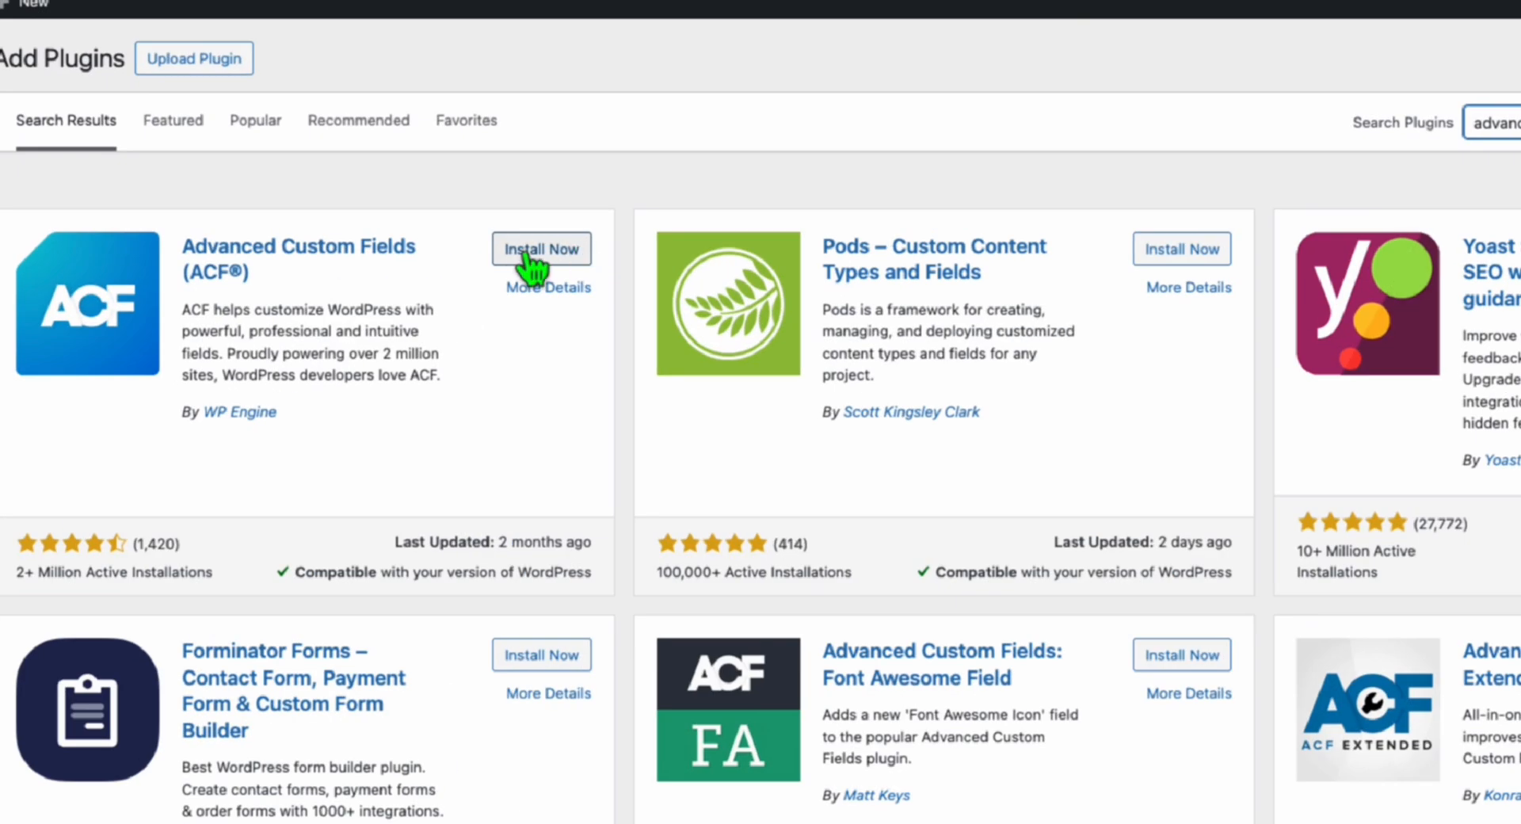
left_click(540, 249)
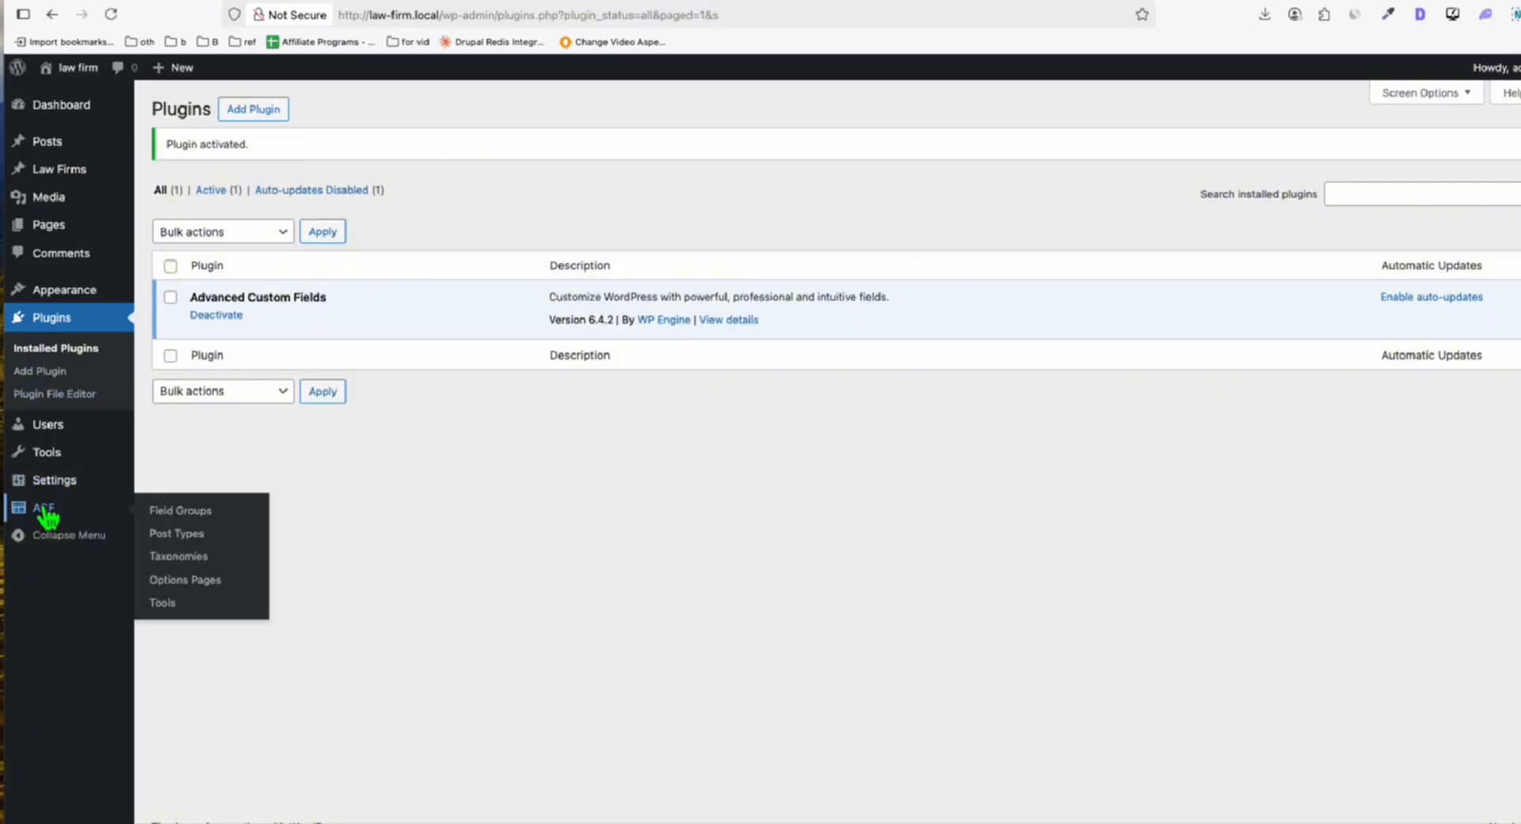
left_click(181, 511)
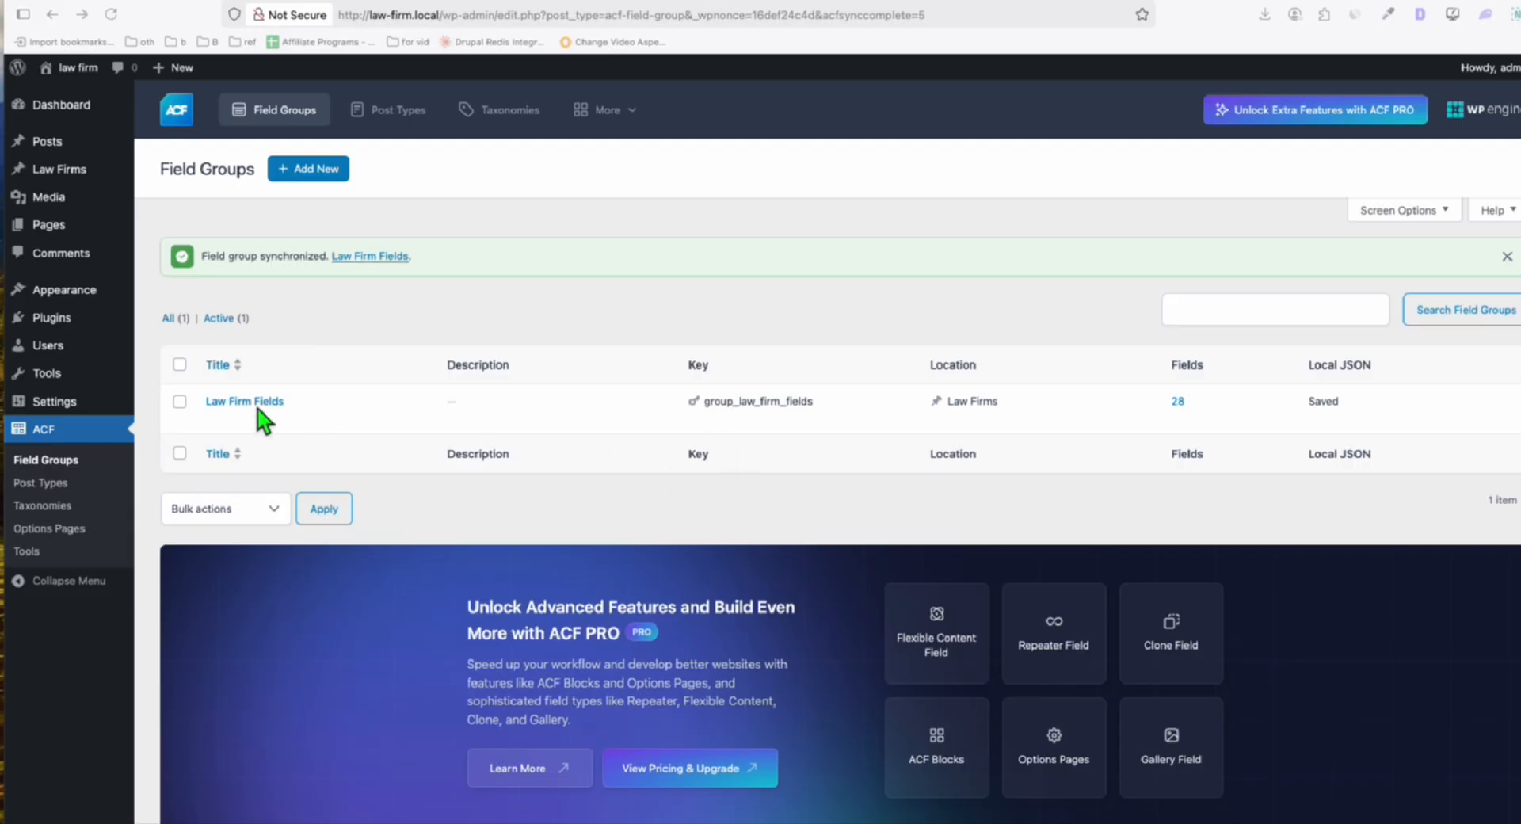
mouse_move(54, 317)
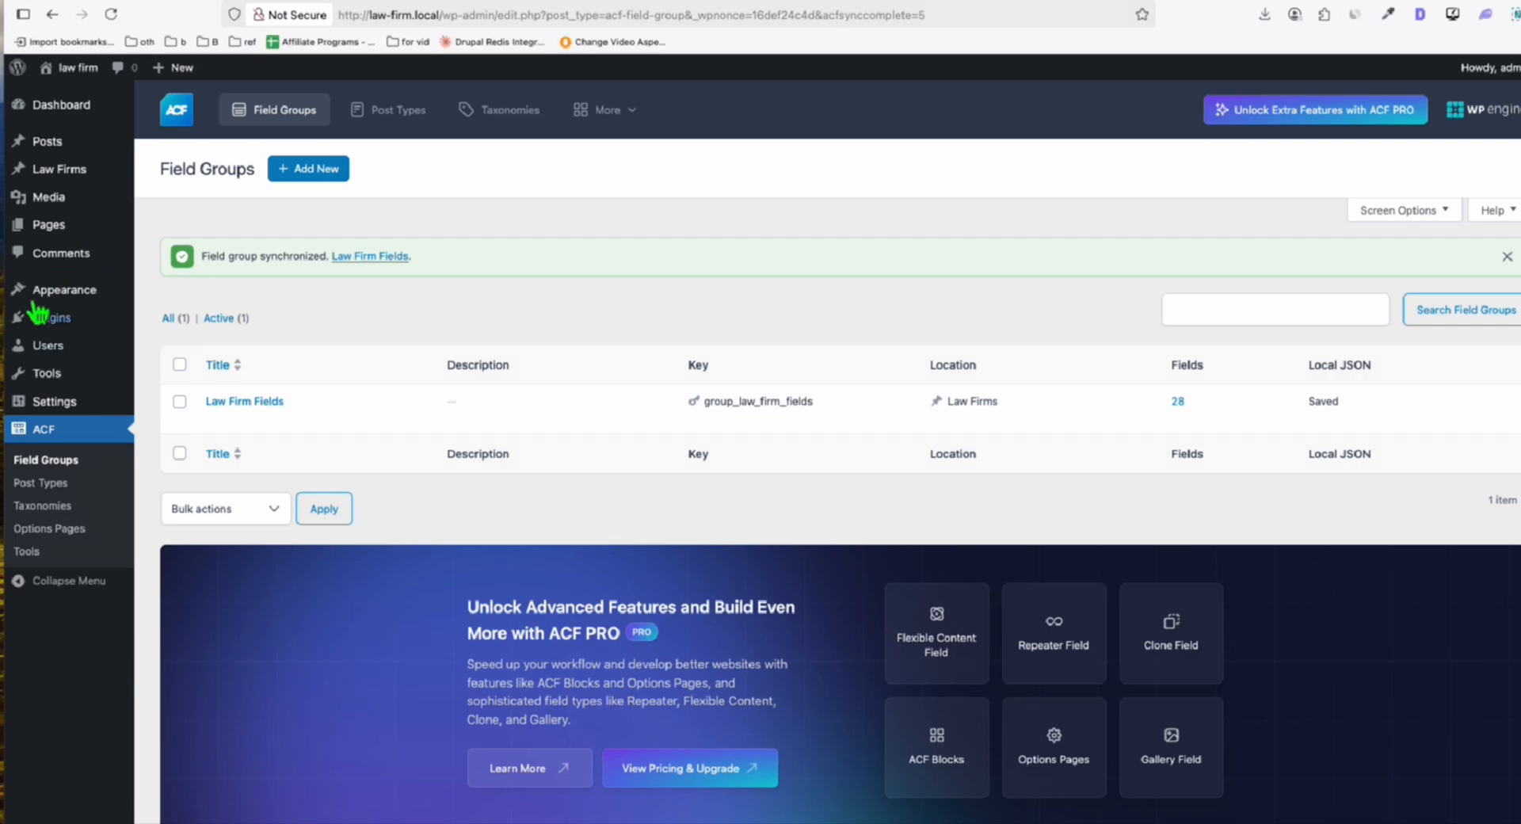
mouse_move(525, 524)
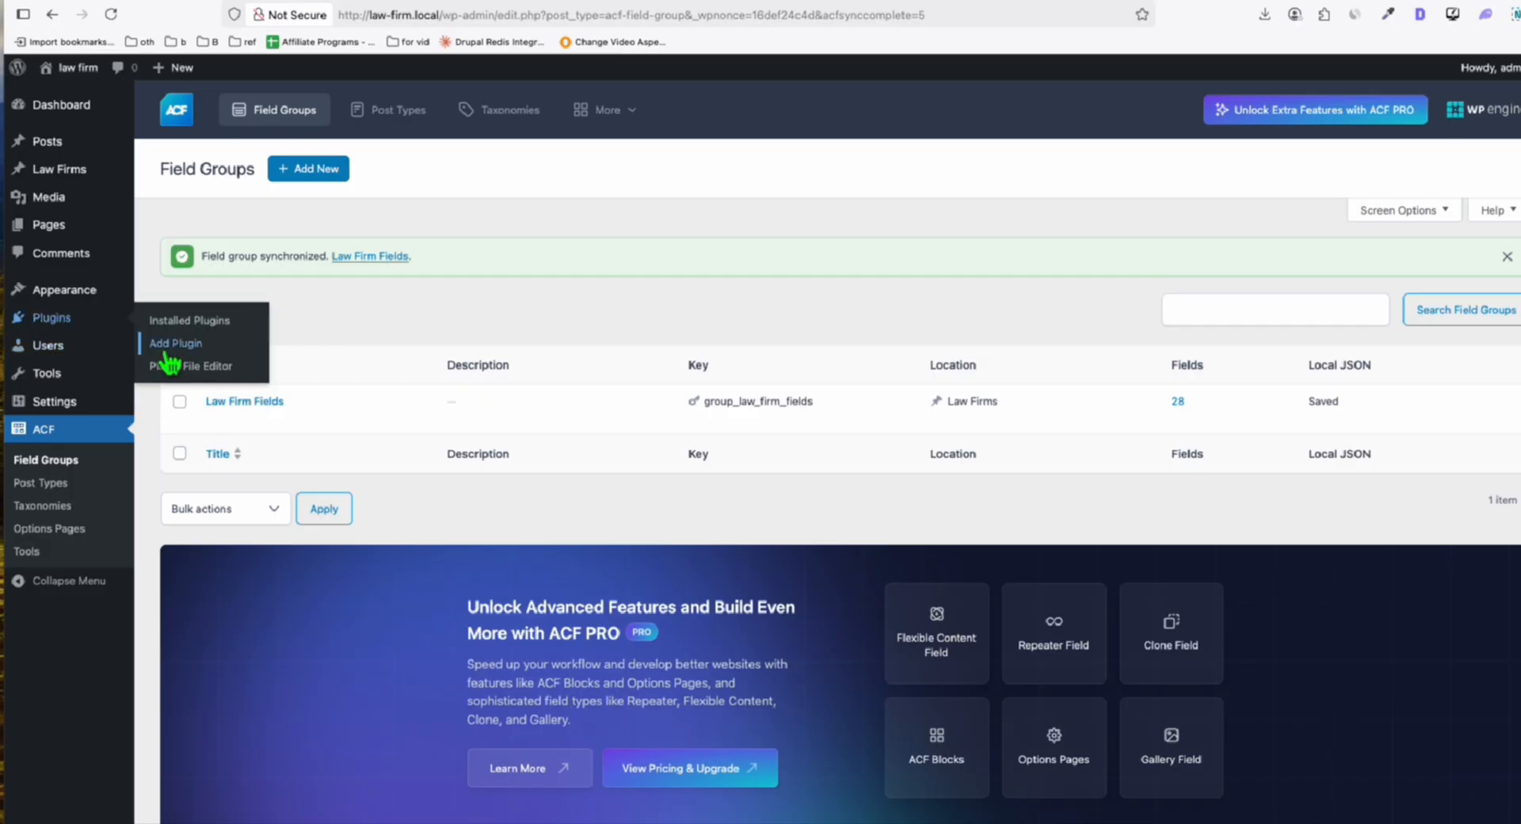
left_click(176, 342)
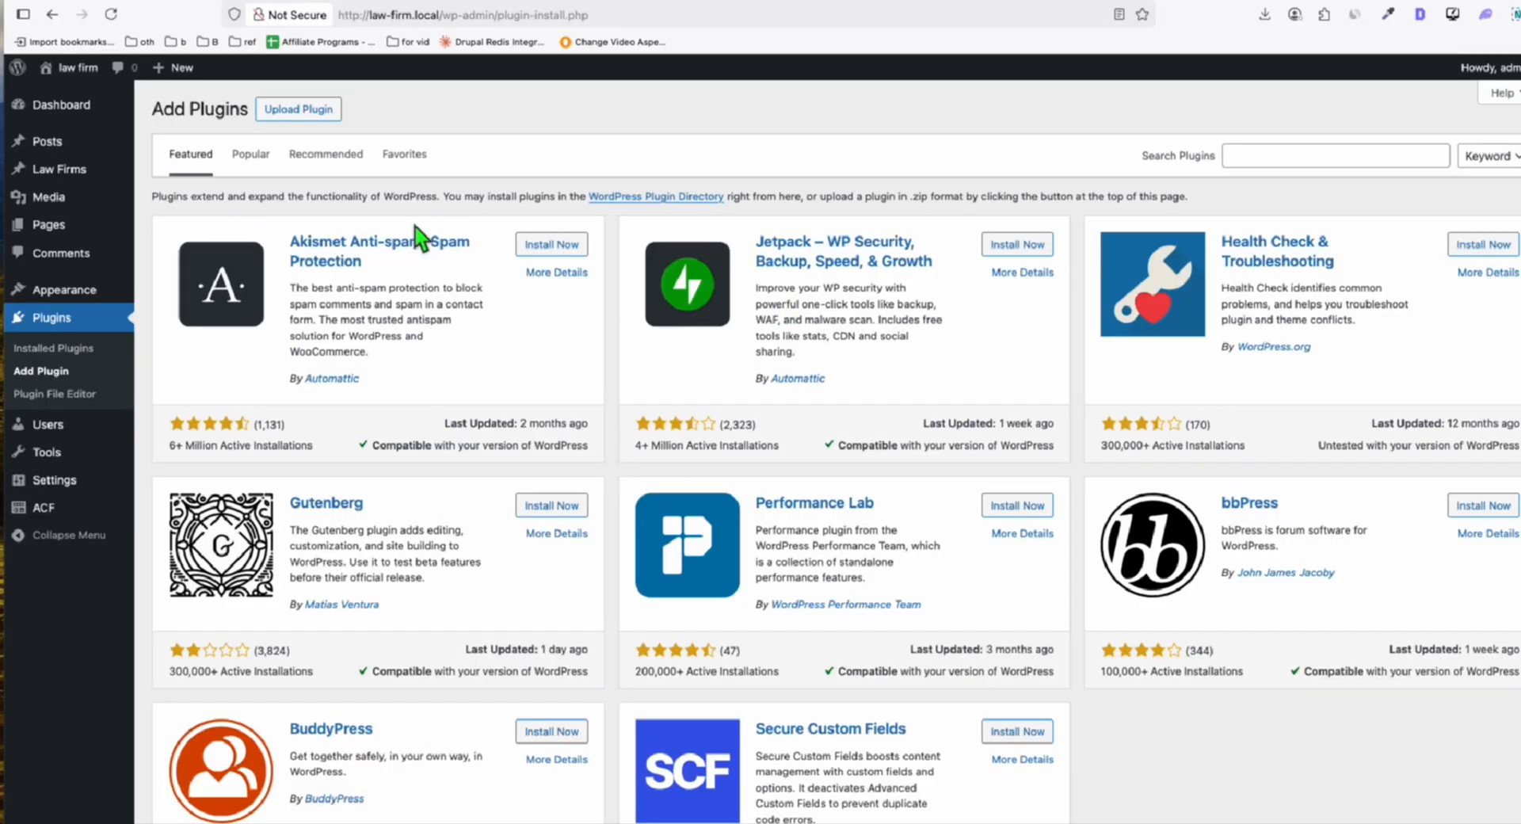
Upload and activate the XLSX to Custom Post Importer plugin zip, then go to Tools > XLSX Importer
left_click(298, 109)
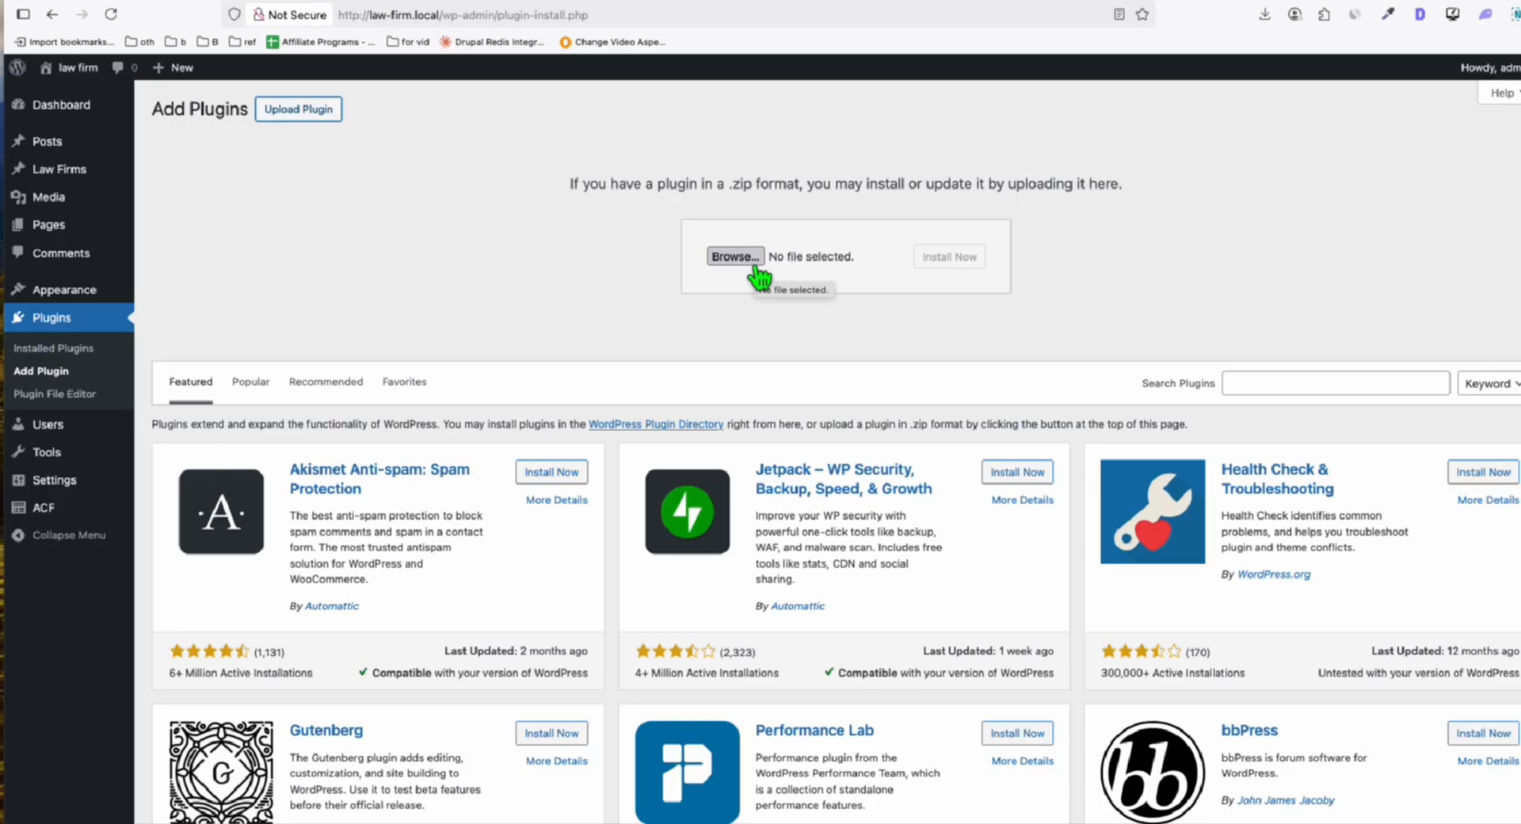
mouse_move(854, 288)
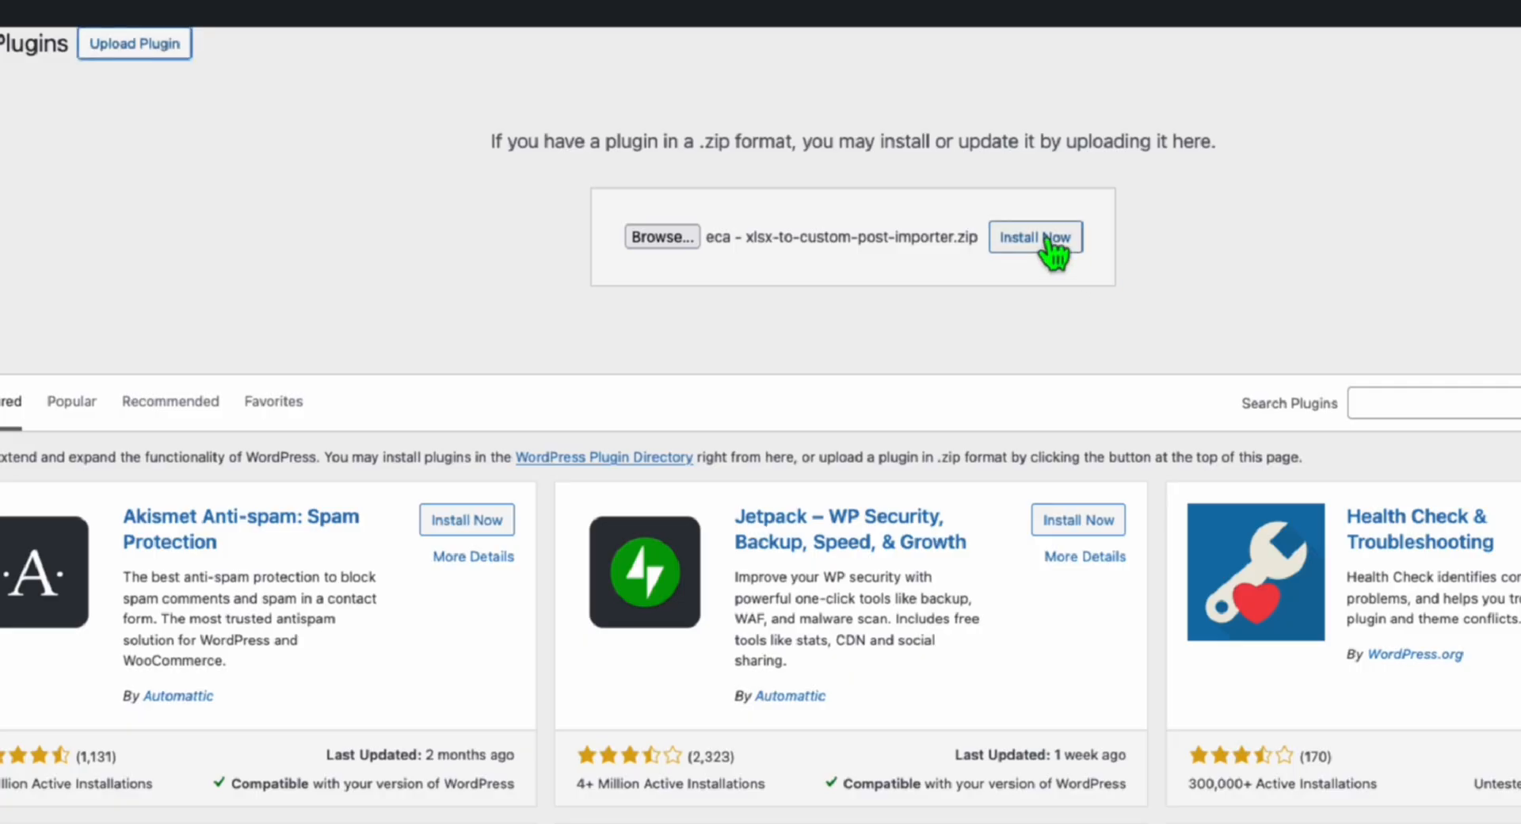
left_click(1035, 236)
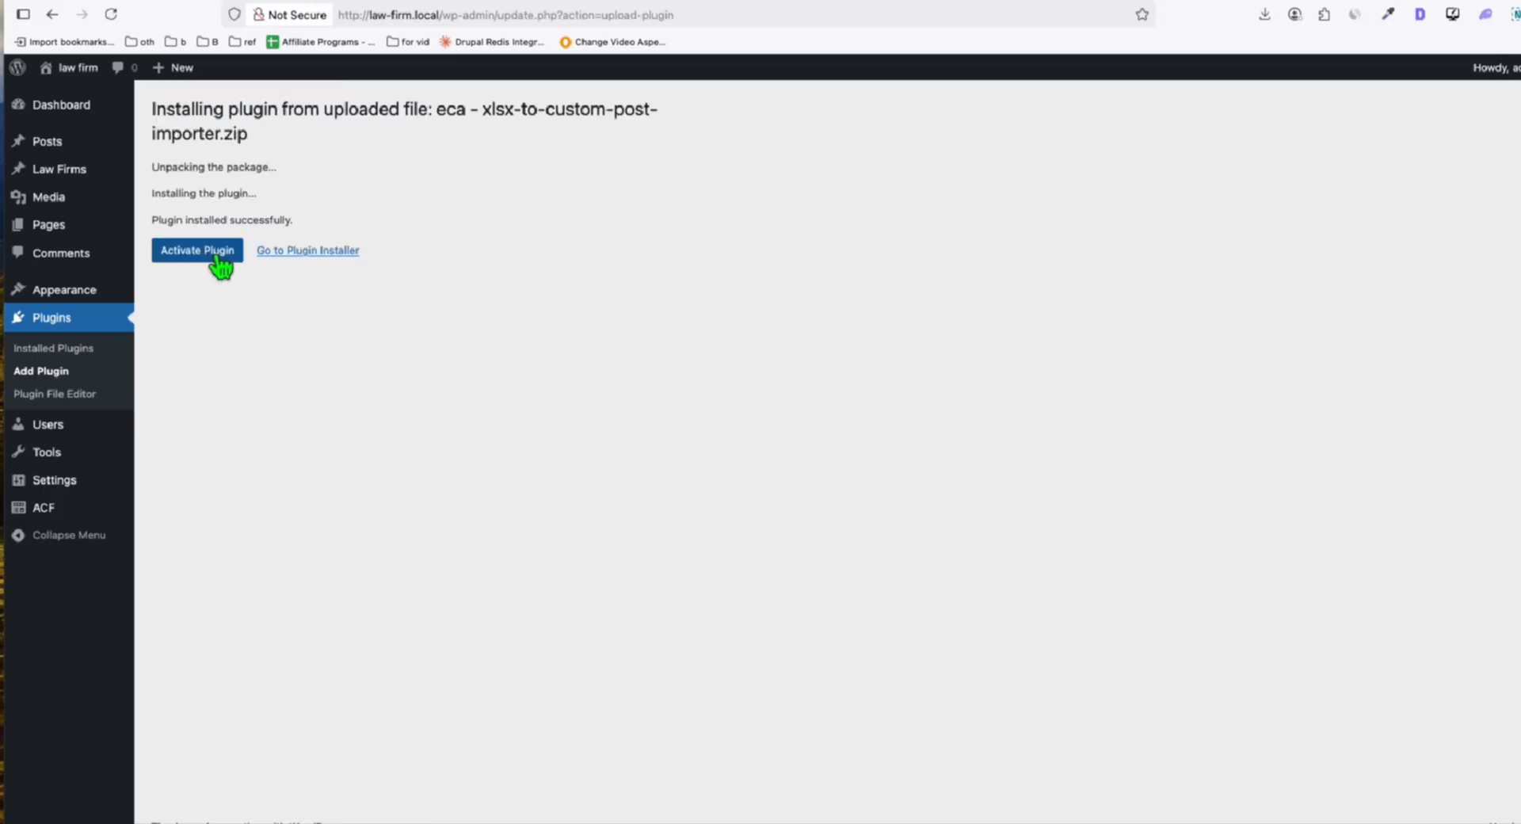
left_click(196, 250)
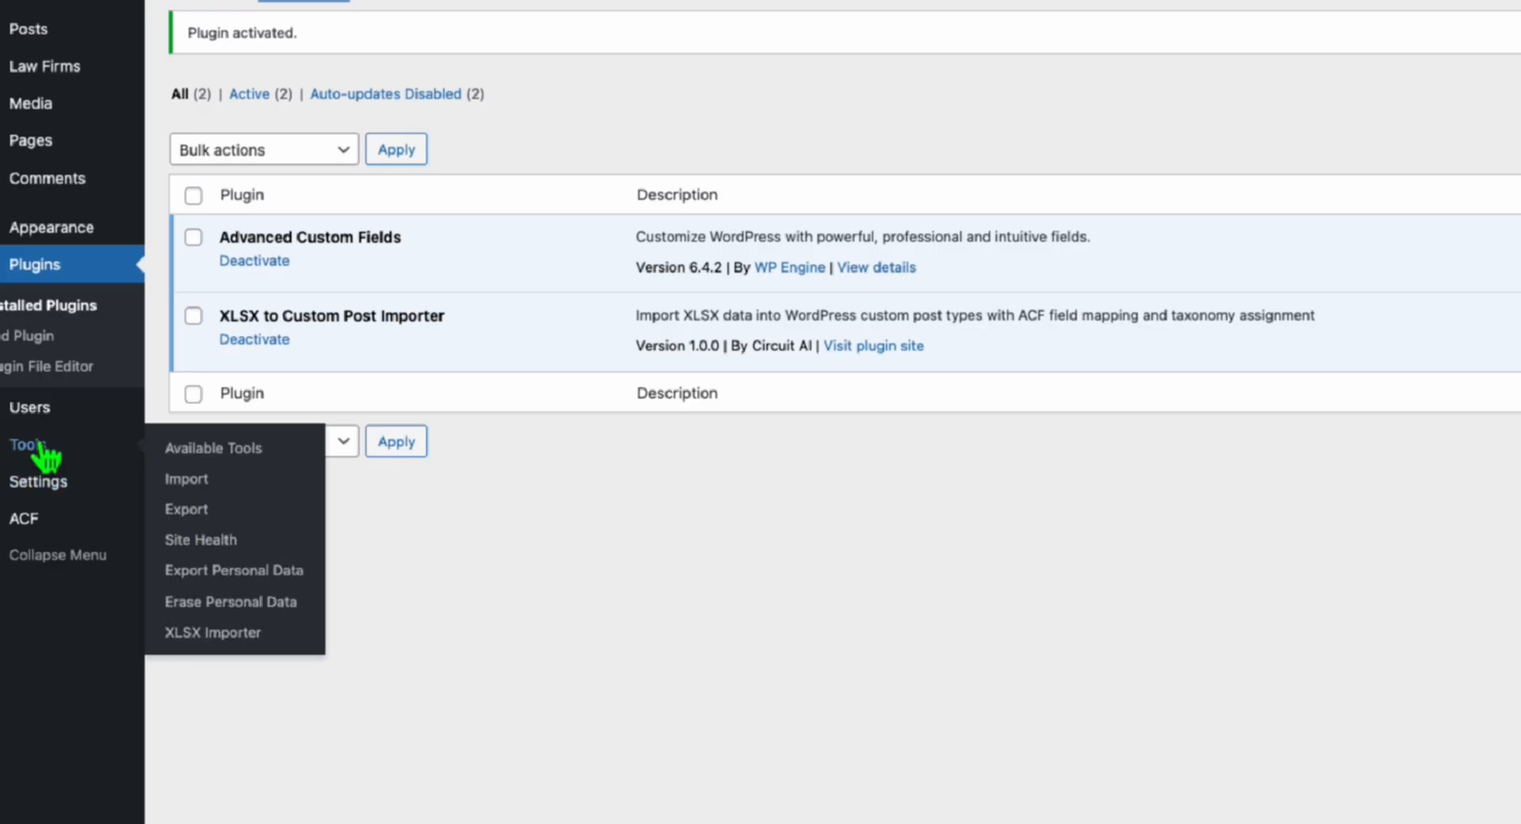
left_click(212, 633)
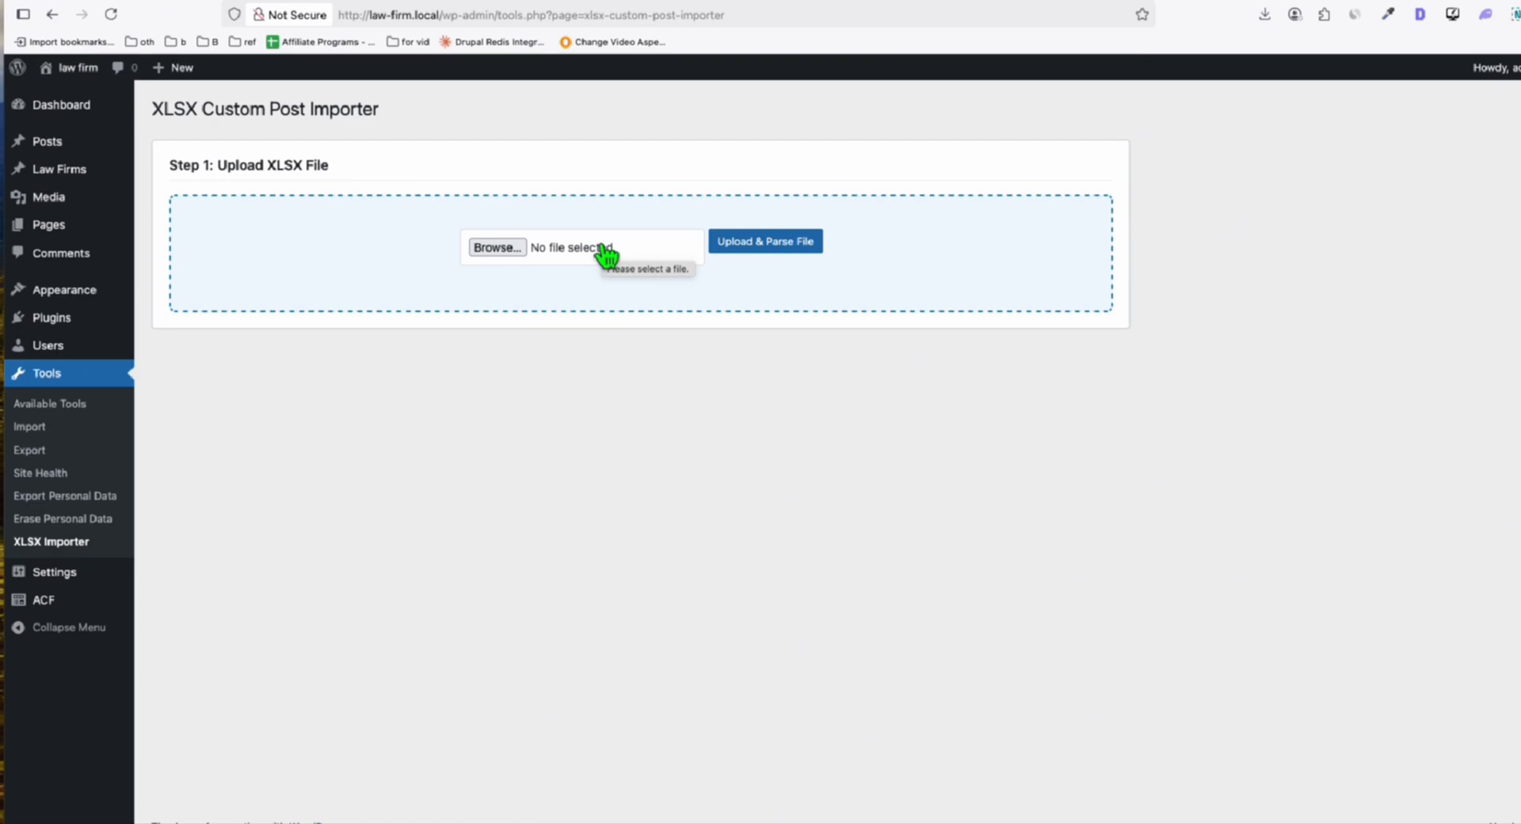
Upload and parse law firm.xlsx, choose the Law Firms post type and load its fields for mapping
left_click(763, 241)
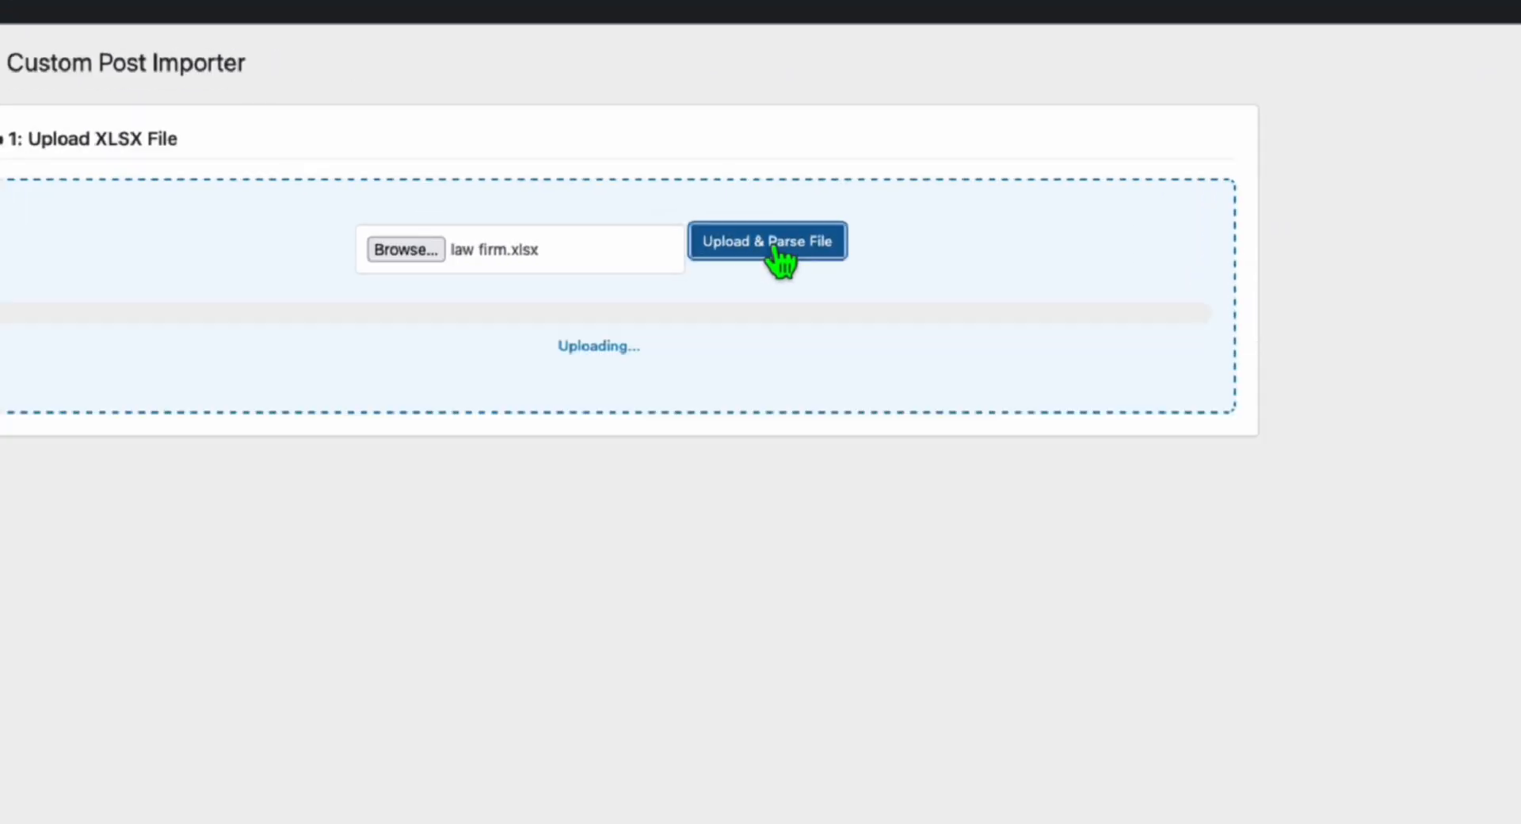
left_click(767, 240)
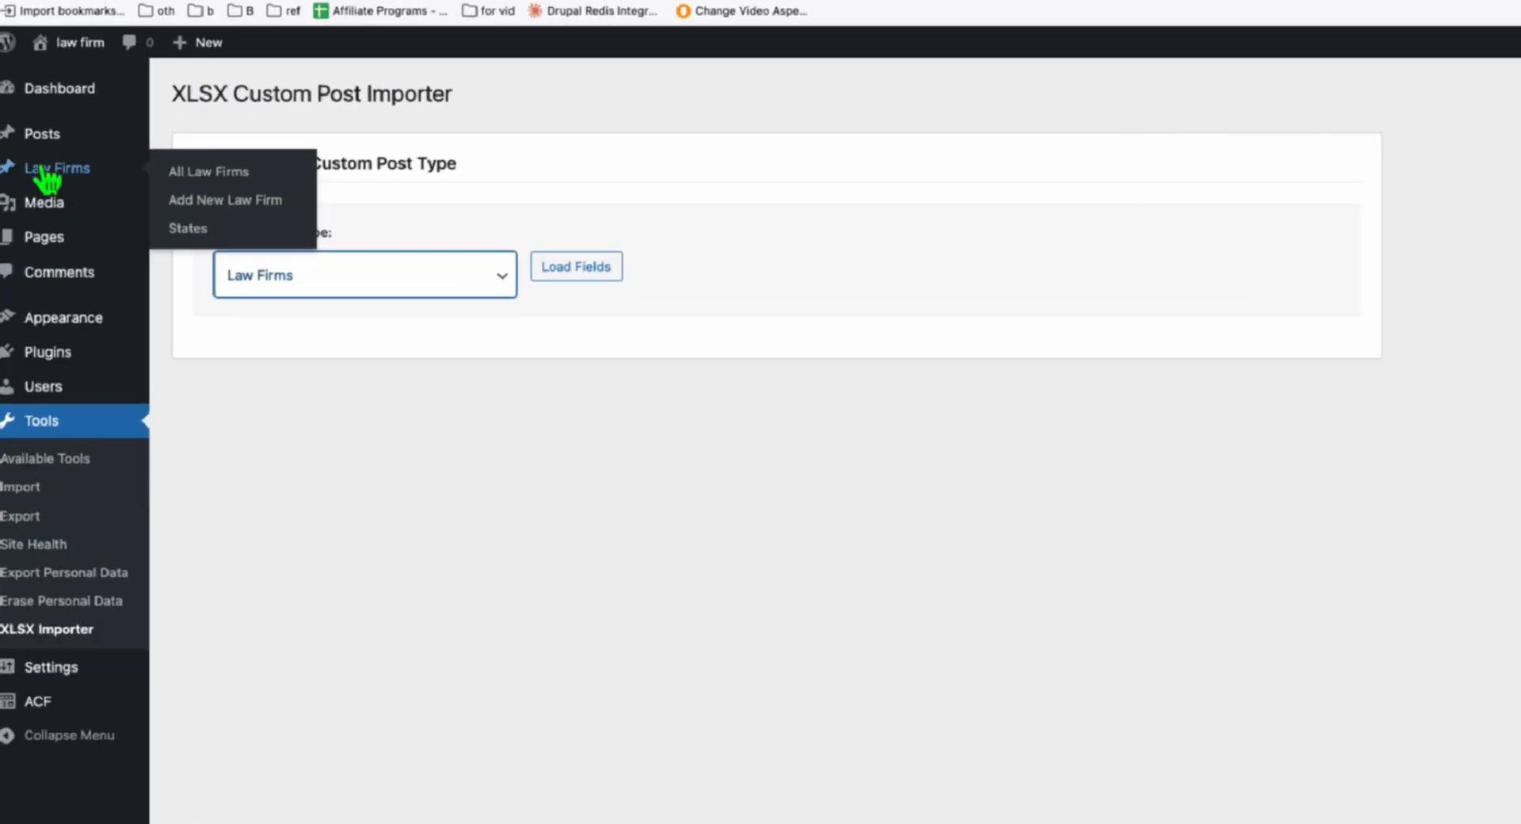
left_click(575, 266)
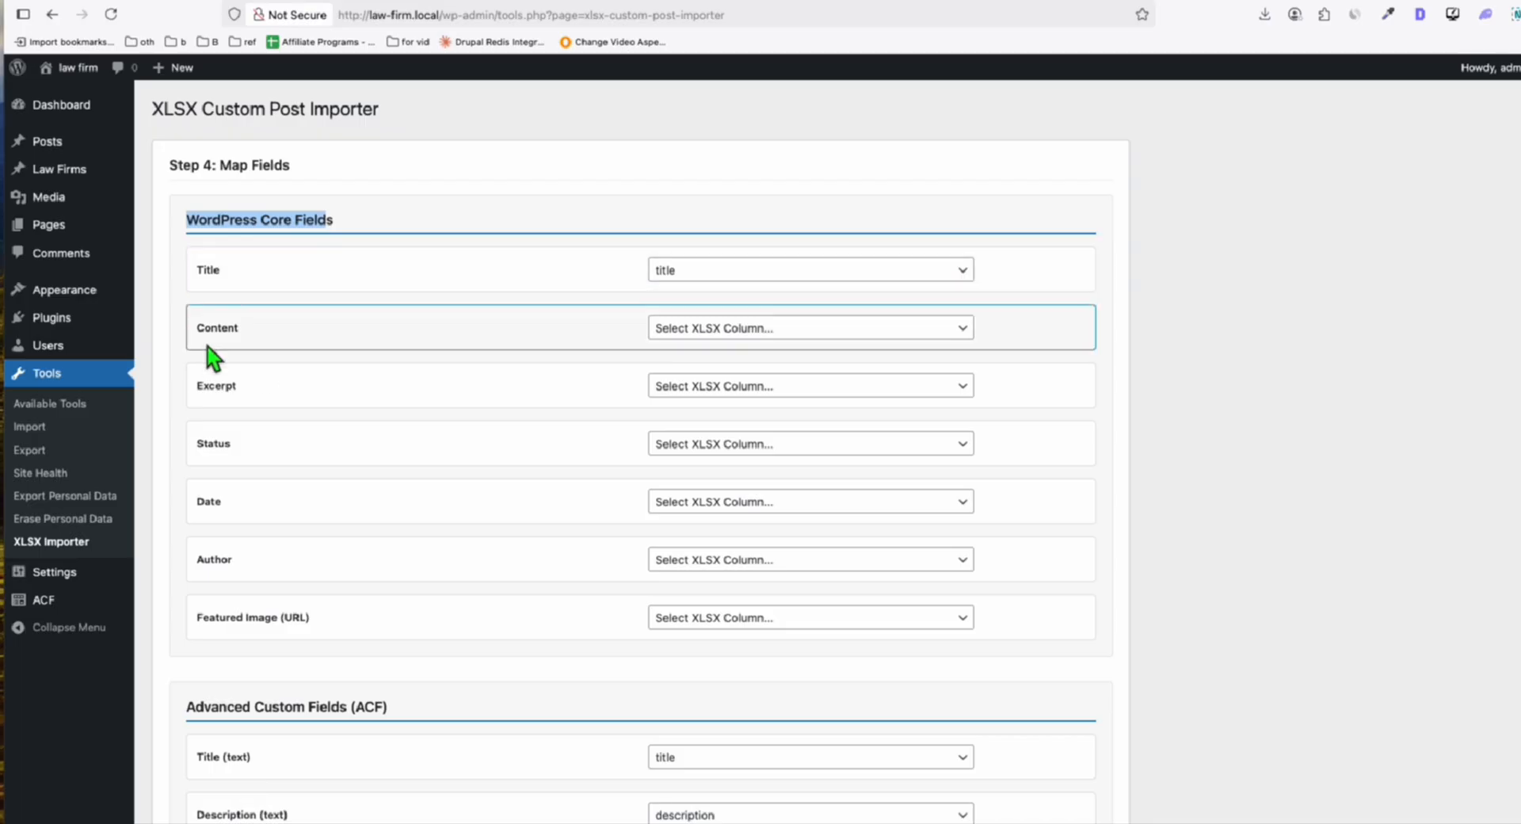
Map the attributes spreadsheet column to the post Content field
left_click(810, 326)
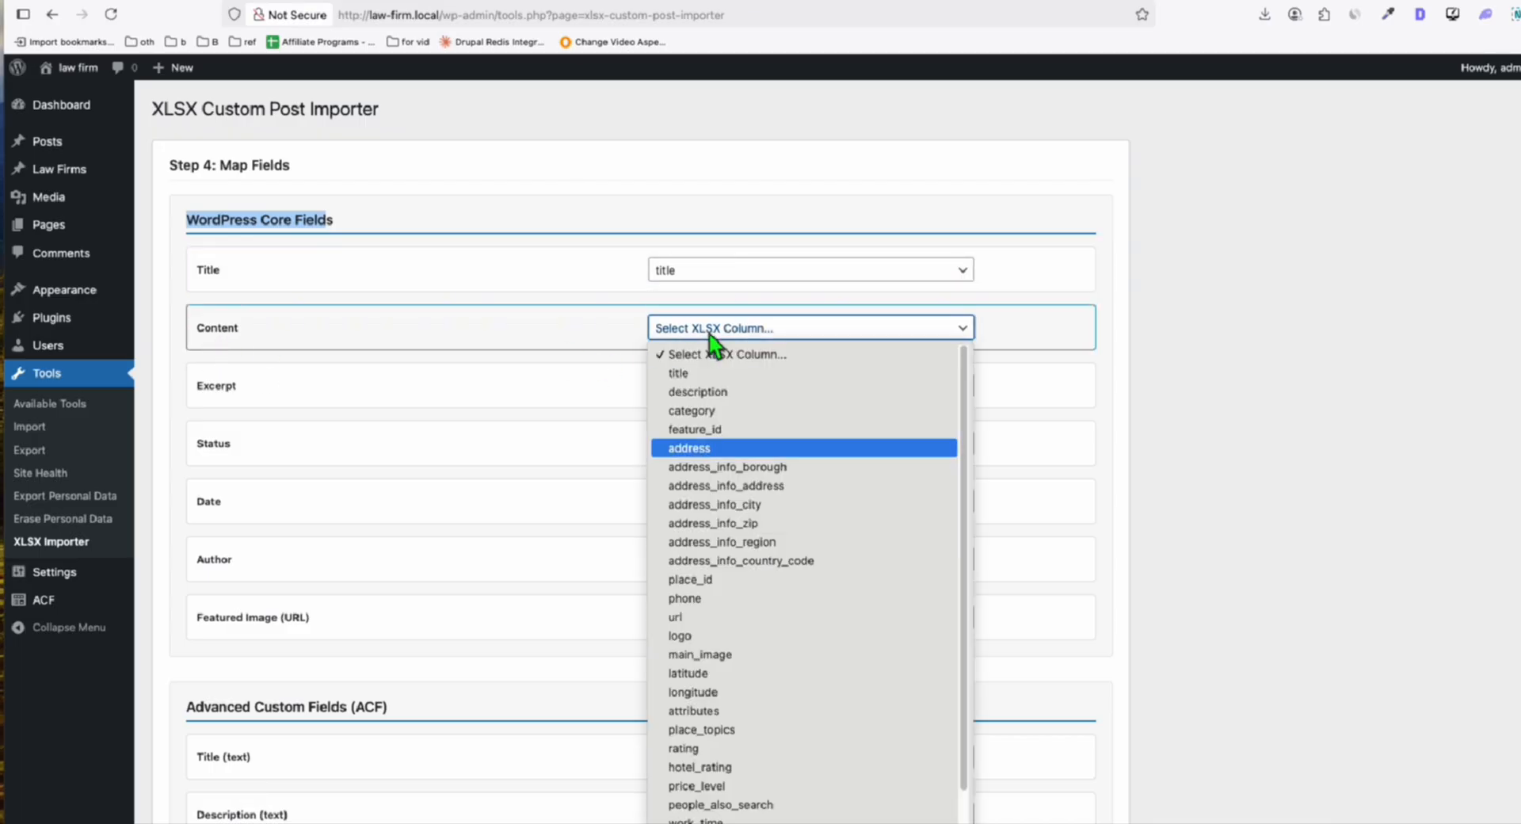
left_click(694, 710)
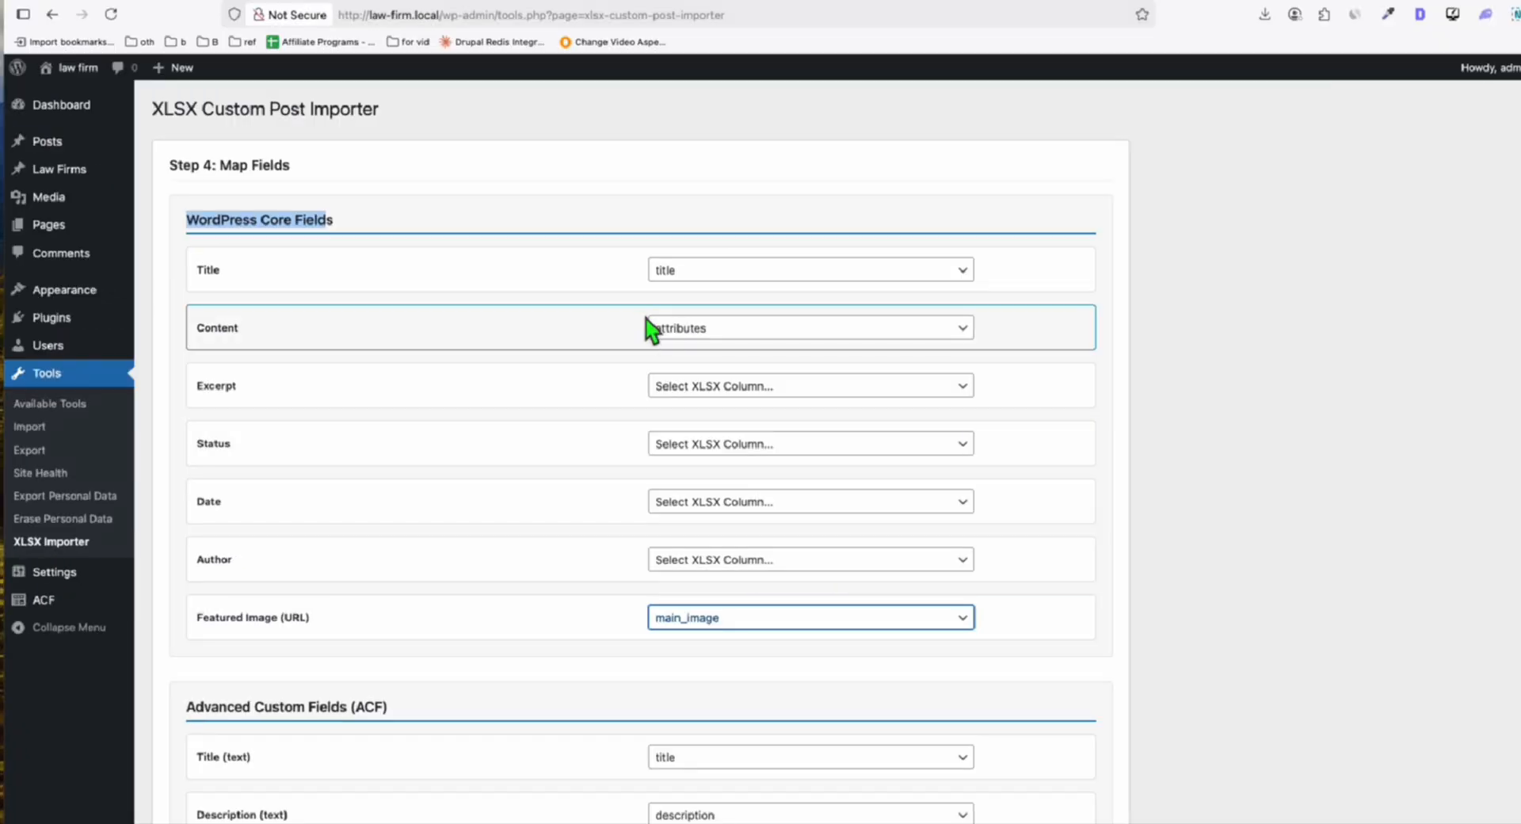
scroll("down", 3)
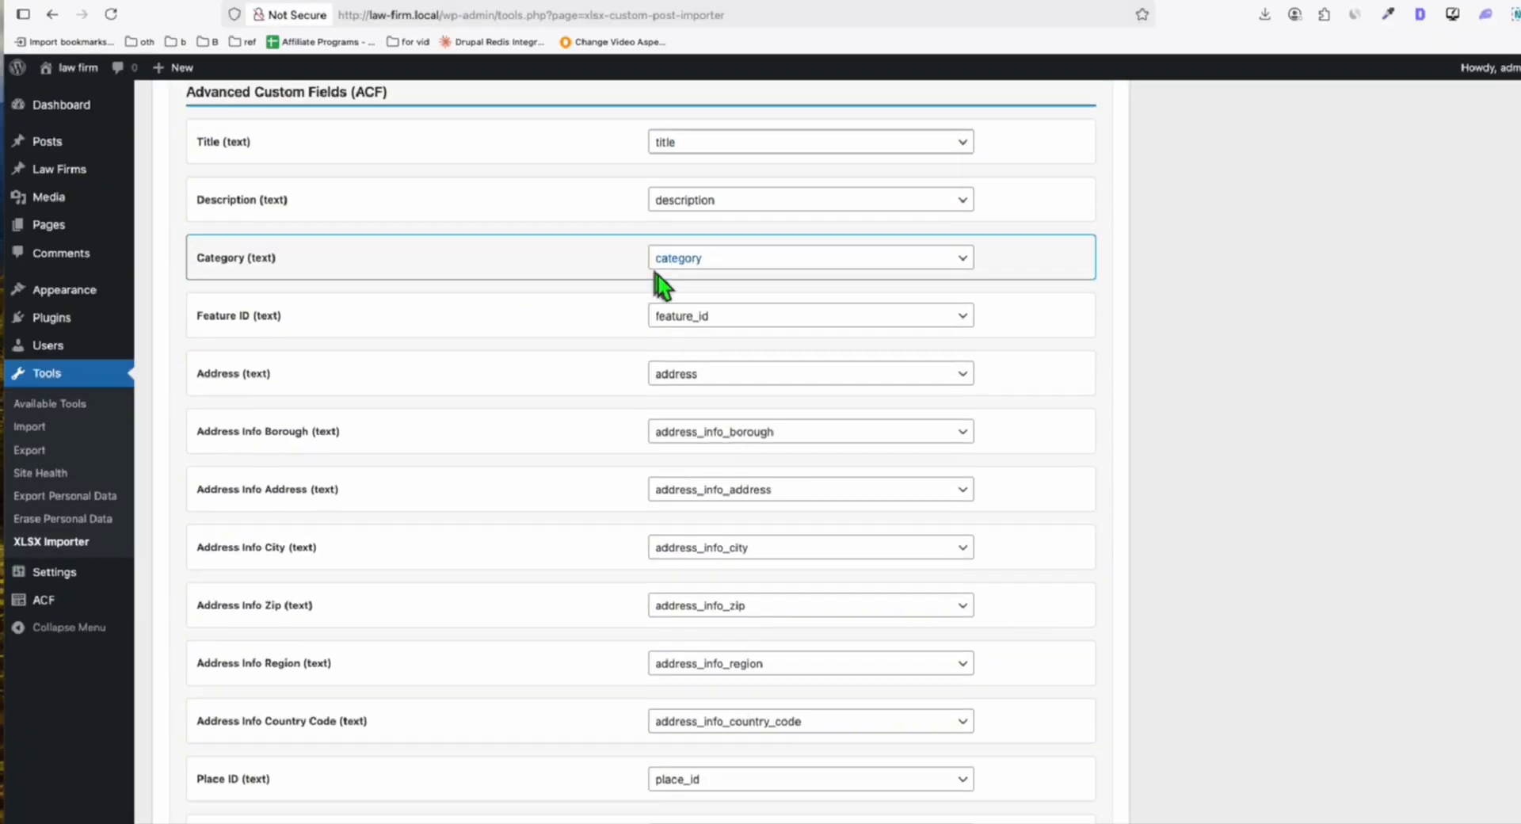
scroll("down", 3)
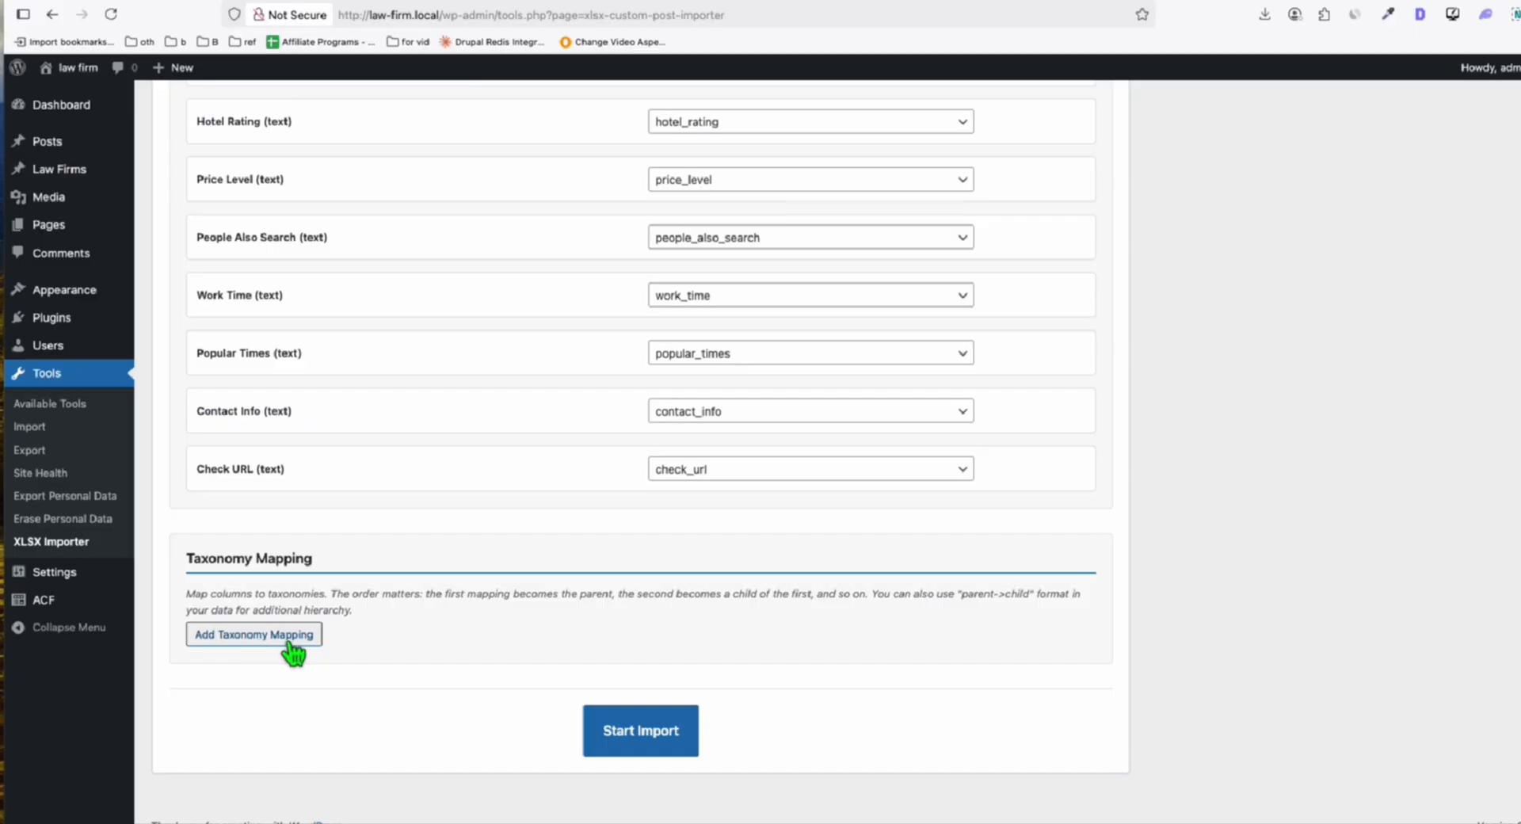
Map address_info_region to States and add a second mapping of address_info_city to States
left_click(253, 634)
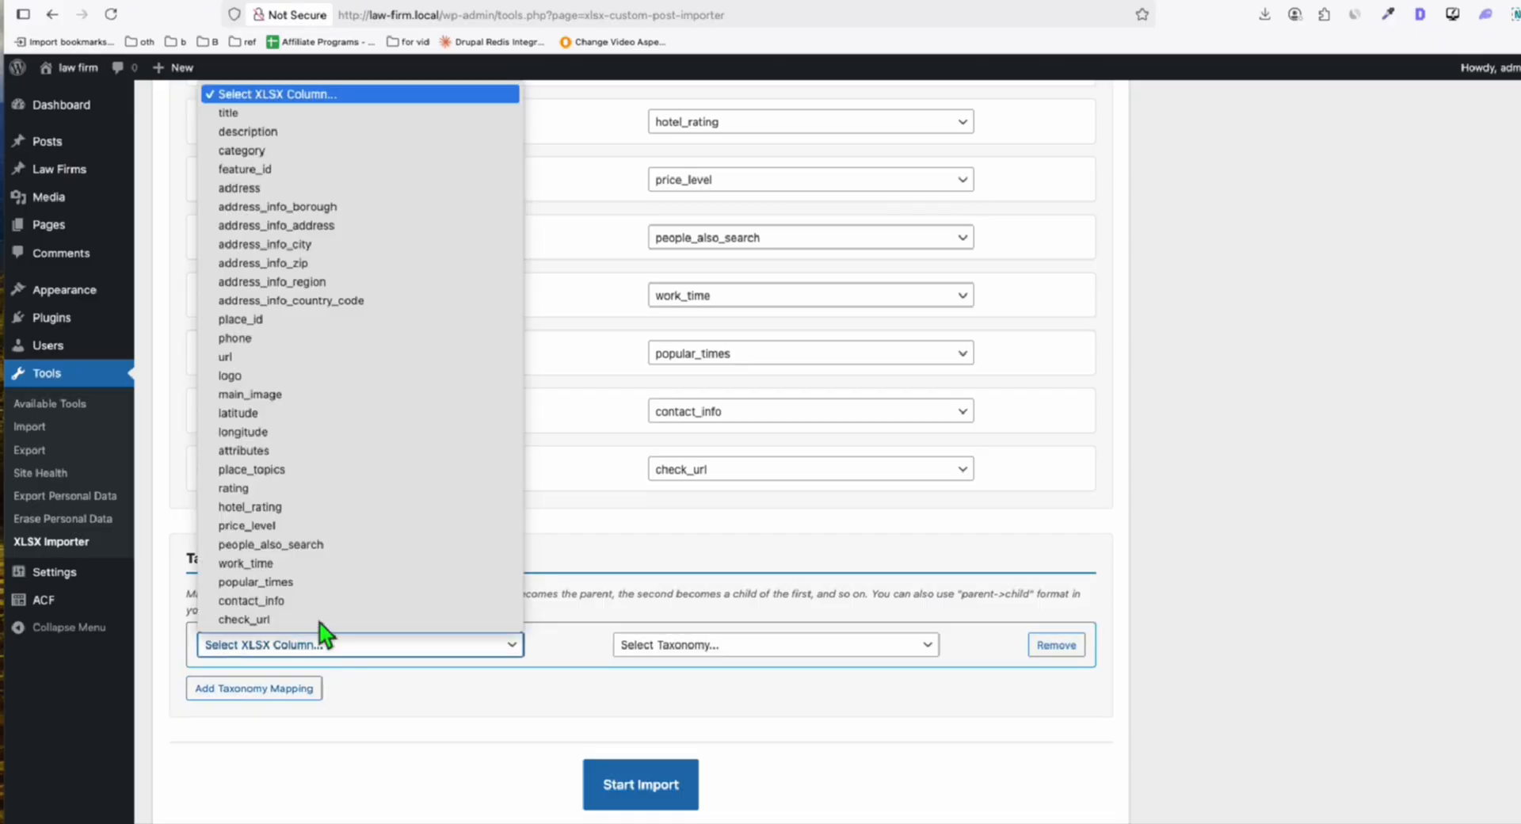
mouse_move(326, 282)
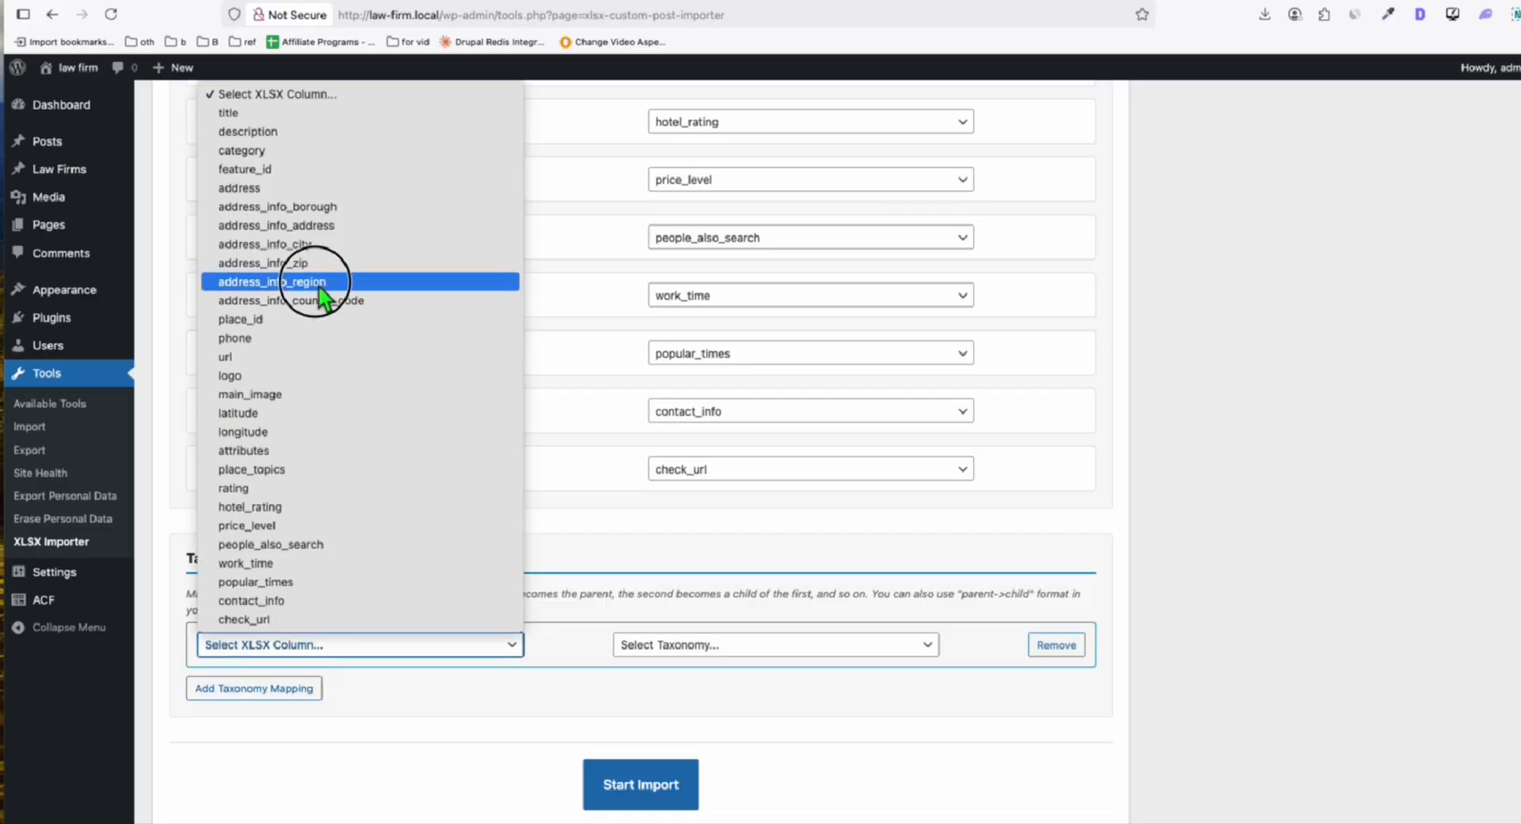
left_click(274, 282)
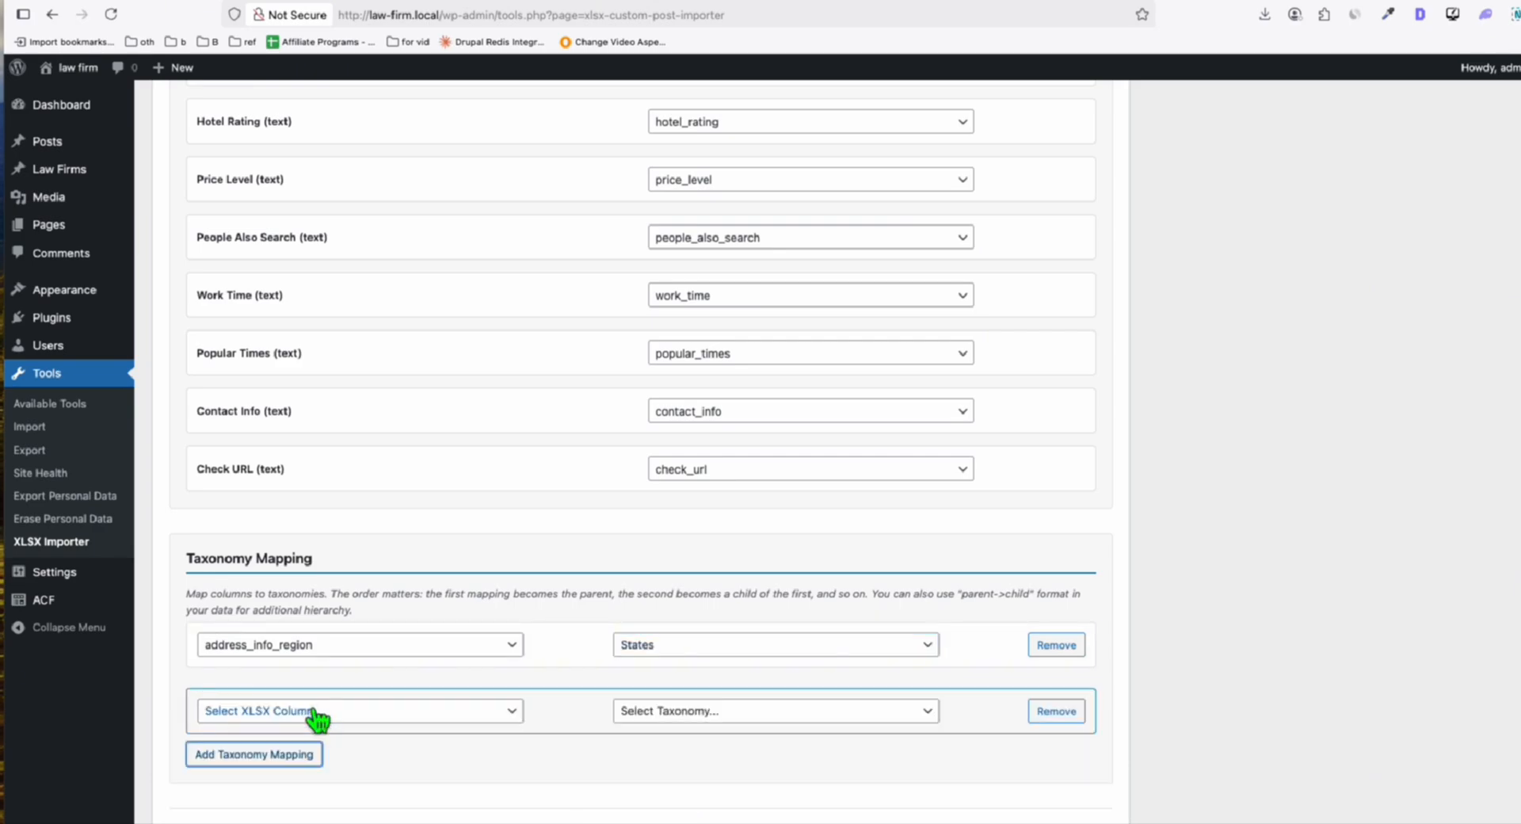
left_click(775, 710)
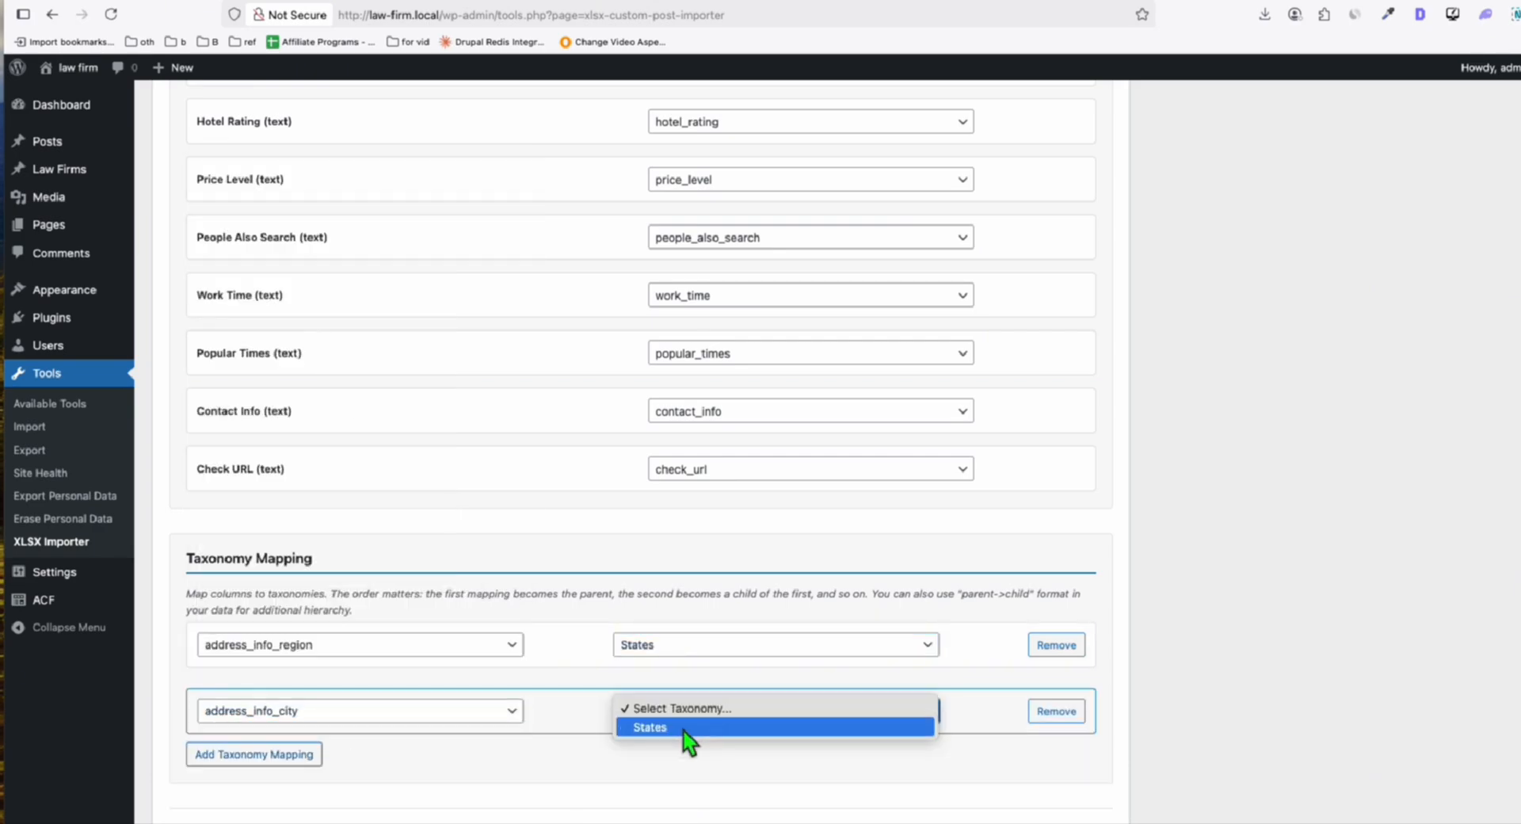
left_click(648, 727)
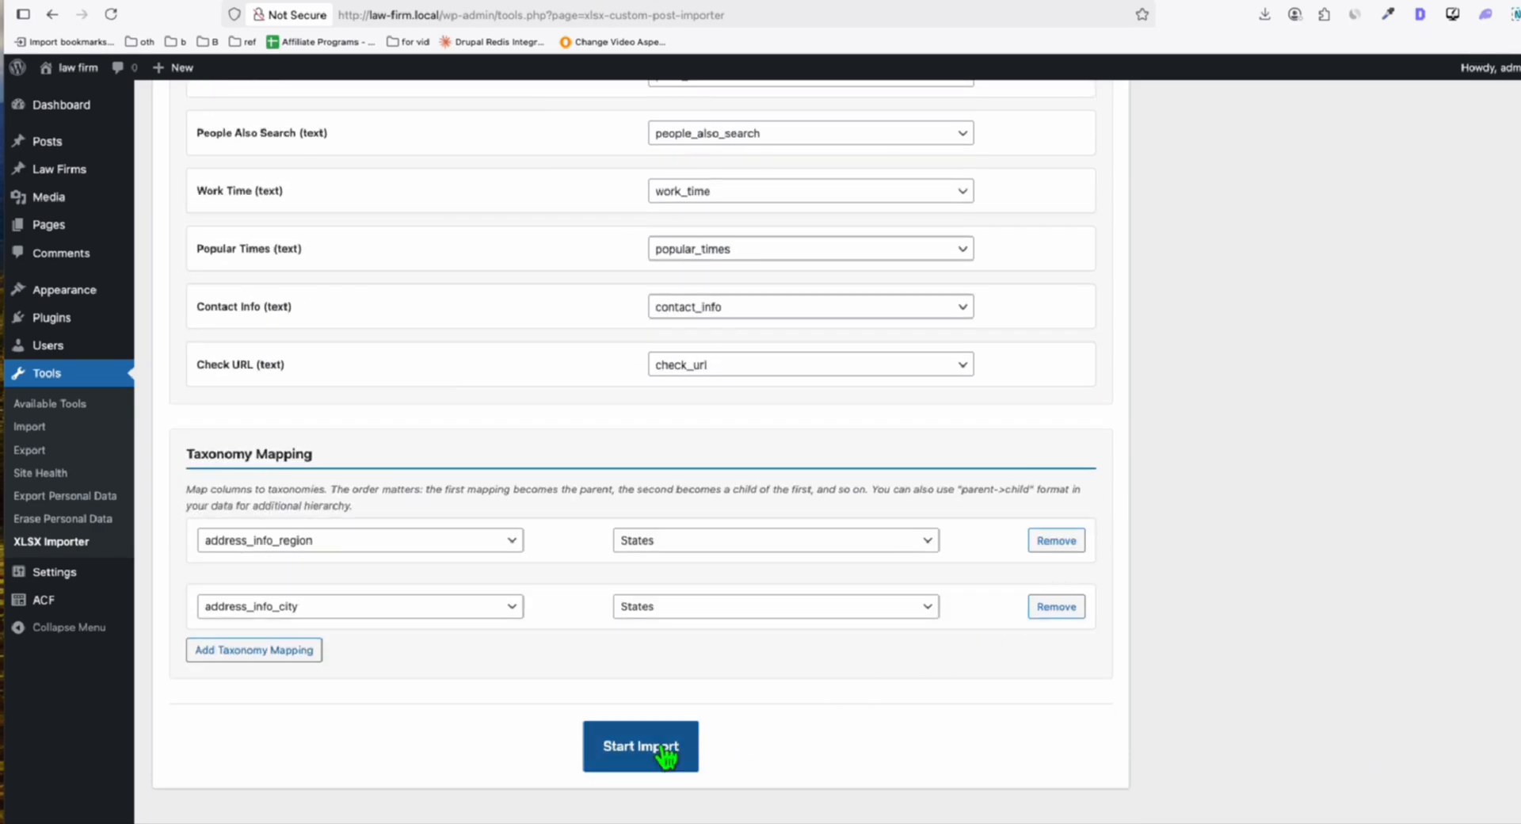
Start the listings import, then create an assets folder inside Law_Firm_Theme_Grok_4 in VS Code
left_click(640, 747)
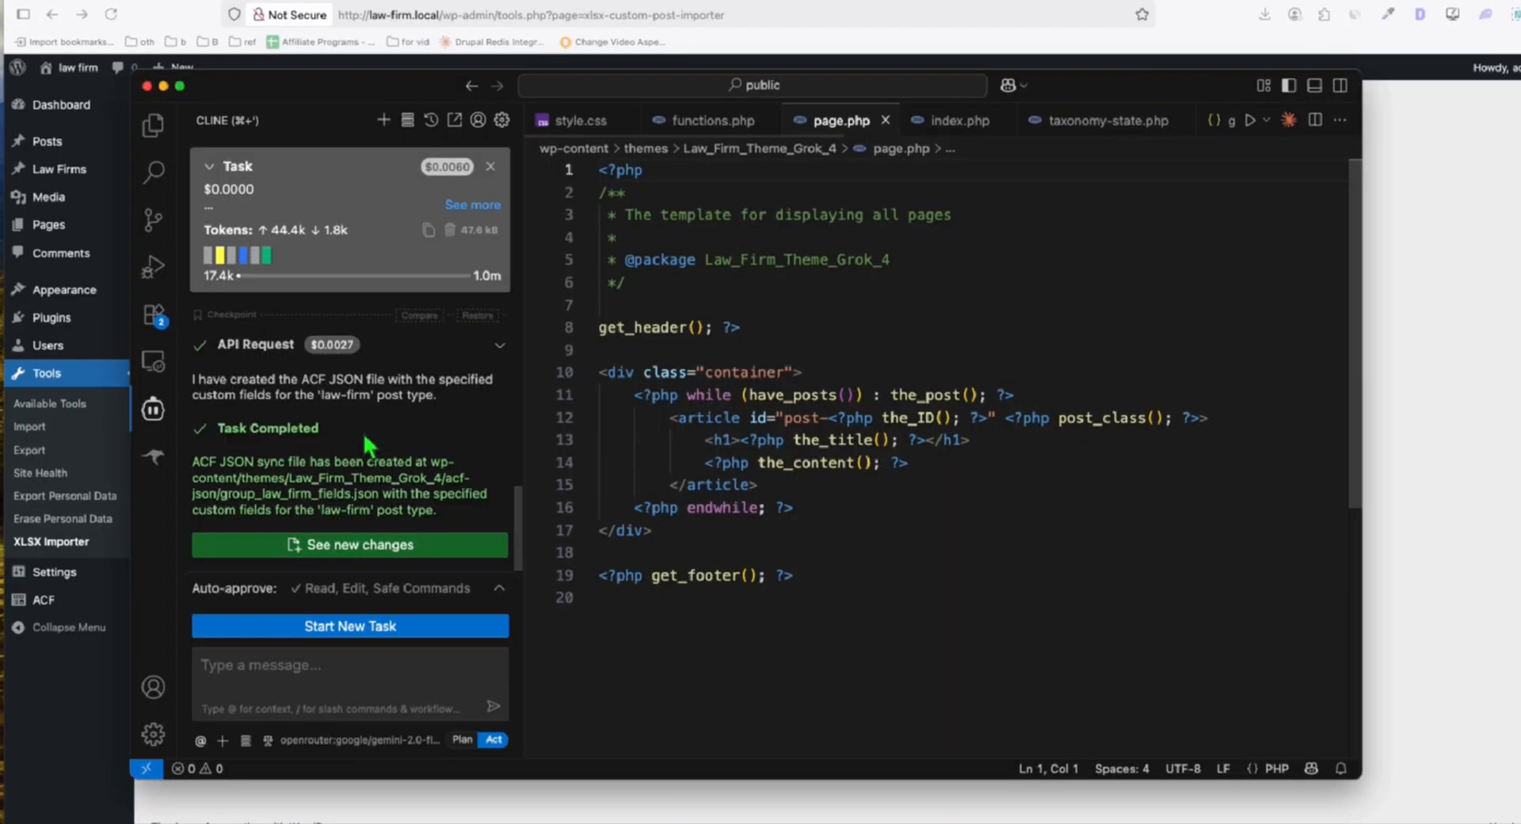
left_click(153, 125)
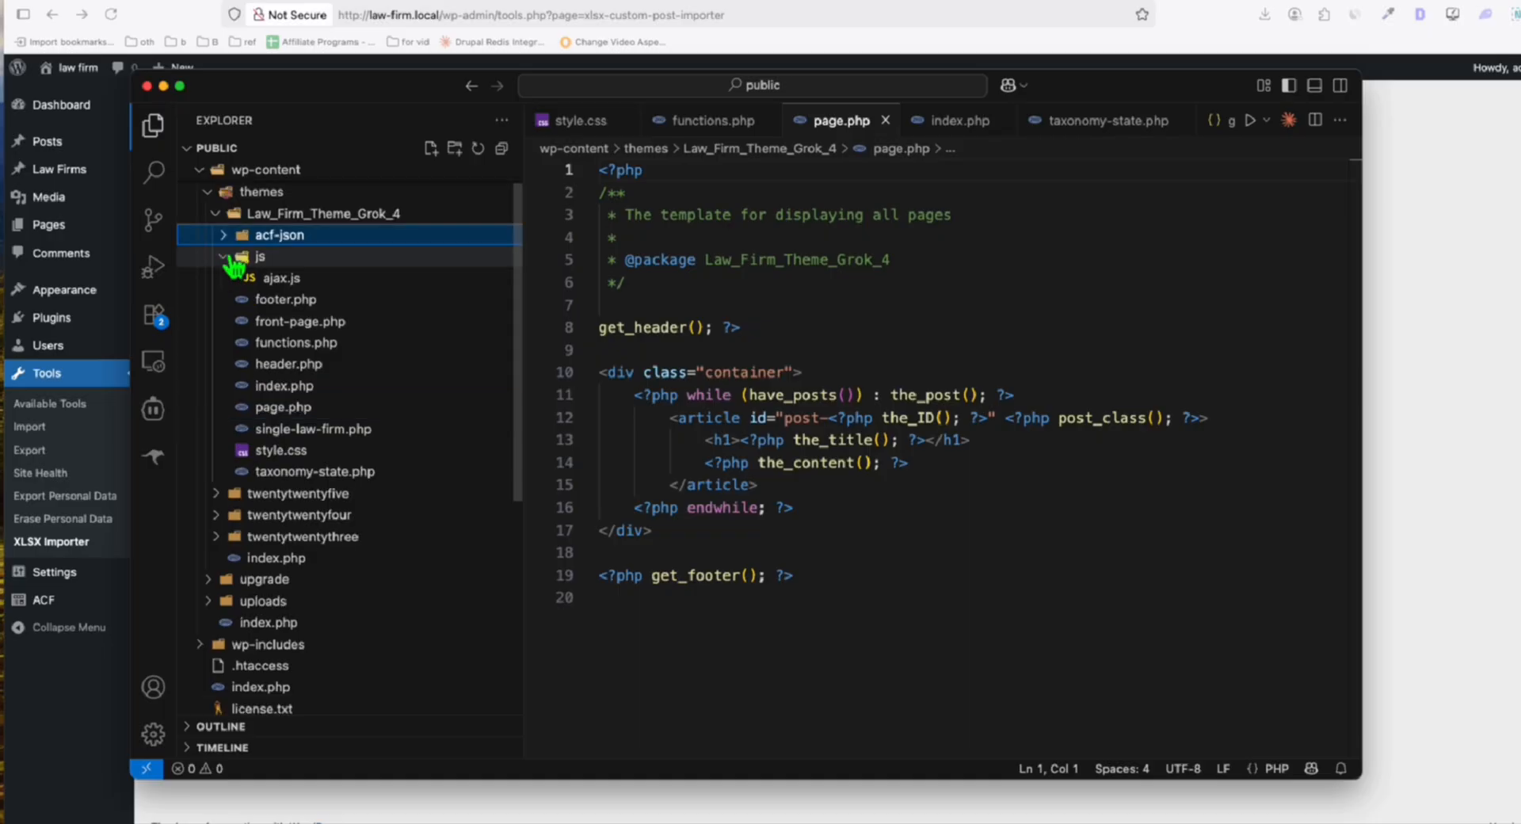
right_click(315, 213)
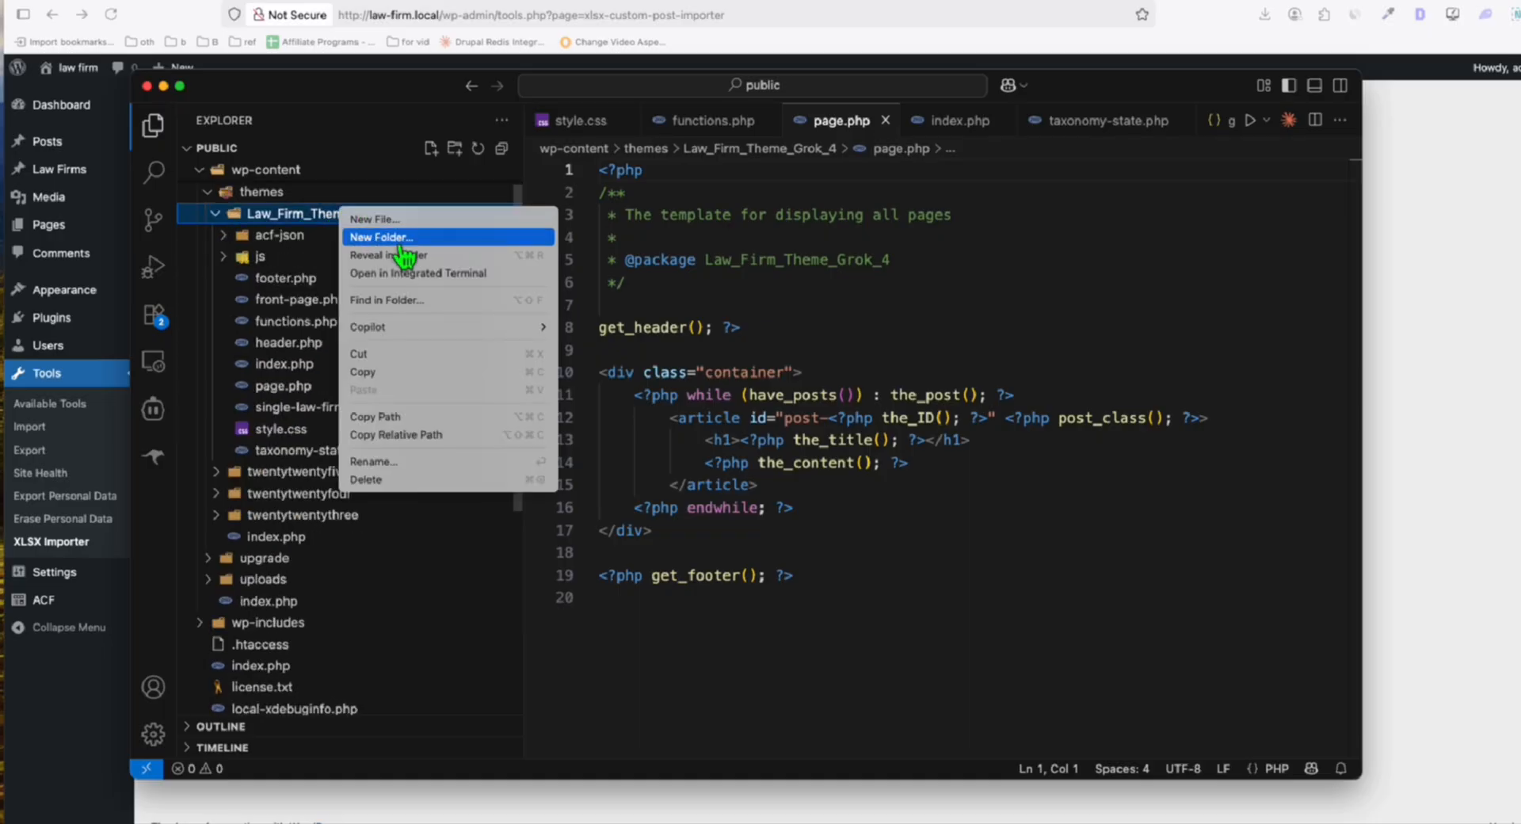
left_click(380, 236)
type("assets")
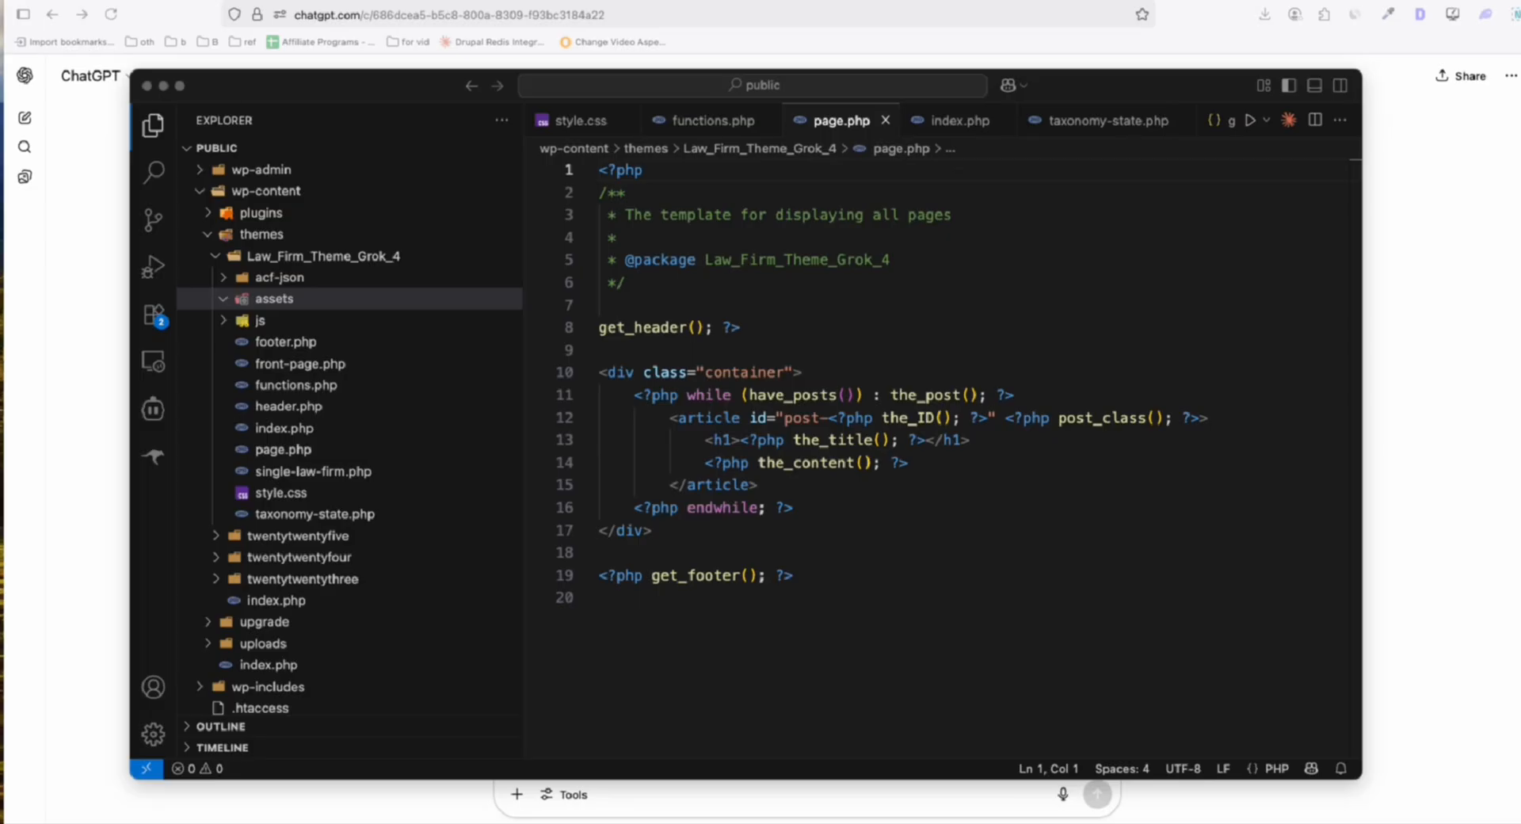
left_click(274, 299)
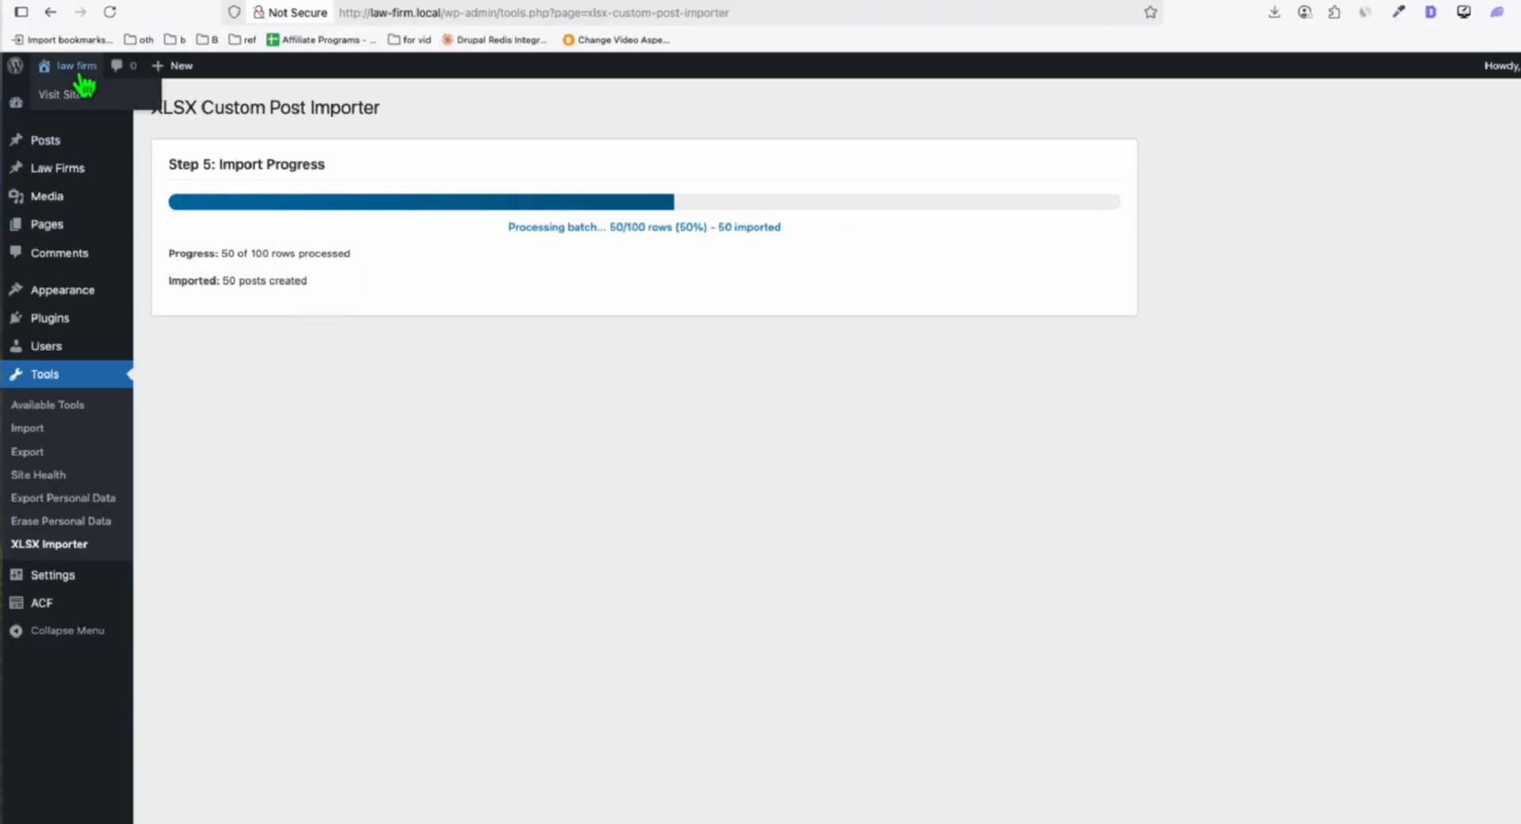
Open law-firm.local in a new tab and scroll through the state cards and popular firm listings
right_click(64, 94)
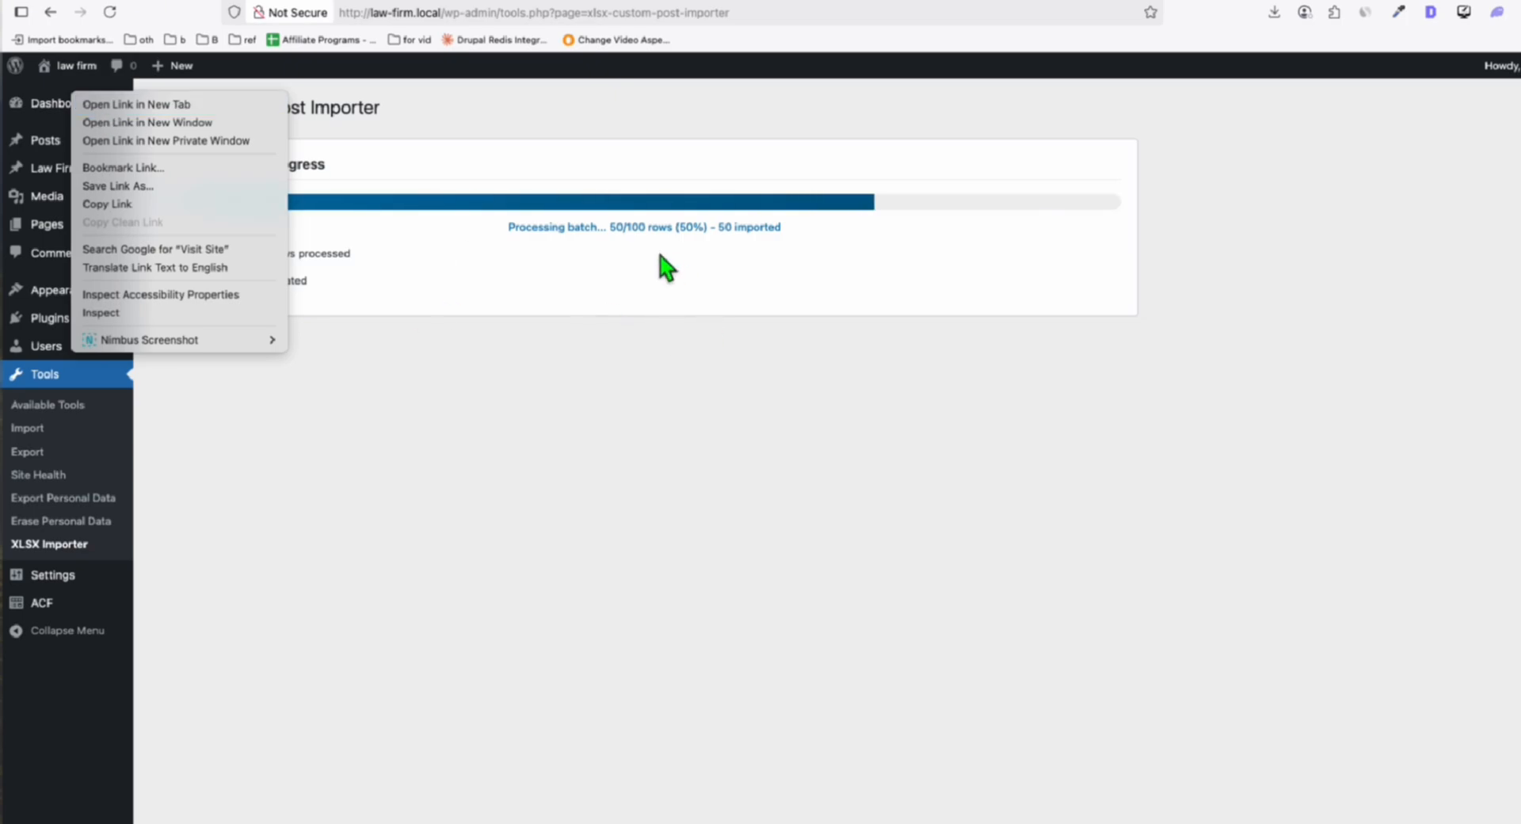
mouse_move(105, 105)
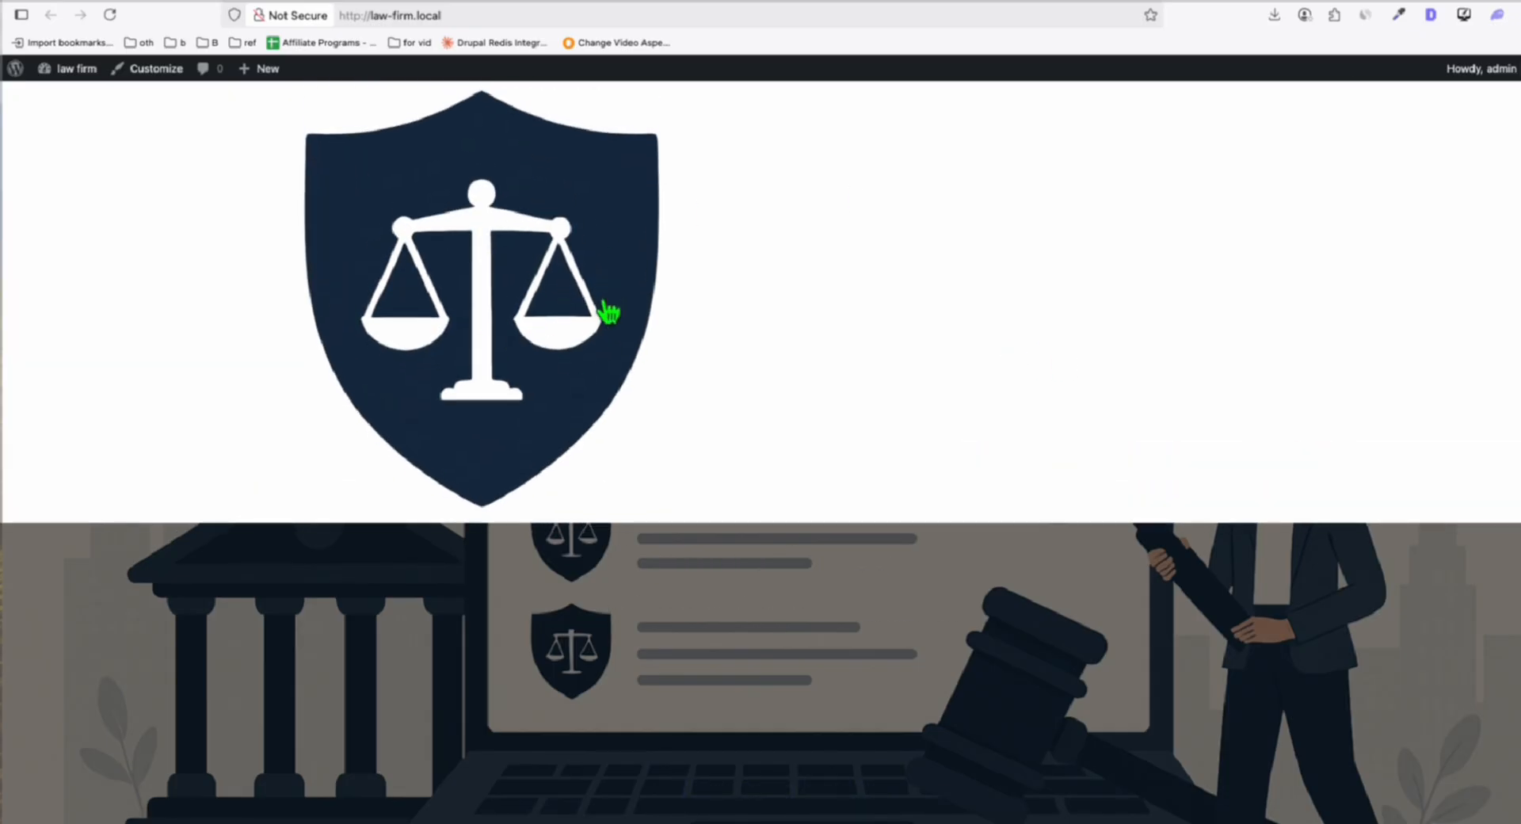
scroll("down", 3)
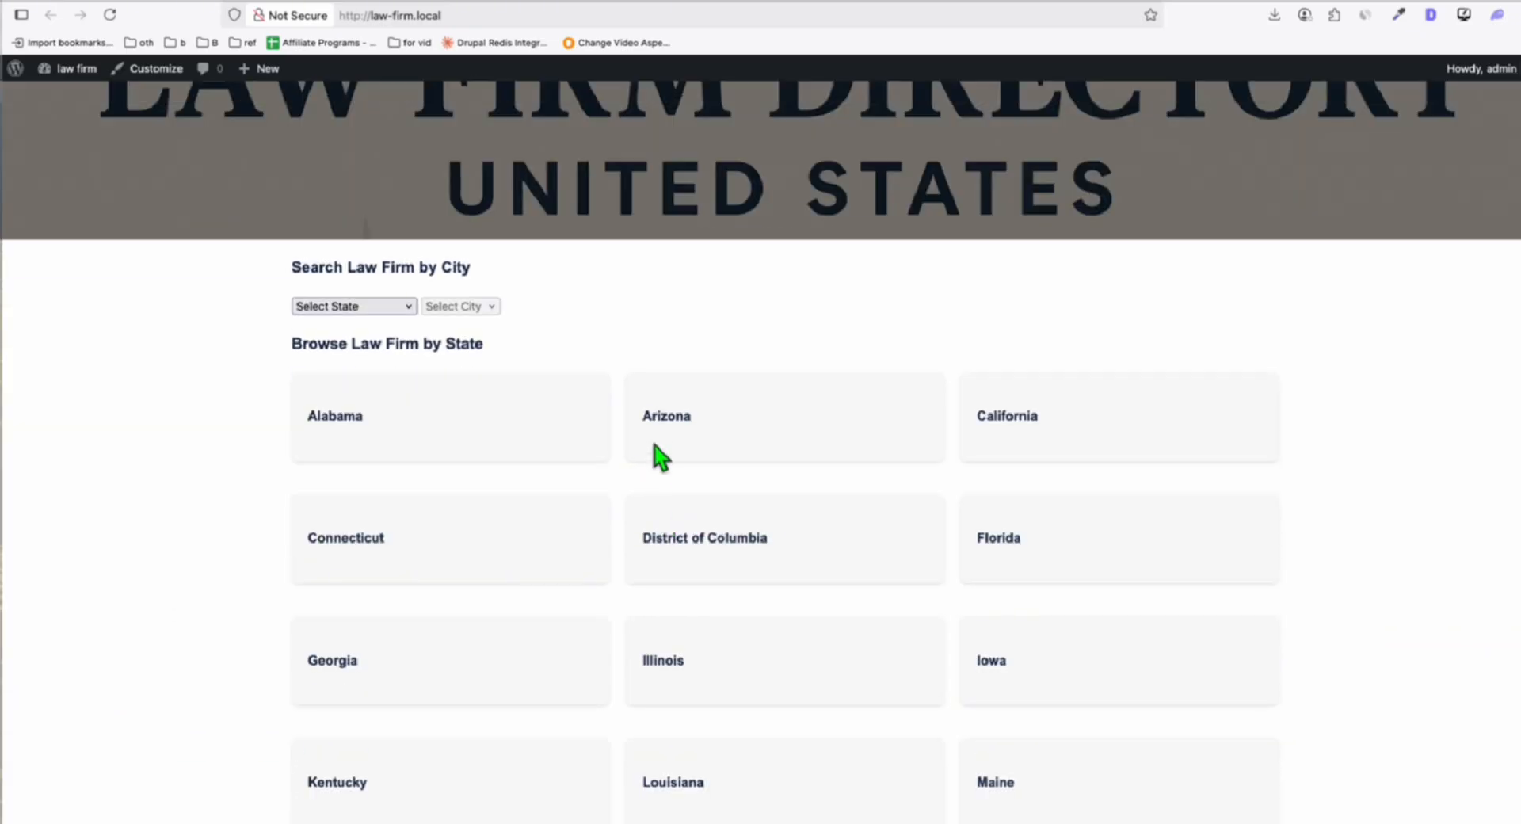
scroll("down", 3)
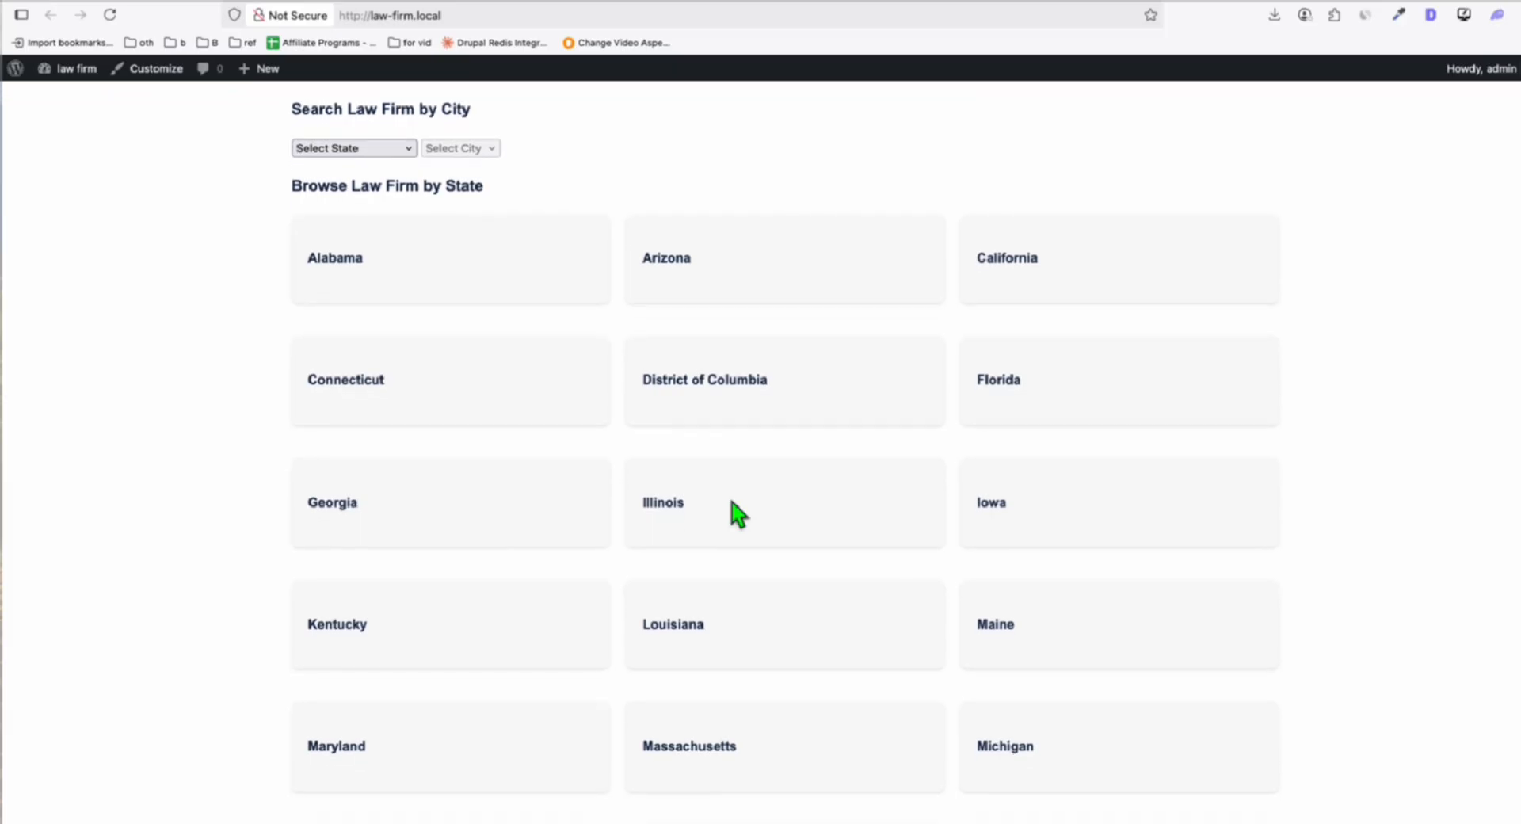
scroll("down", 3)
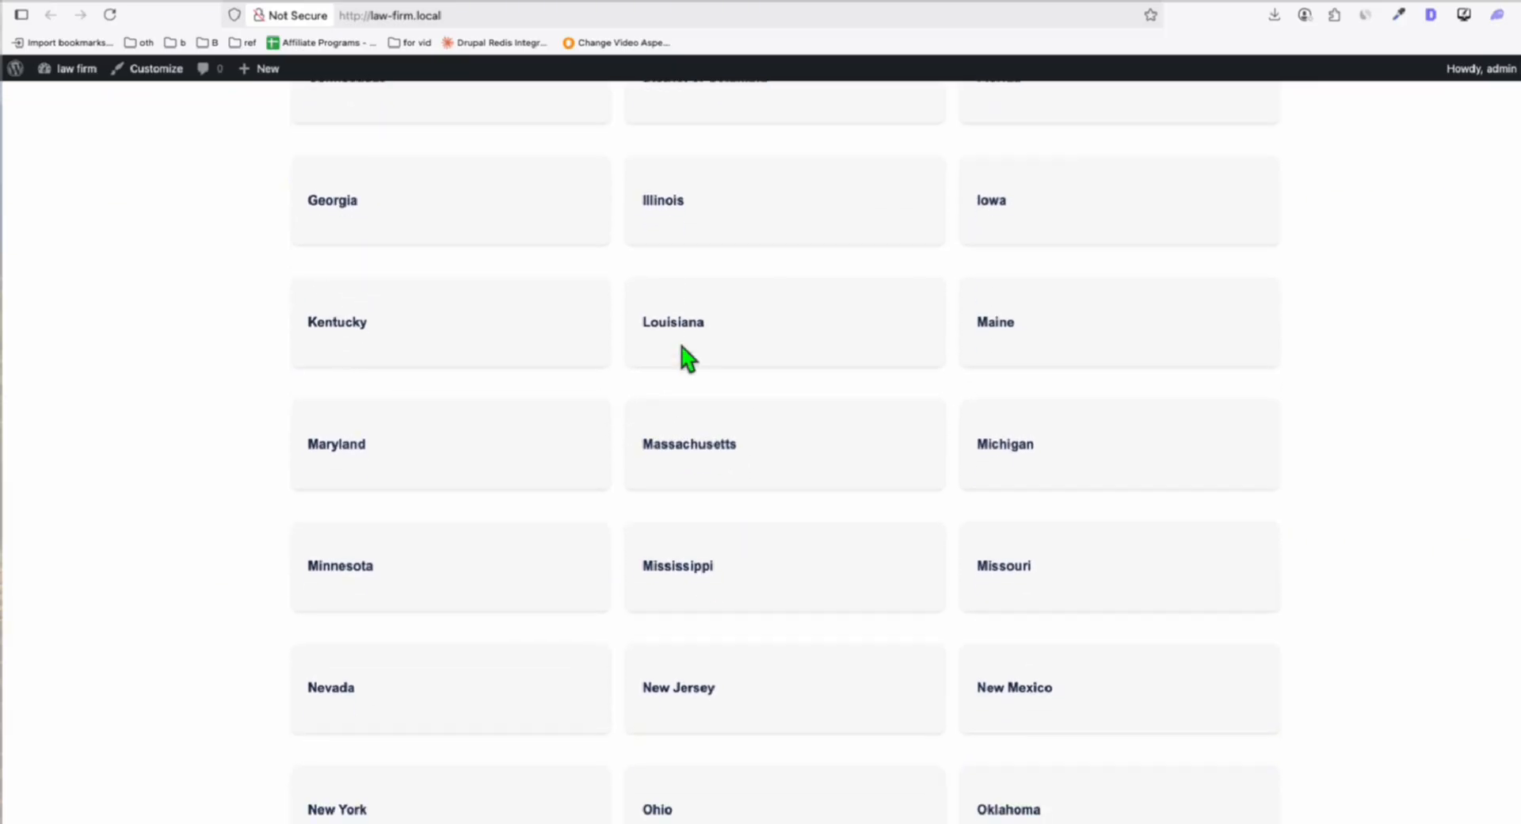
scroll("down", 3)
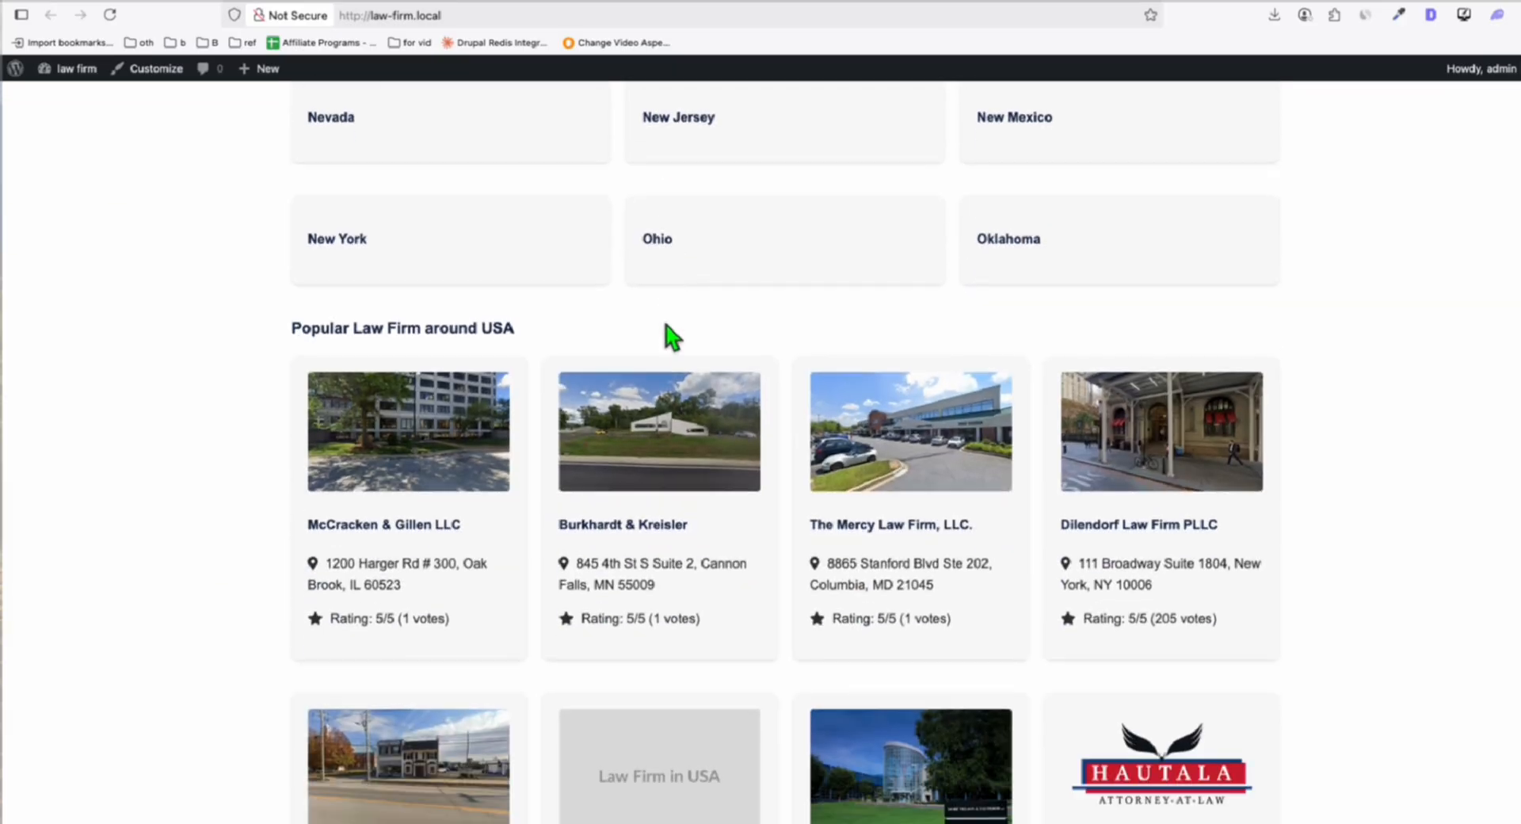
scroll("down", 3)
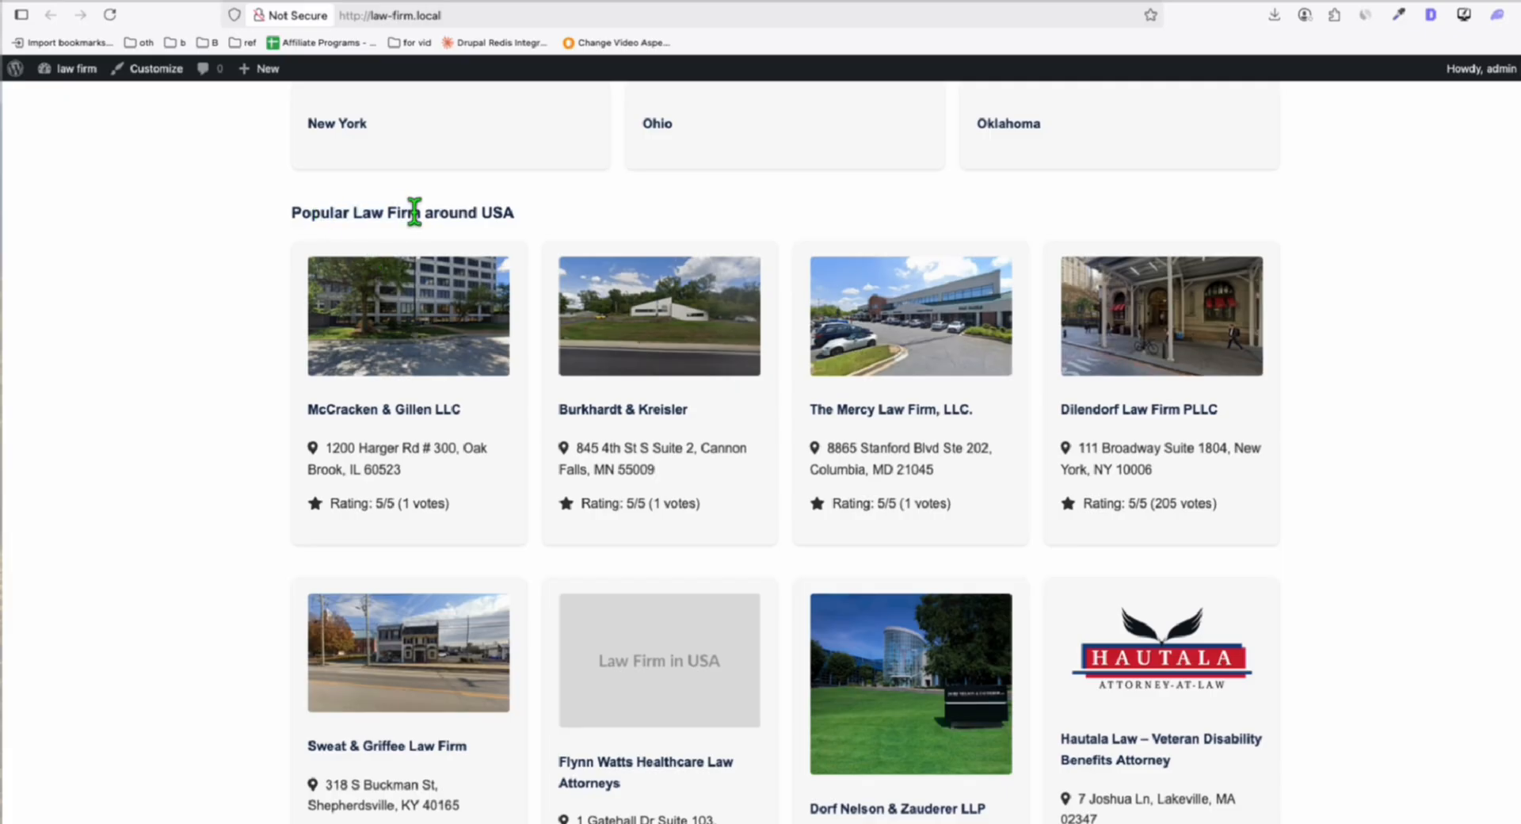
scroll("down", 3)
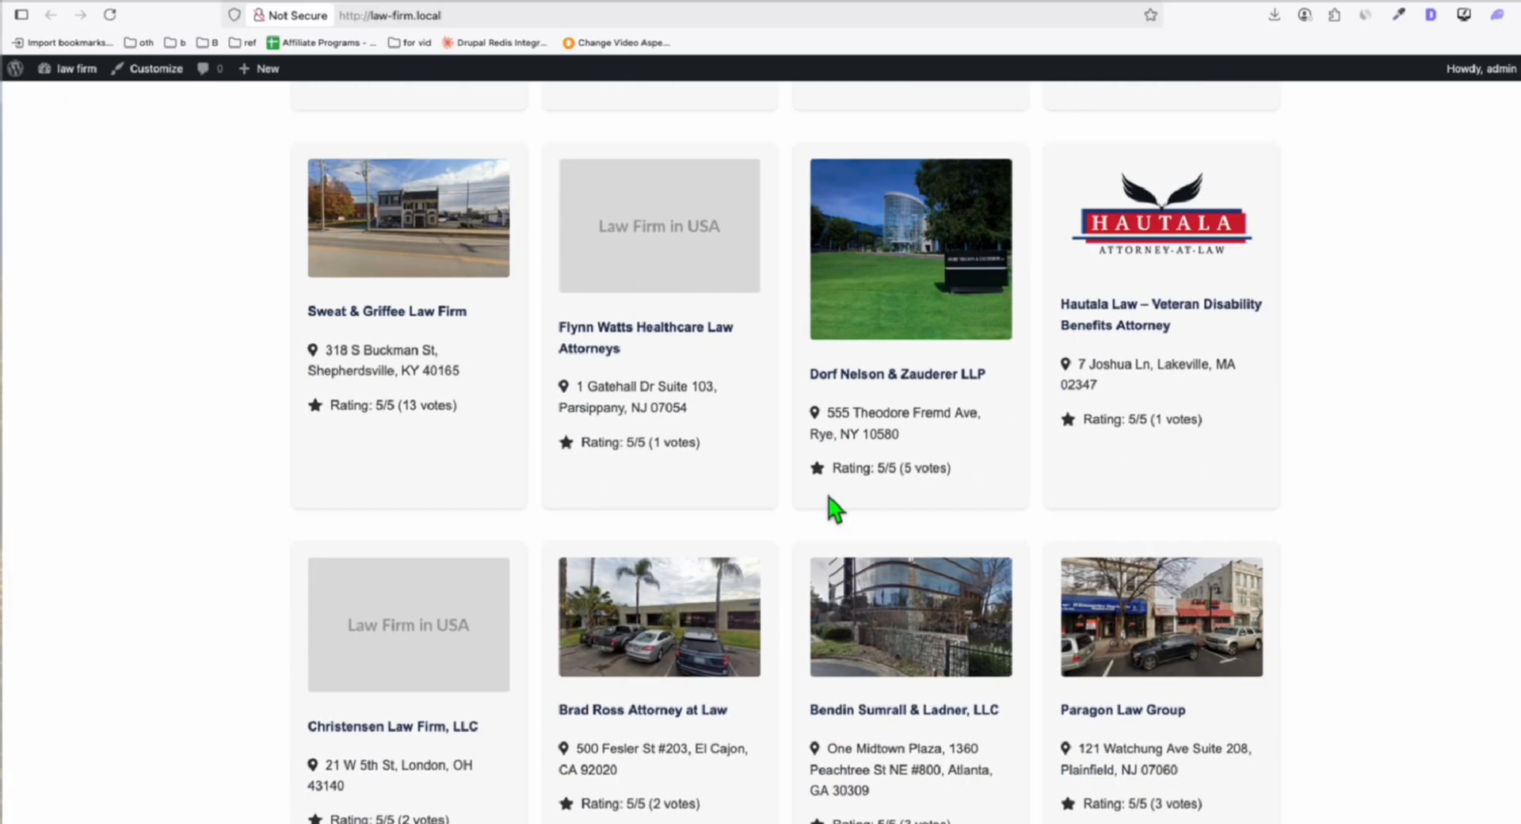
scroll("down", 3)
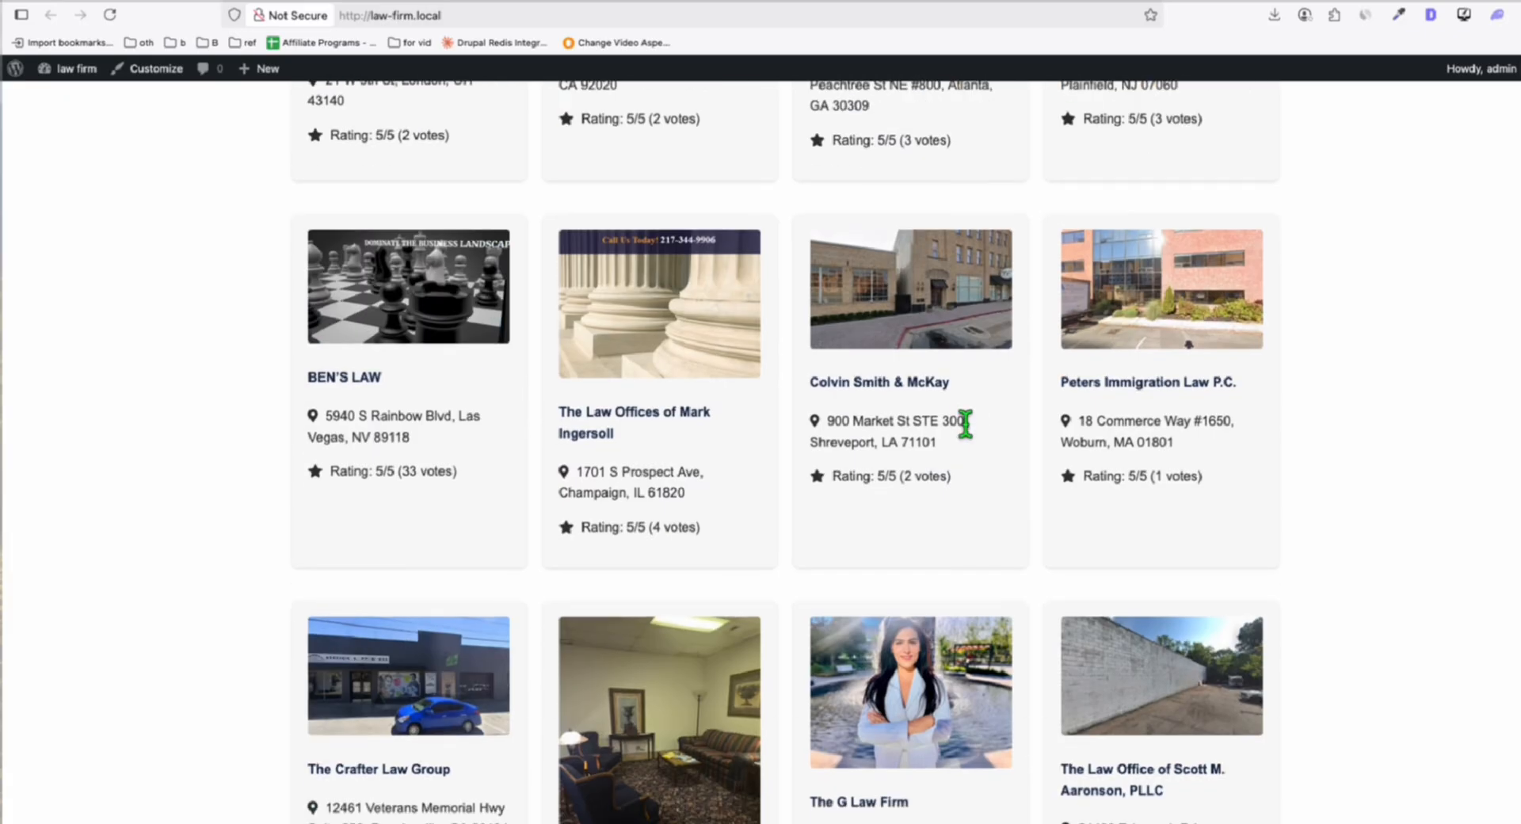
scroll("down", 3)
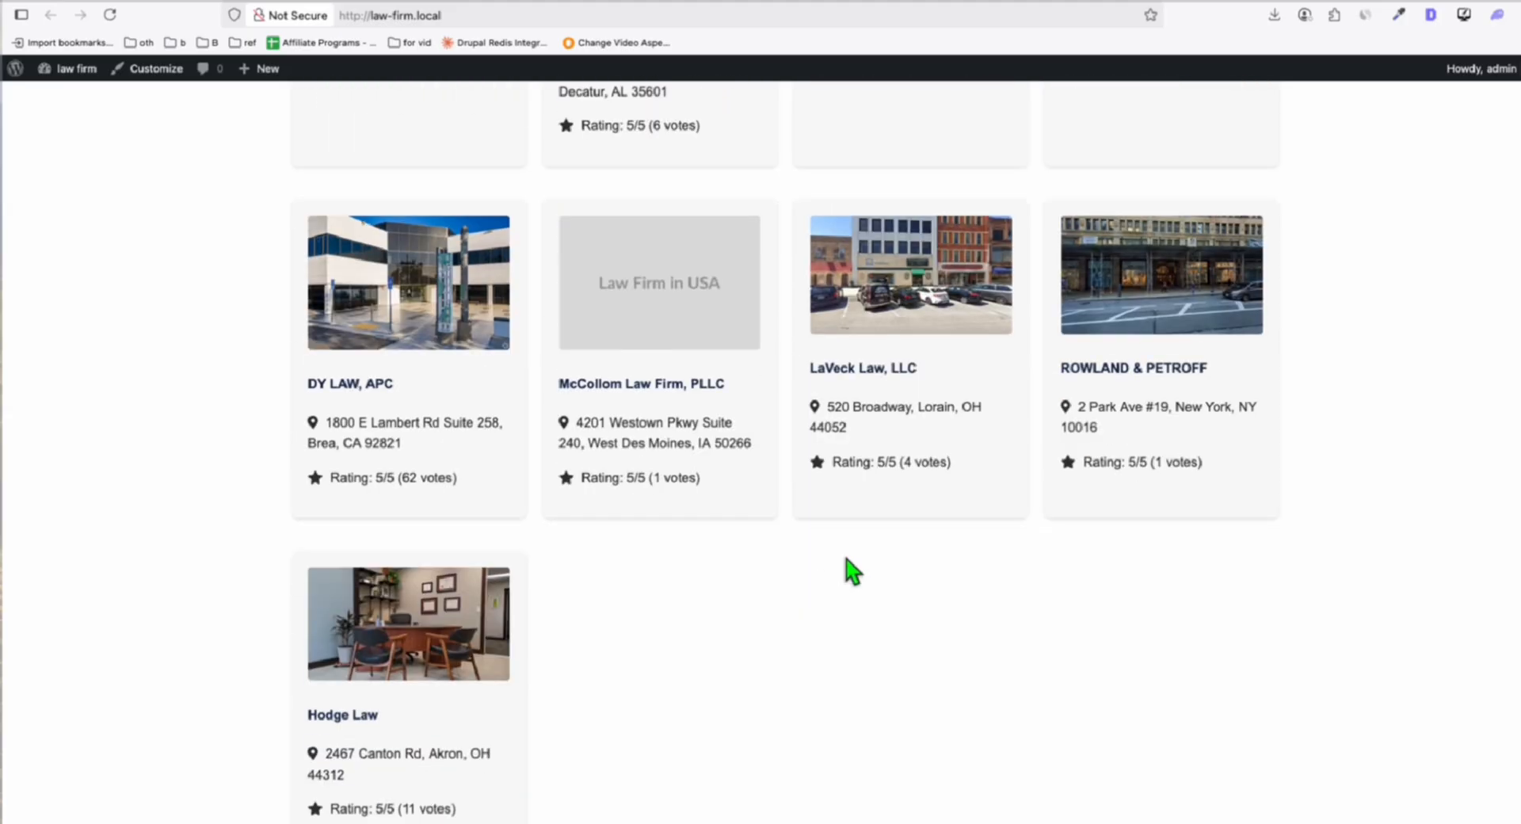
scroll("down", 3)
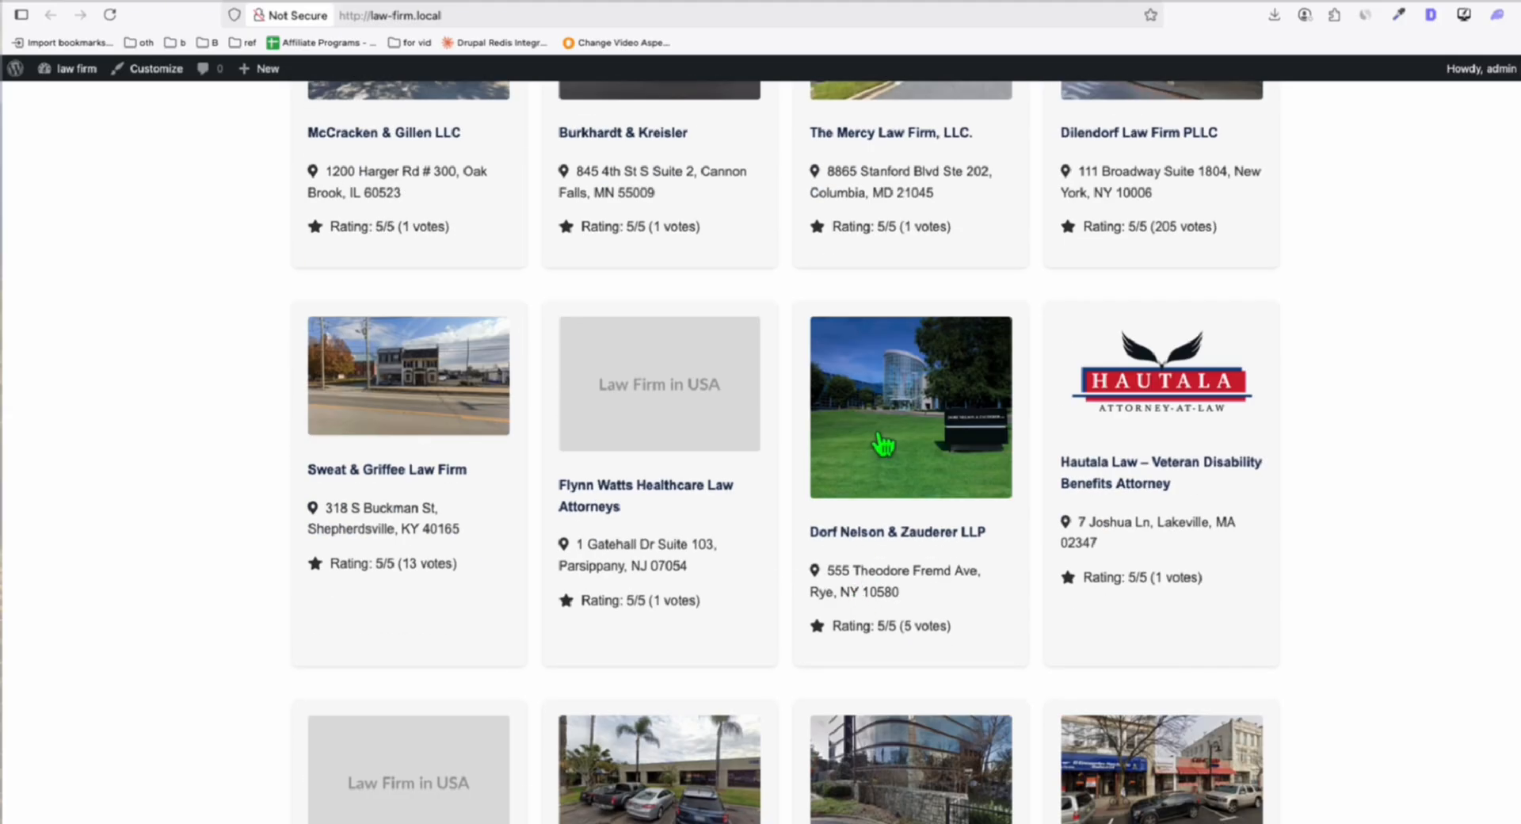
Open the Dorf Nelson & Zauderer LLP listing and scroll through its hours, attributes and nearby Rye firms
left_click(909, 406)
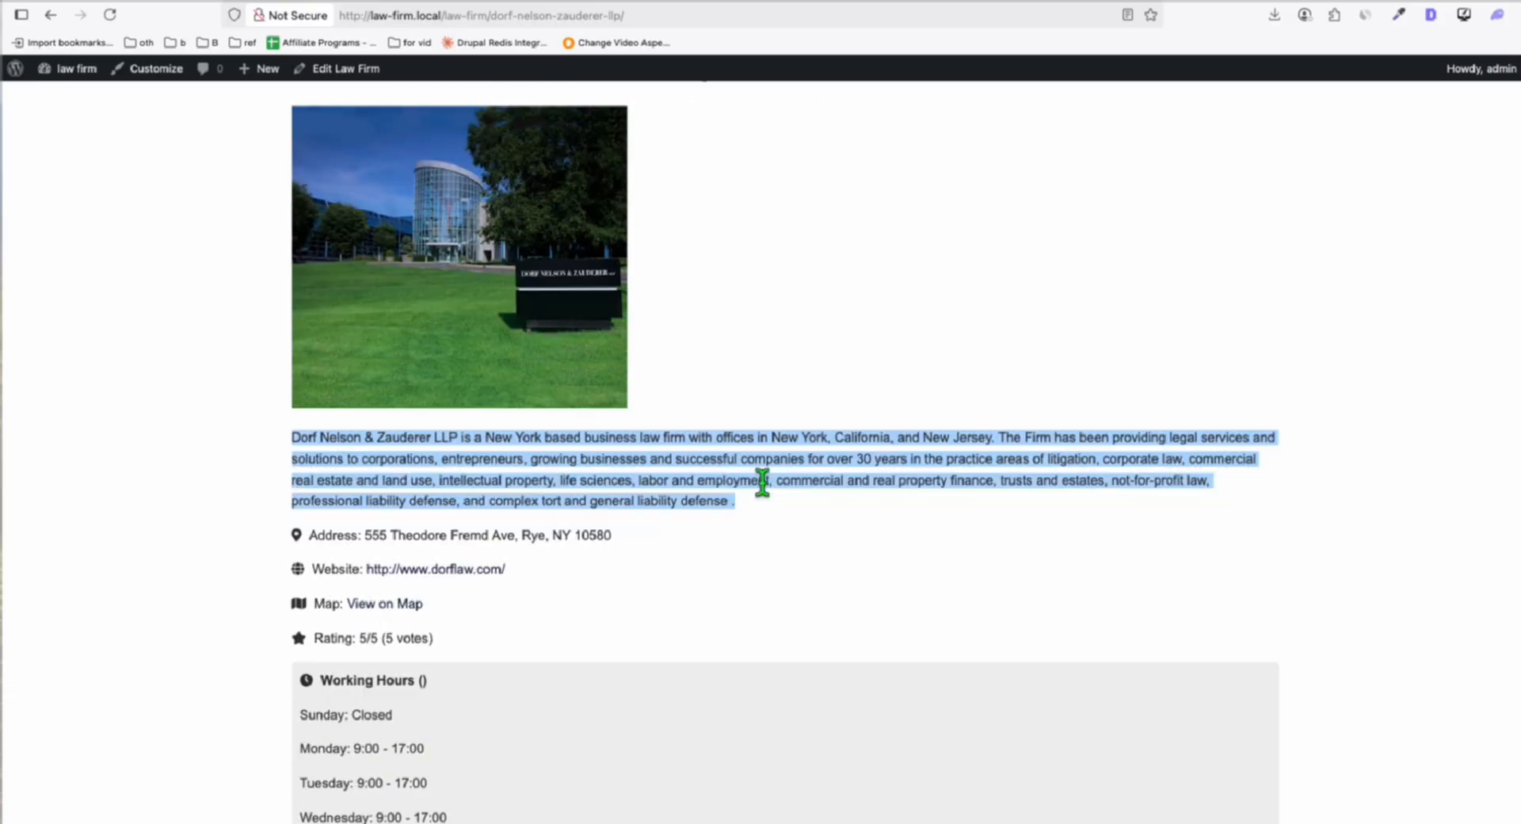
scroll("down", 3)
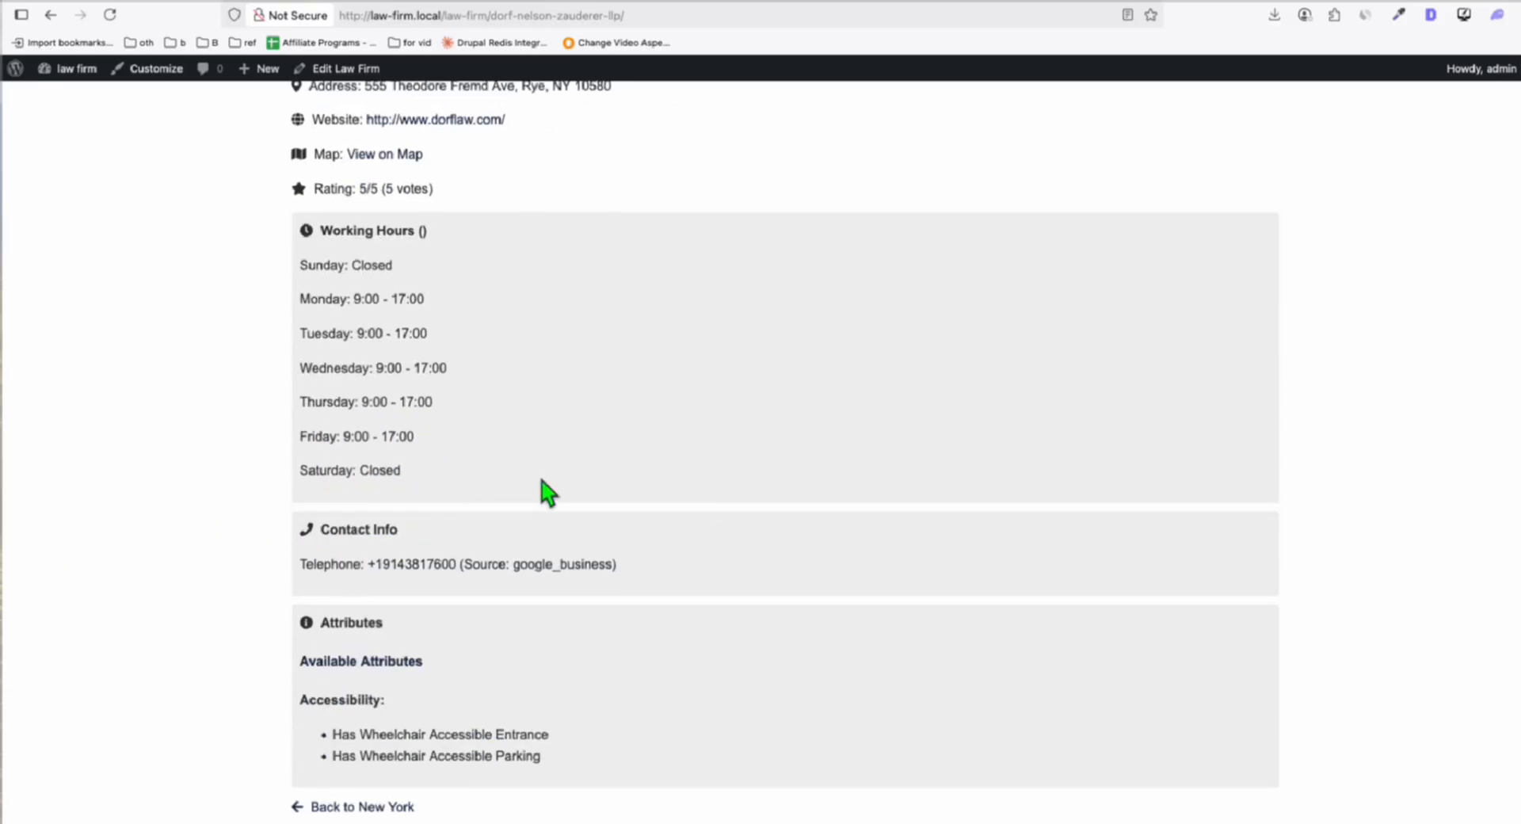
scroll("down", 3)
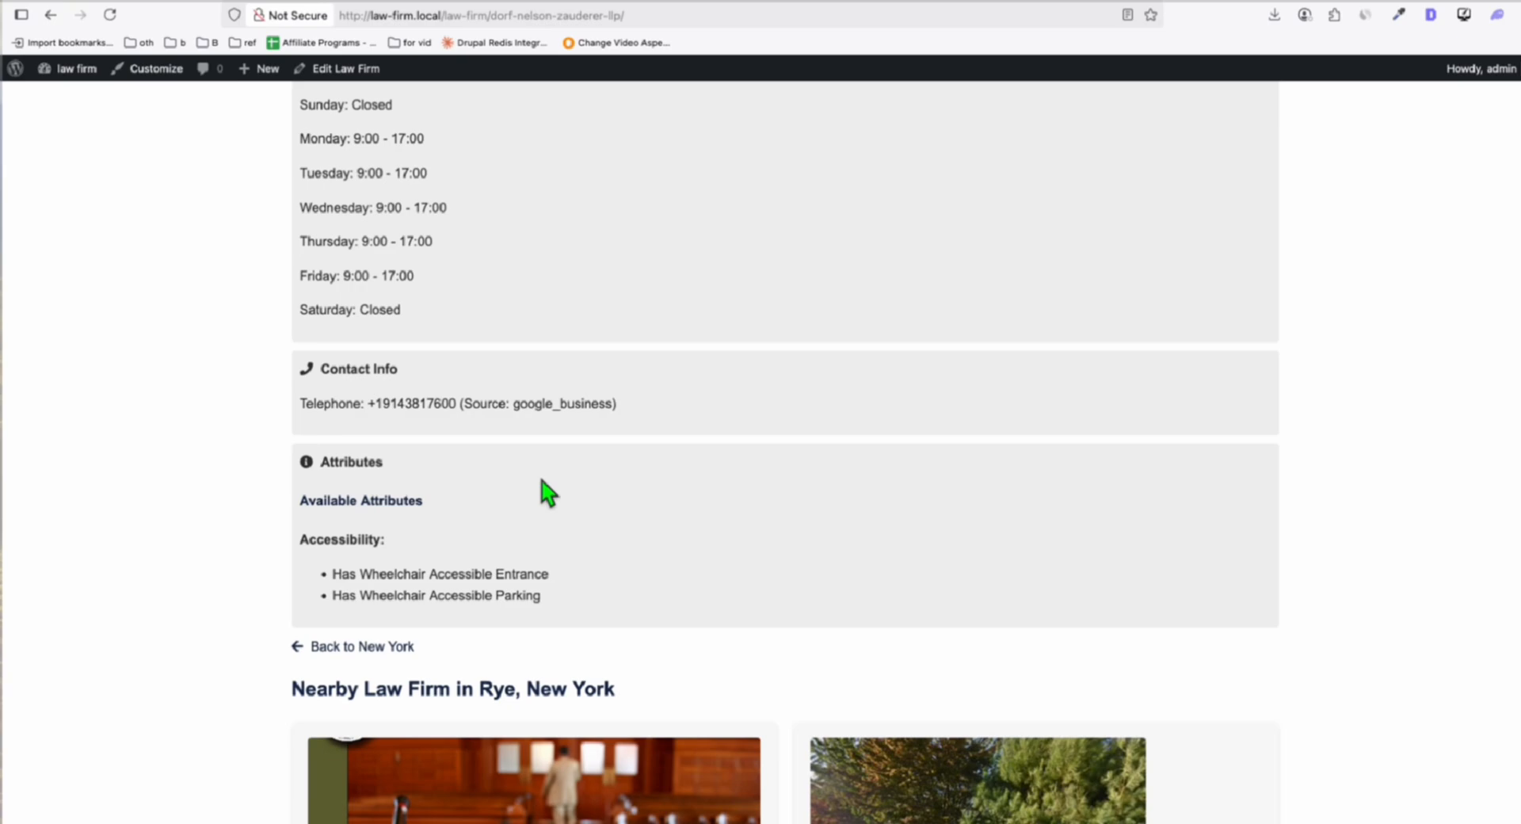
scroll("down", 3)
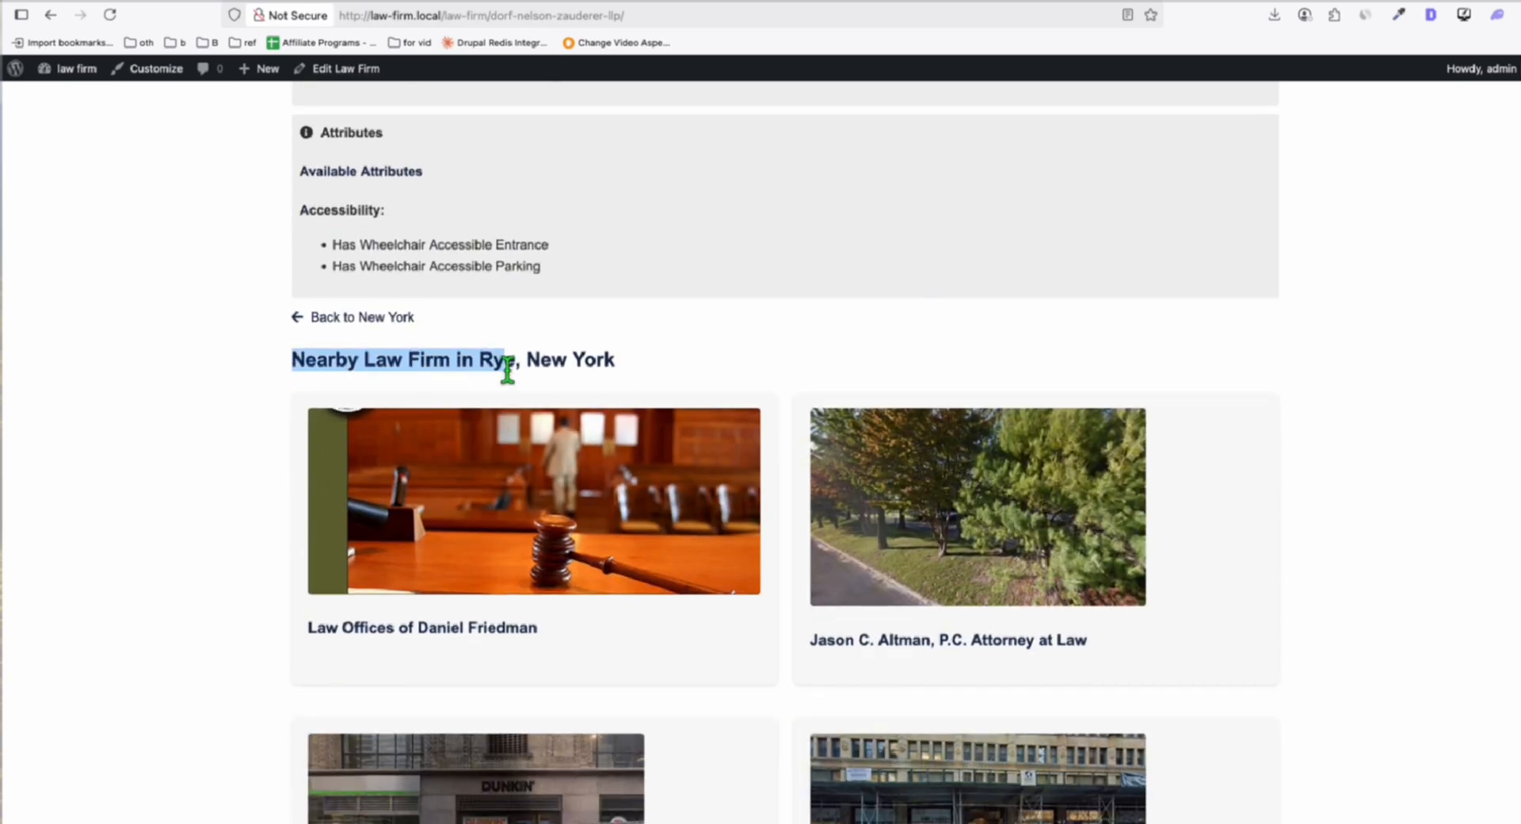
Go to the New York state page and open its Buffalo city listings
left_click(361, 317)
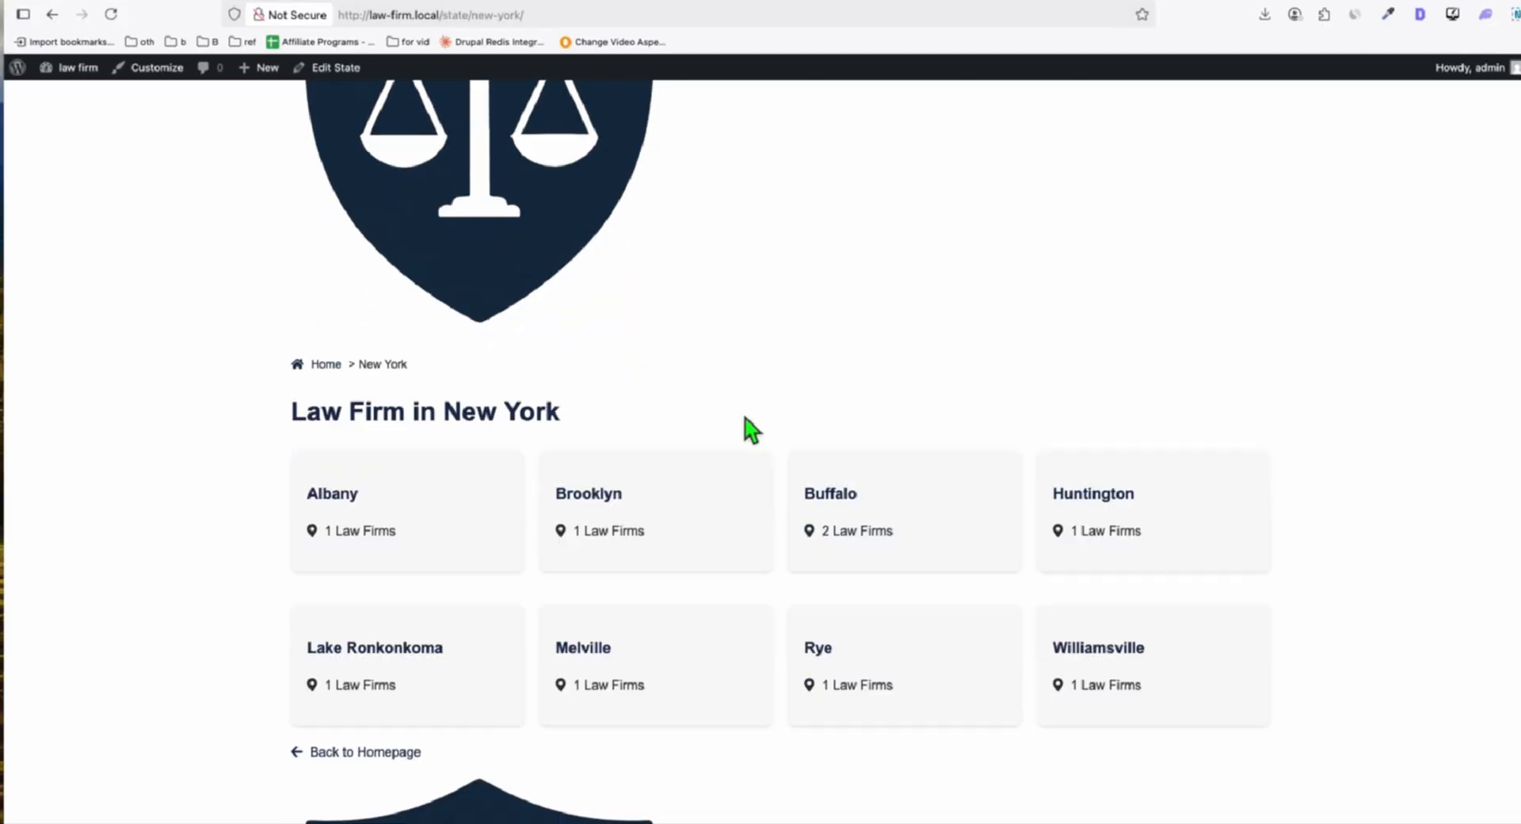
scroll("down", 3)
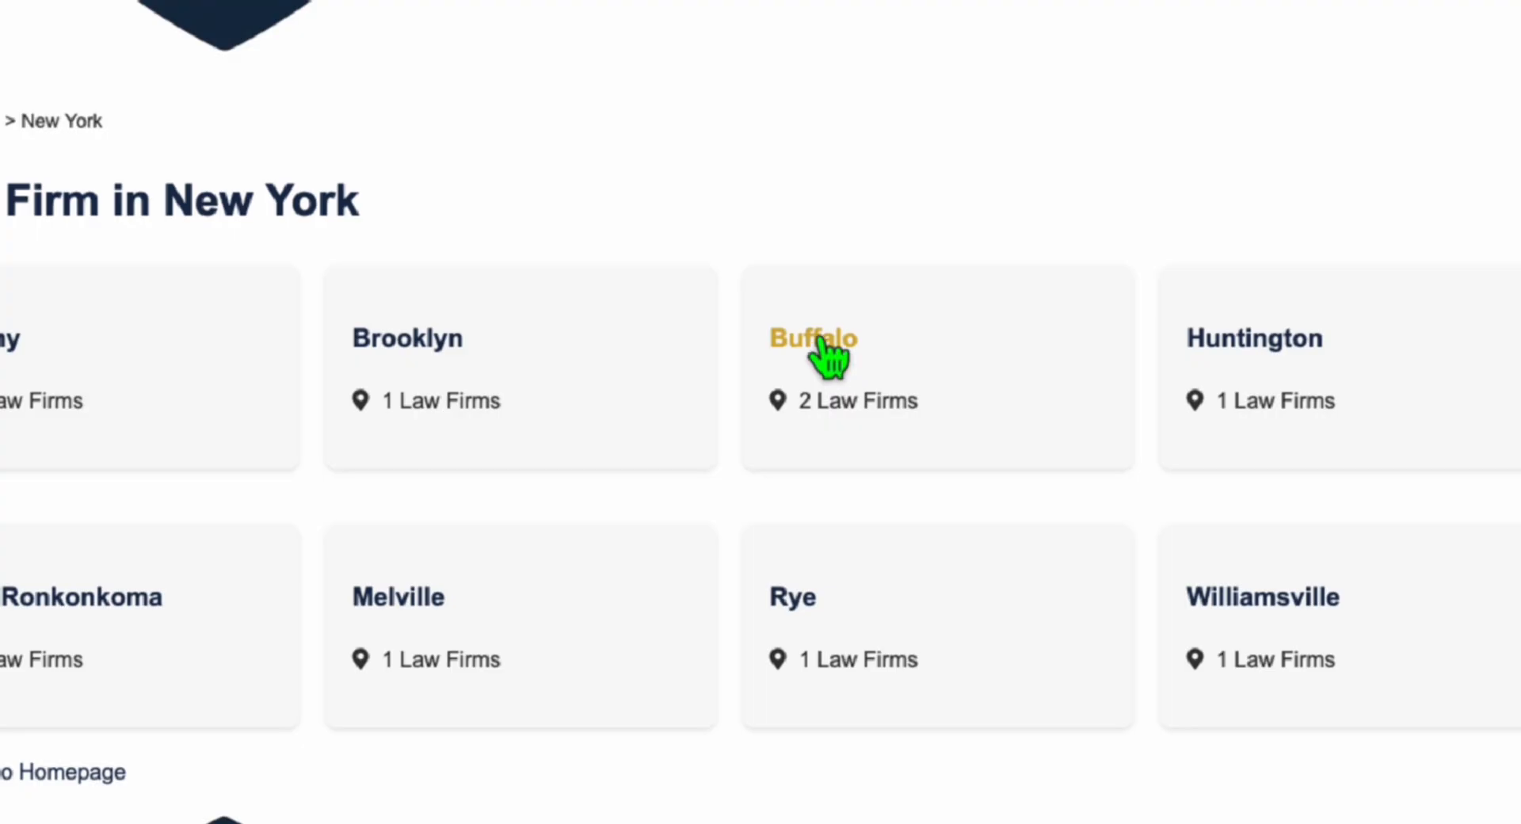
left_click(813, 338)
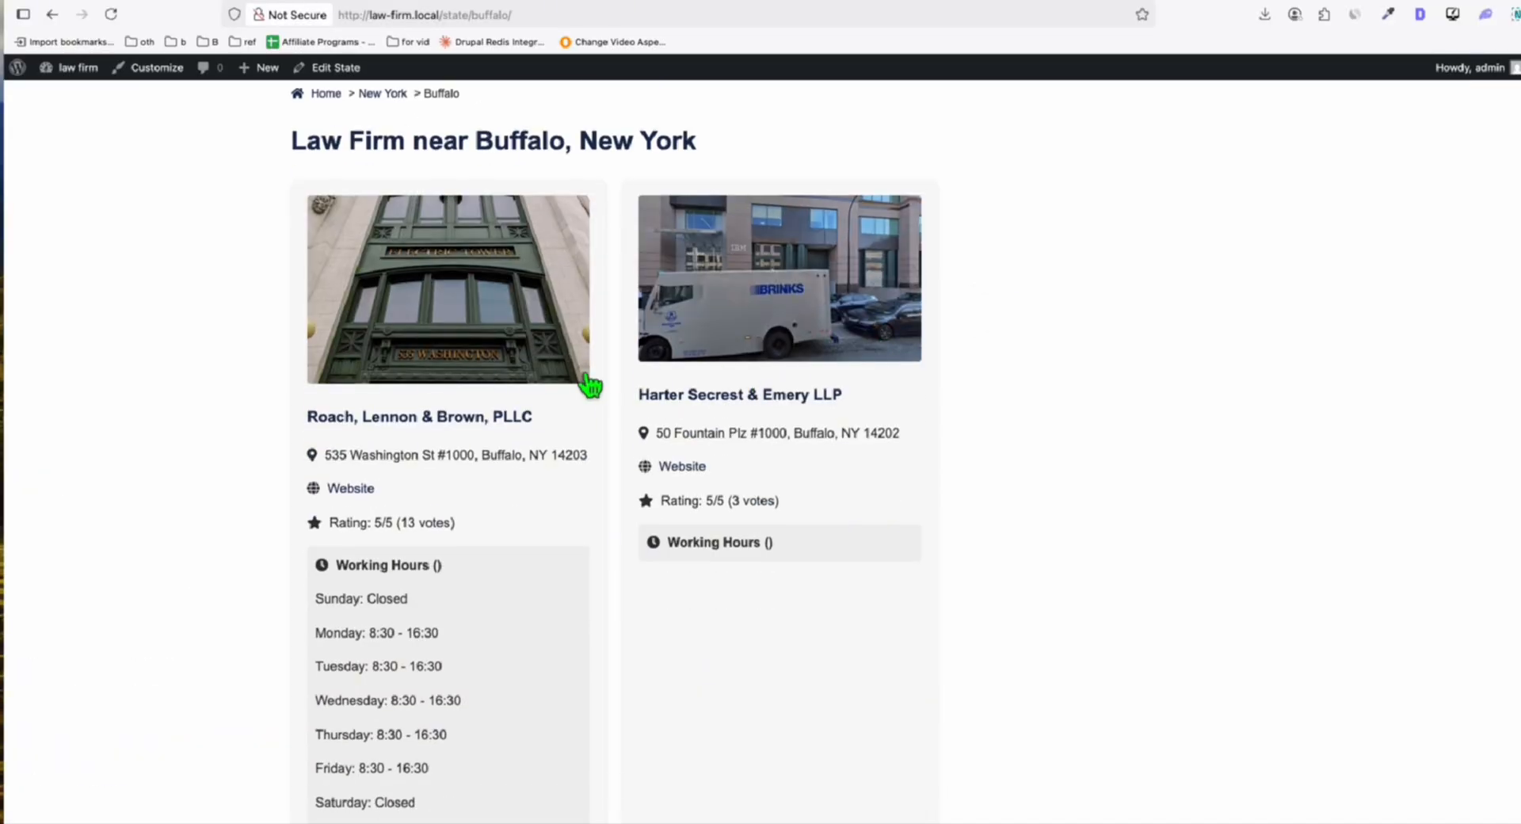
mouse_move(442, 424)
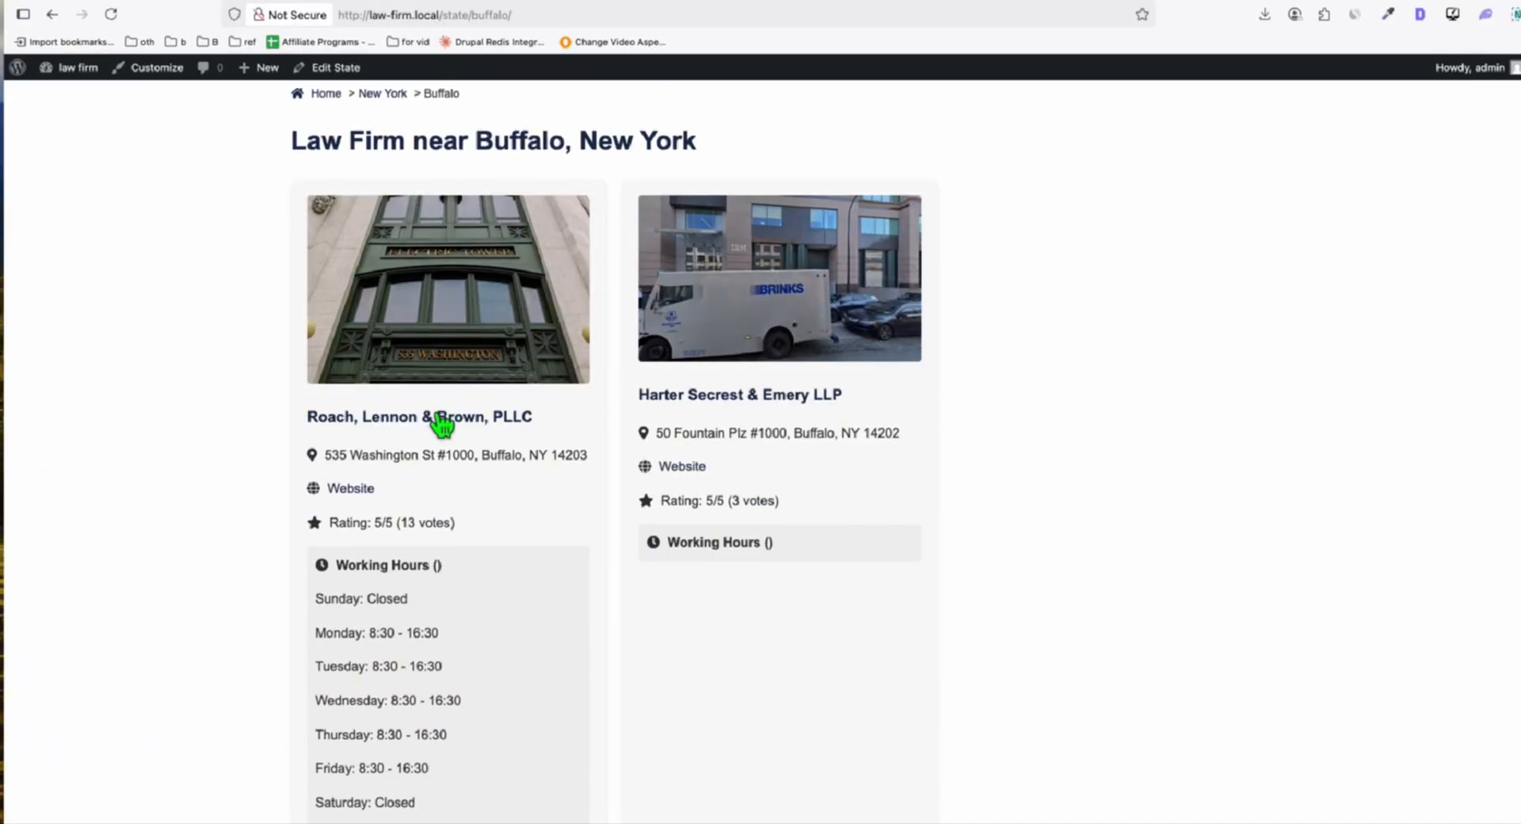
View the Roach, Lennon & Brown, PLLC listing and scroll through its details
left_click(418, 417)
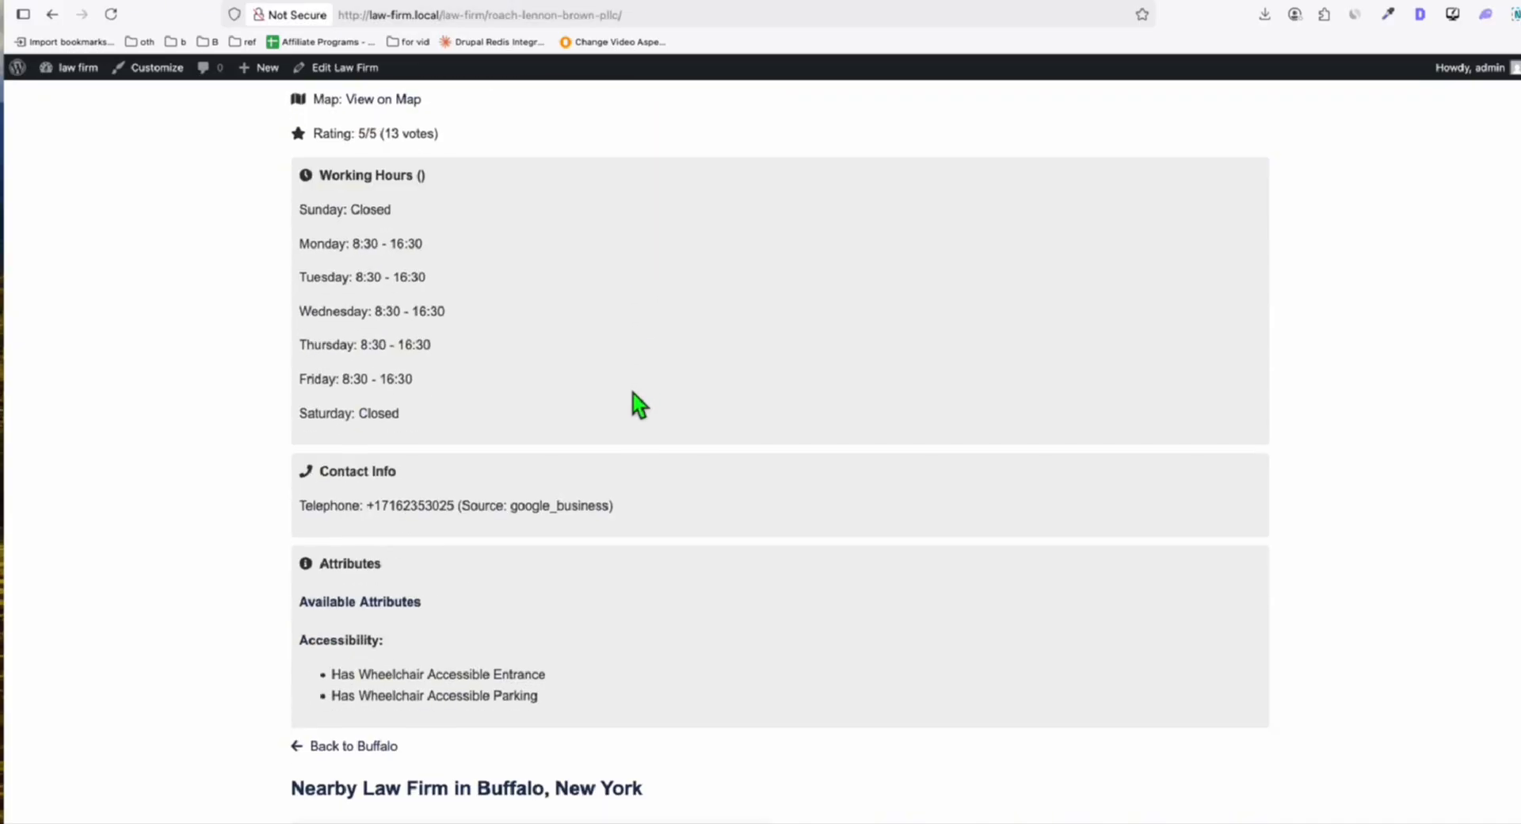
scroll("down", 3)
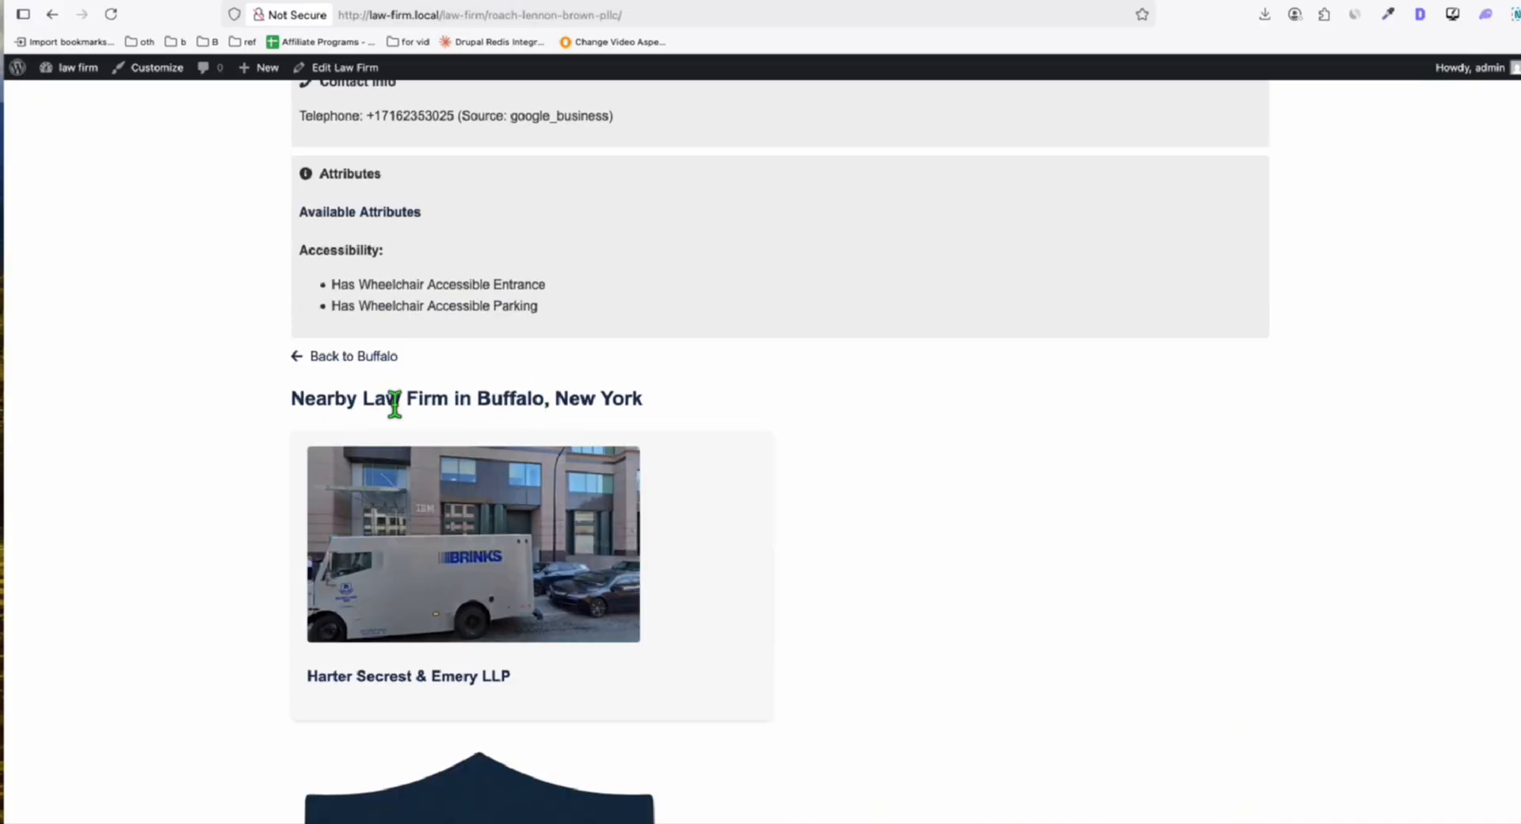
scroll("up", 3)
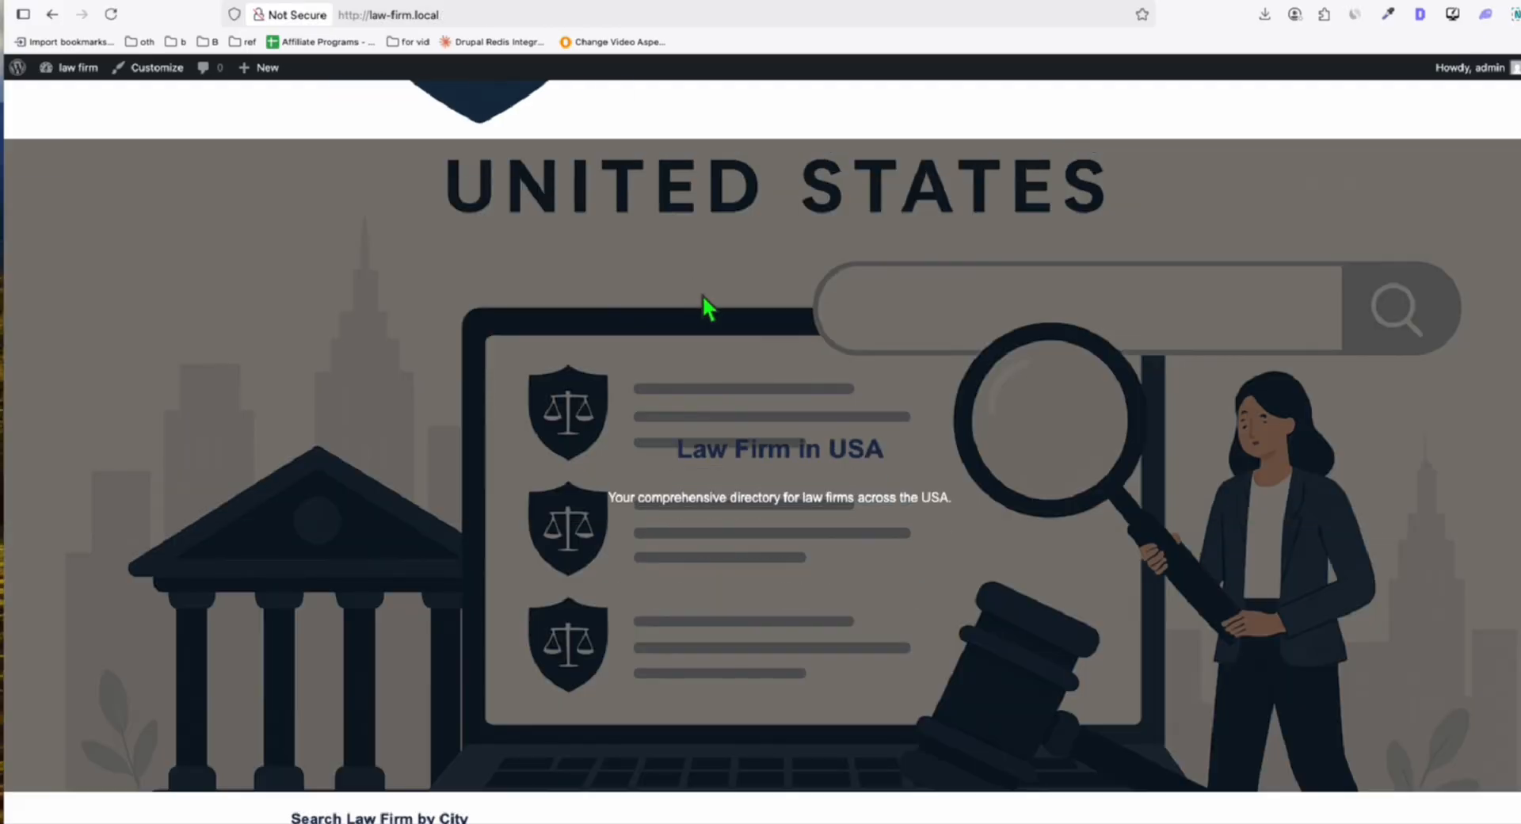
scroll("down", 3)
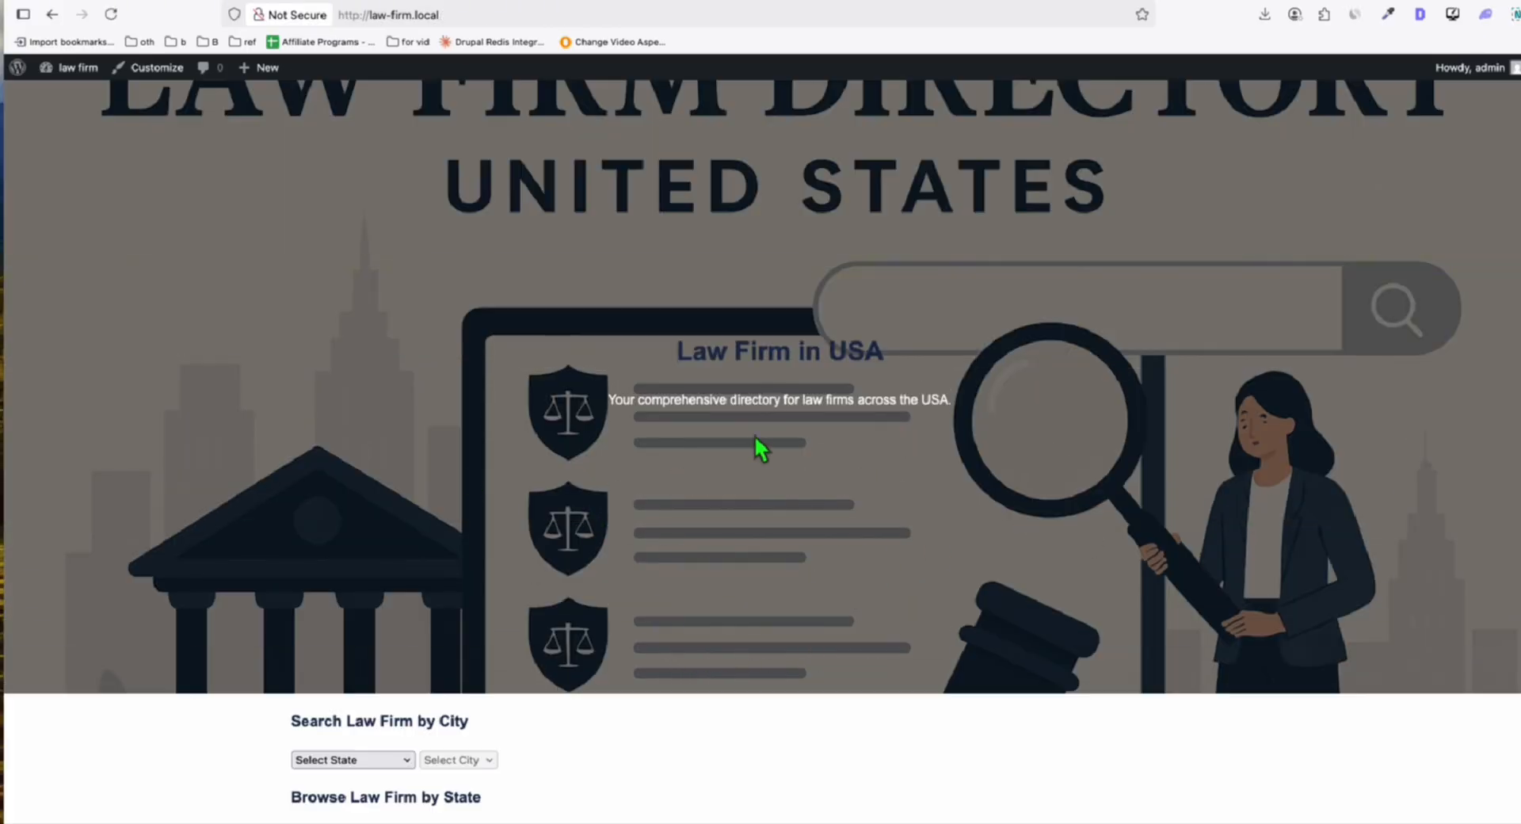
left_click(351, 759)
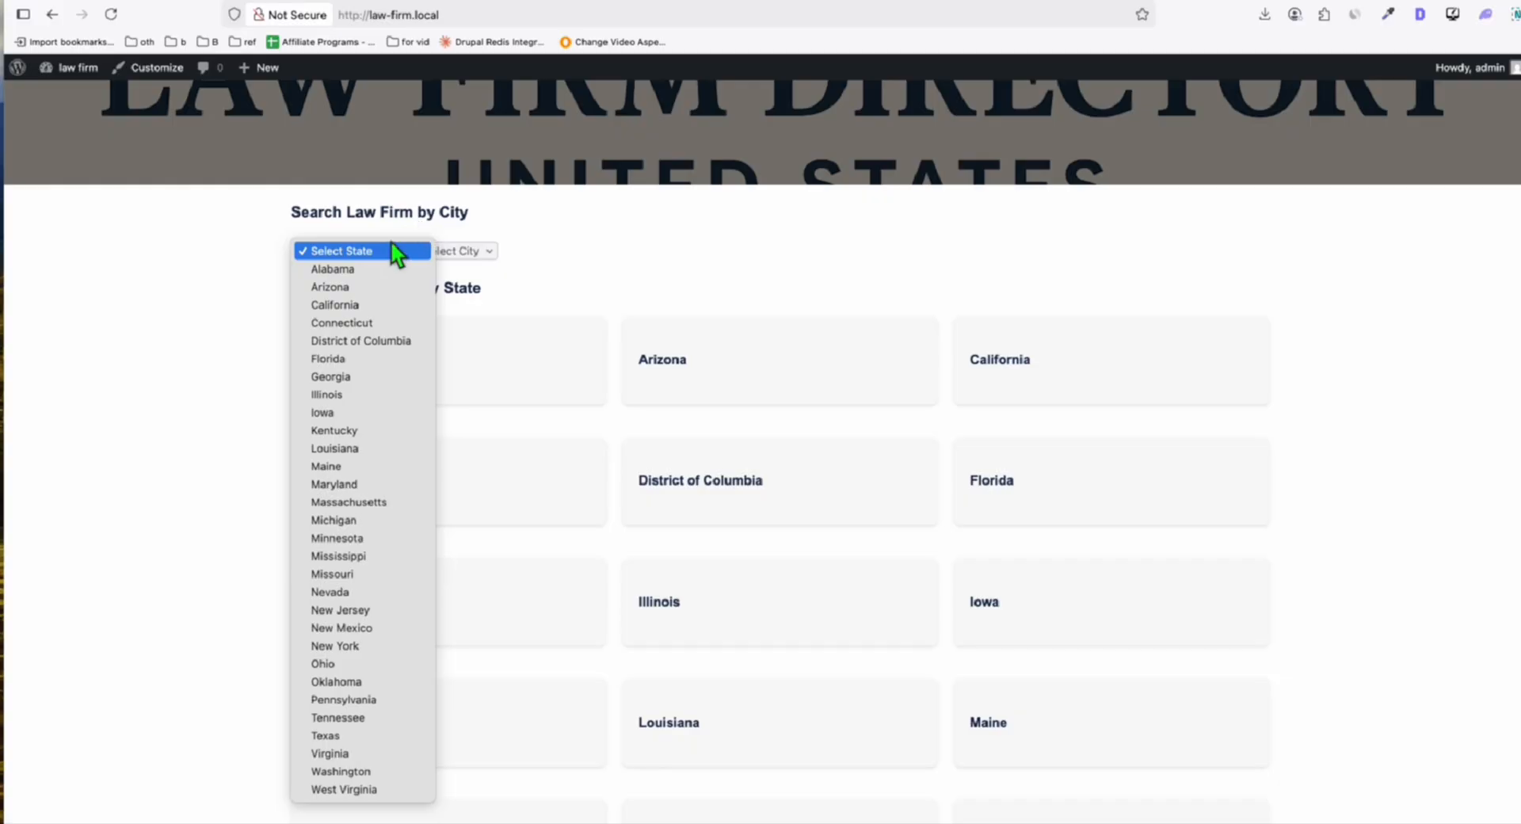
mouse_move(339, 399)
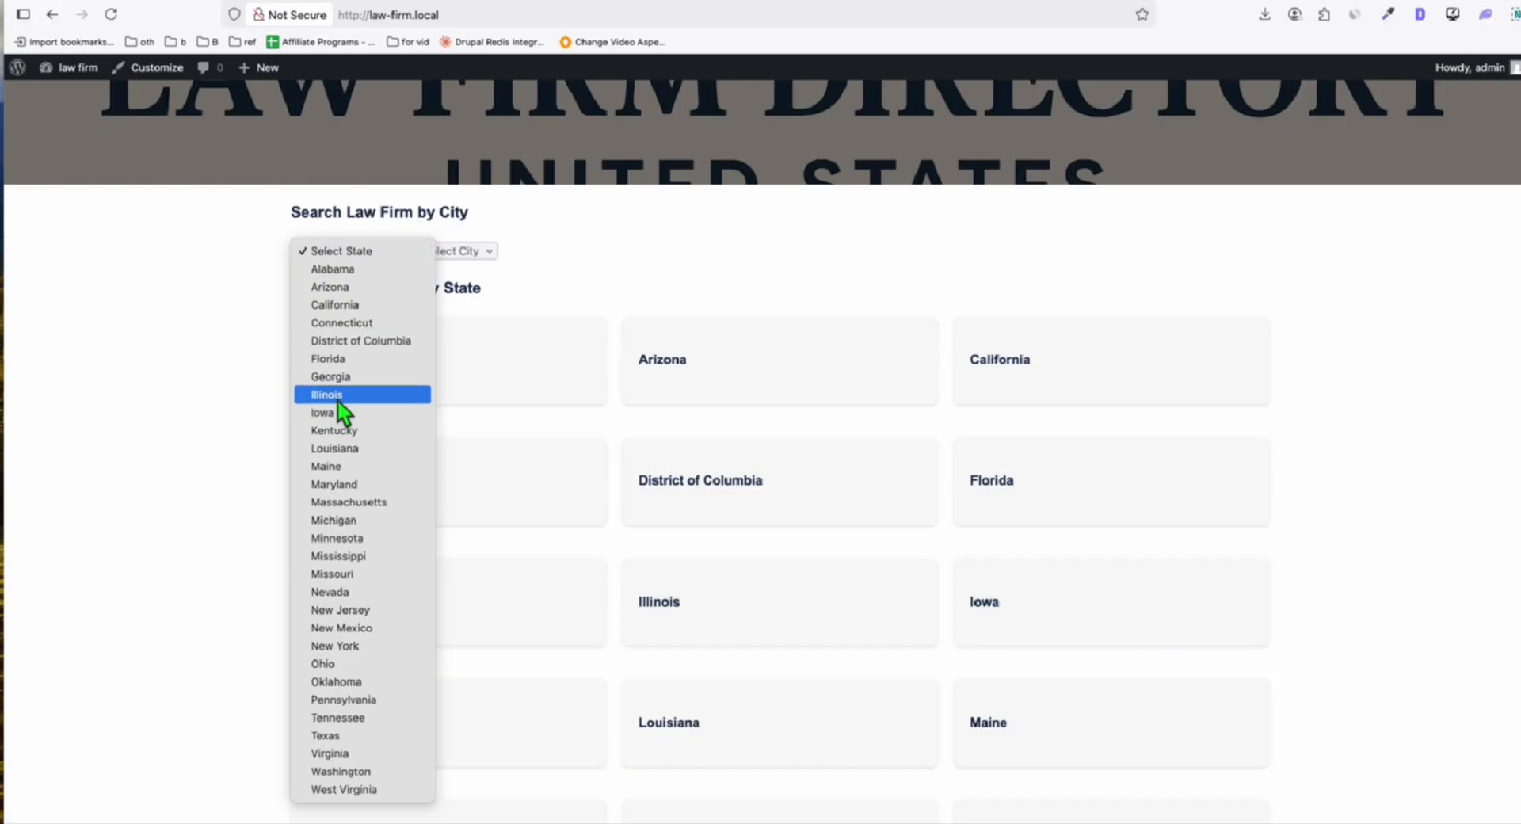
left_click(325, 394)
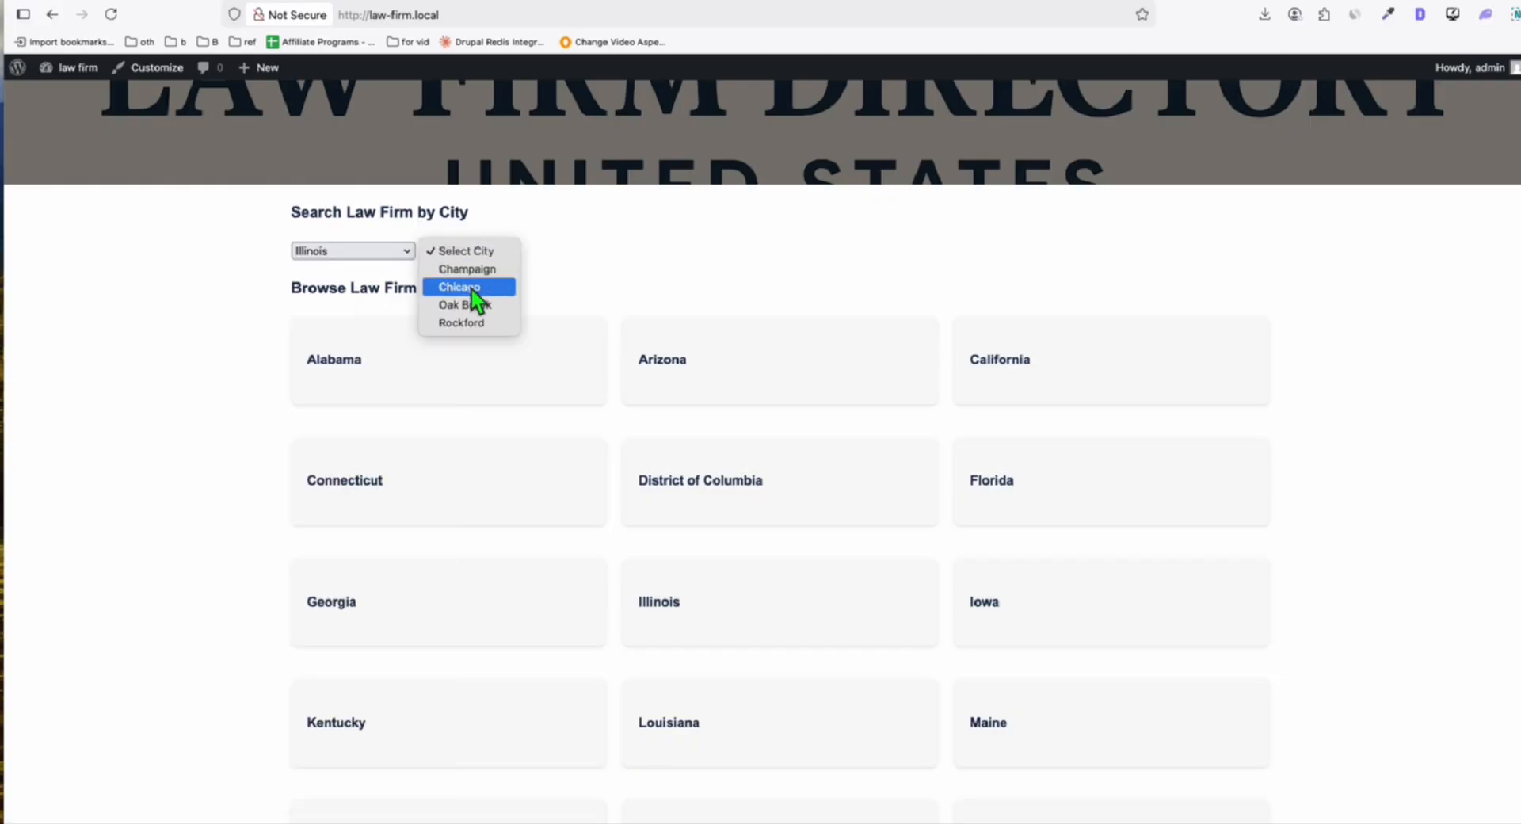
left_click(459, 287)
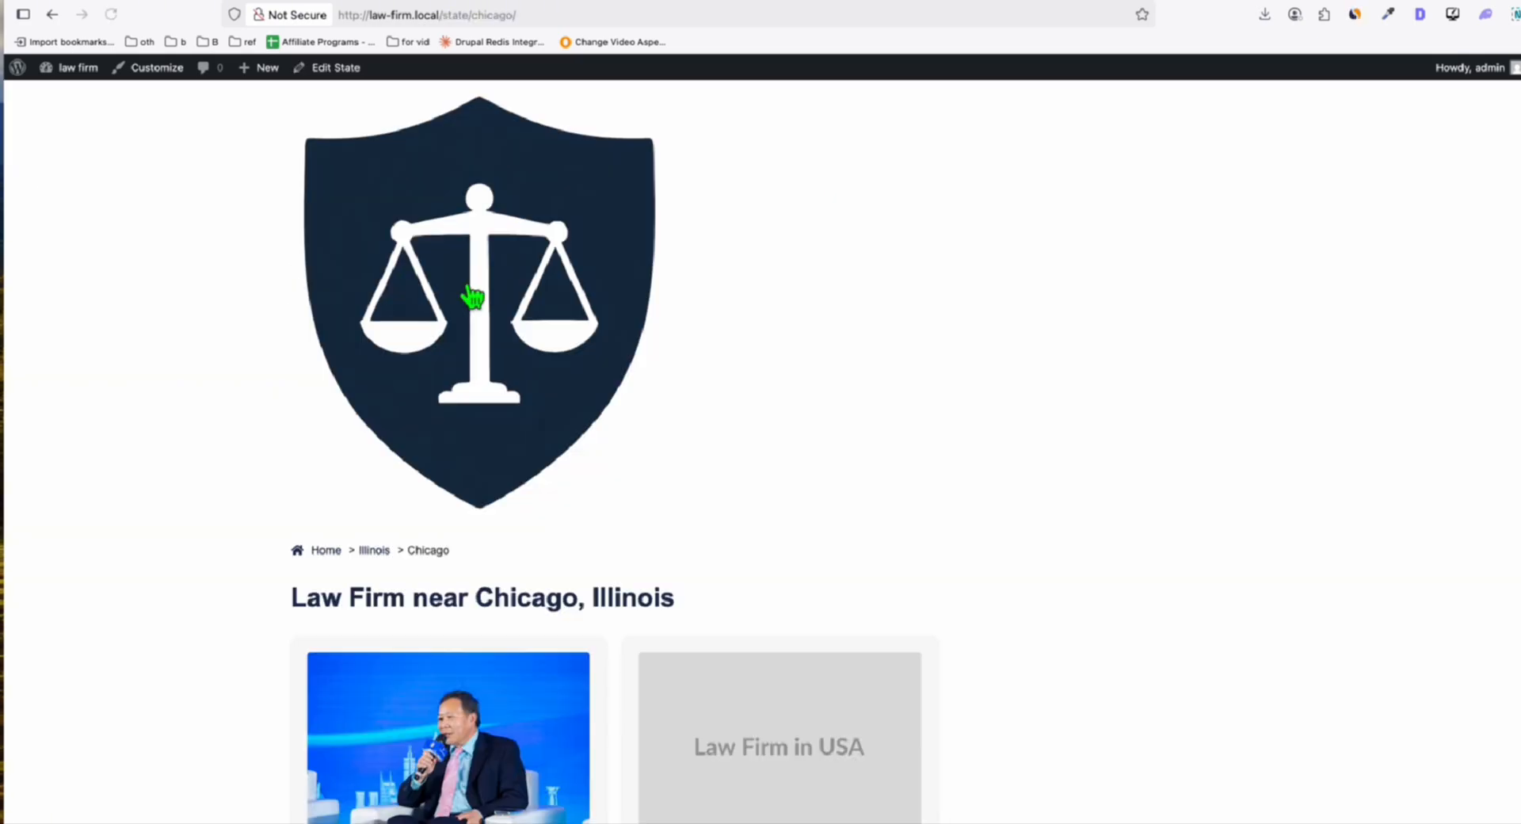
scroll("down", 3)
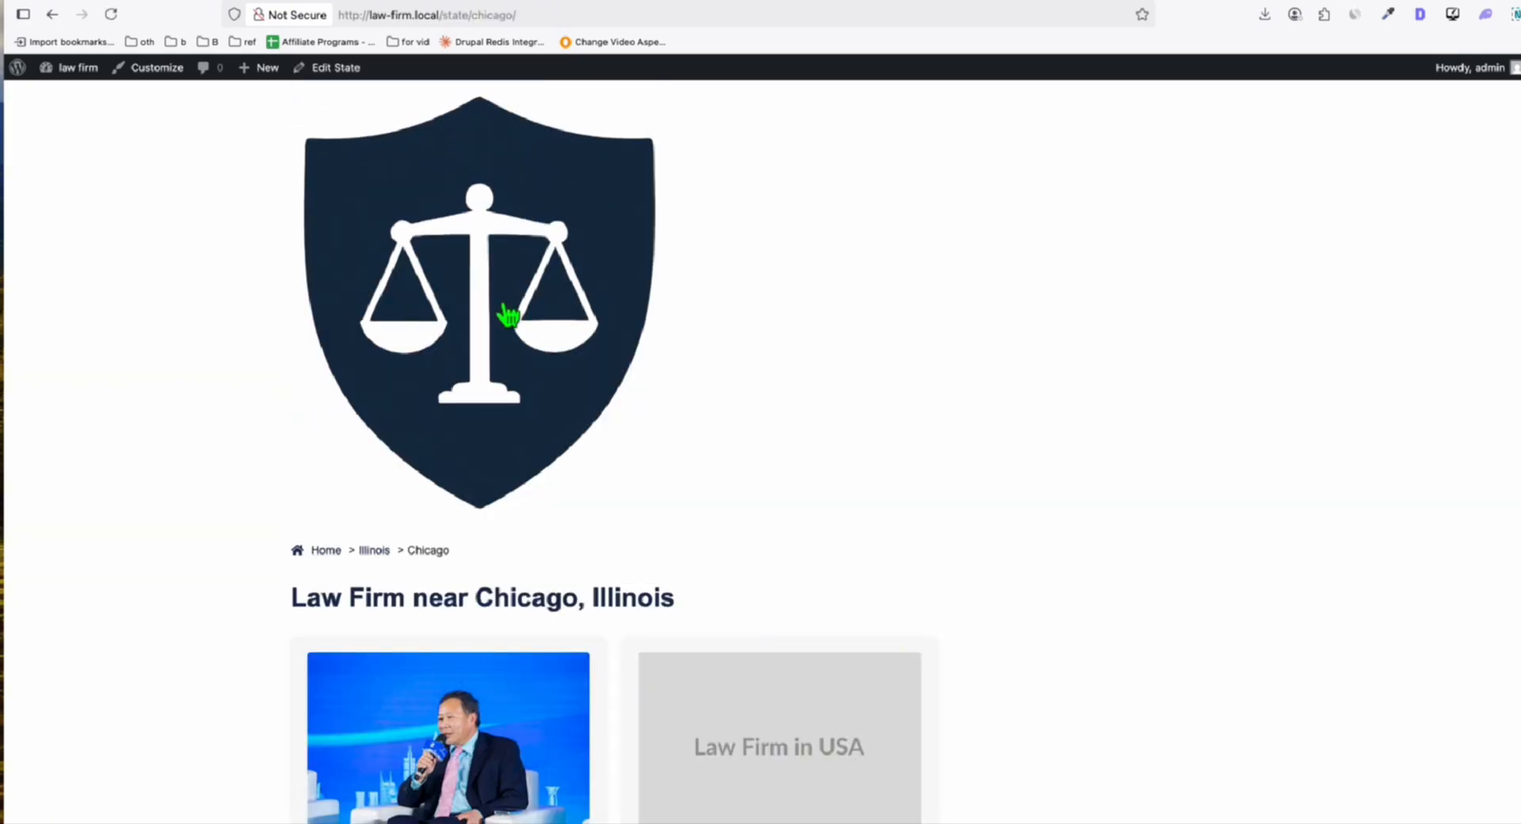
scroll("down", 3)
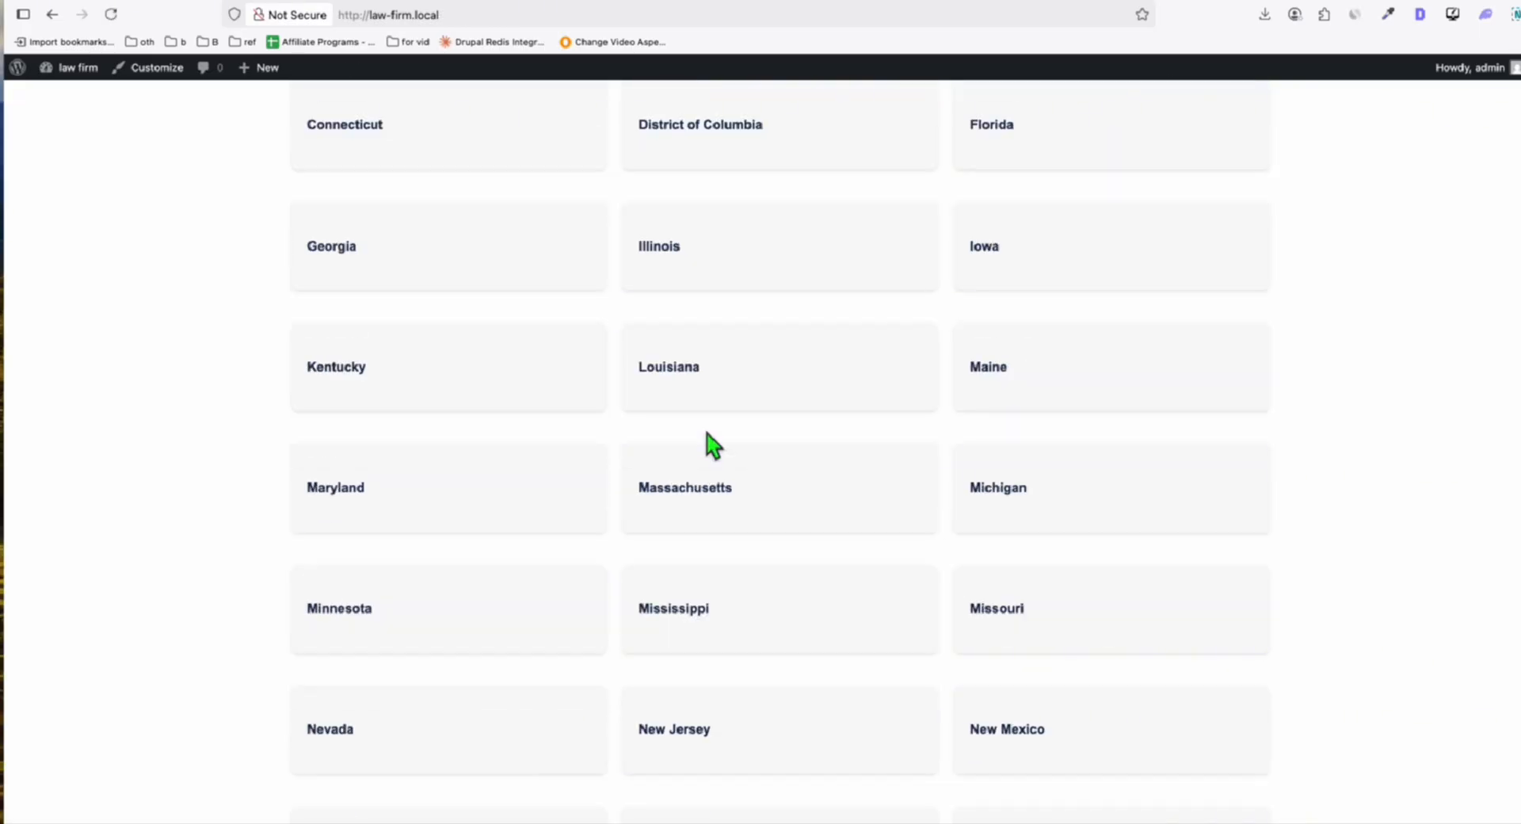
scroll("down", 3)
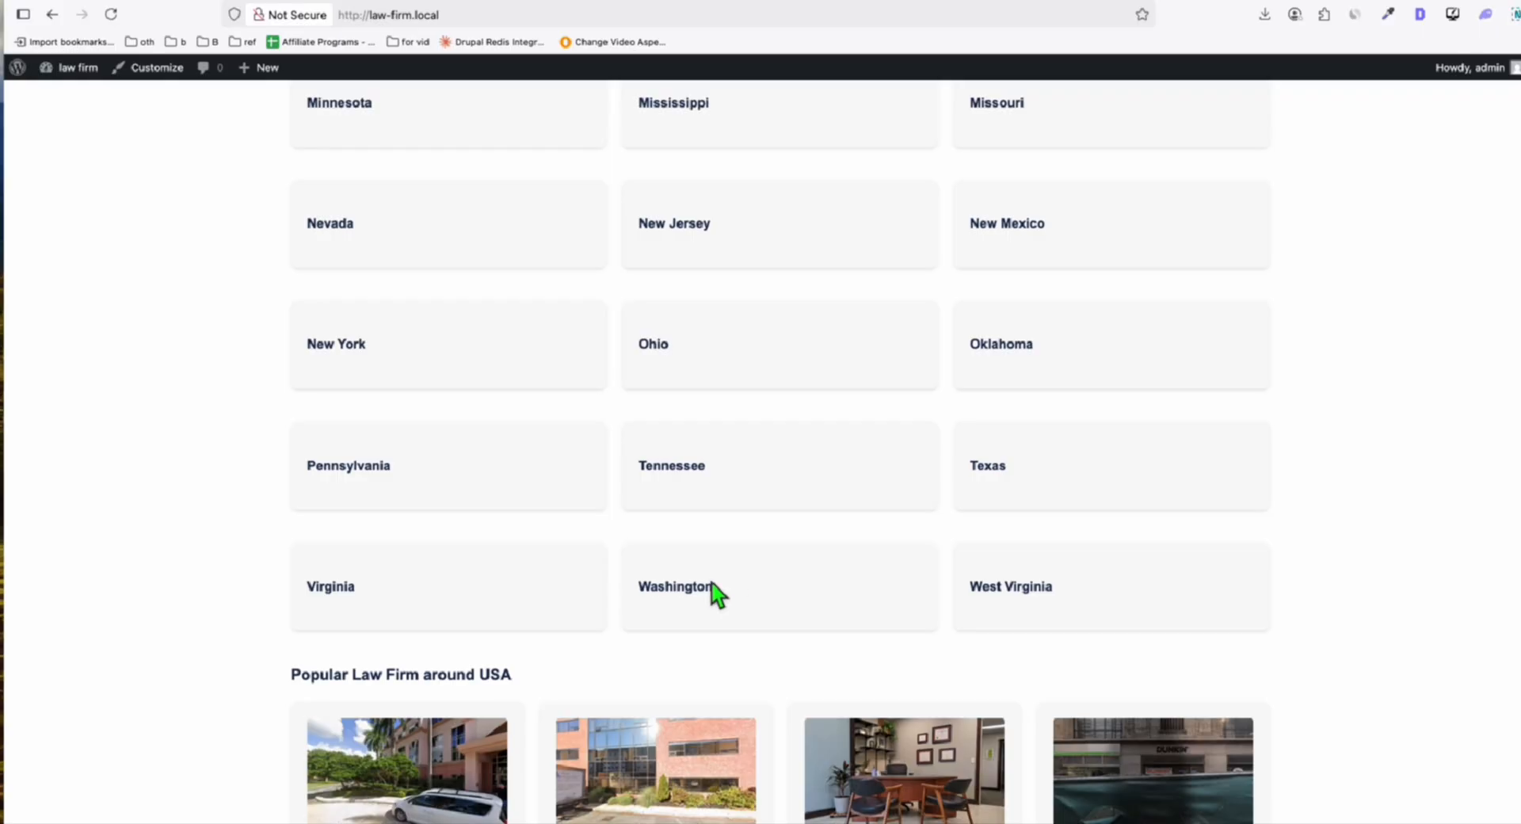
left_click(676, 586)
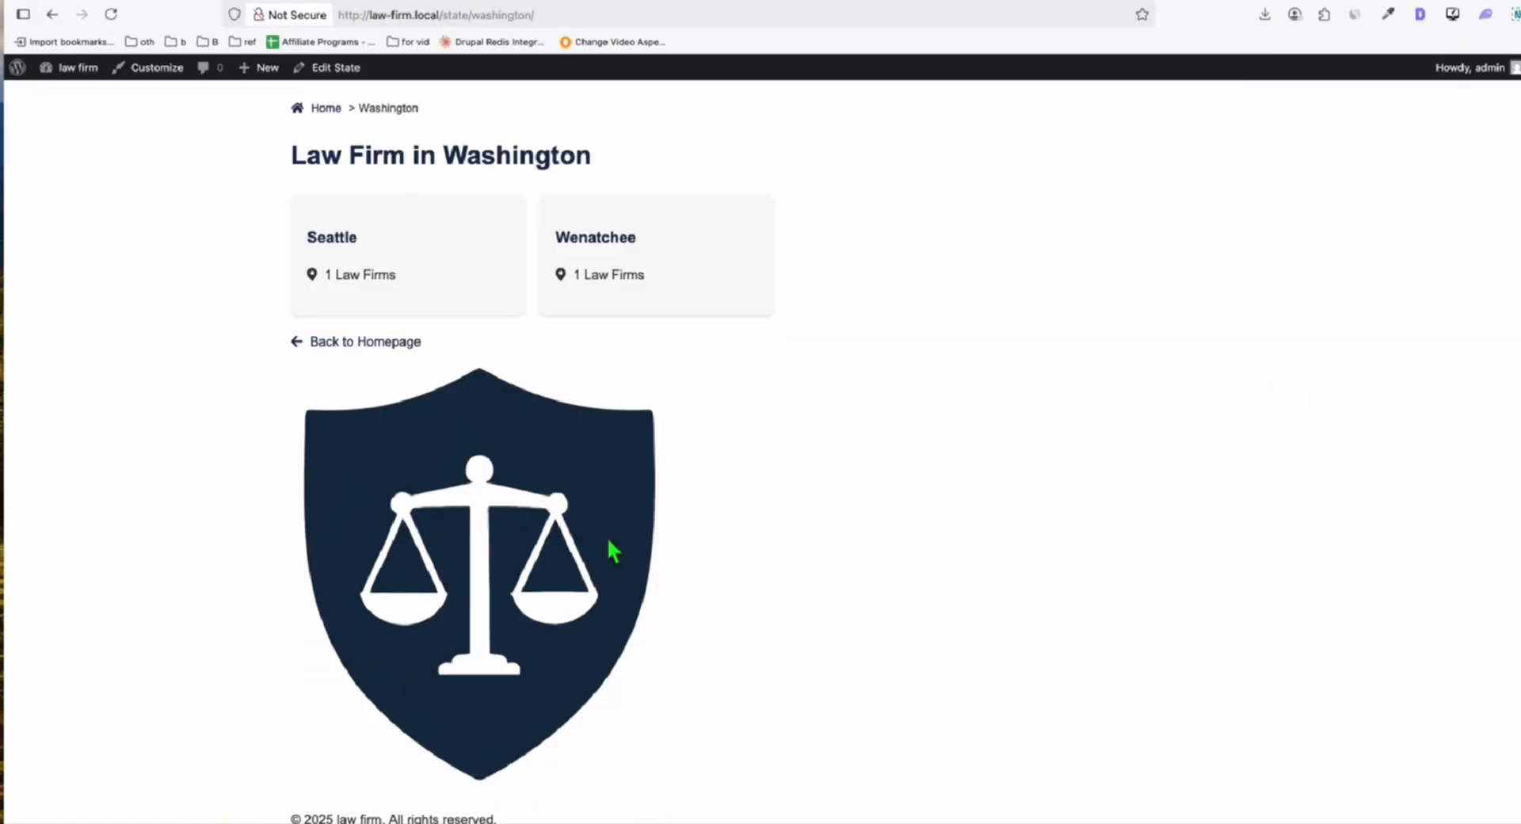
left_click(366, 340)
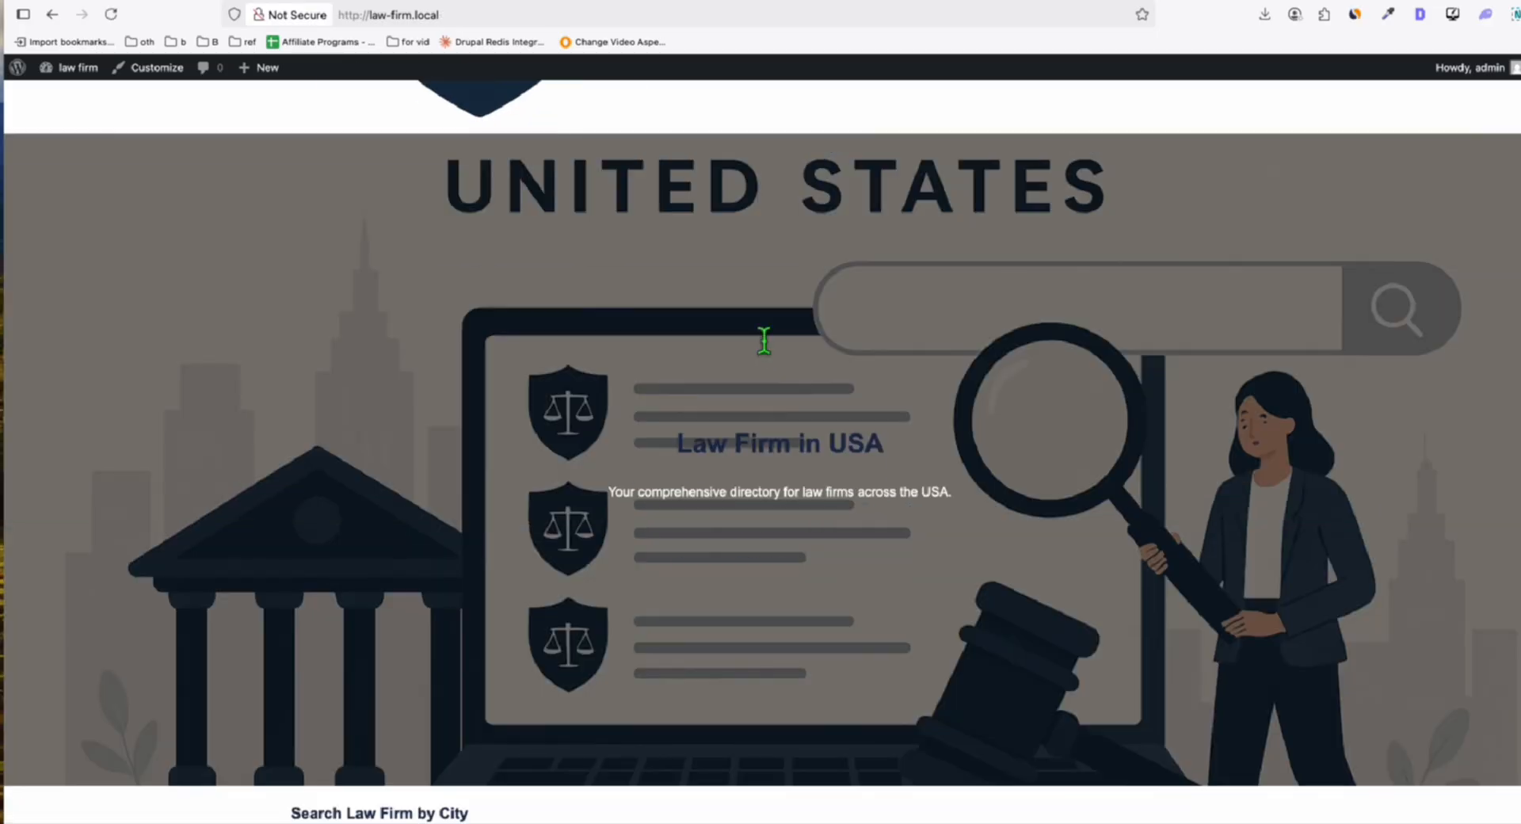
scroll("down", 3)
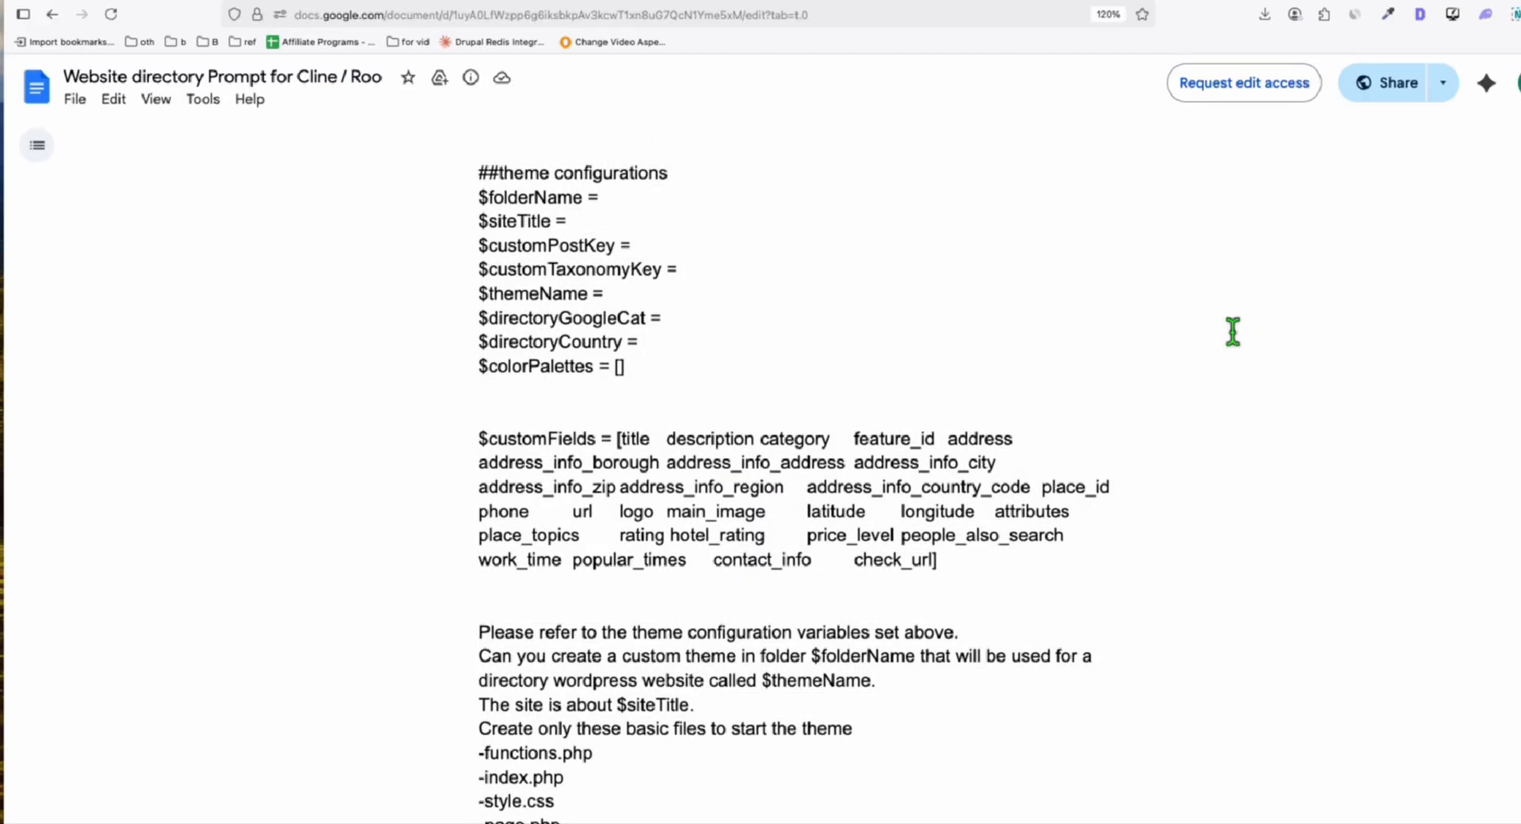
mouse_move(1177, 303)
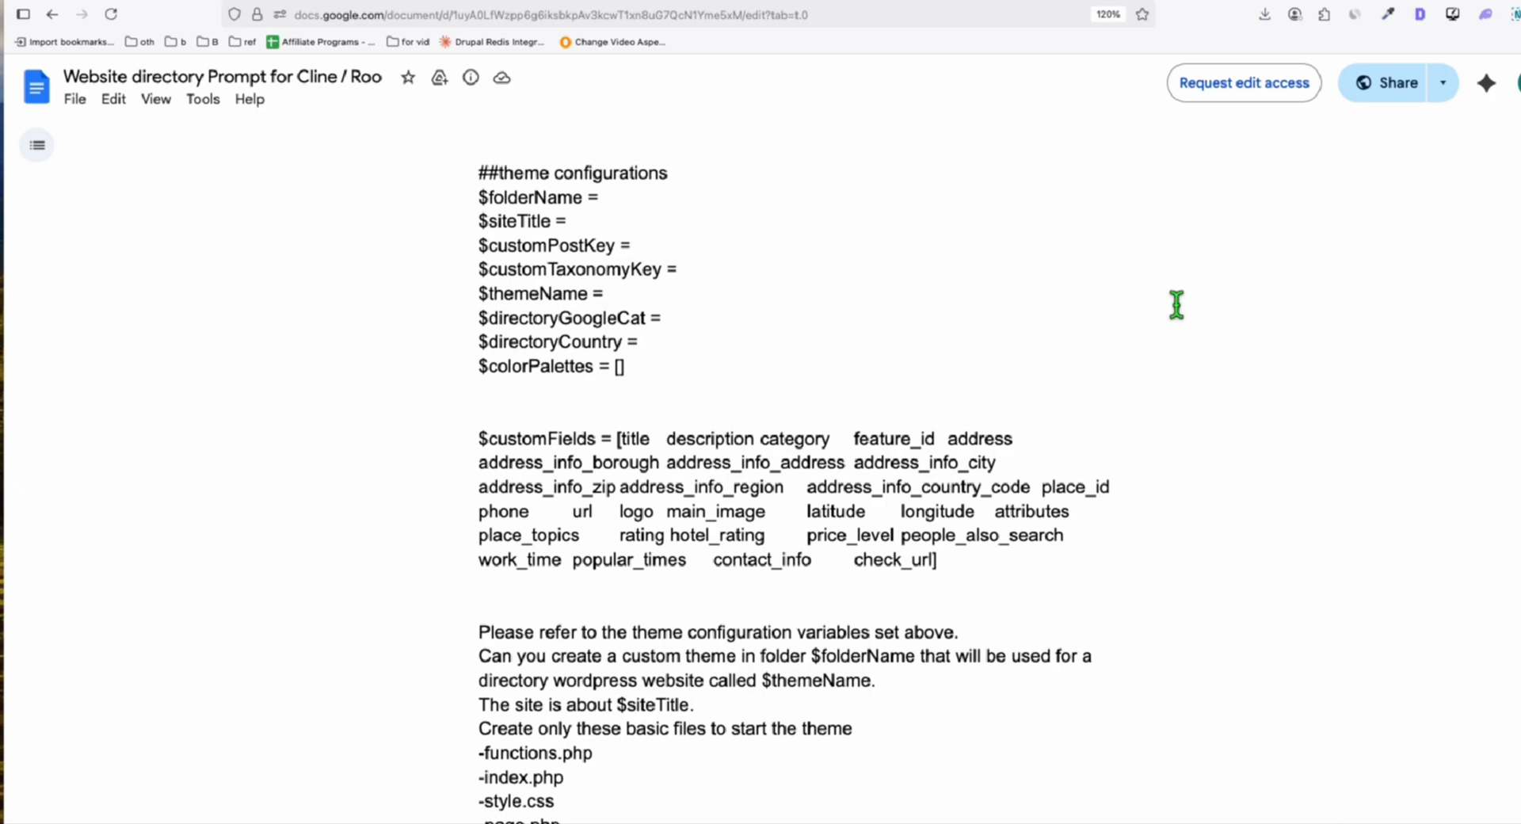
mouse_move(1203, 325)
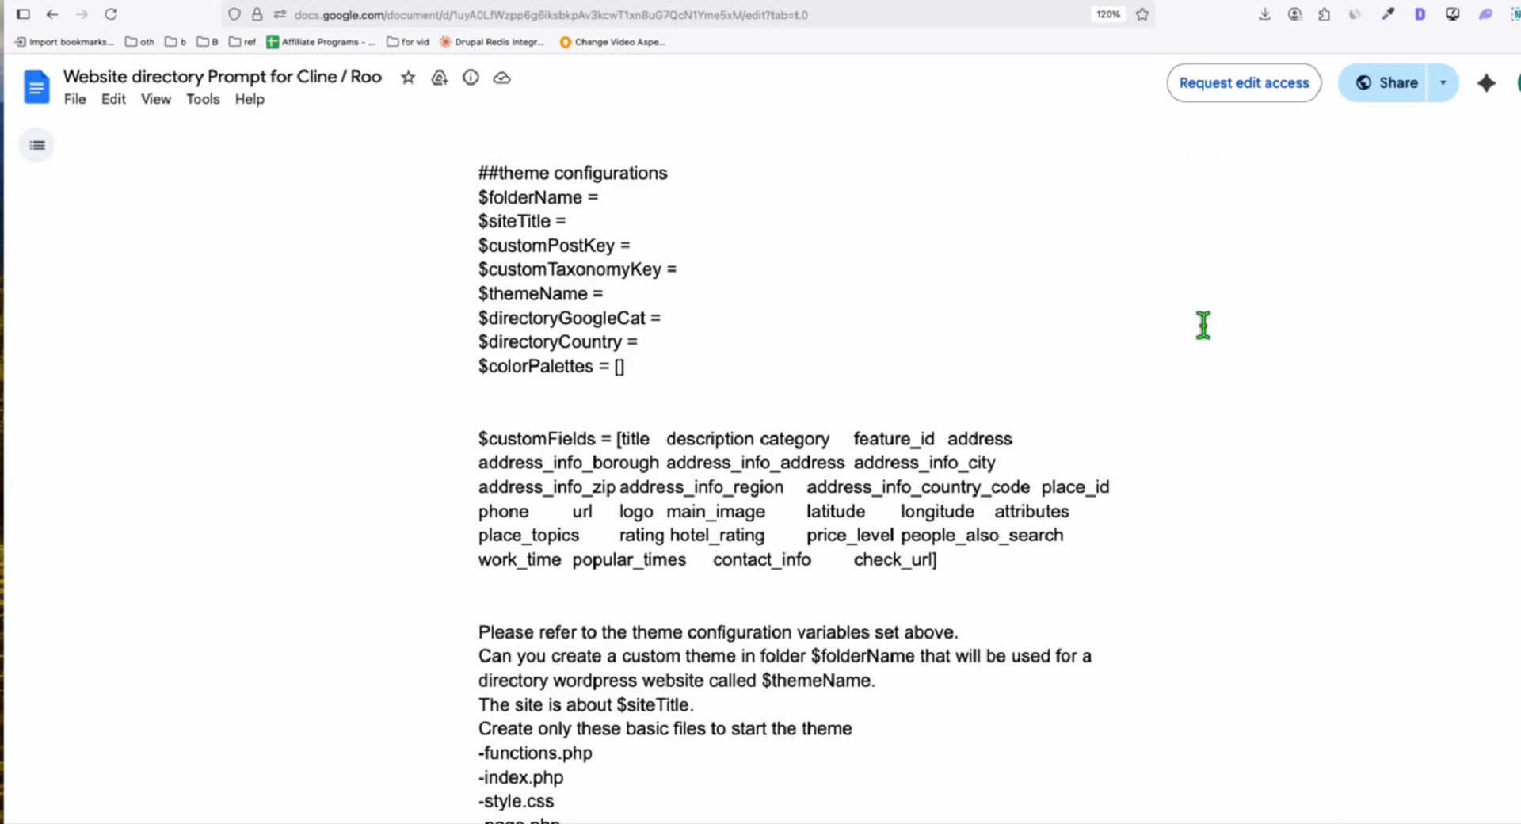
mouse_move(672, 559)
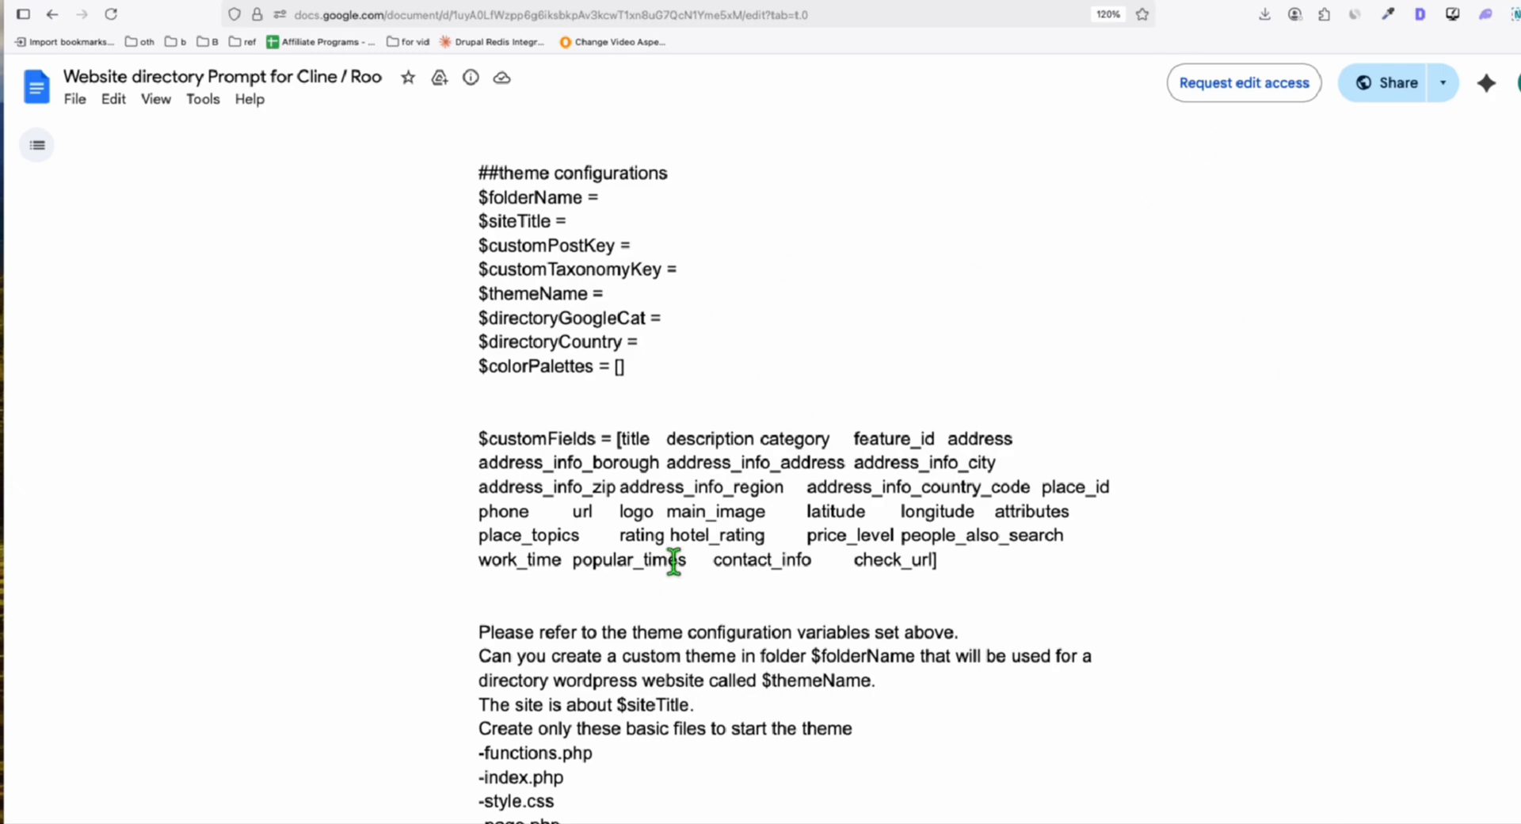
mouse_move(763, 73)
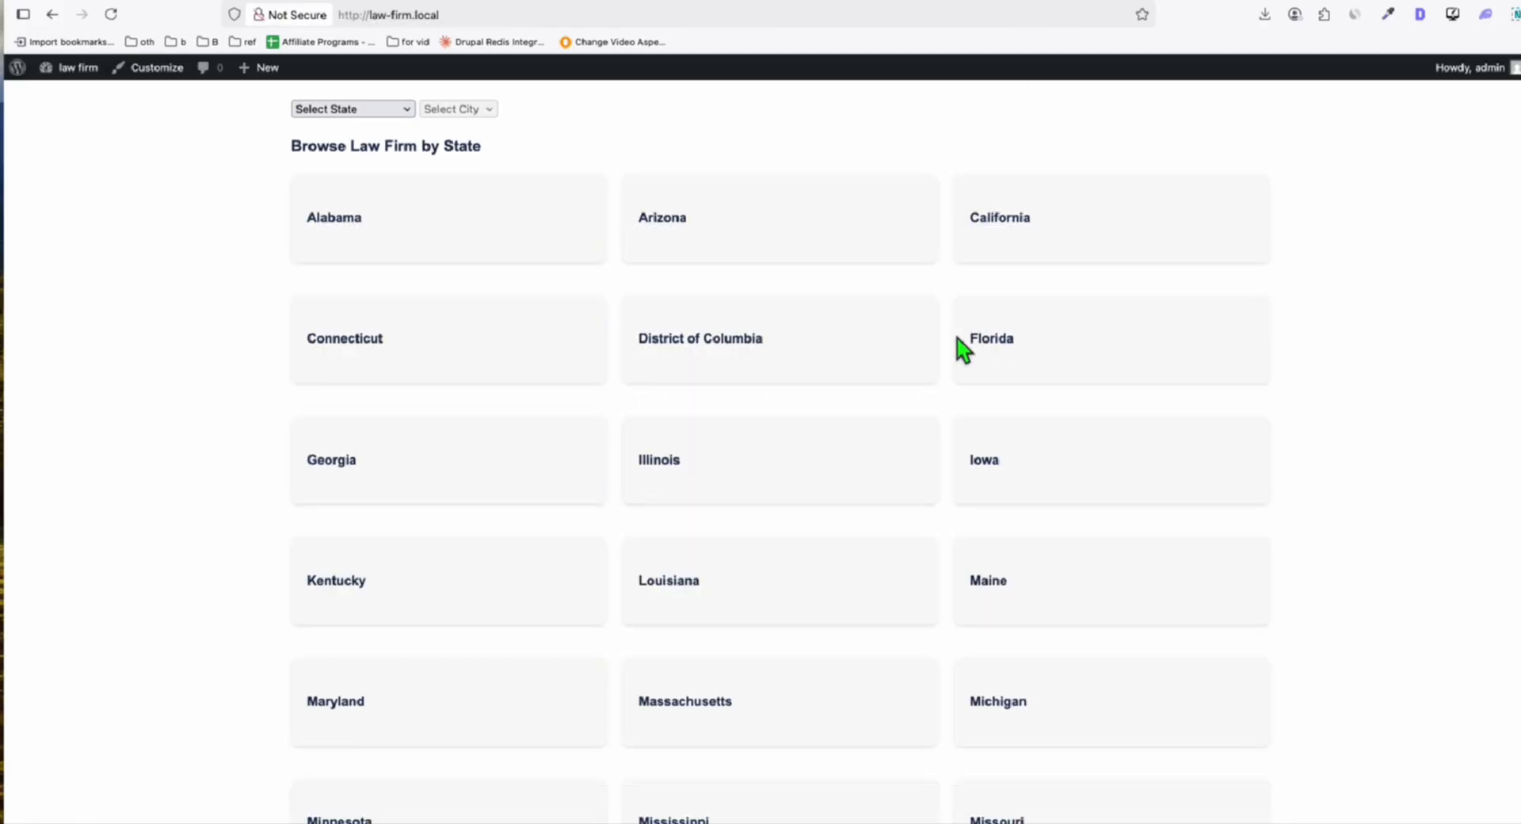
Scroll down the directory homepage before switching to VS Code with page.php and Cline's failed requests
scroll("down", 3)
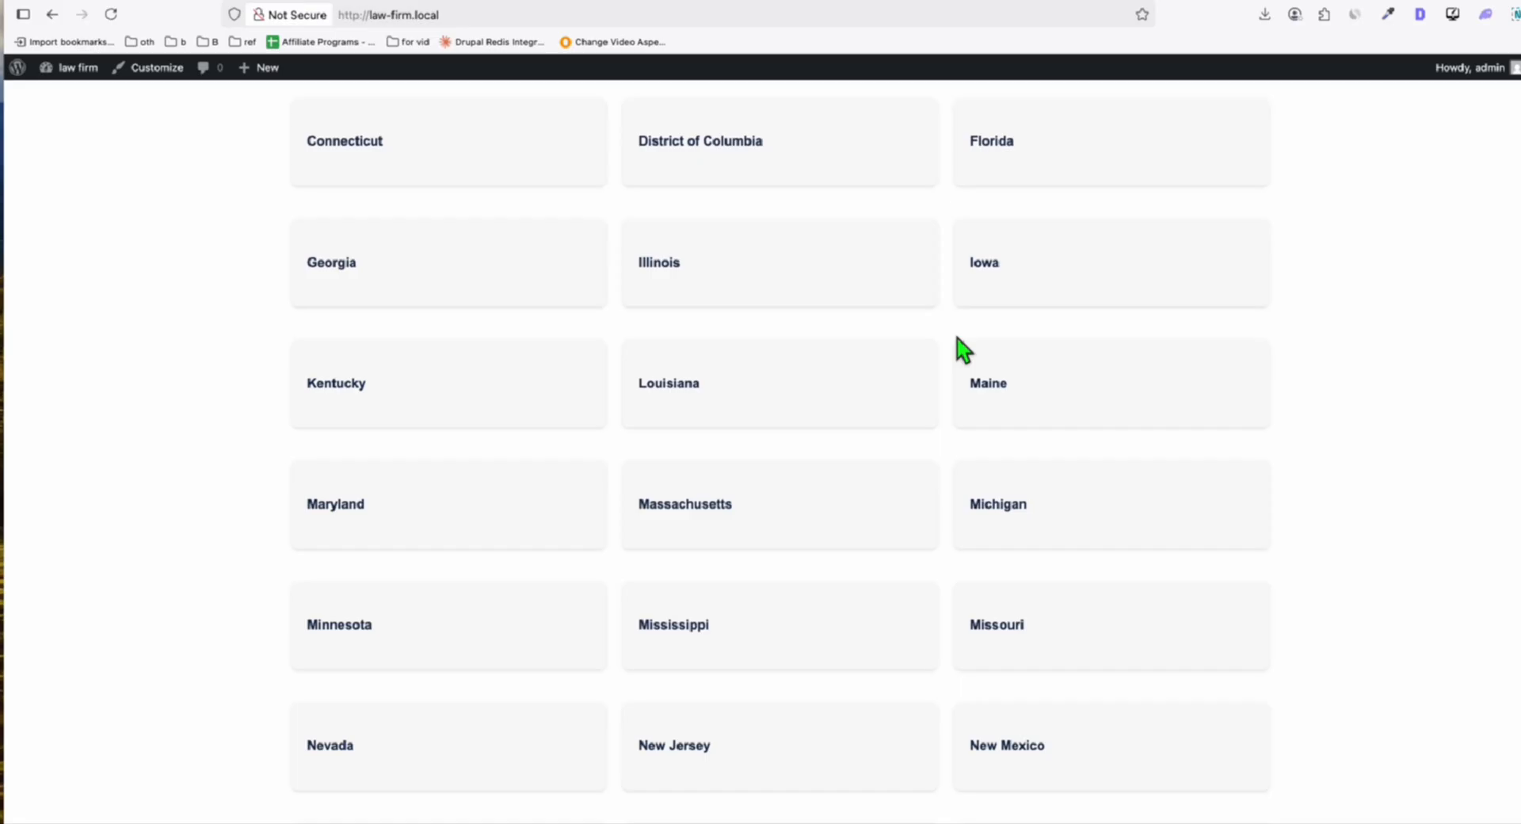
scroll("down", 3)
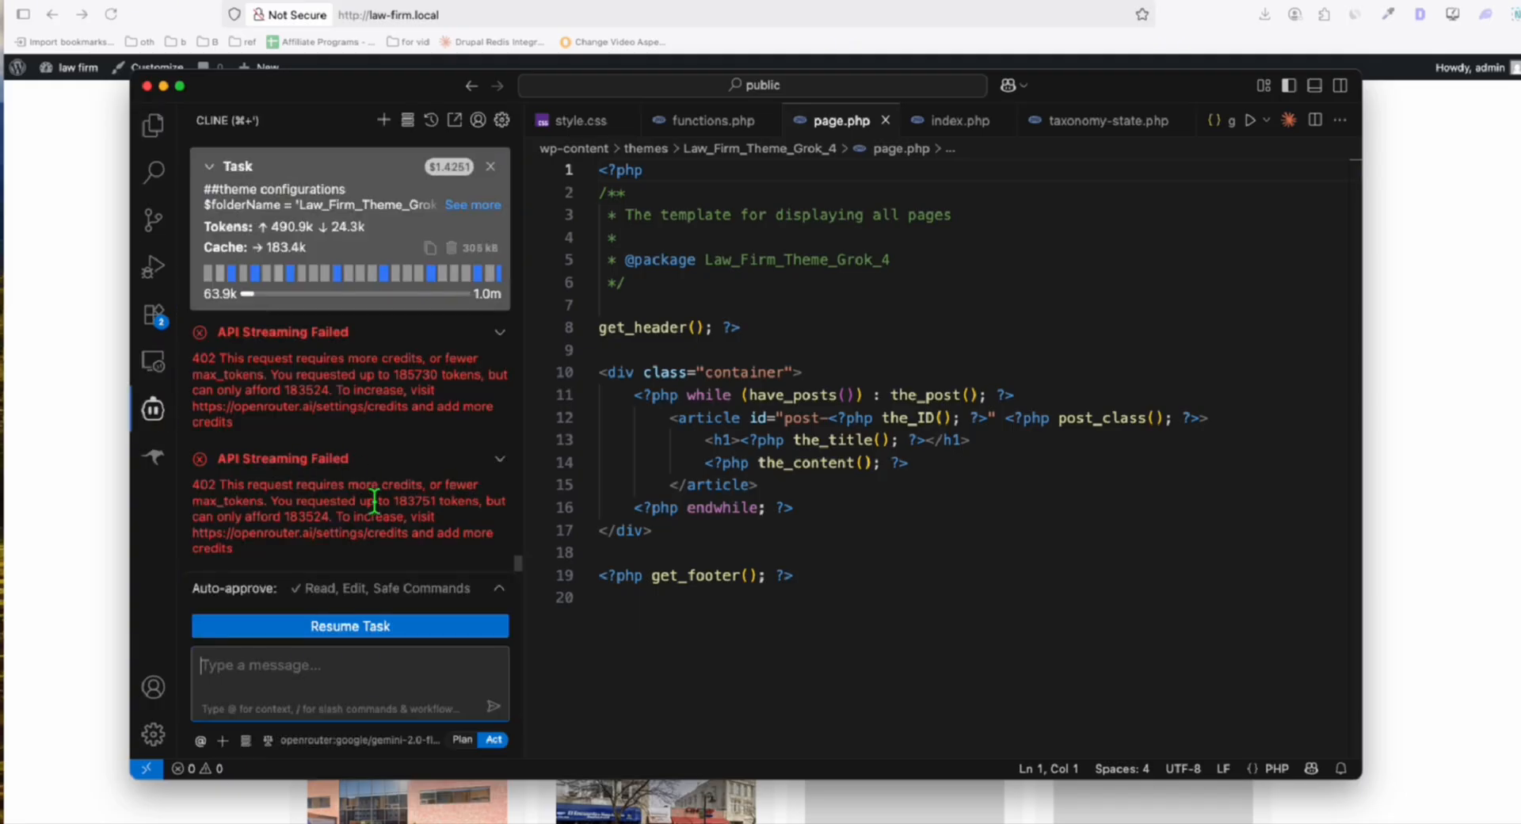
mouse_move(444, 545)
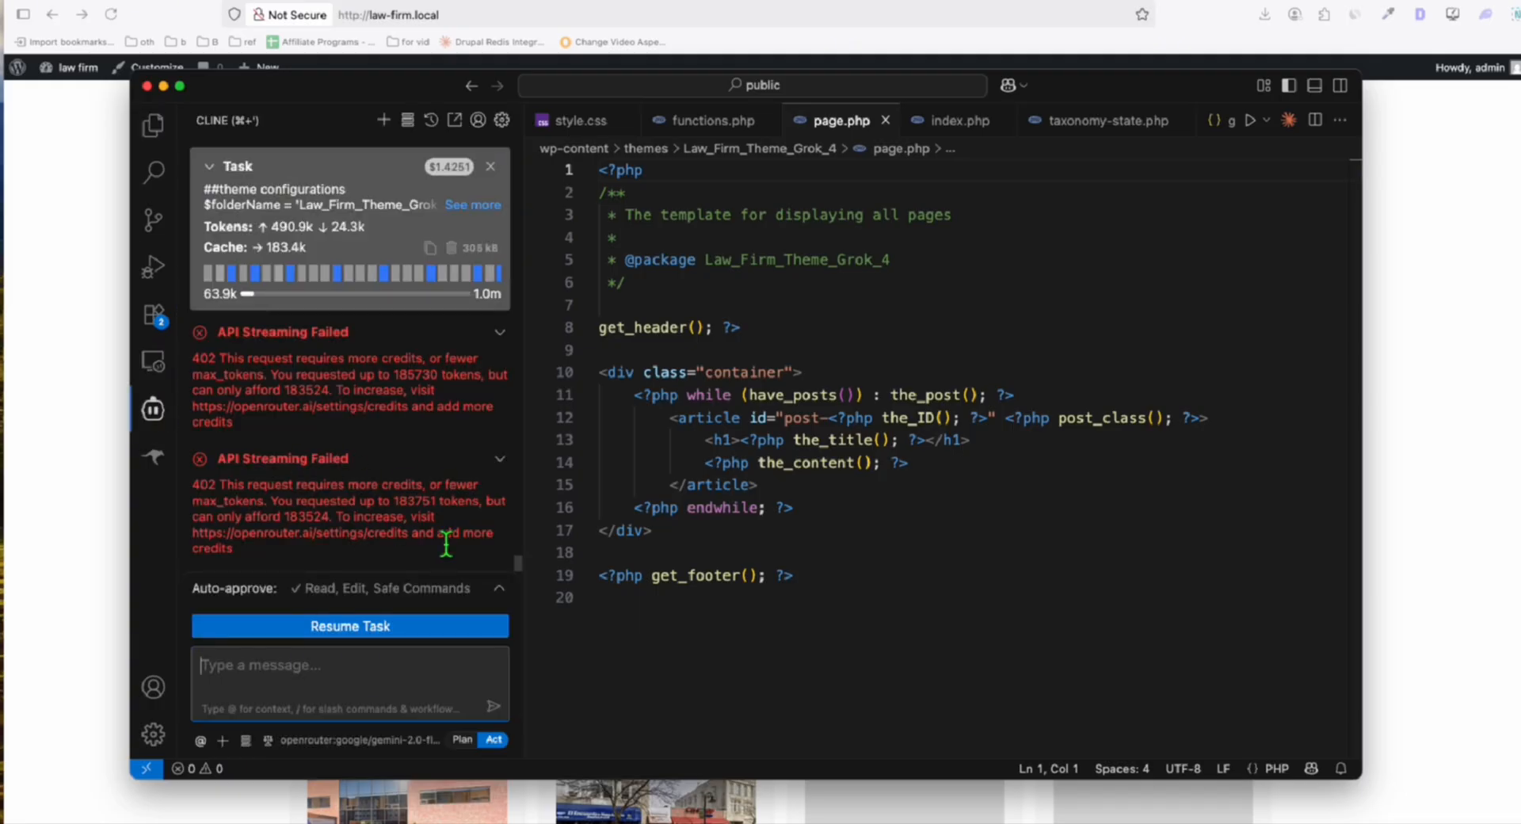